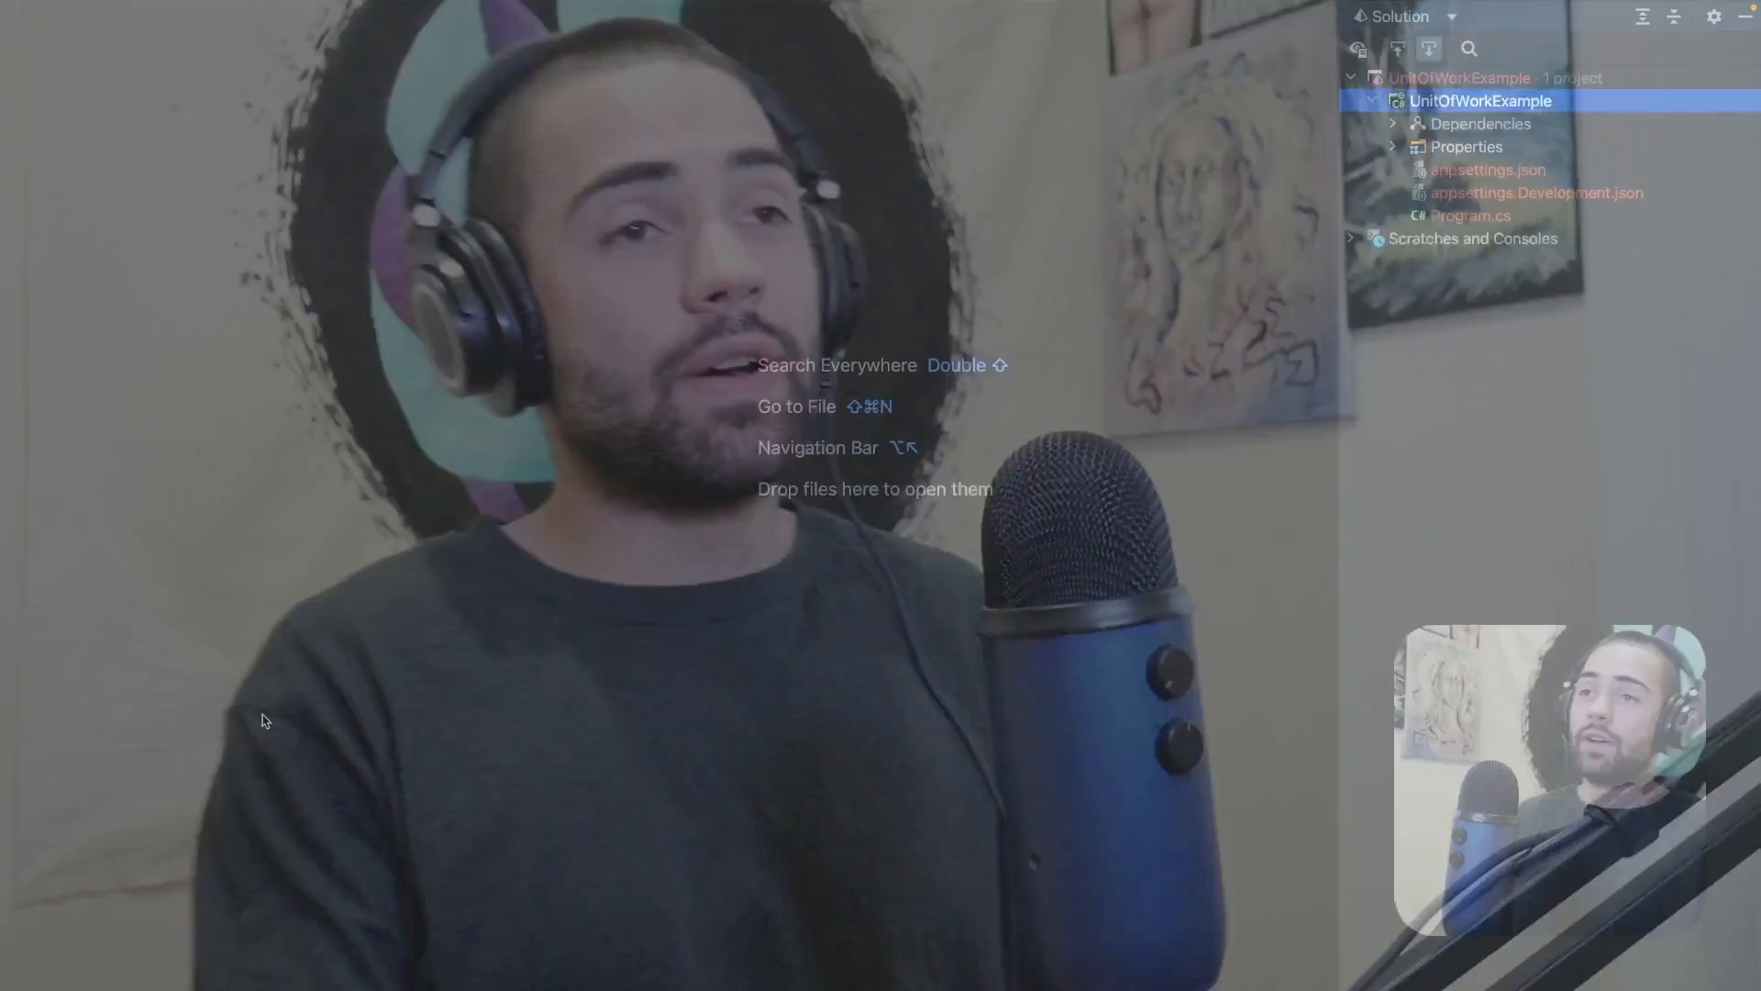
Step: Open Program.cs, review the Redis-cached / and /store endpoints and check the .csproj package
left_click(1472, 215)
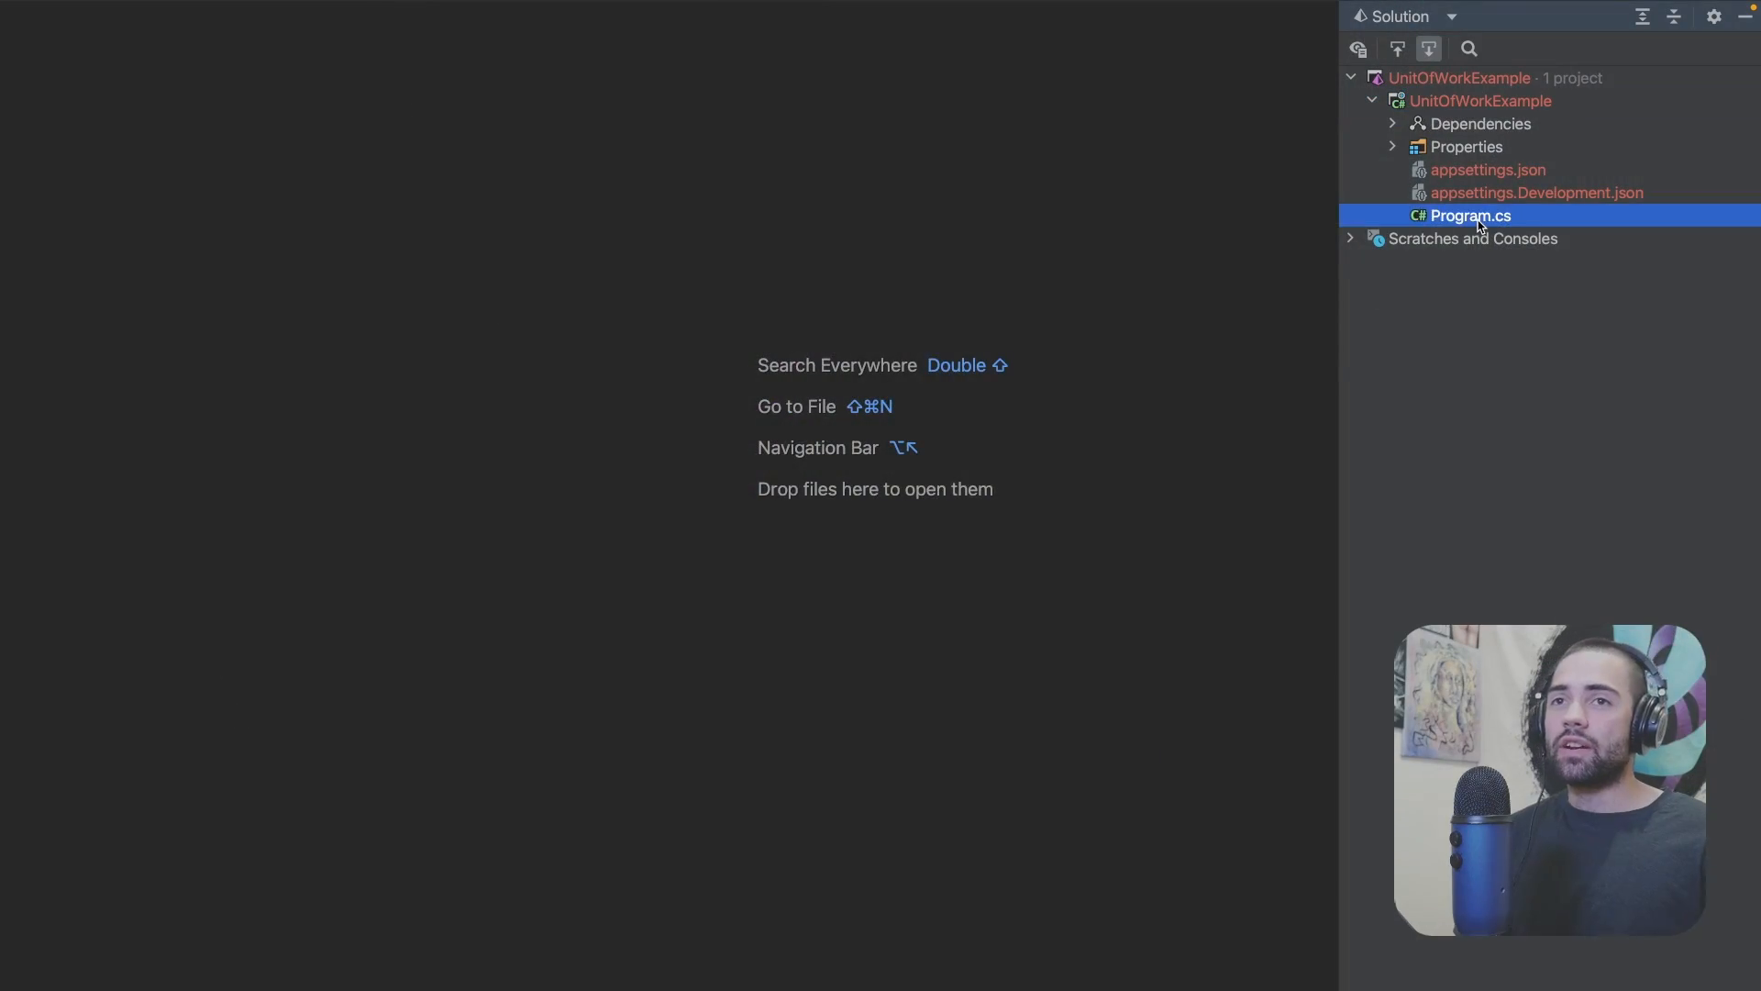
double_click(1471, 214)
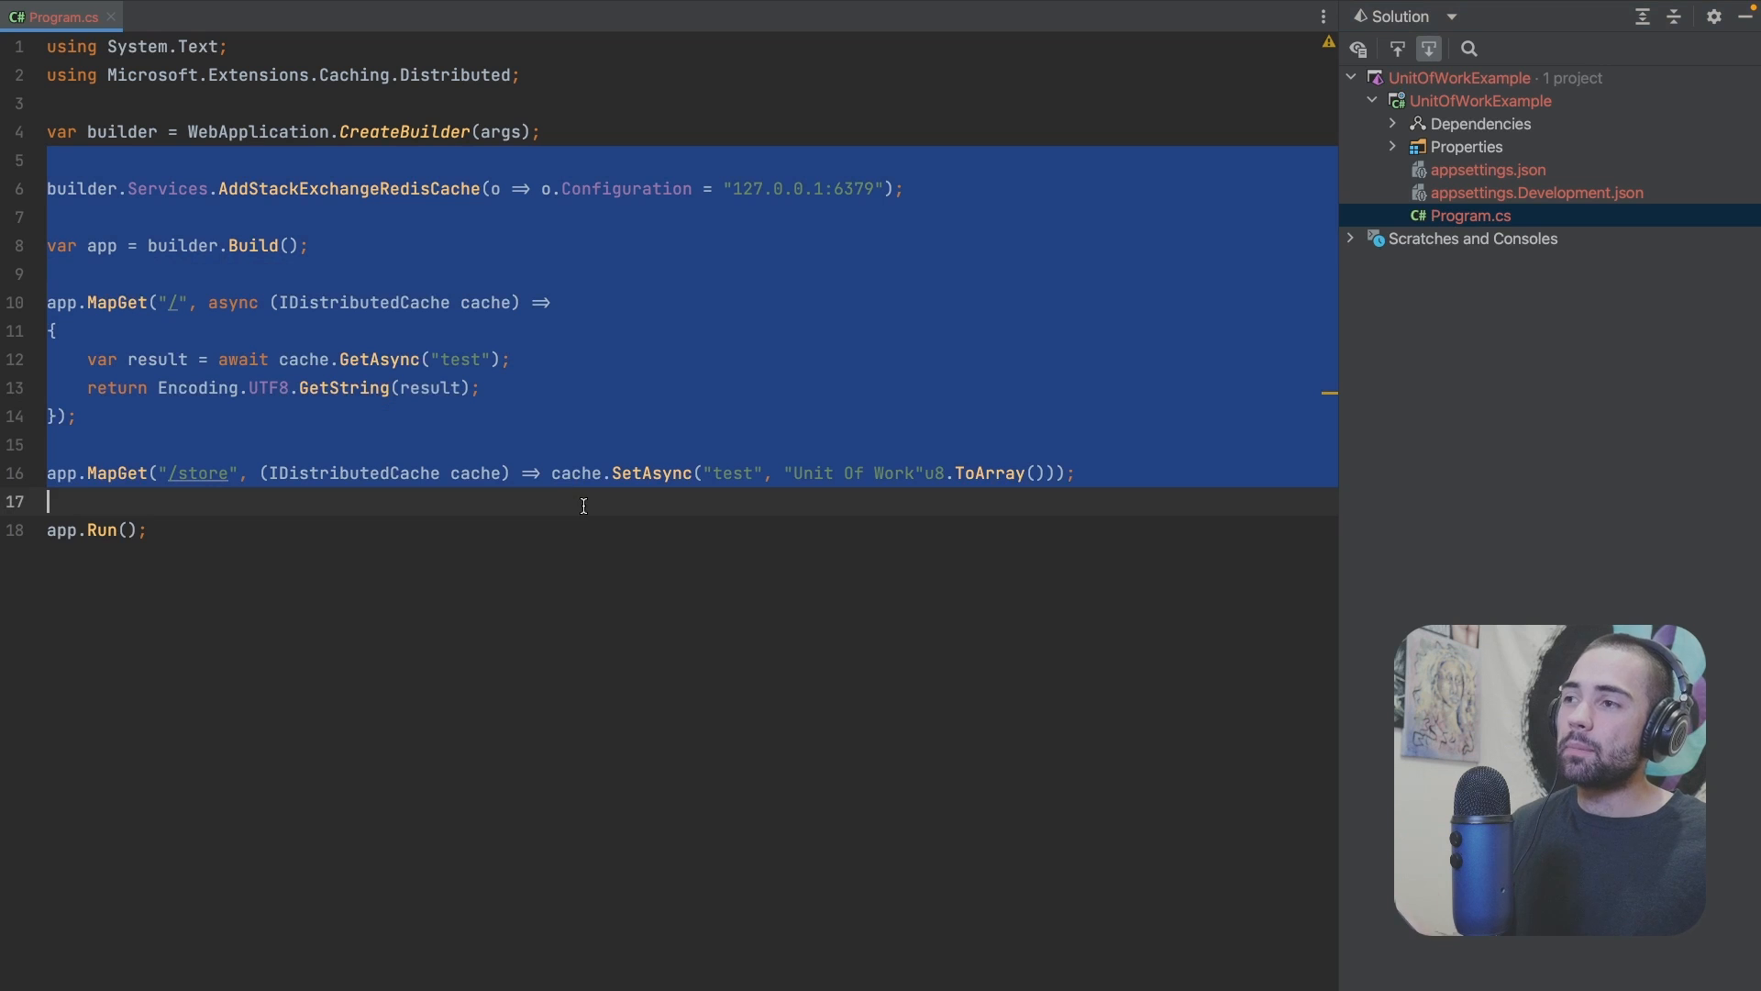
left_click(455, 274)
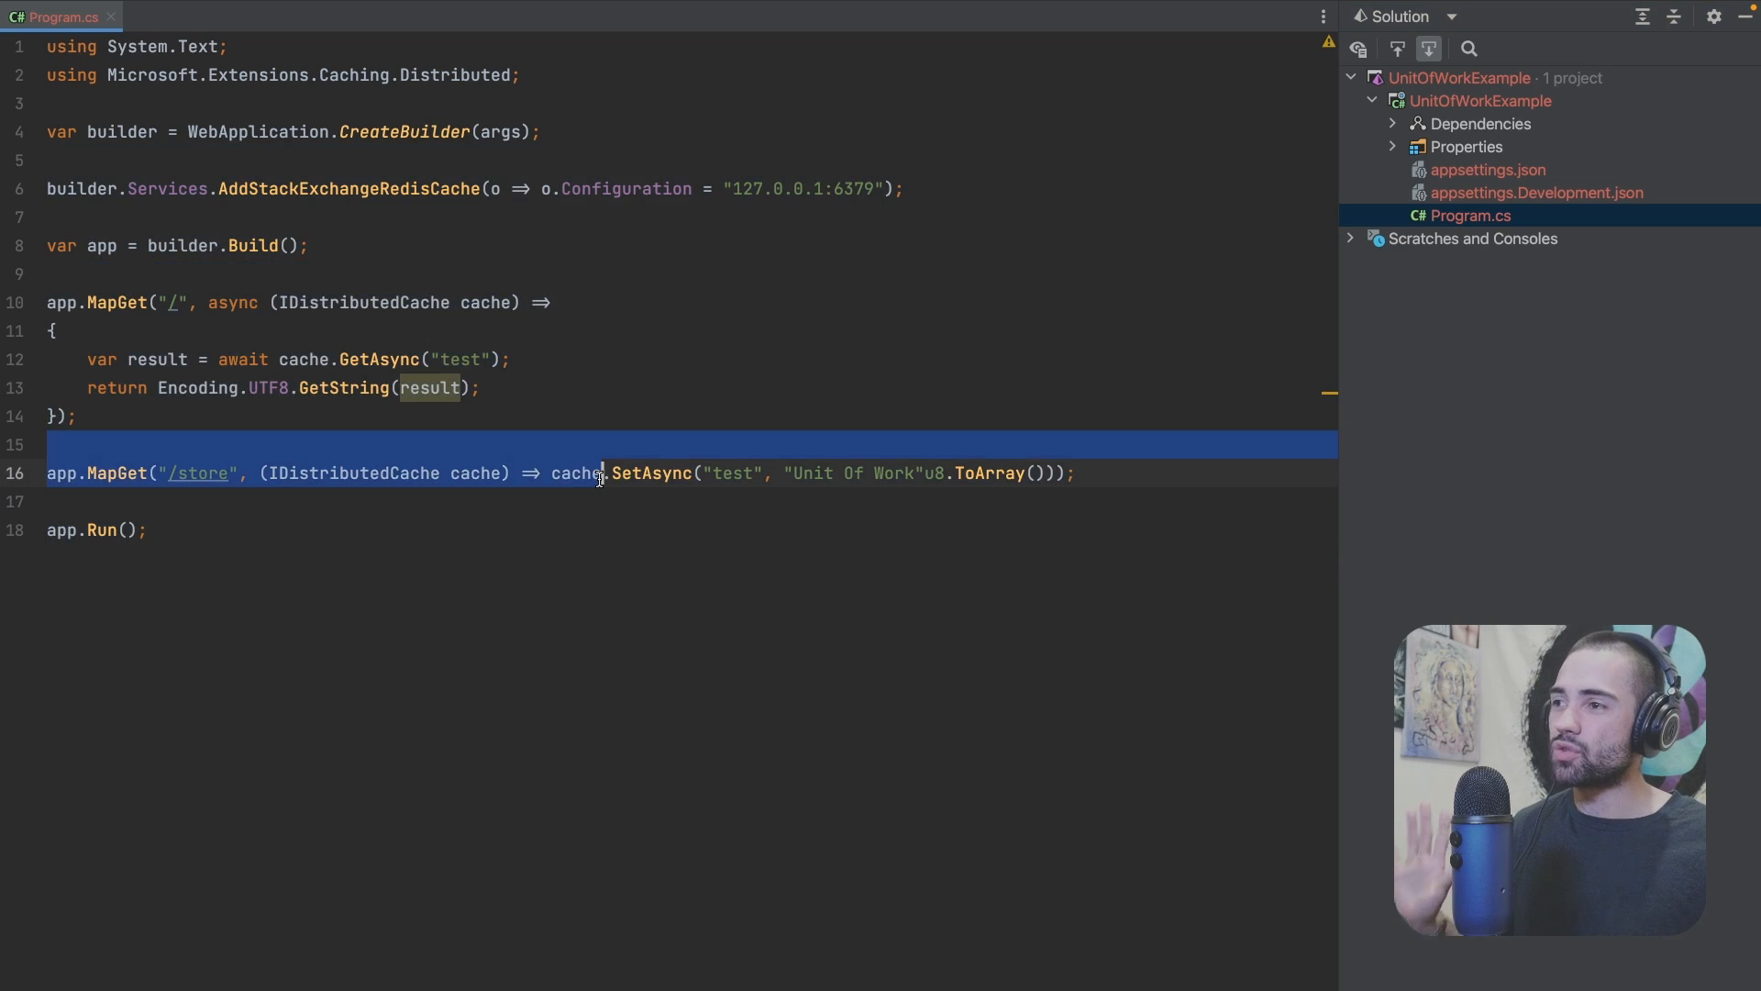
left_click(611, 500)
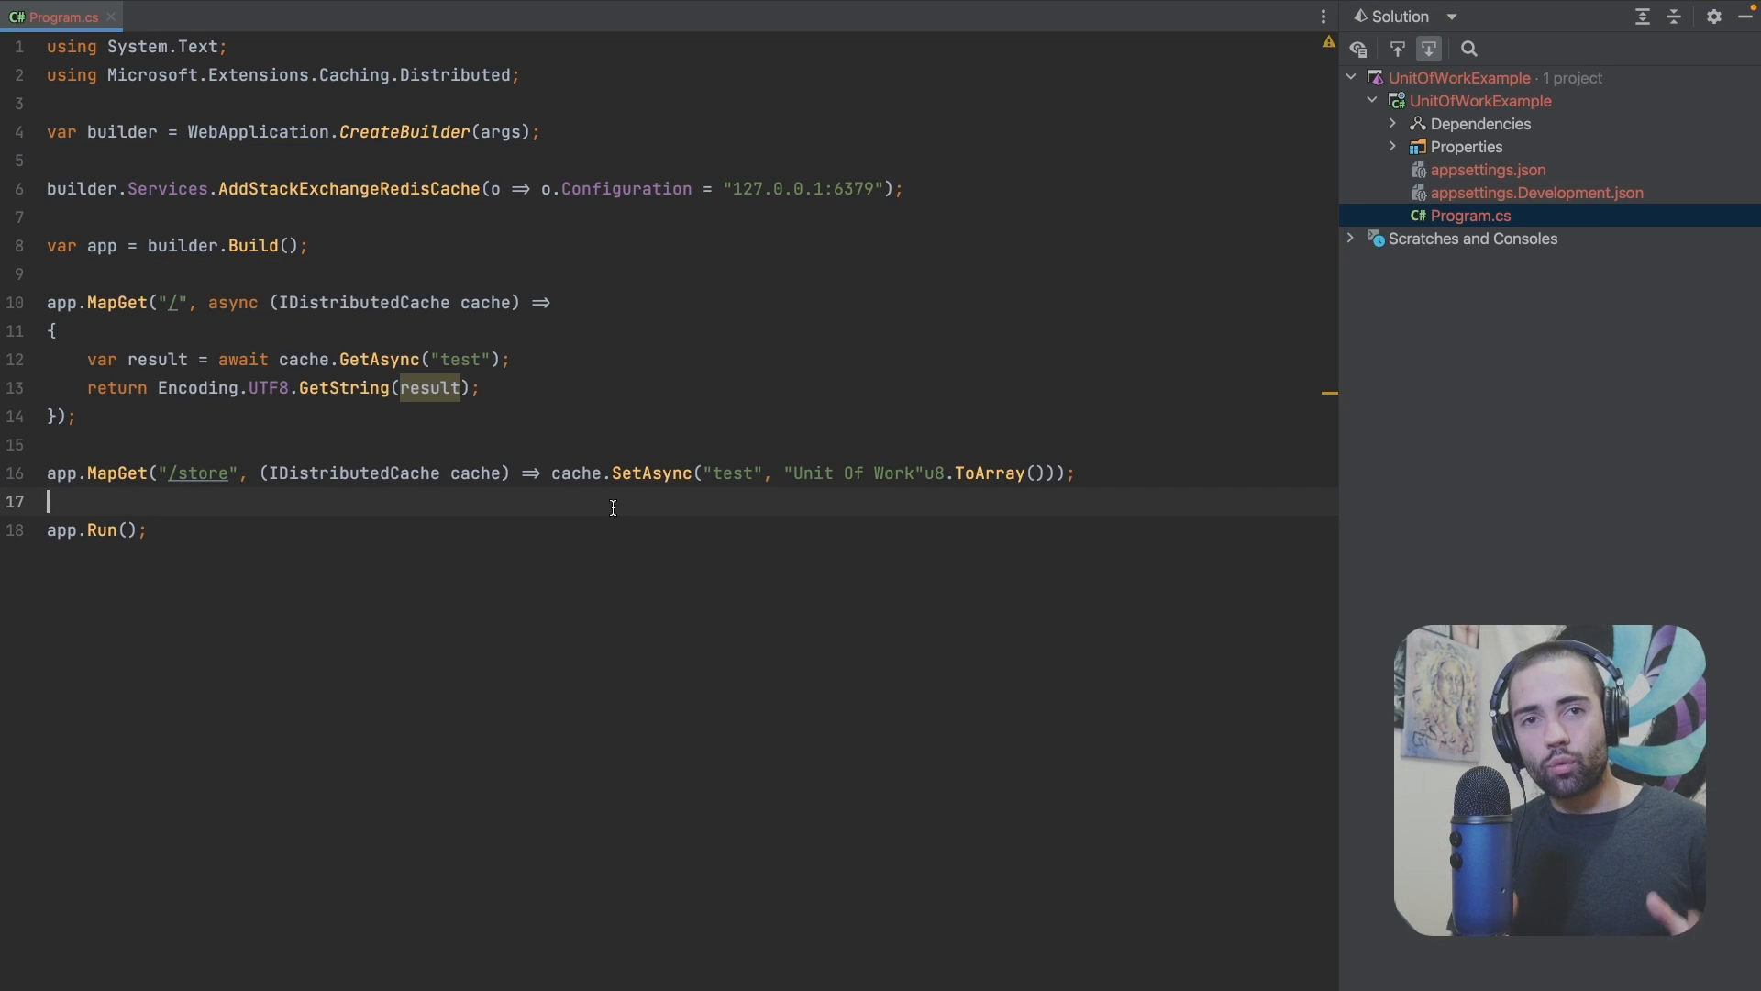
mouse_move(239, 470)
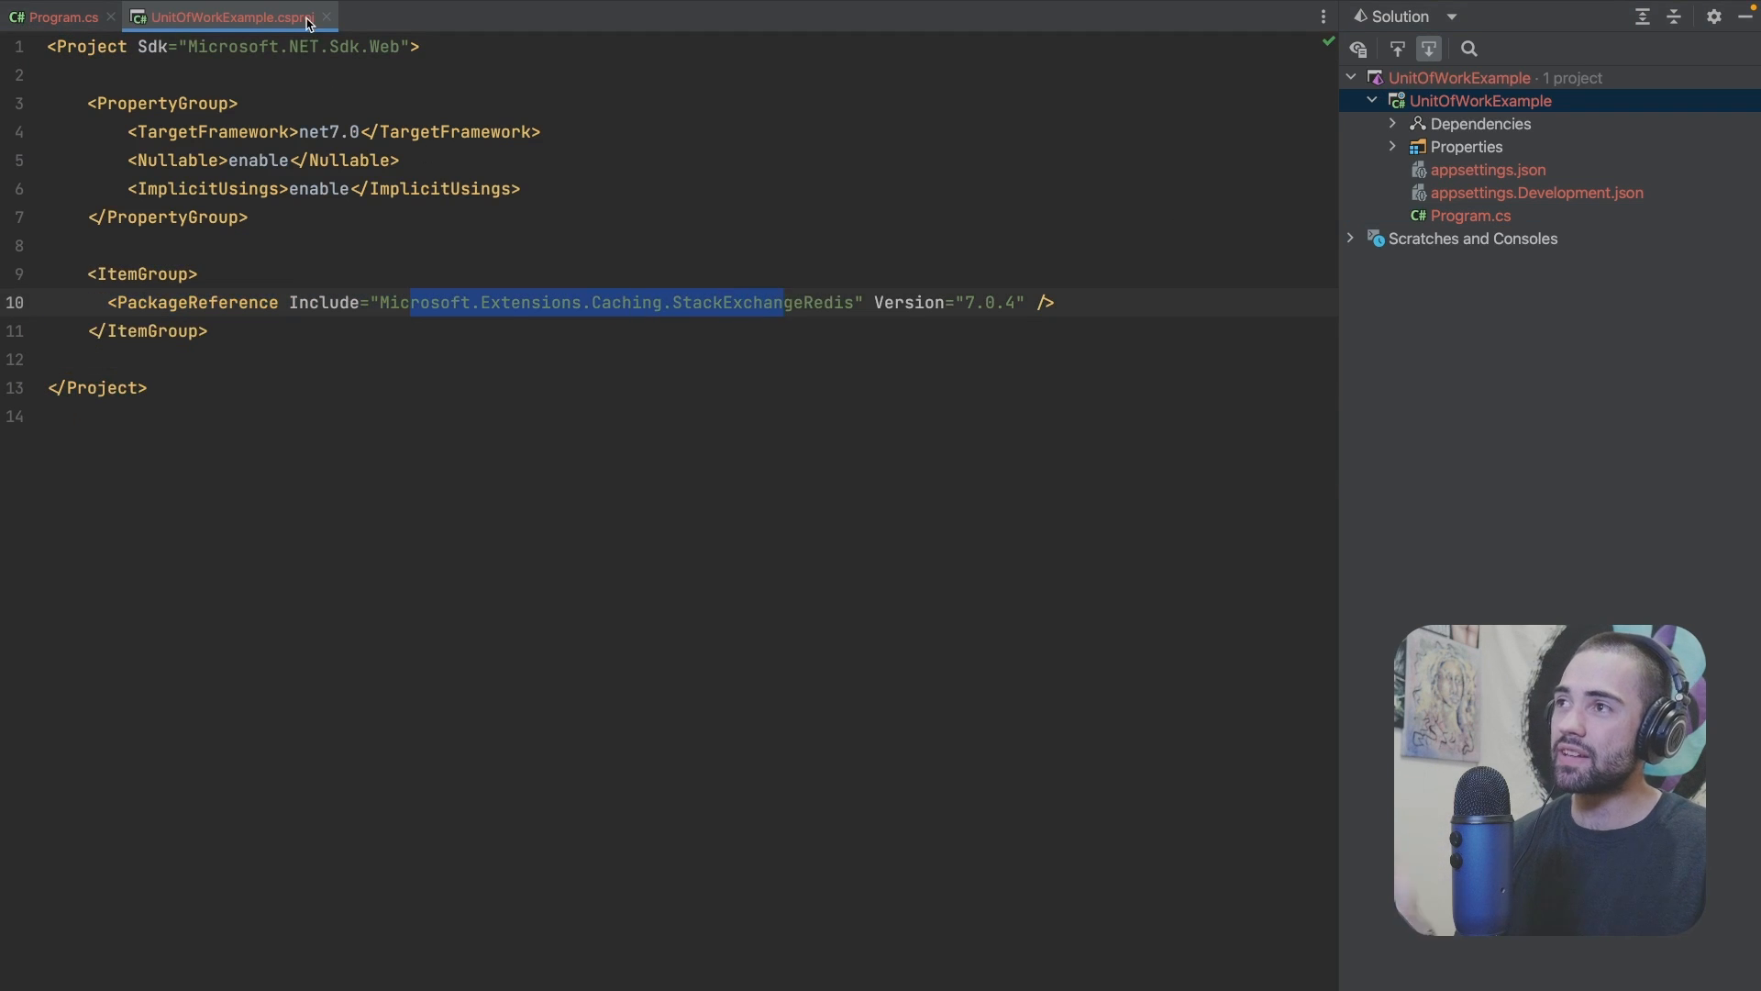
left_click(56, 17)
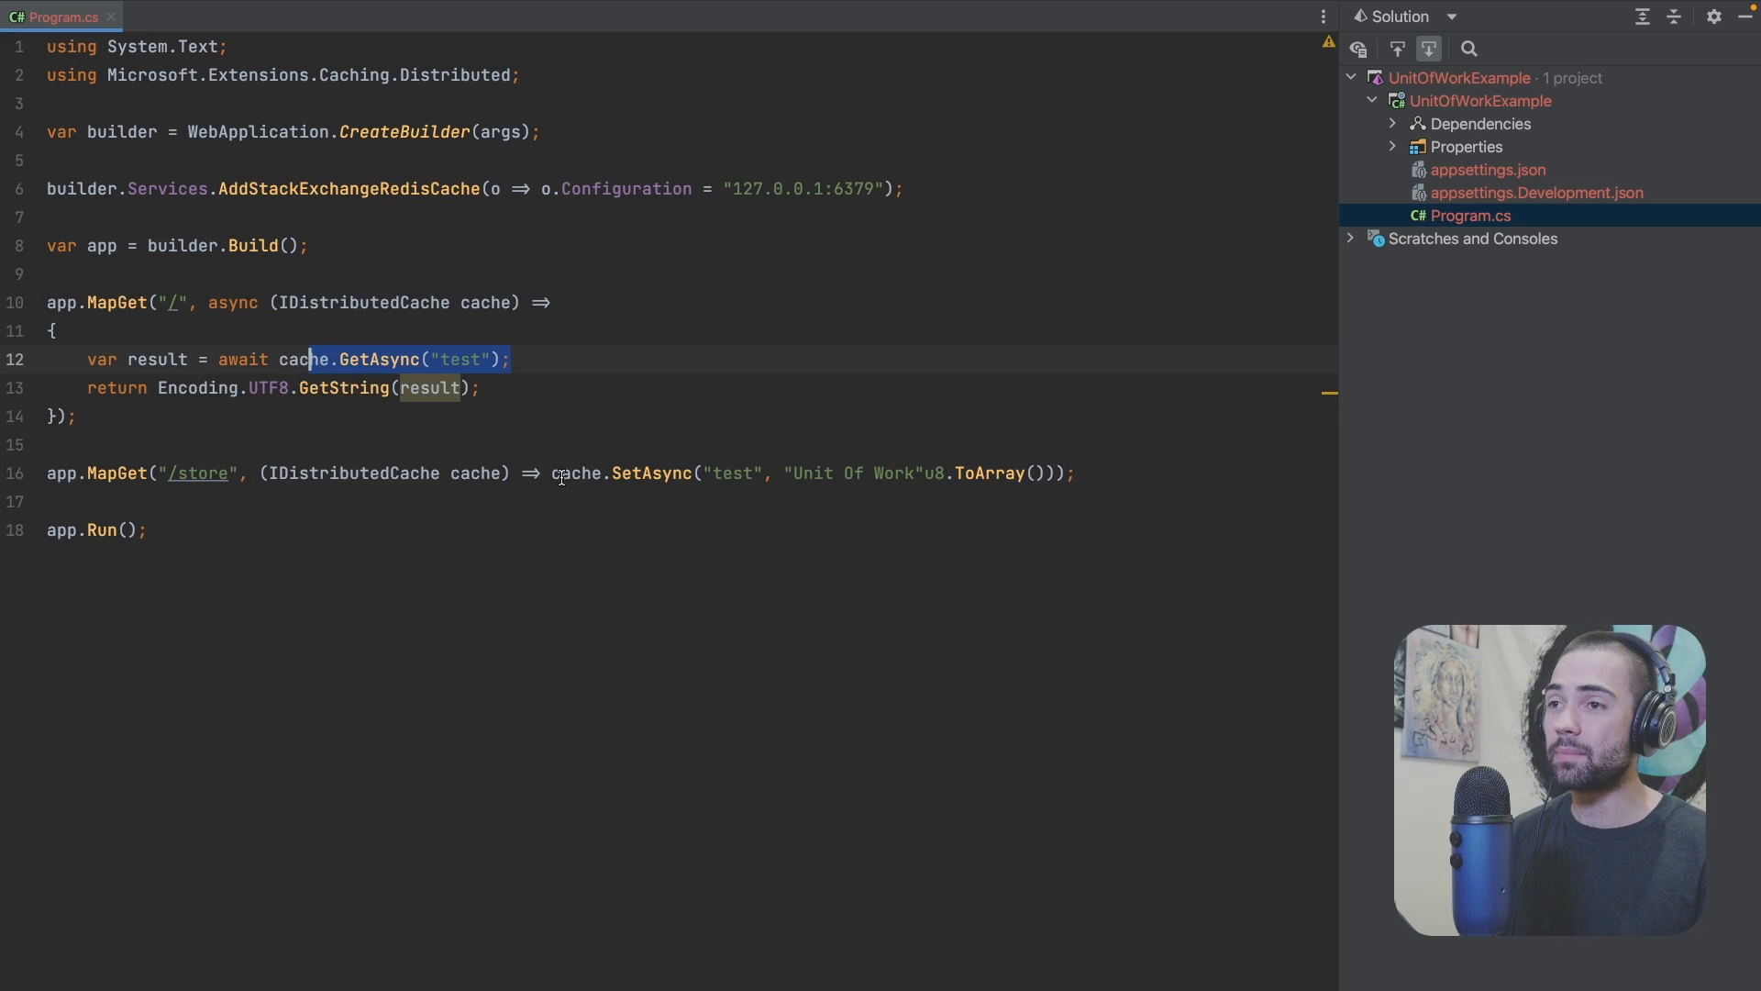
Step: Turn the /store lambda into a block body with two duplicated SetAsync calls
key("Delete")
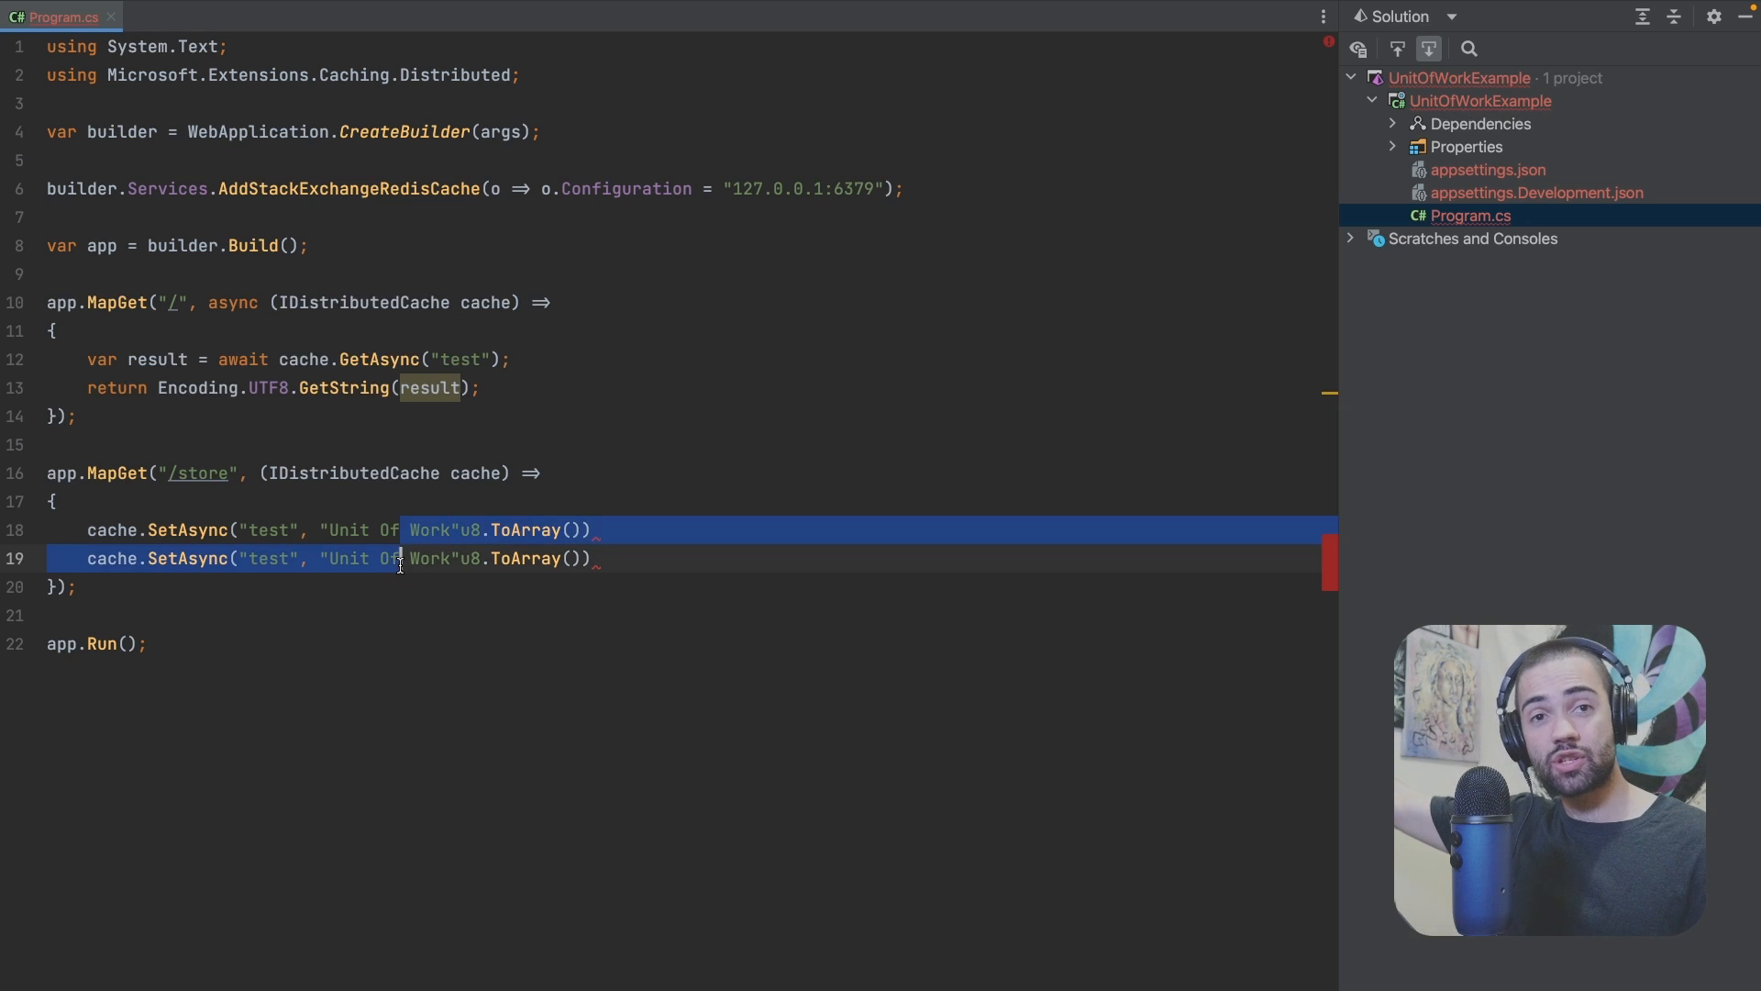
mouse_move(366, 534)
type("public class CacheUnitOfWork : IDistributedCache")
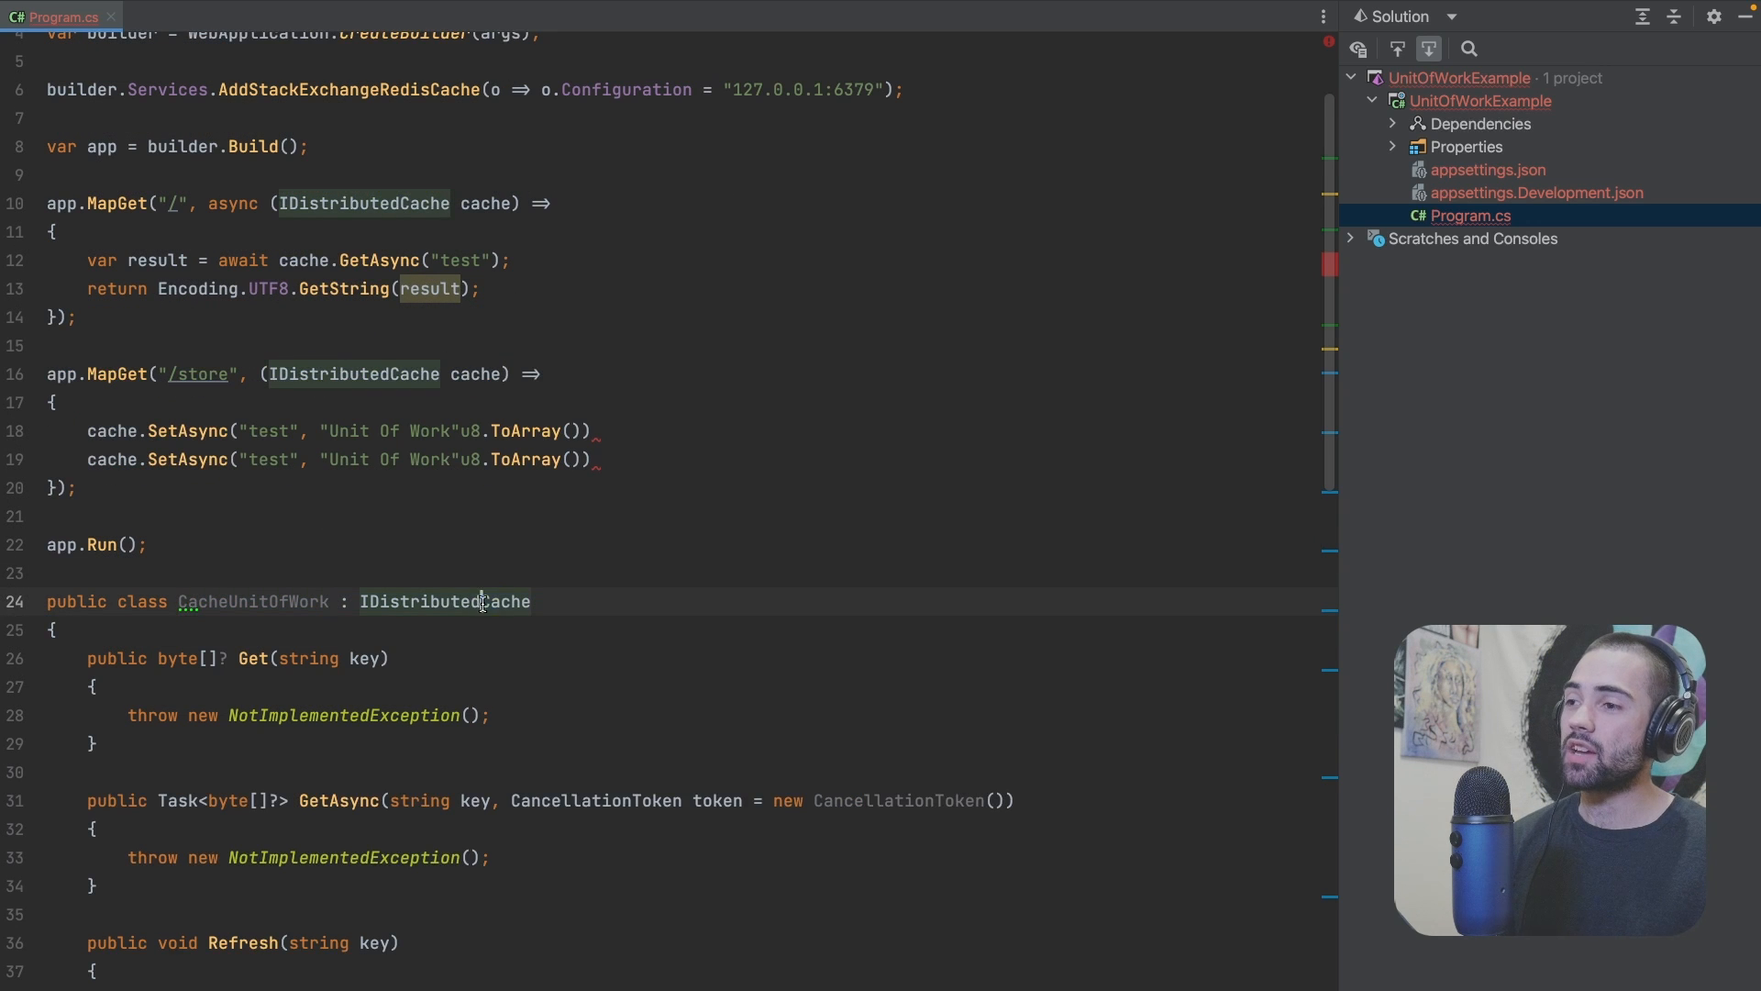
Step: Move CacheUnitOfWork to CacheUnitOfWork.cs and add IDisposable with a Dispose stub
scroll("down", 3)
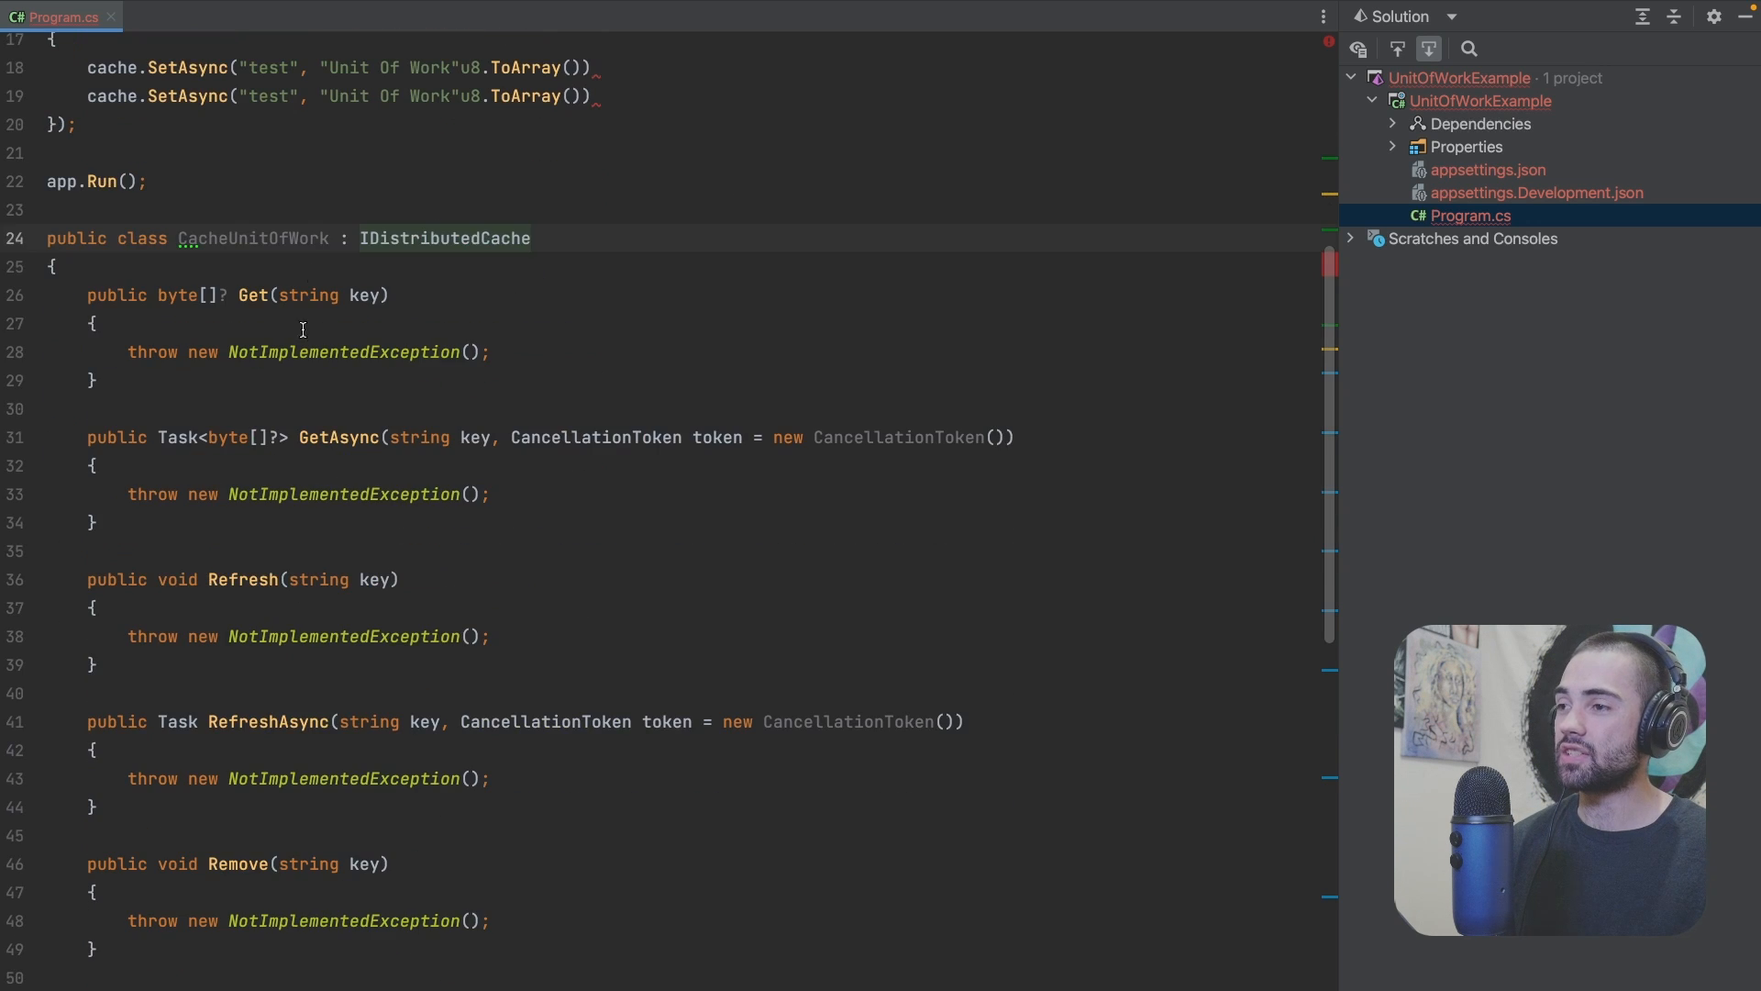
scroll("down", 3)
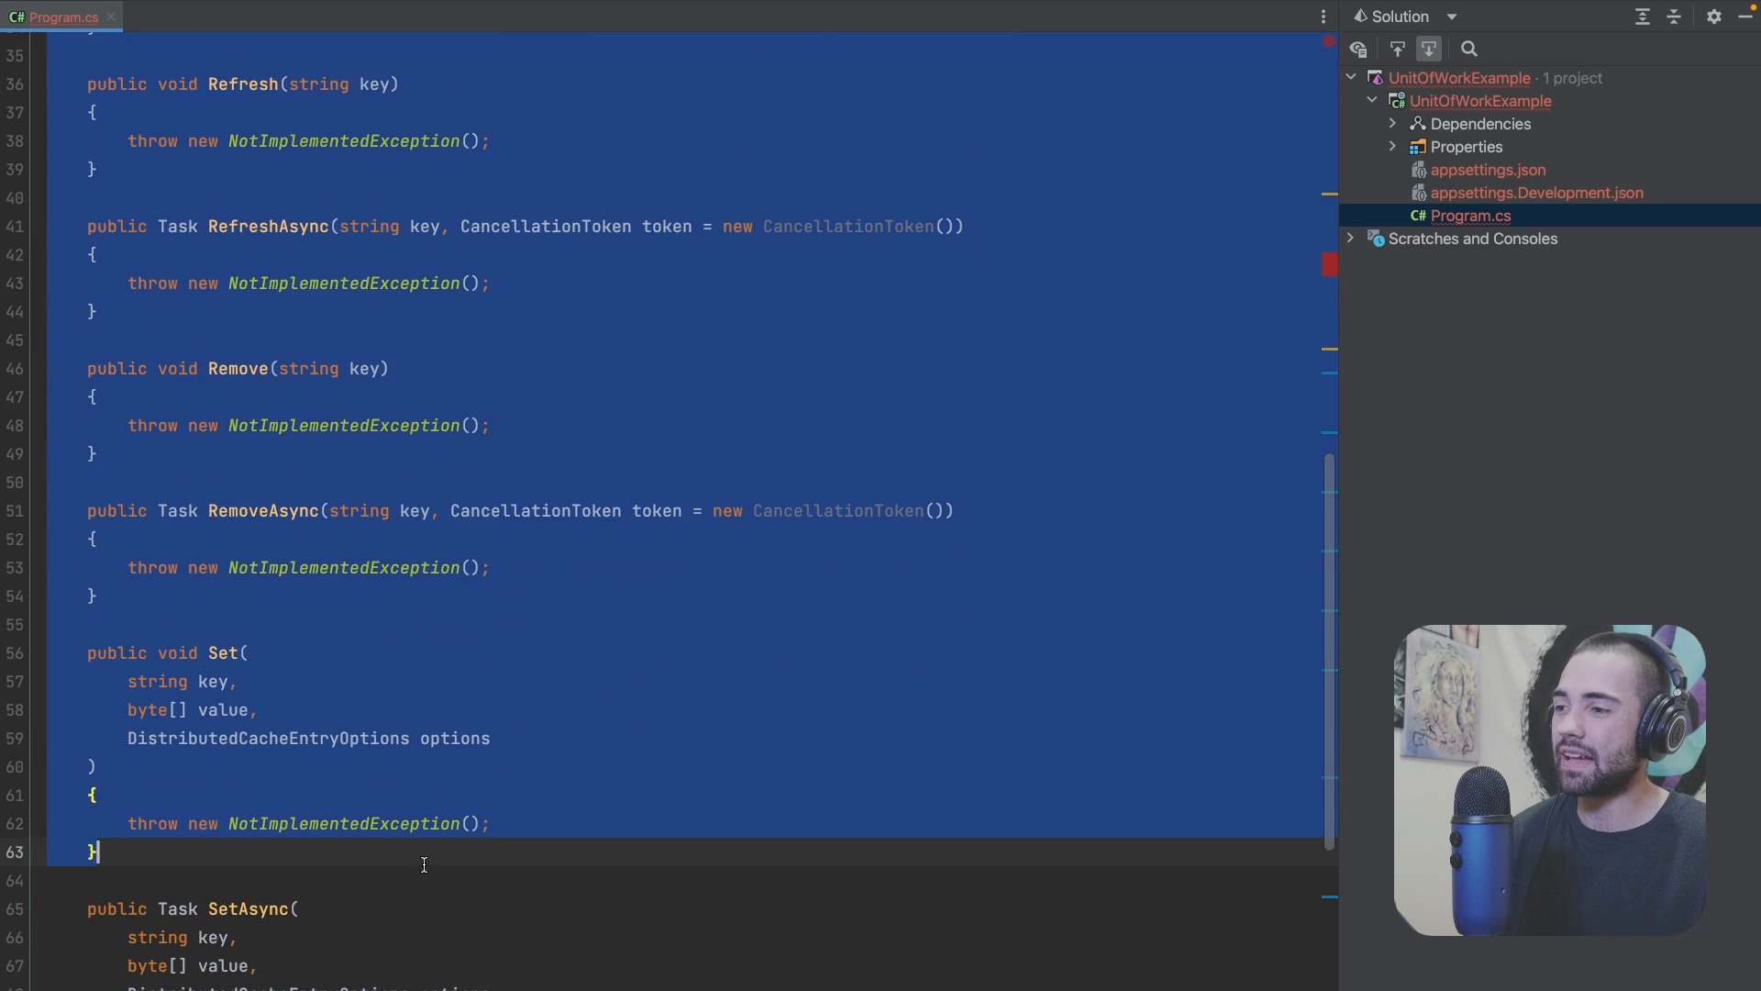
scroll("up", 3)
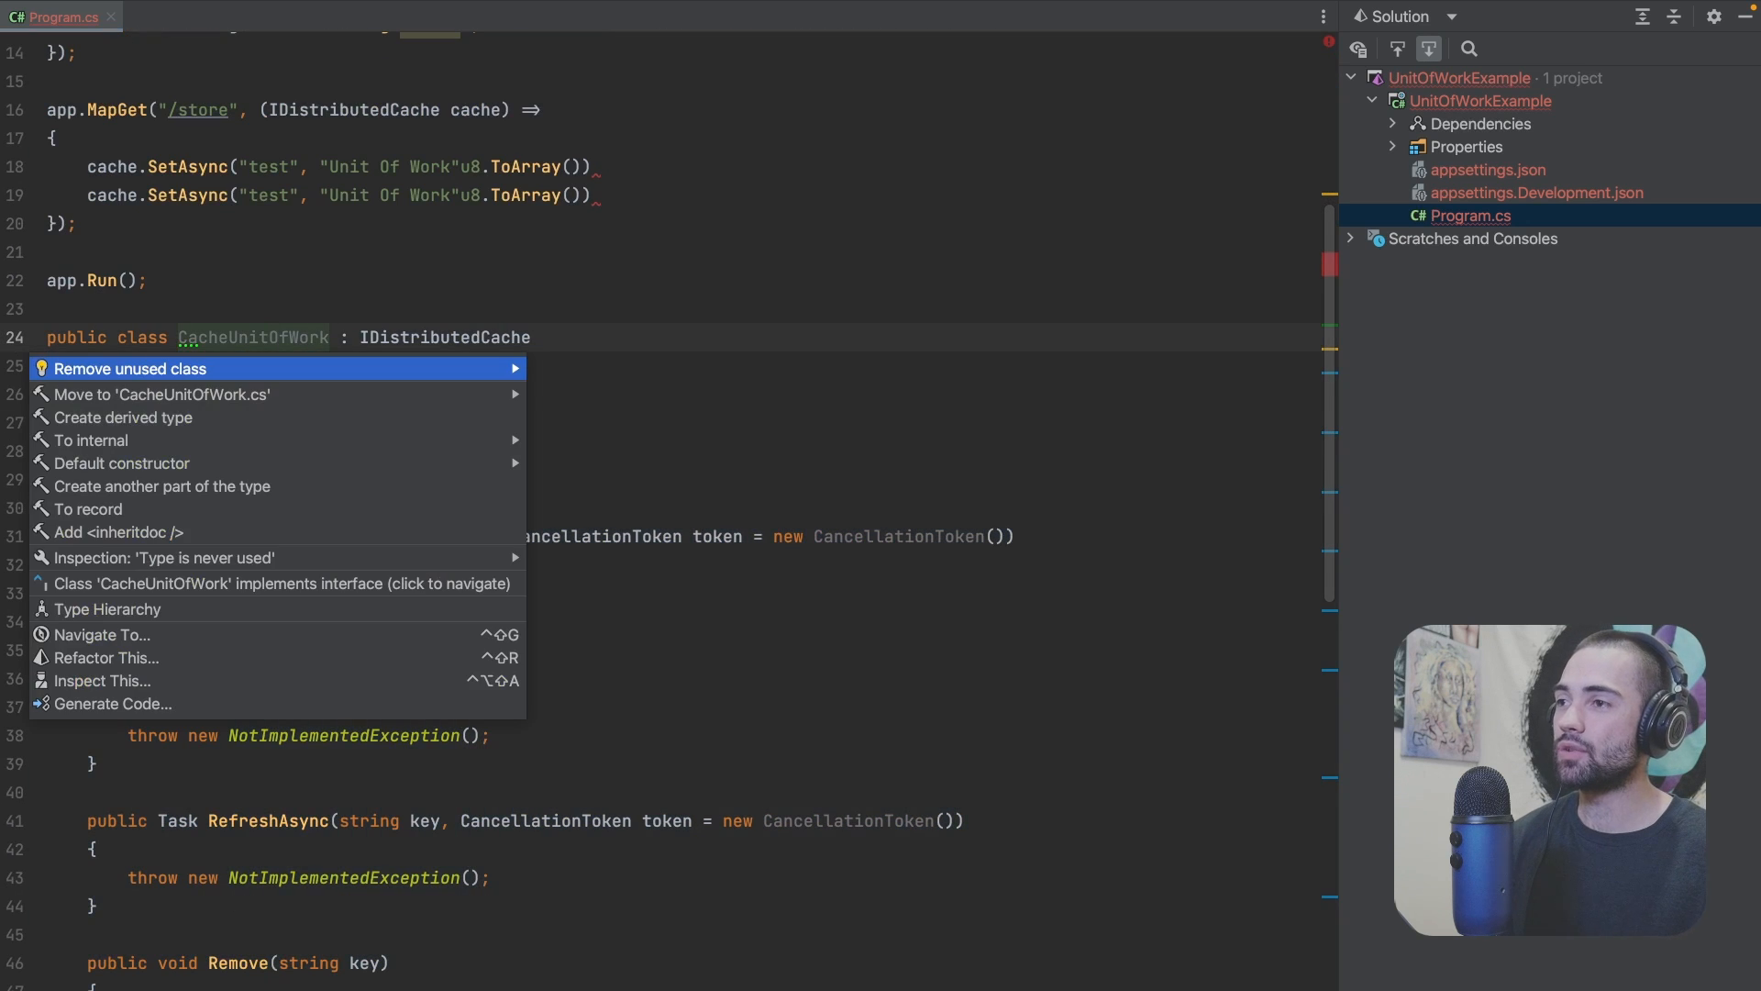
left_click(165, 395)
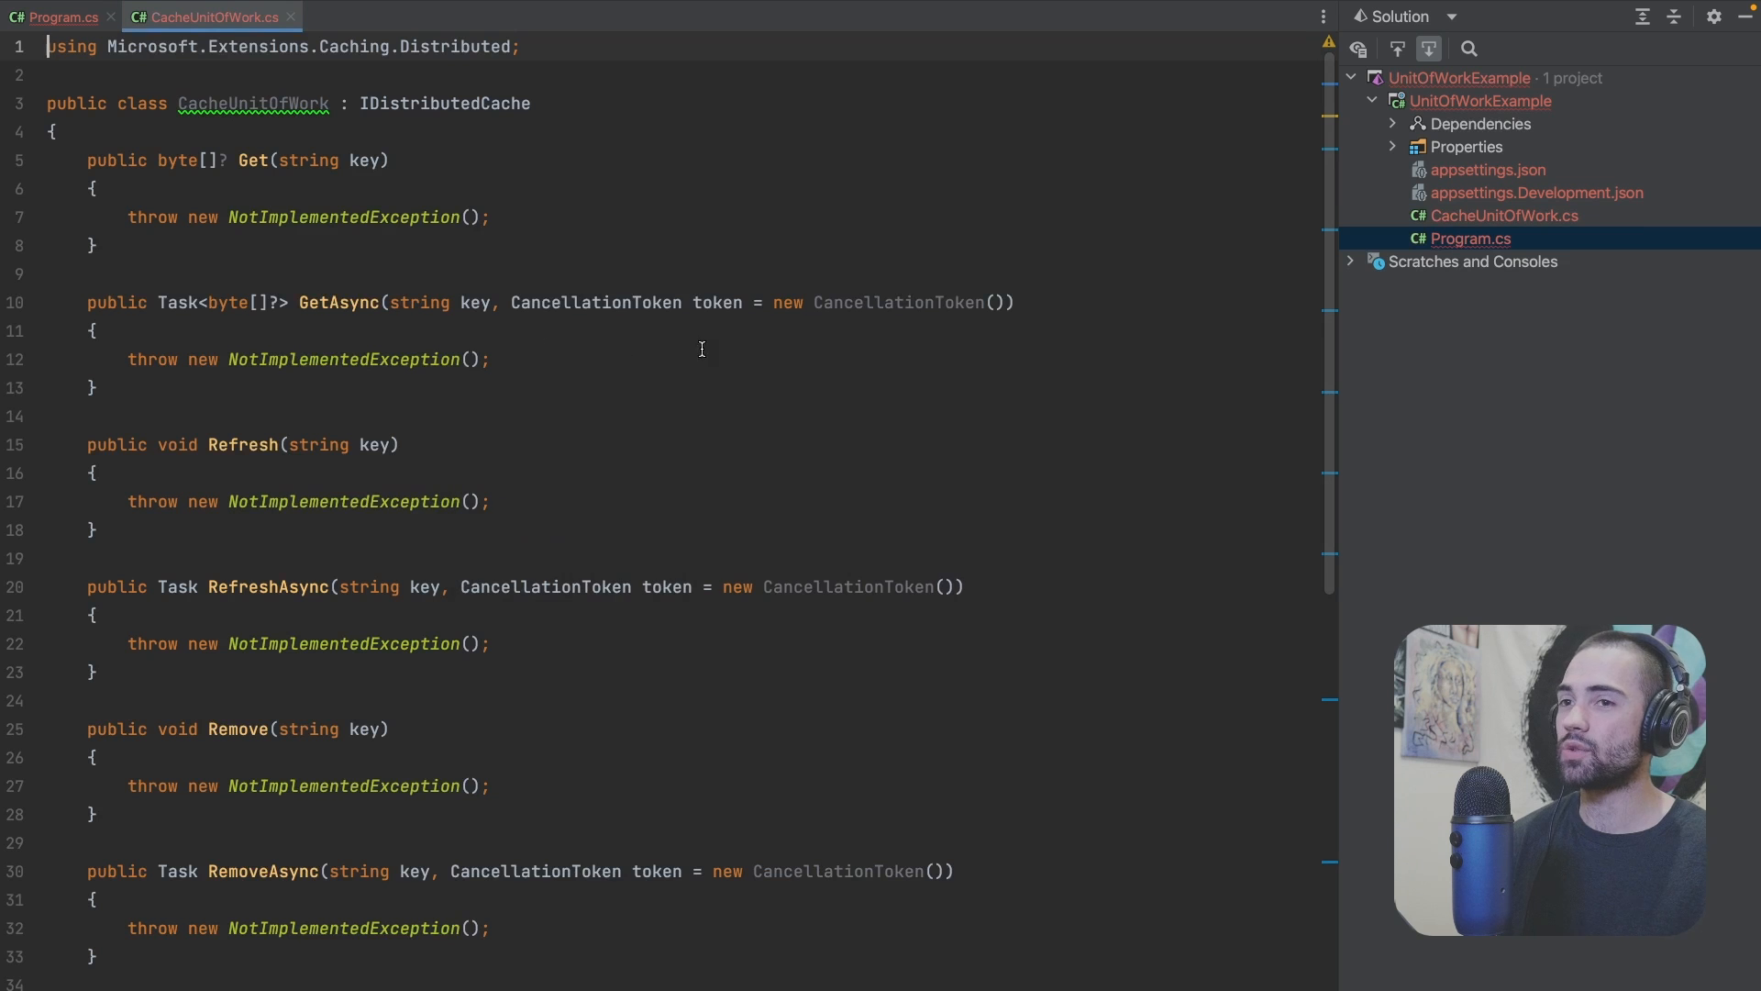
type(", IDisposable")
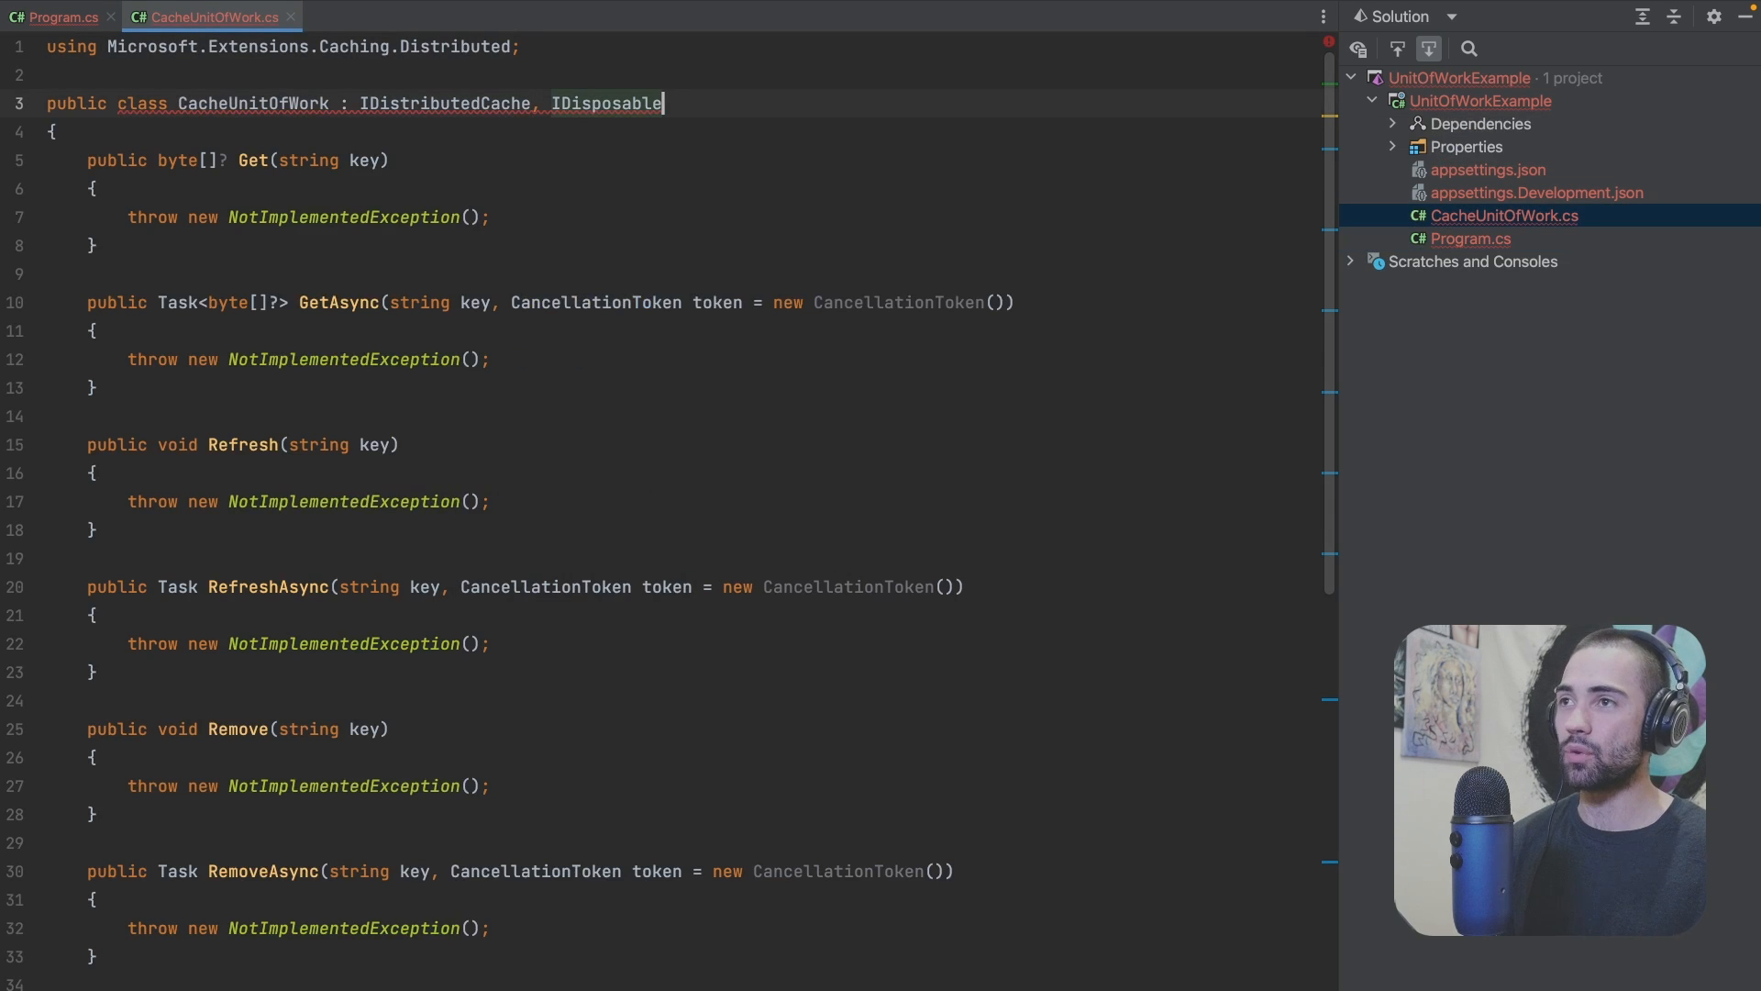
scroll("down", 3)
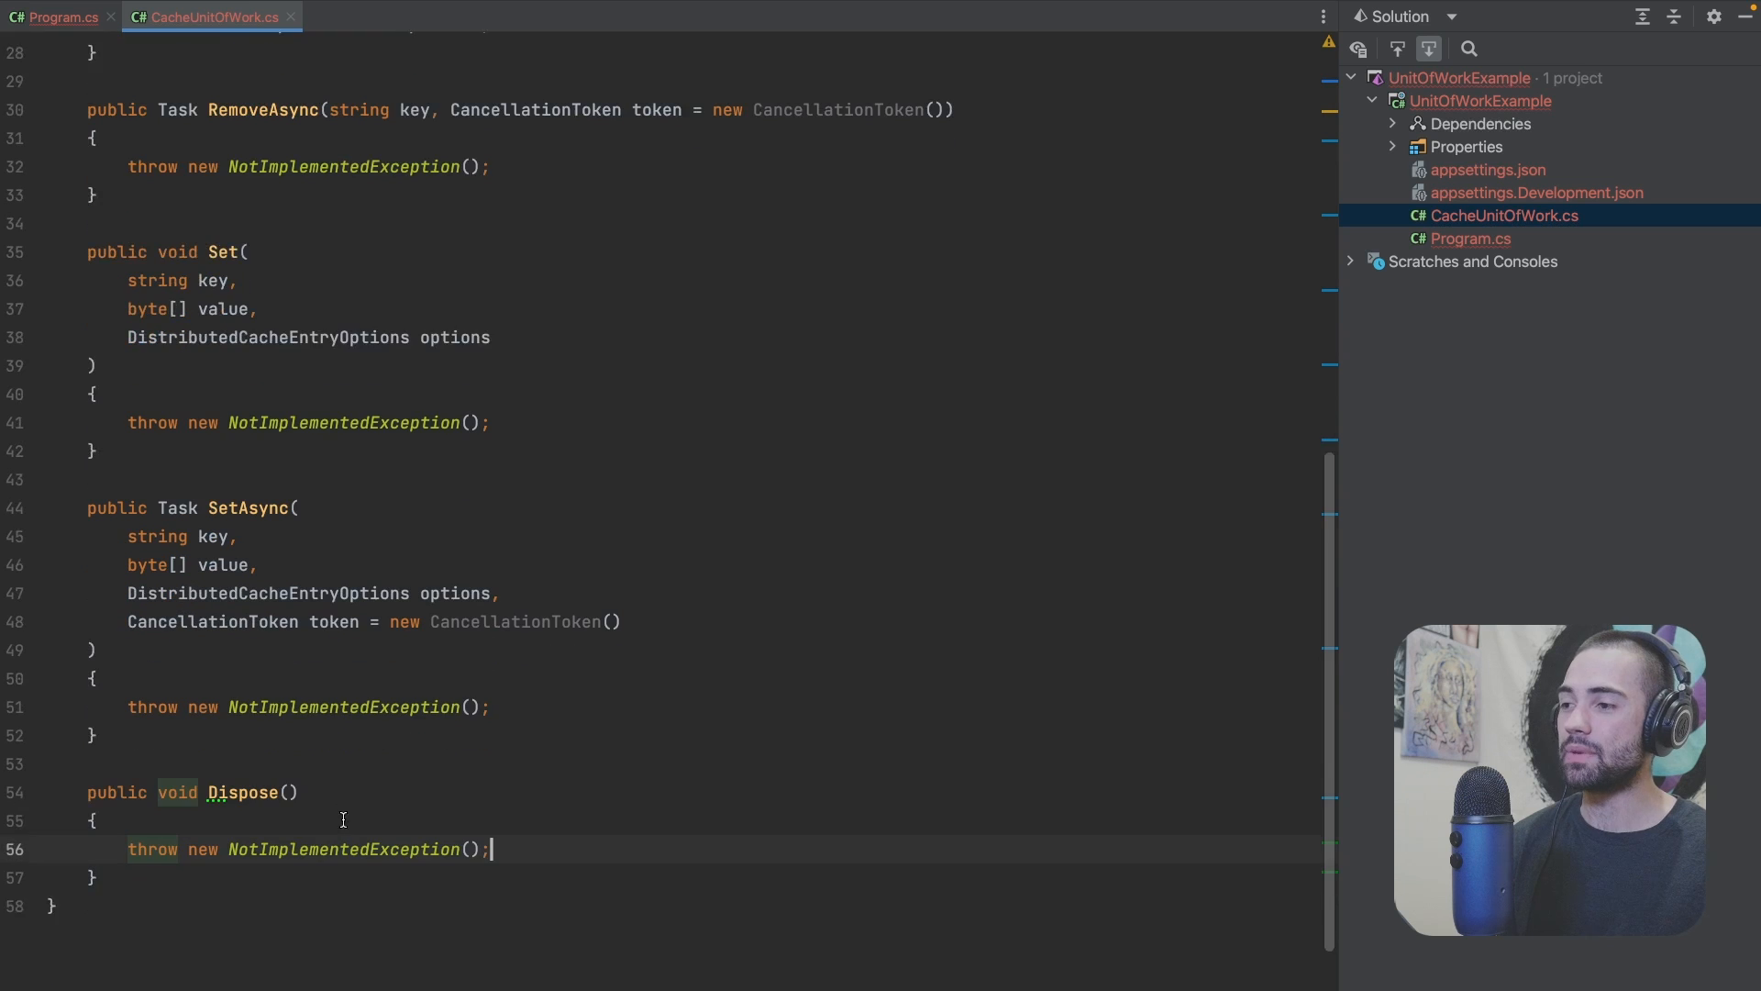
scroll("up", 3)
type("bu")
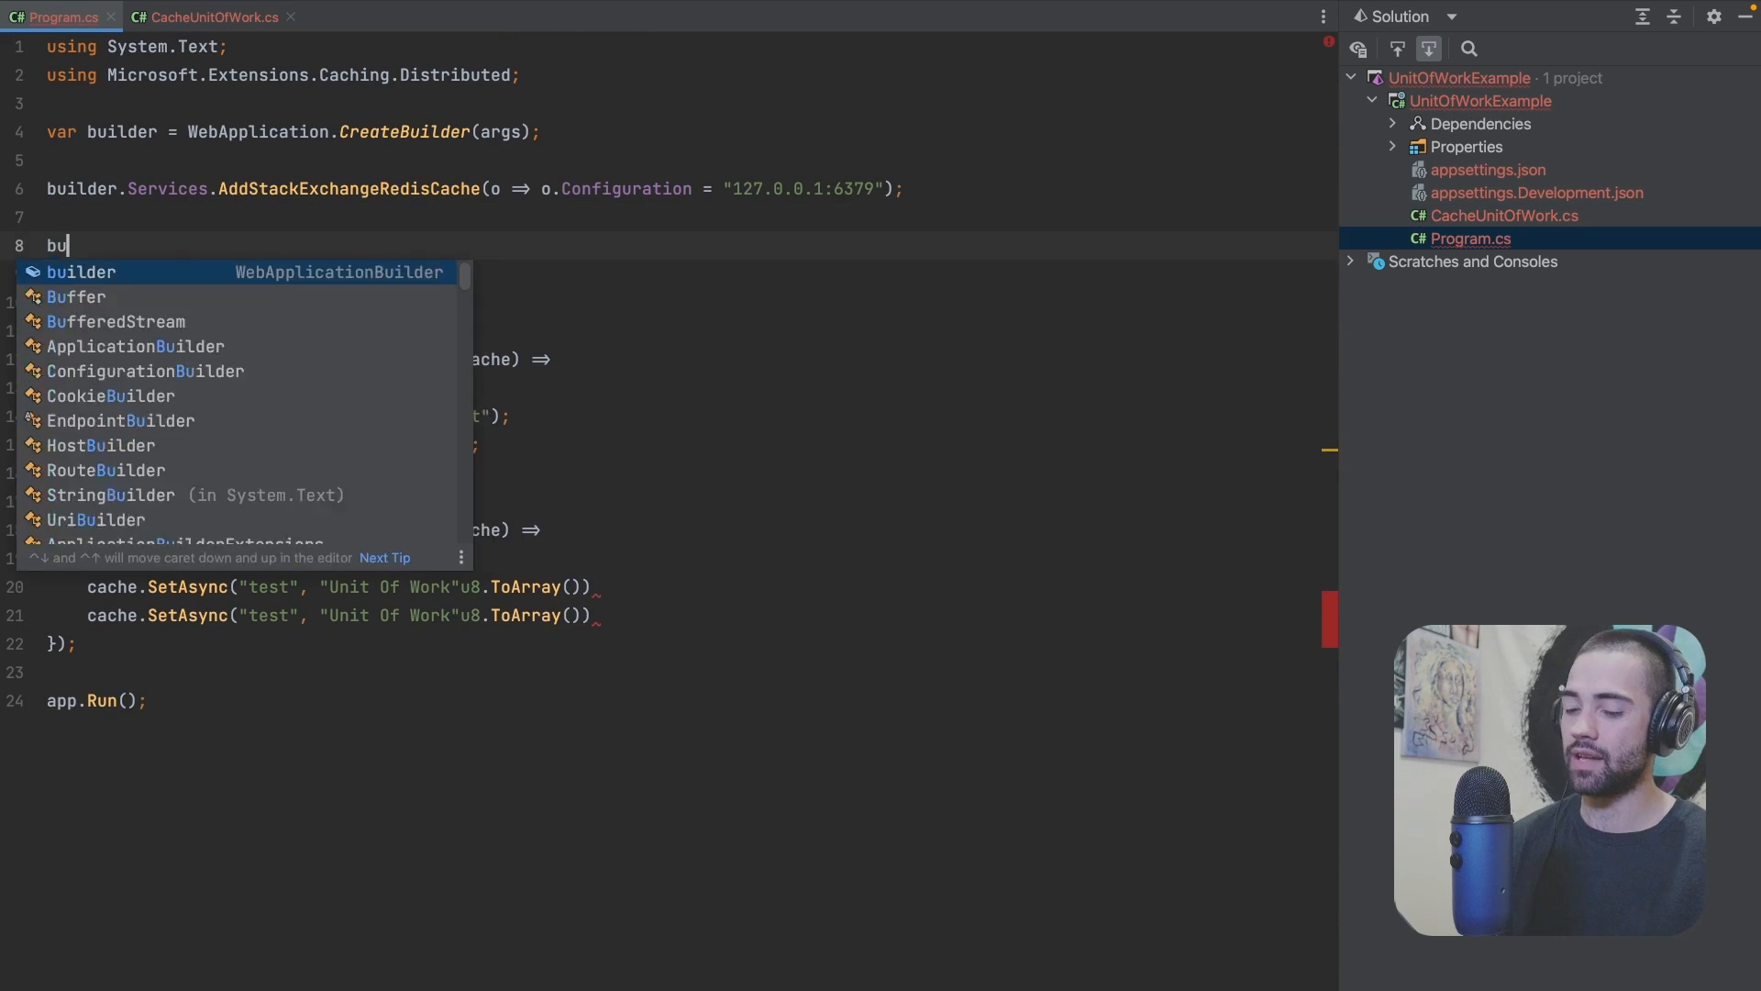
Step: Add builder.Services.AddScoped<IDistributedCache, CacheUnitOfWork>() and resolve redisCache from the service provider
type("ilder.Services.AddS")
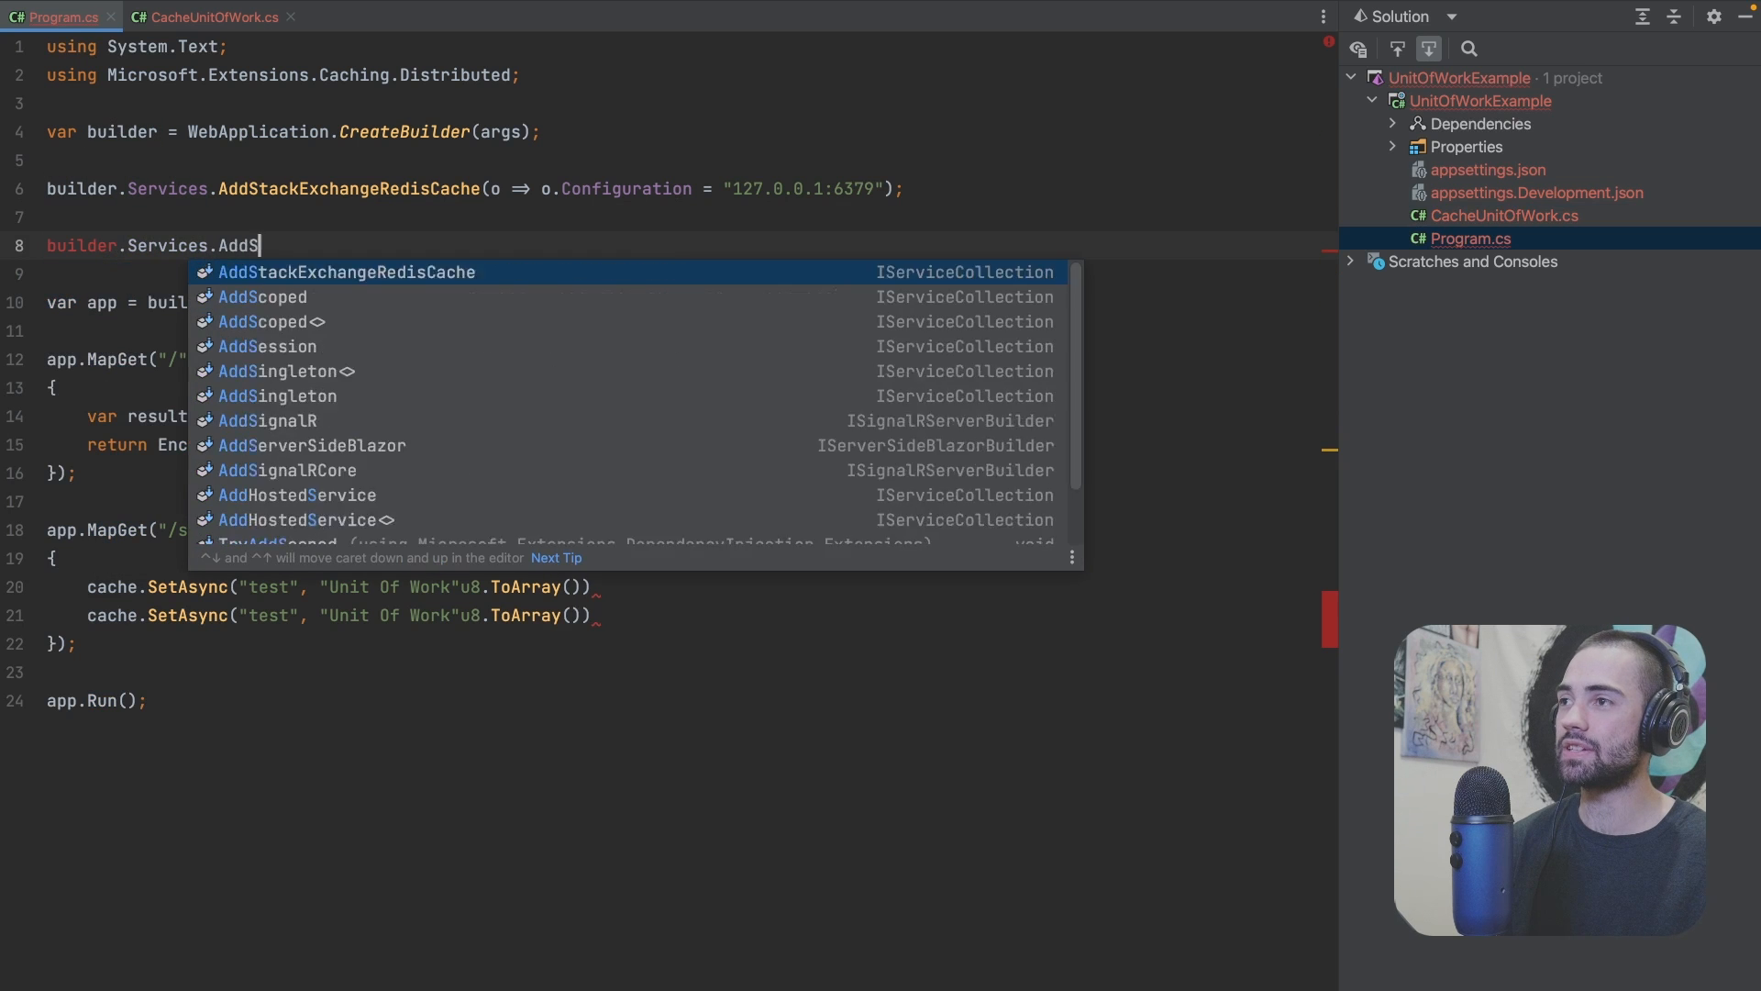
left_click(209, 16)
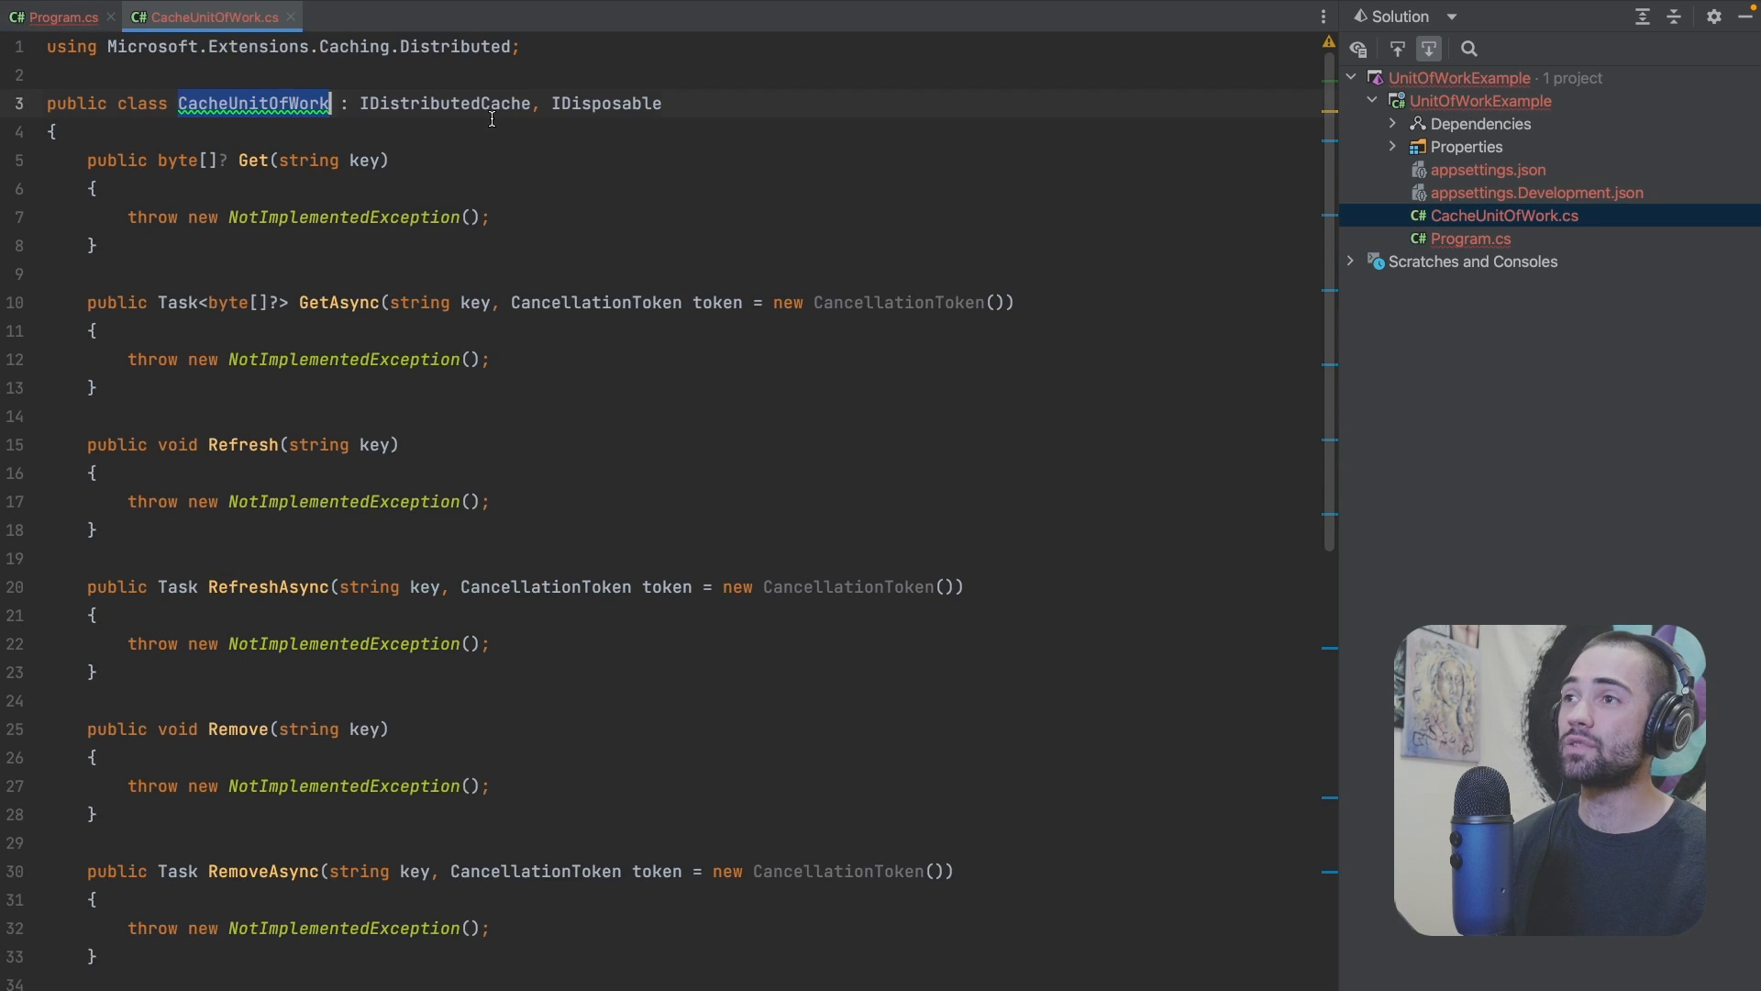
left_click(64, 17)
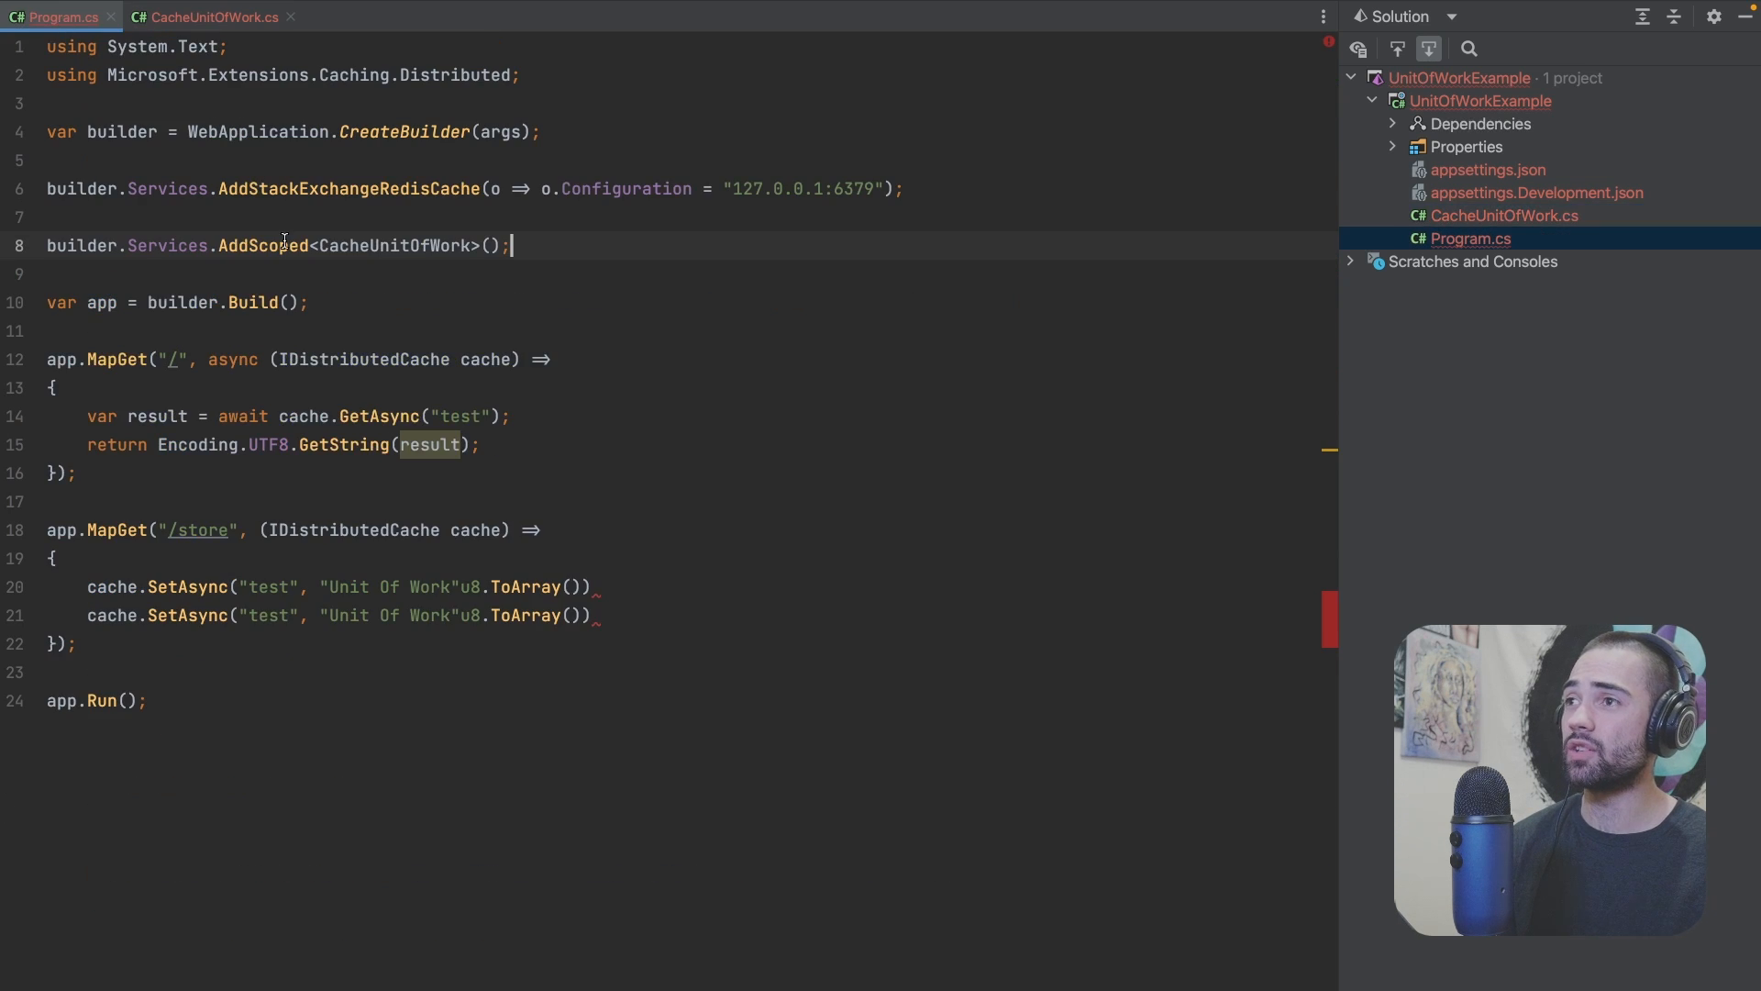
type("IDistributedCache,")
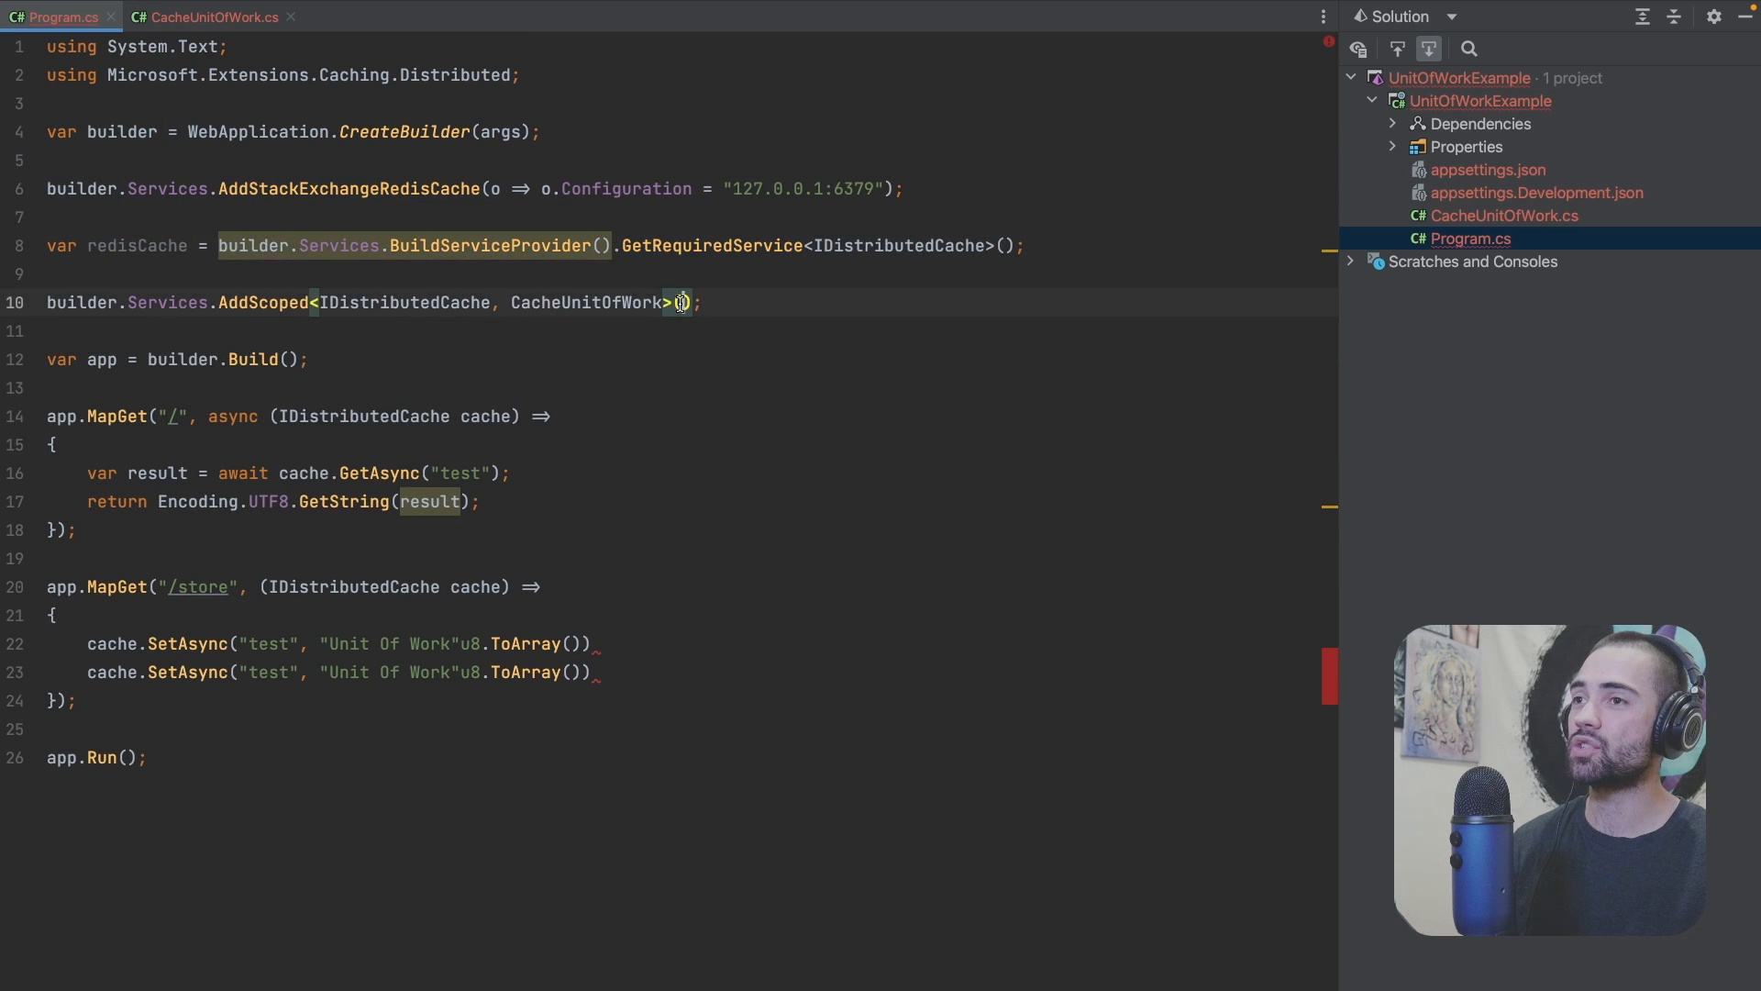
Step: Construct CacheUnitOfWork with redisCache and add a constructor taking an IDistributedCache
type("new Cac")
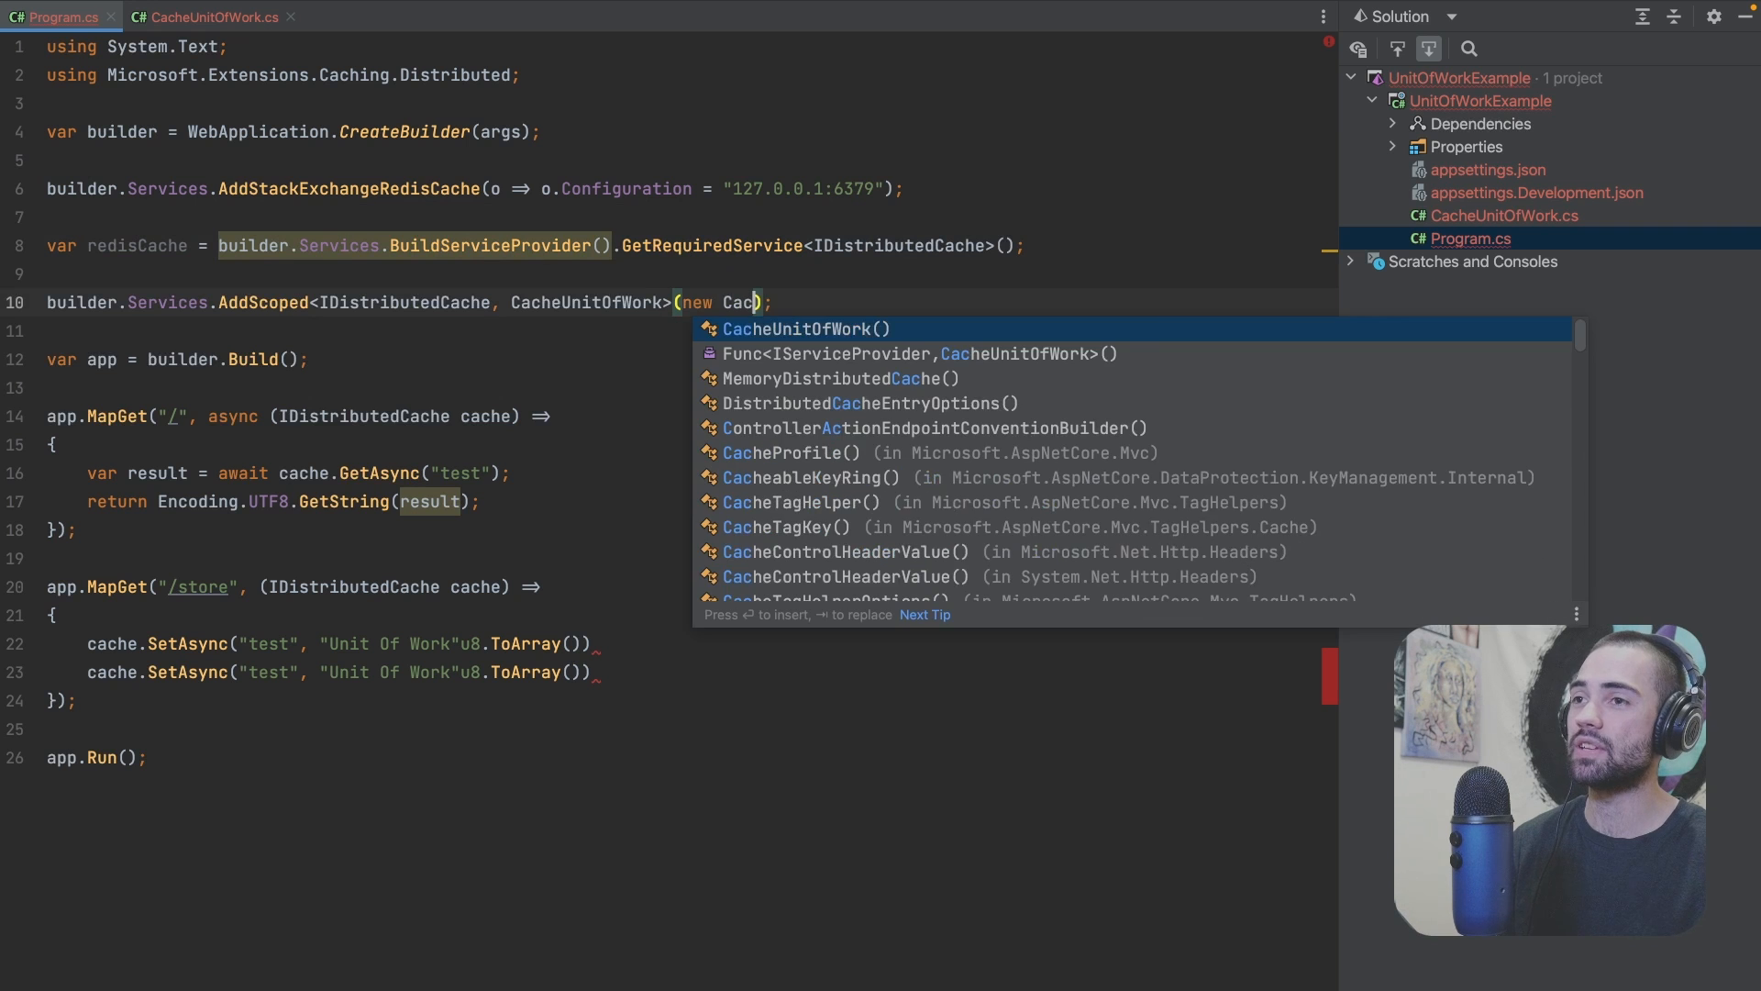
type("CacheUnitOfWork(red")
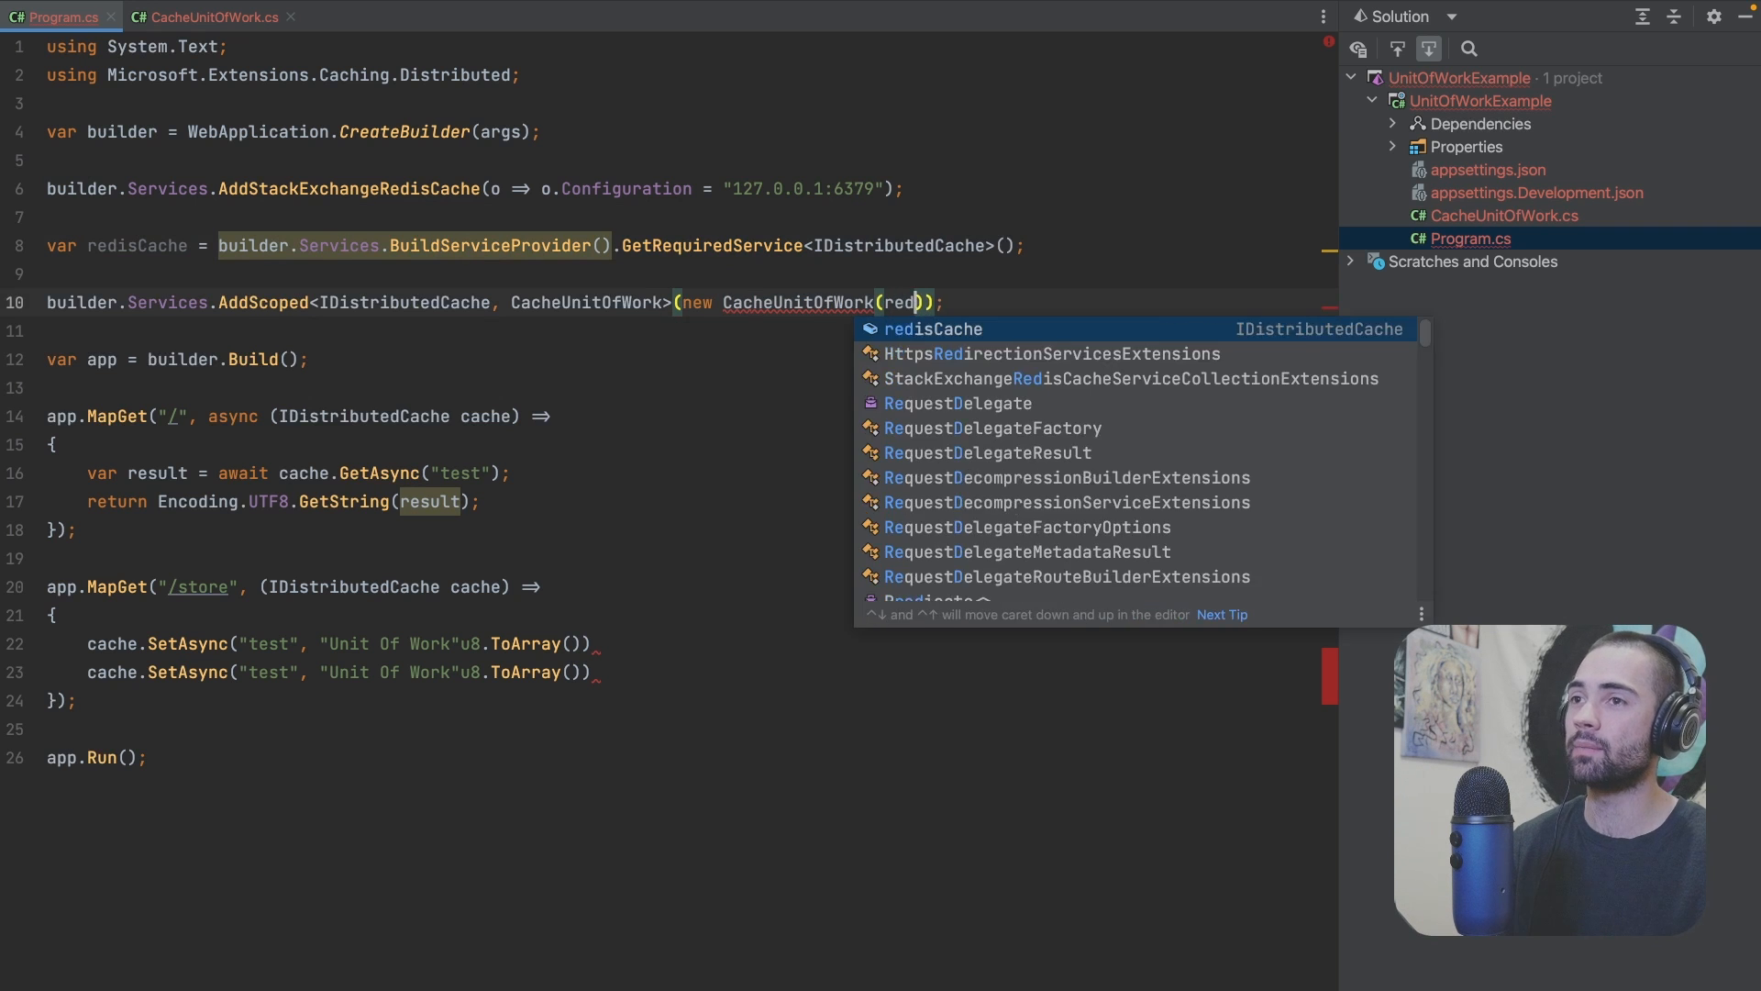
left_click(212, 17)
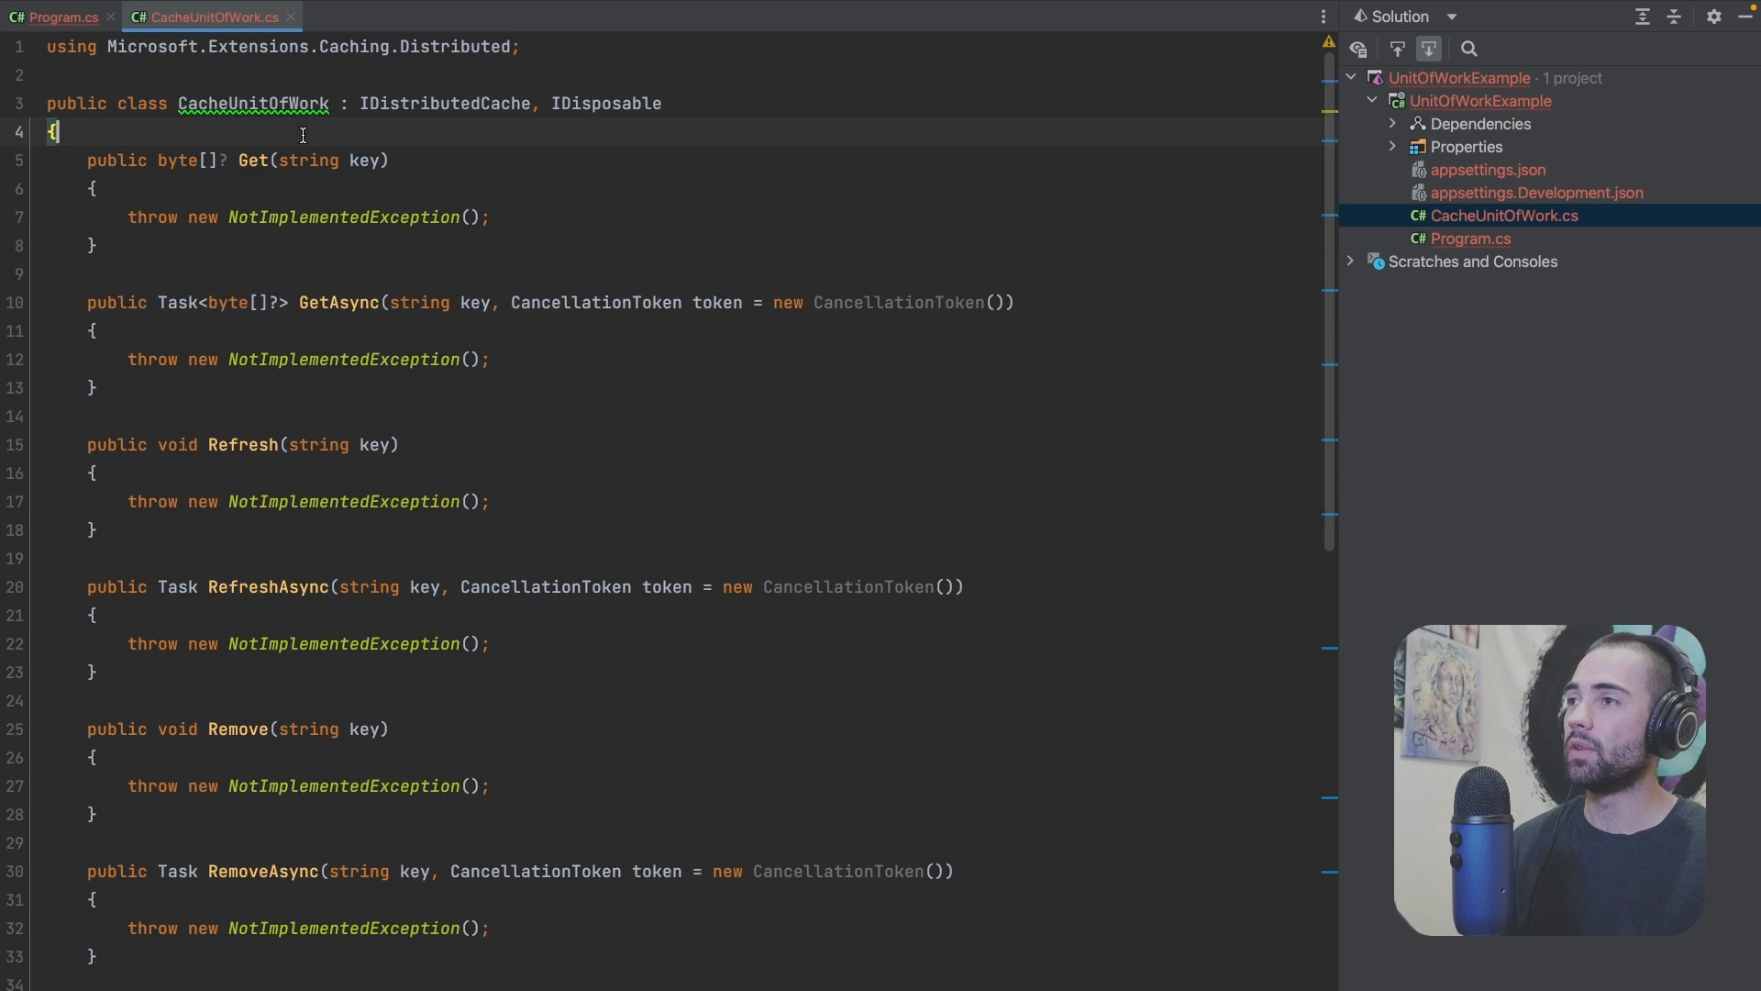
type("public CacheUnitOfWork()")
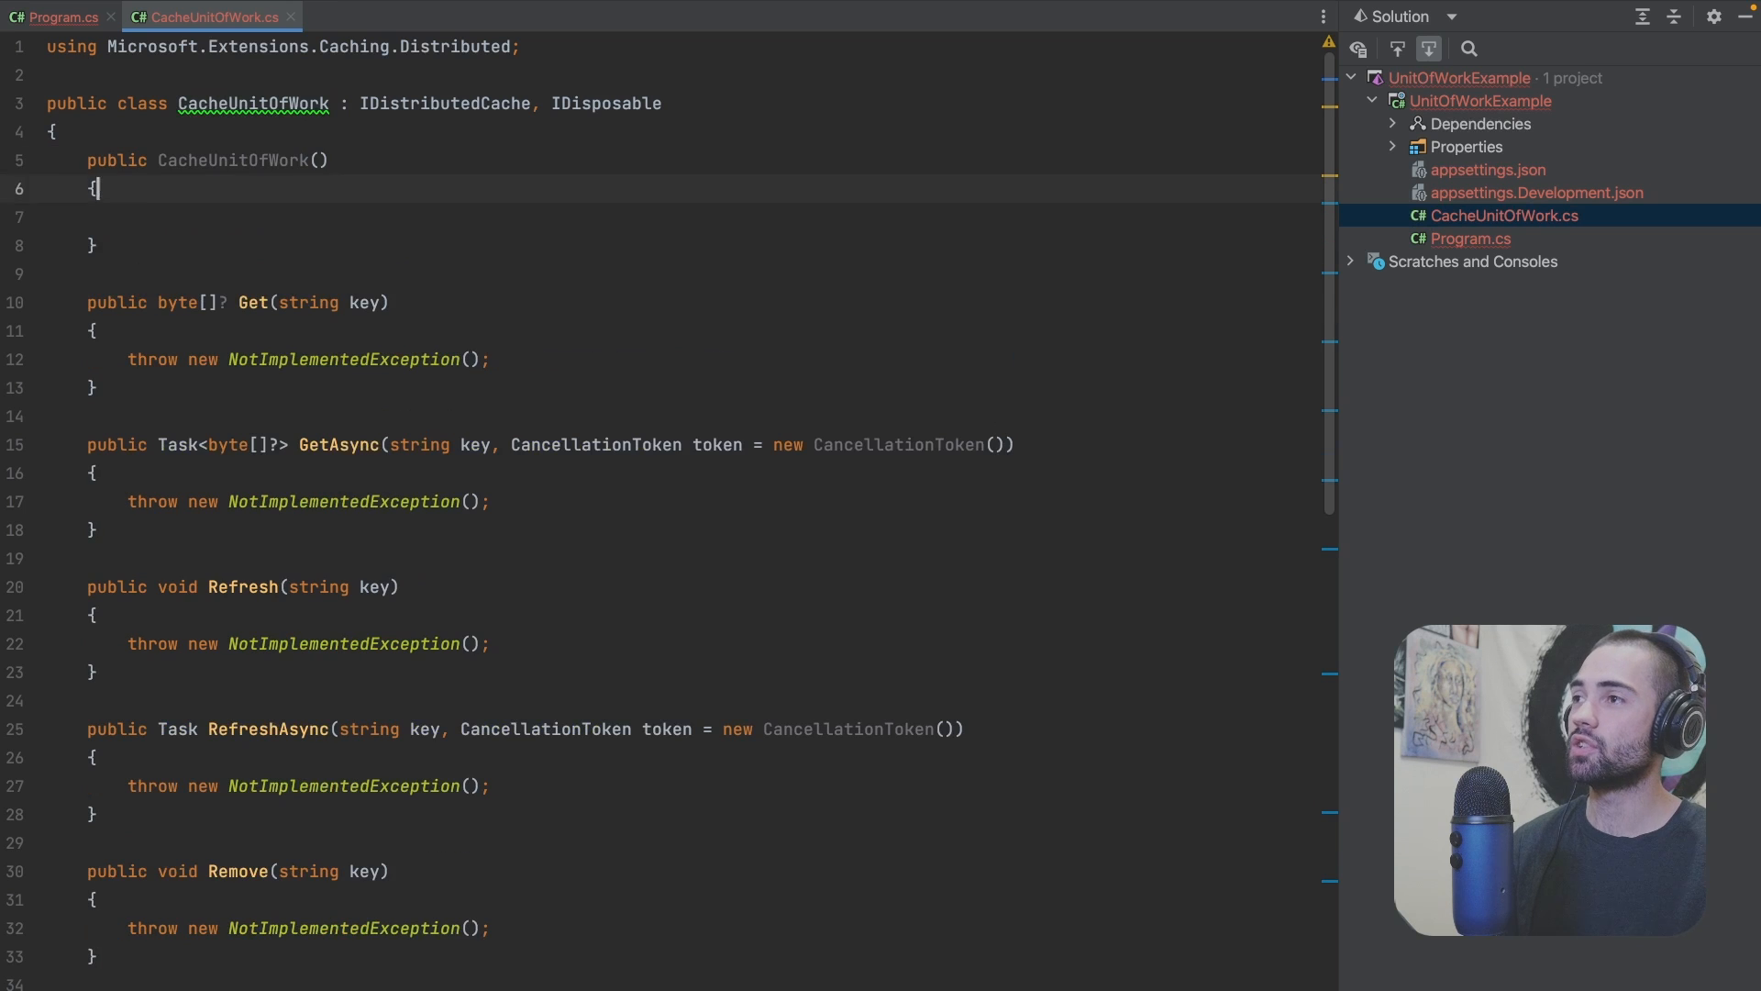
type("IDistributedCache c")
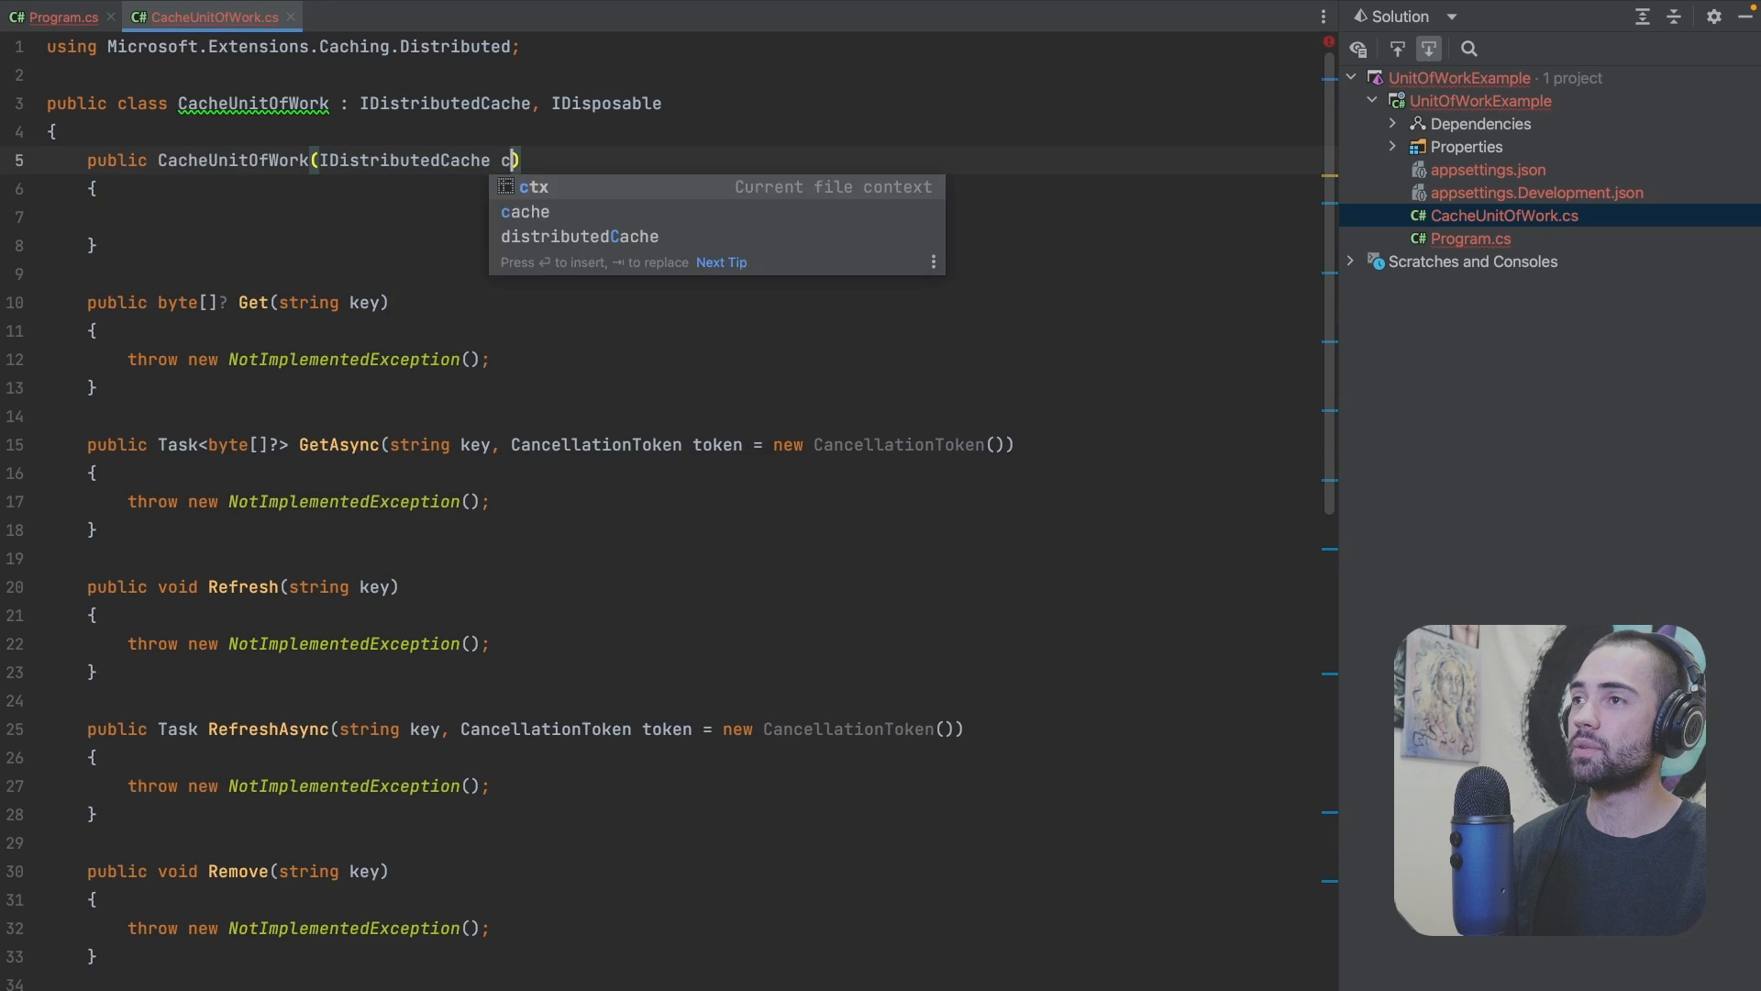
Step: Wrap the registration in the factory lambda _ => new CacheUnitOfWork(redisCache) and inspect the class
left_click(60, 16)
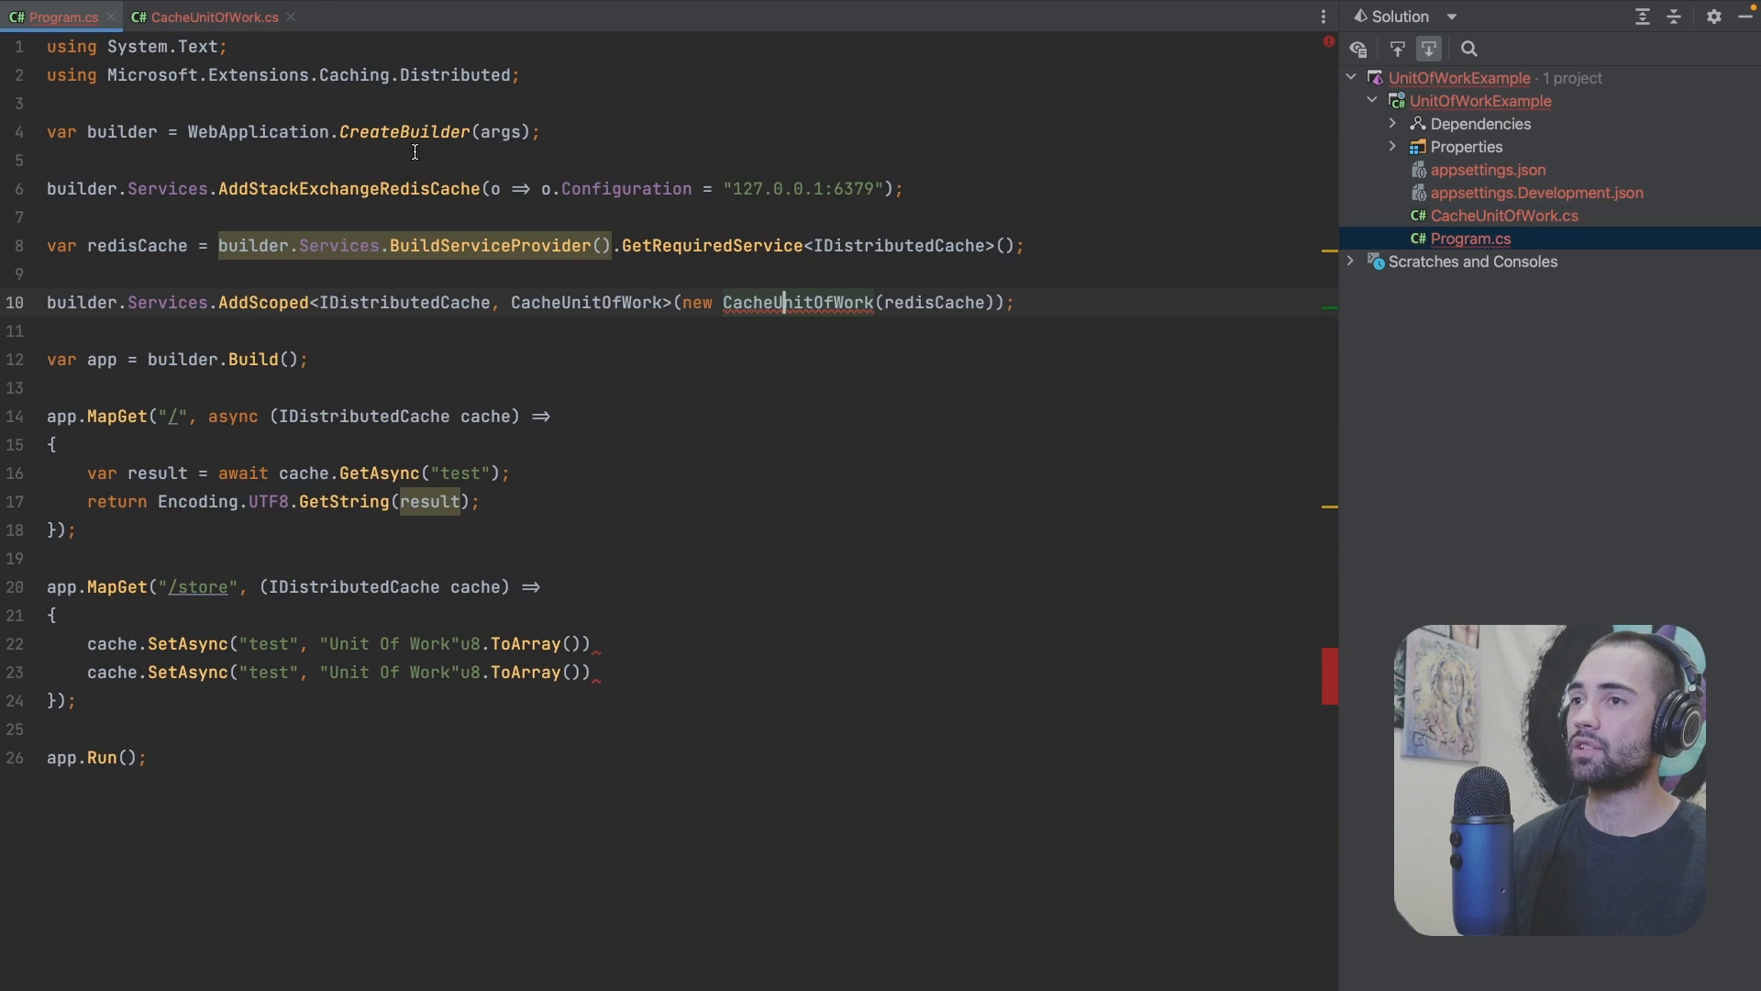
type("_ =>")
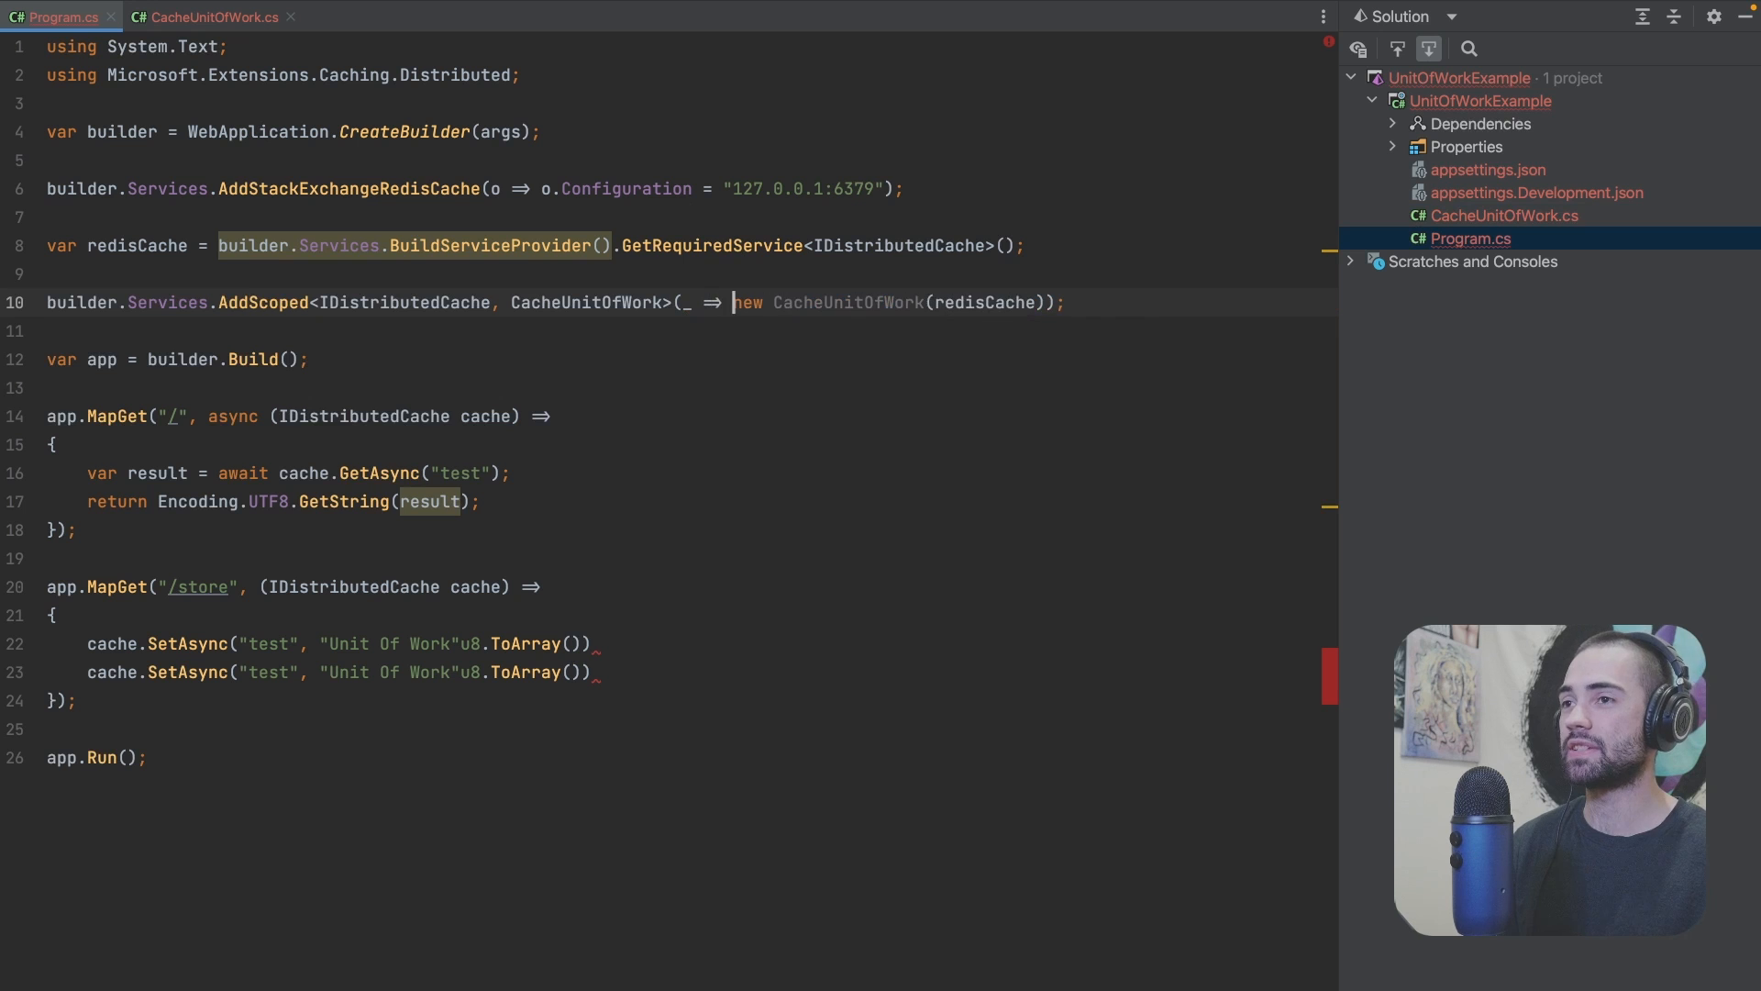
left_click(47, 273)
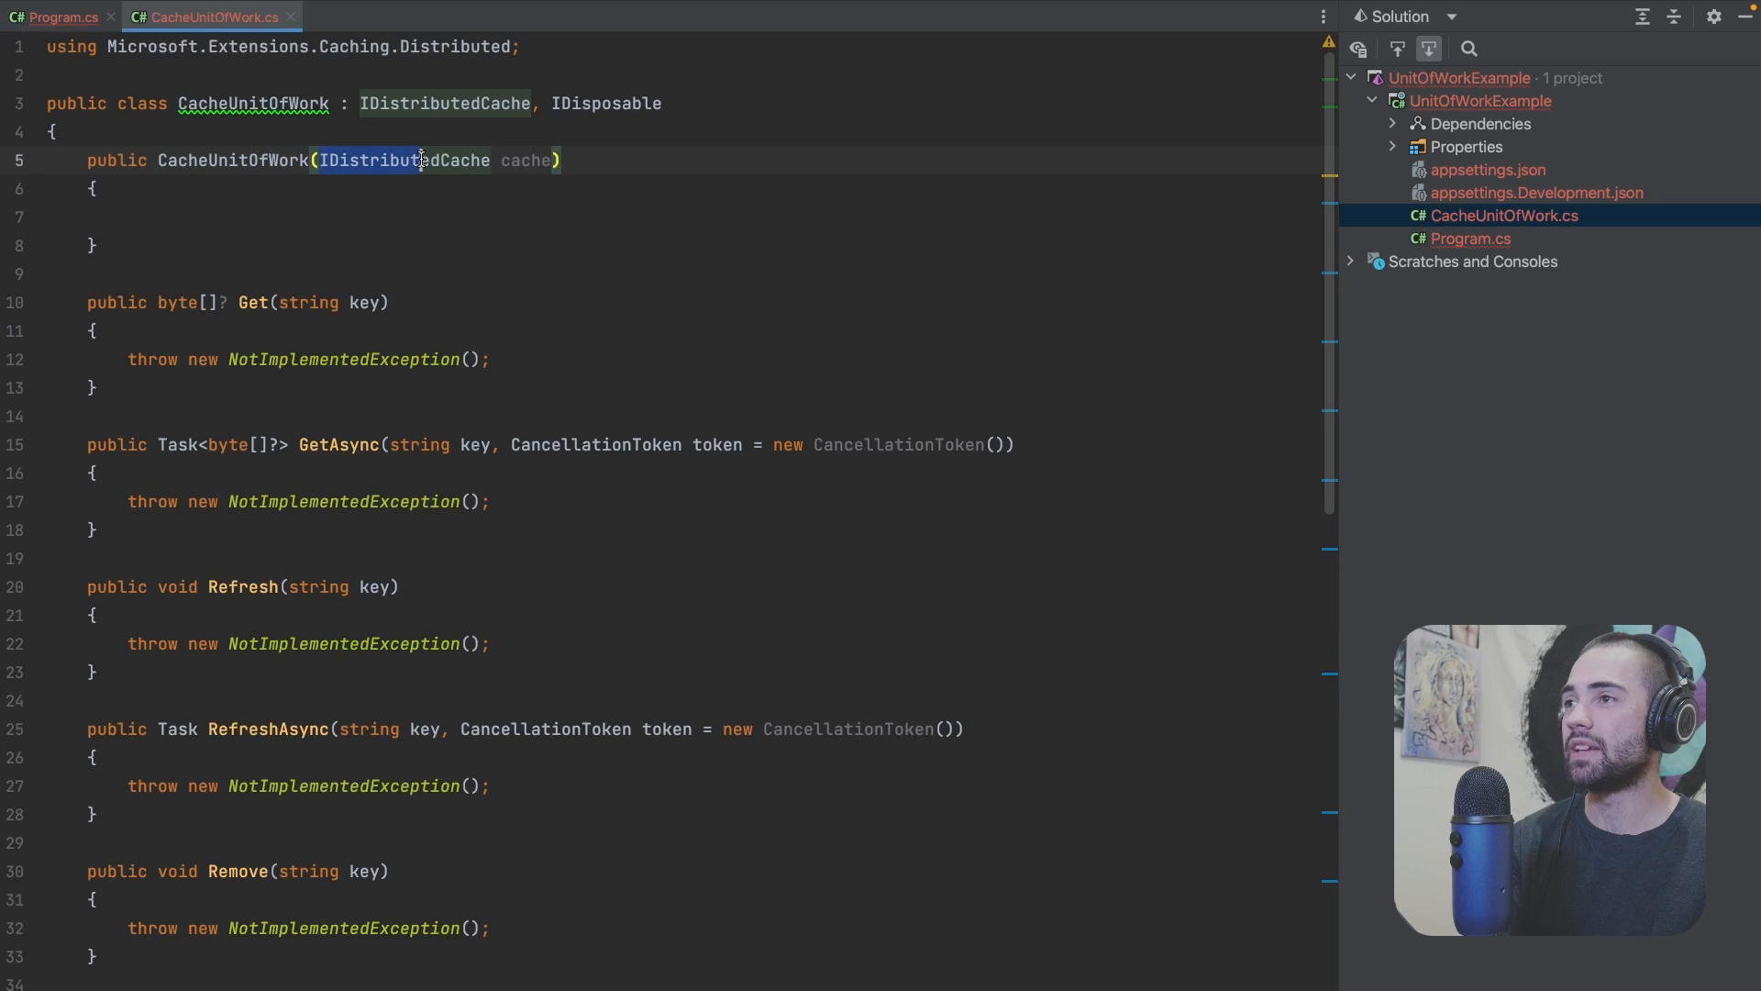
left_click(62, 17)
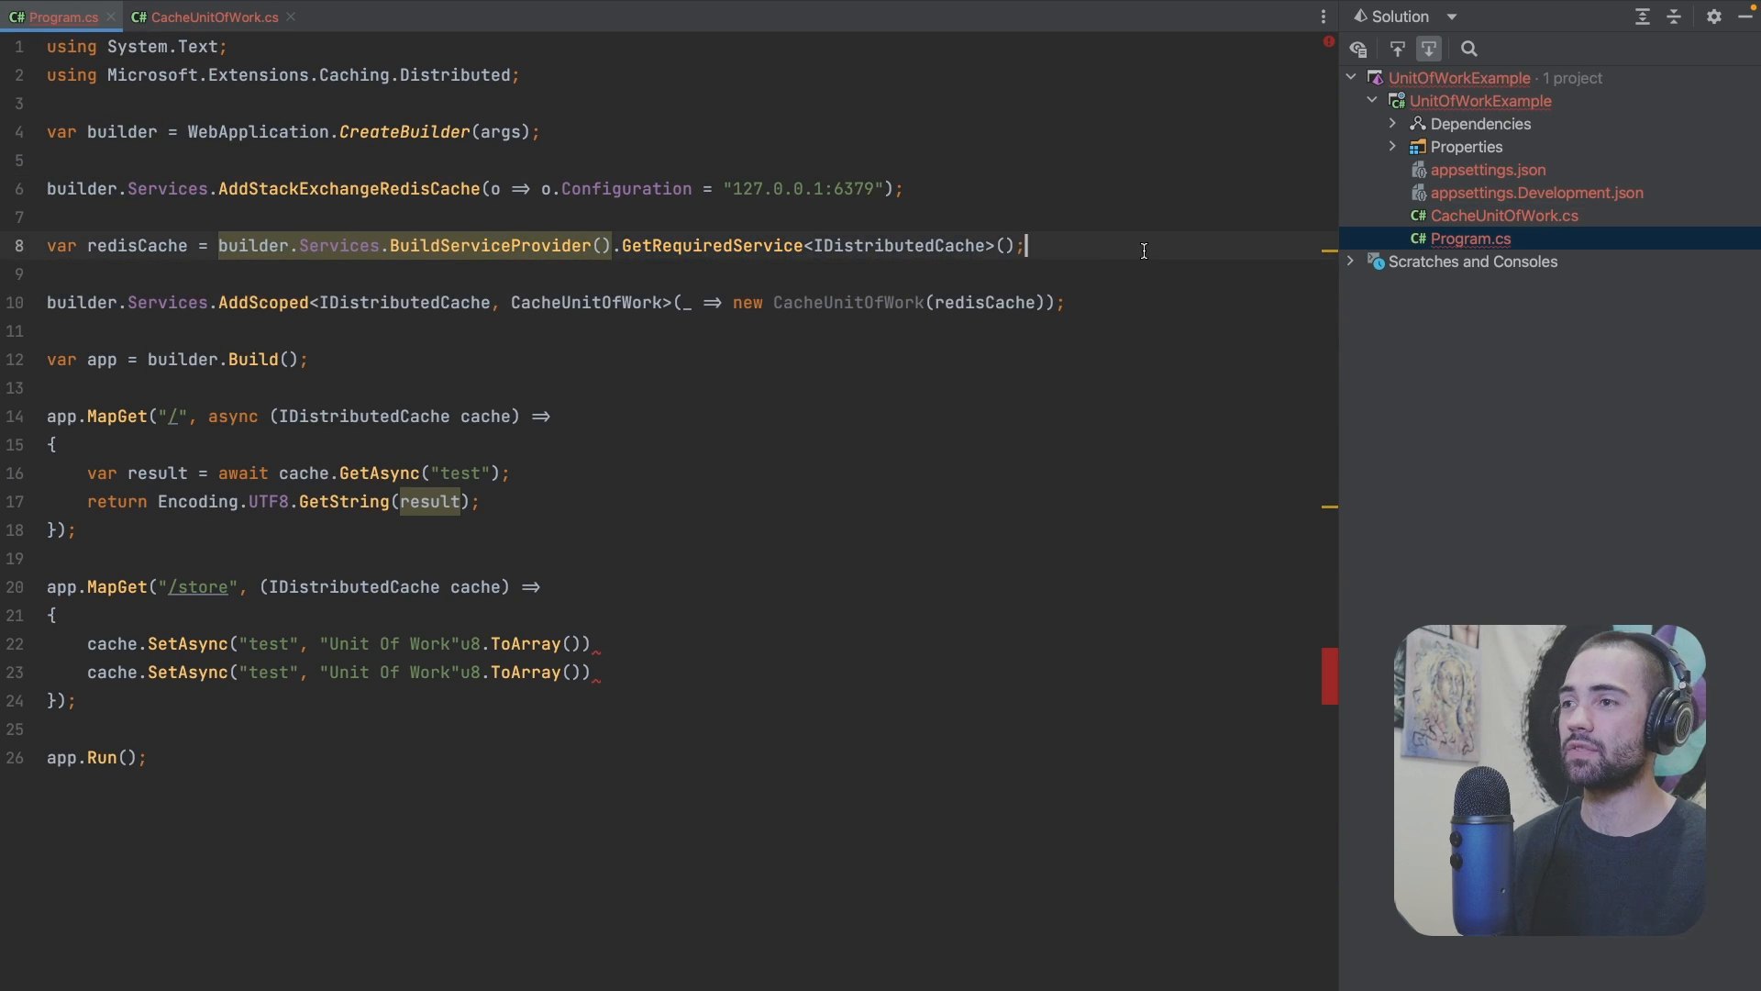
Step: Try builder.Services.Single(typeof(IDistributedCache)), then add a private readonly _cache field set in the constructor
type("builder.")
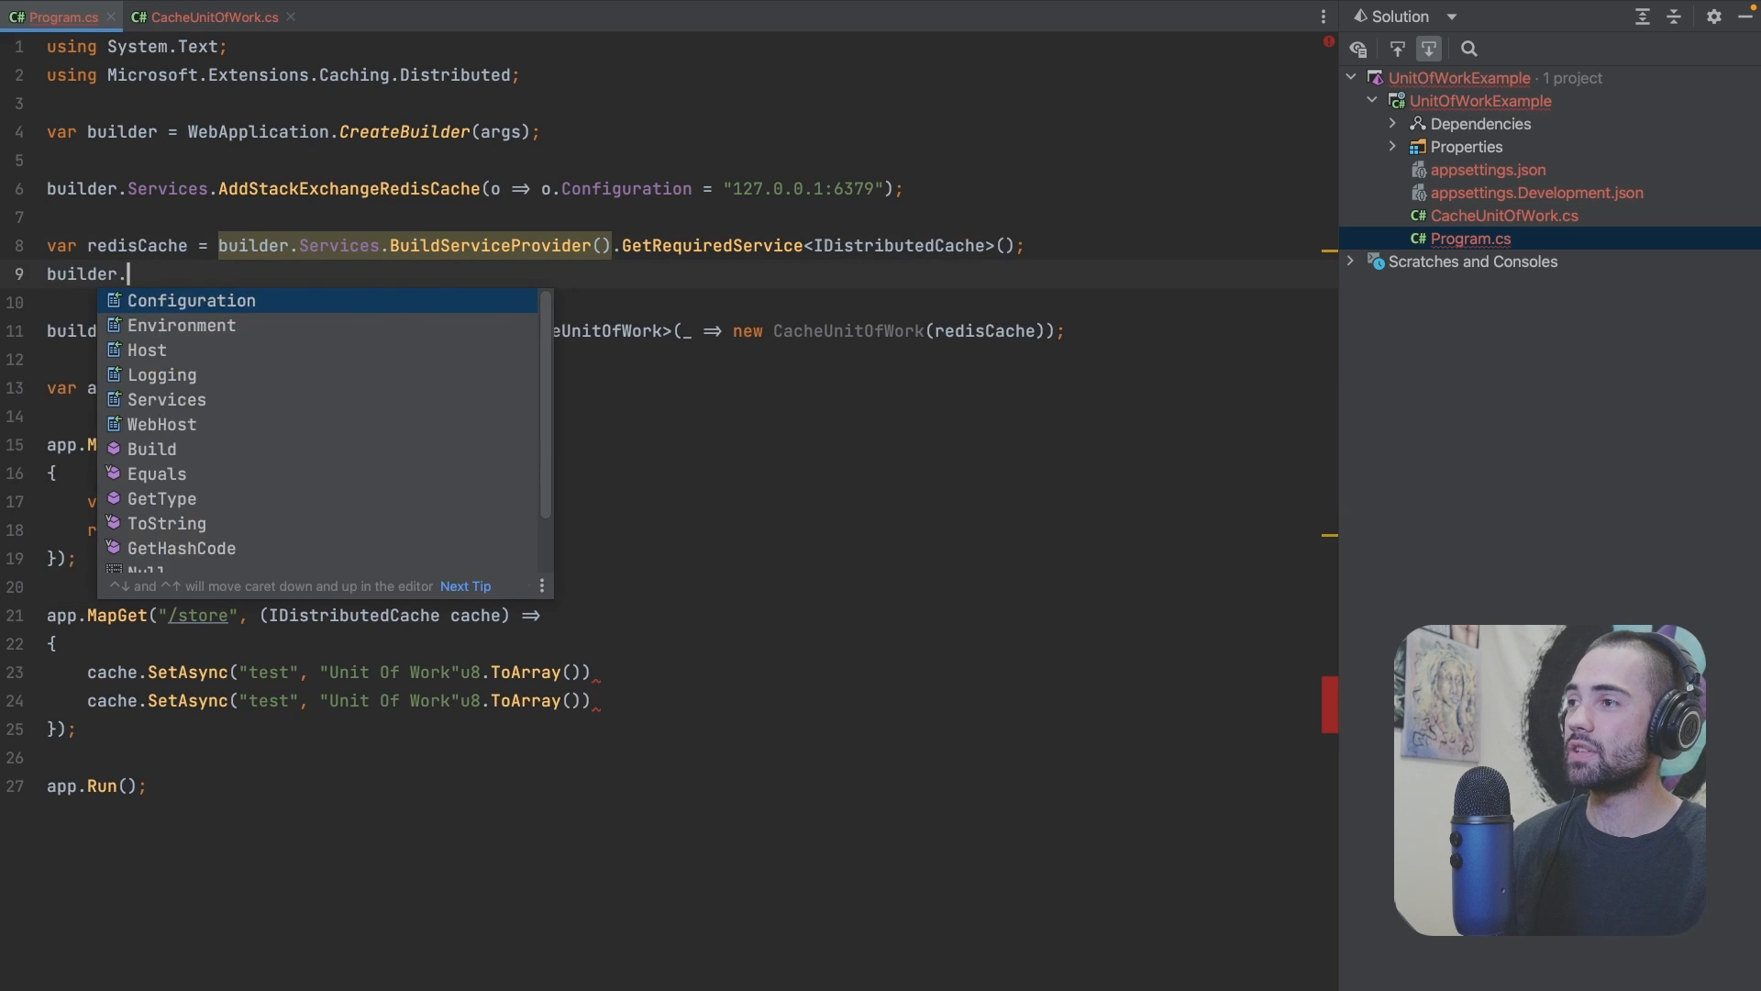
type("Services.Single(x => x.ServiceType ==")
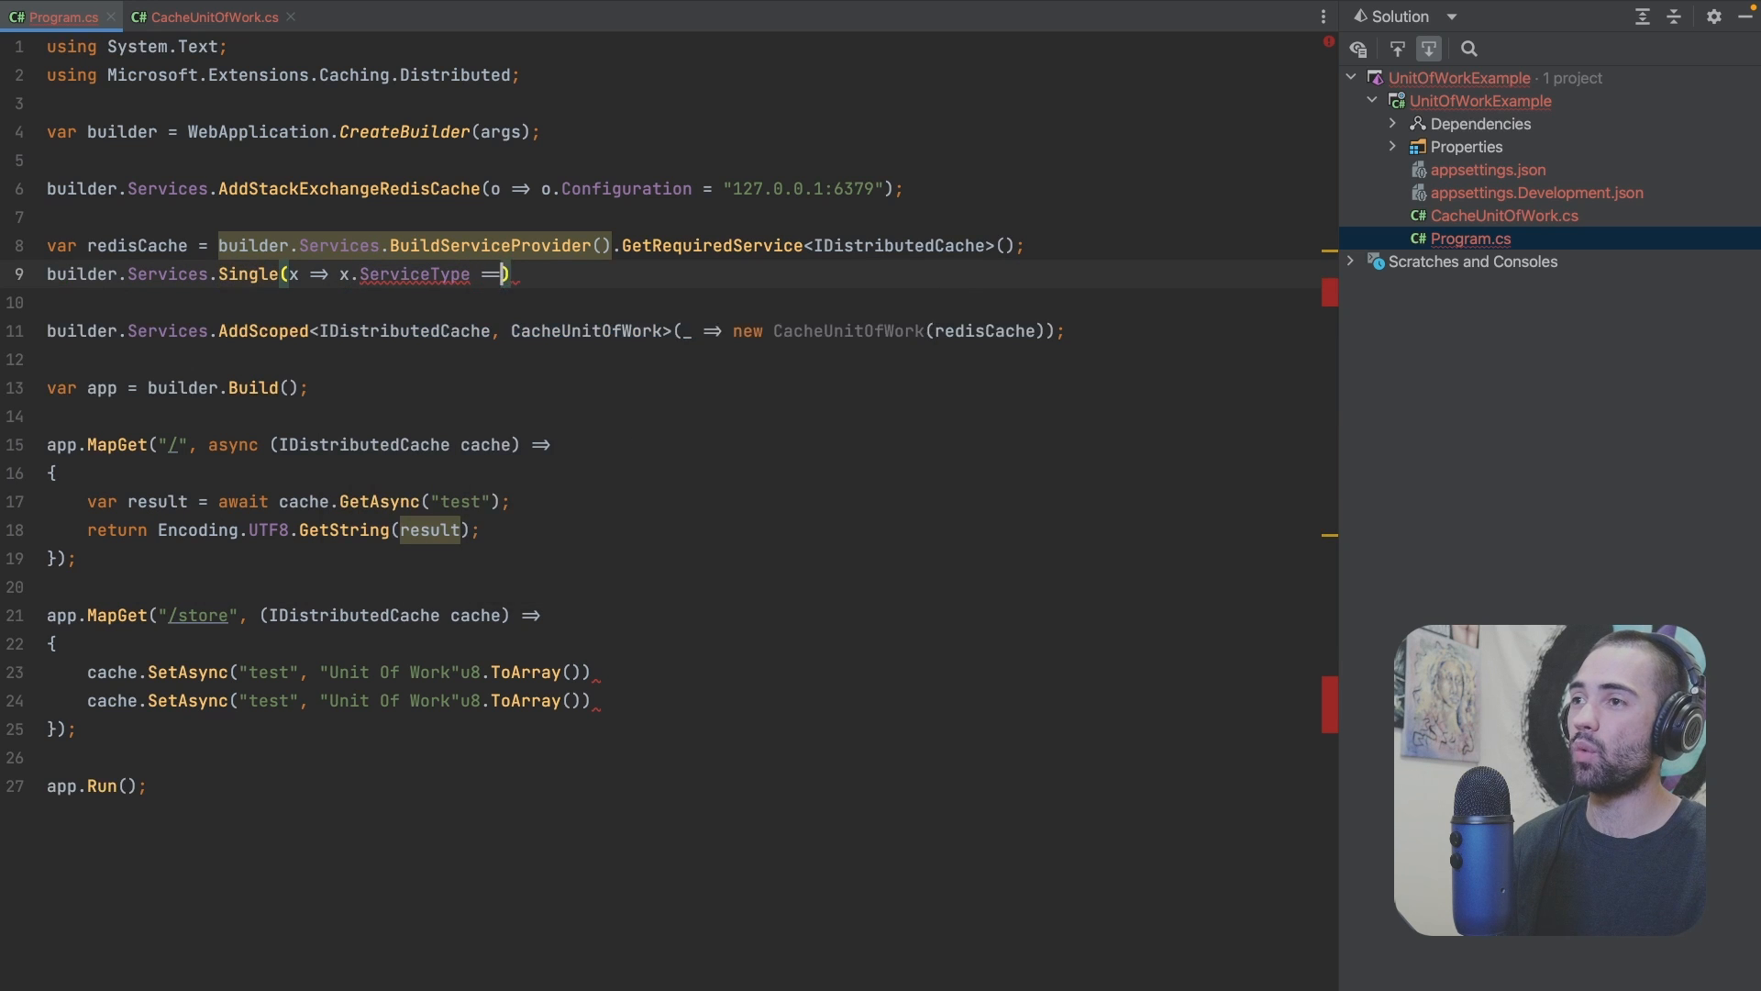
type("typeof(IDistributedCache))")
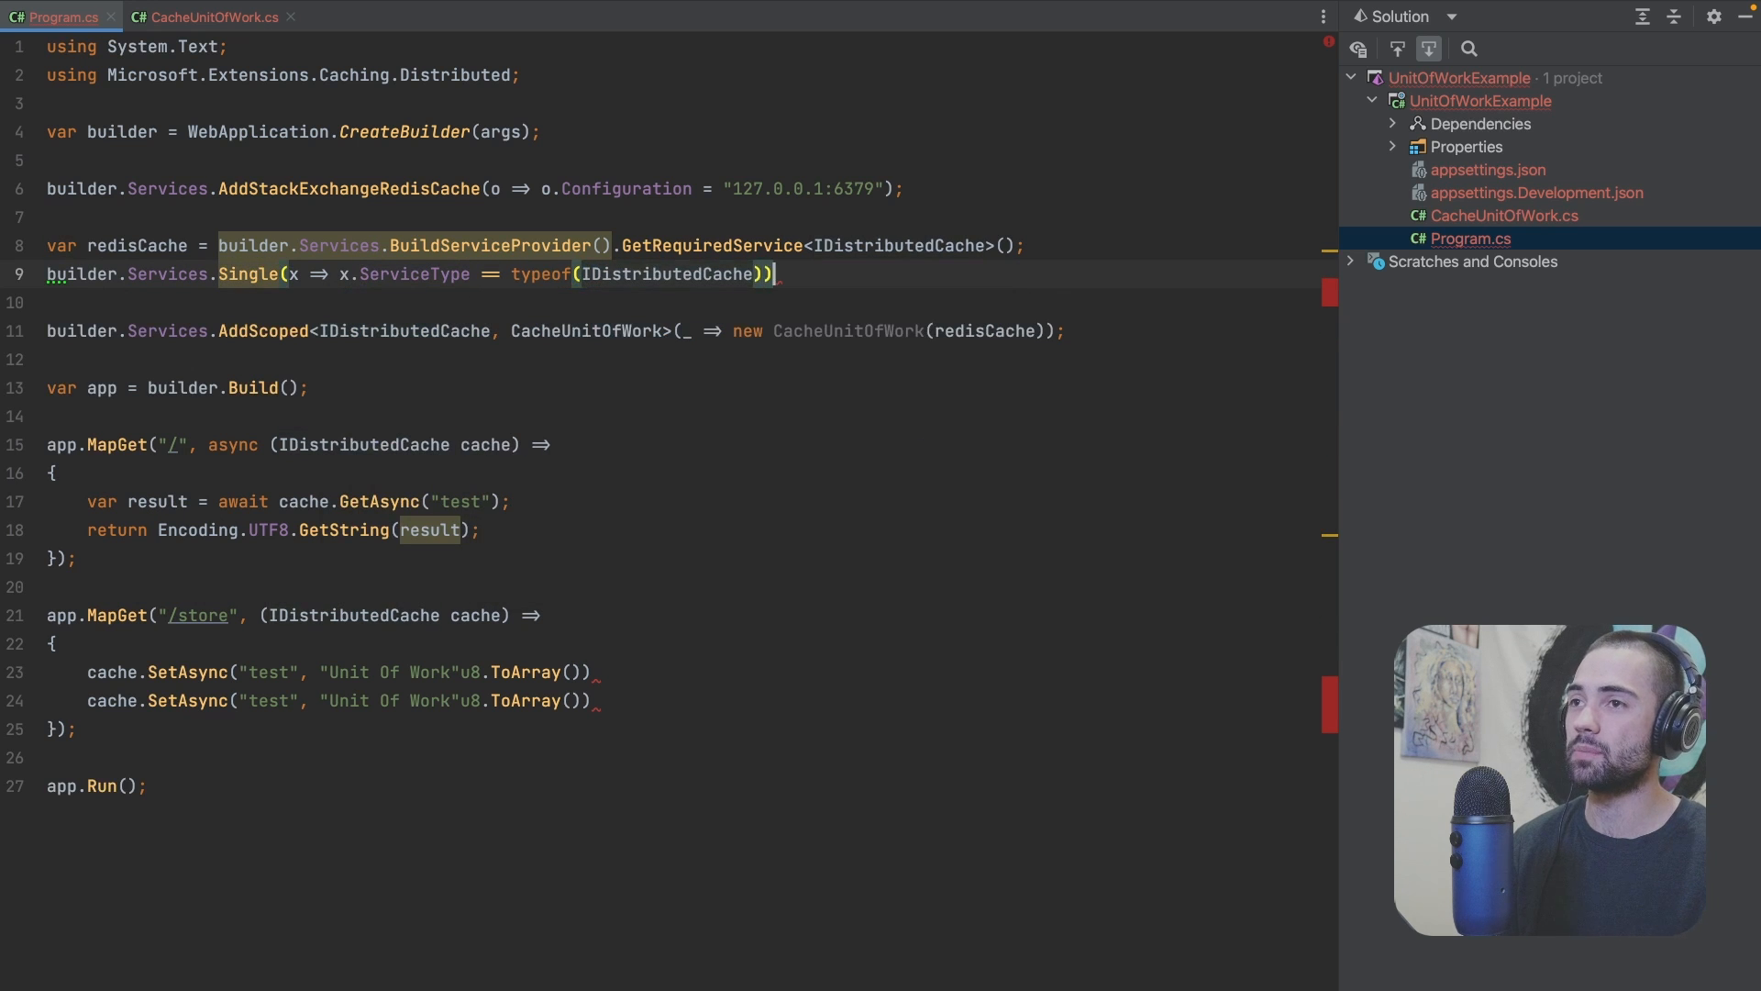
double_click(139, 244)
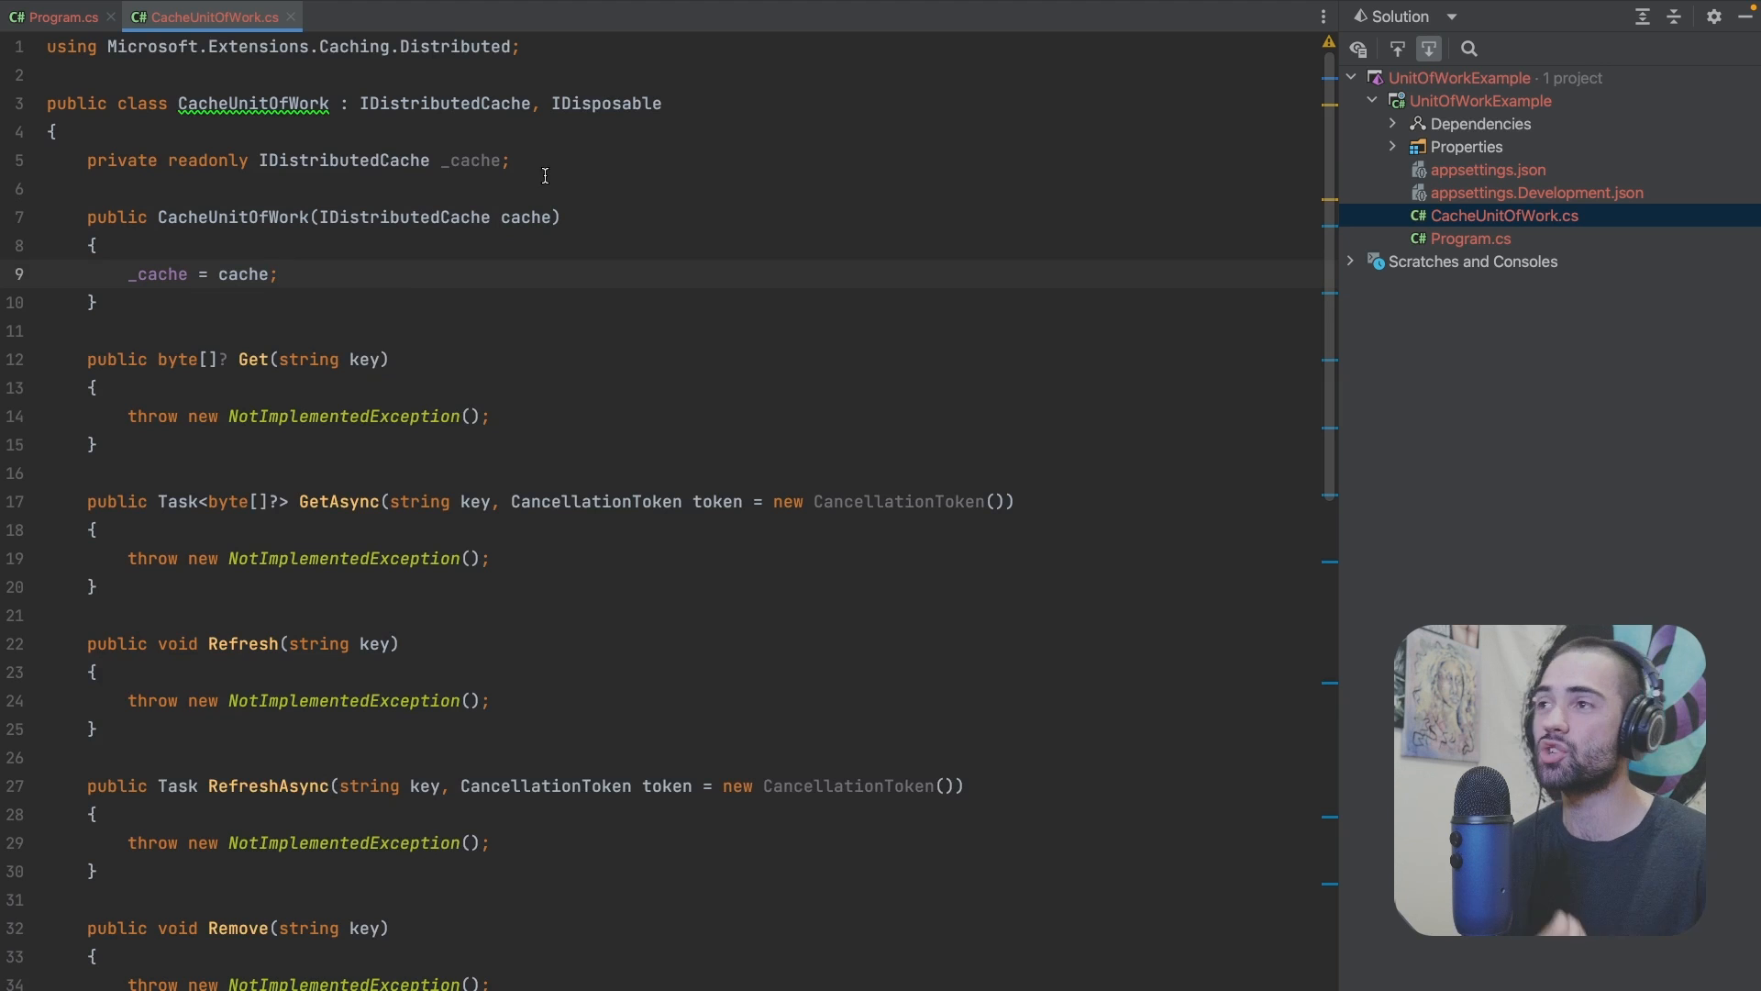
Step: Declare private readonly Dictionary<string,> _buffer = new(); in CacheUnitOfWork
type("private readonly Dictionary<string,> _buffer = new();")
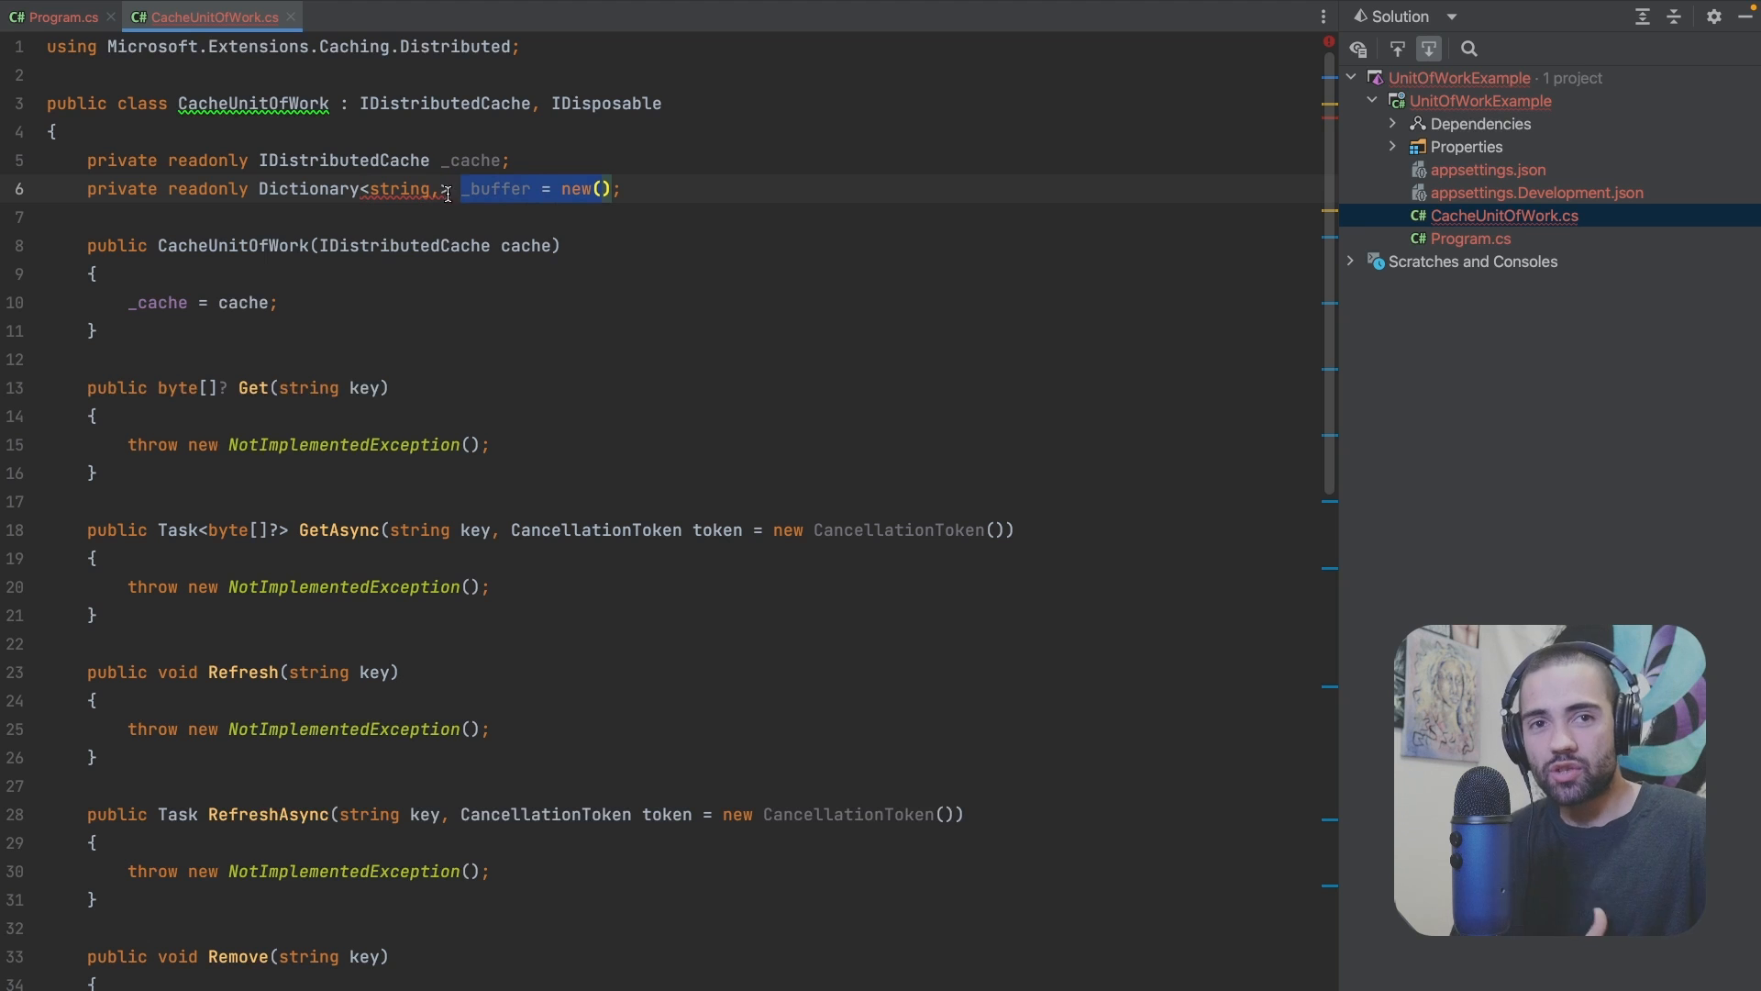
left_click(679, 245)
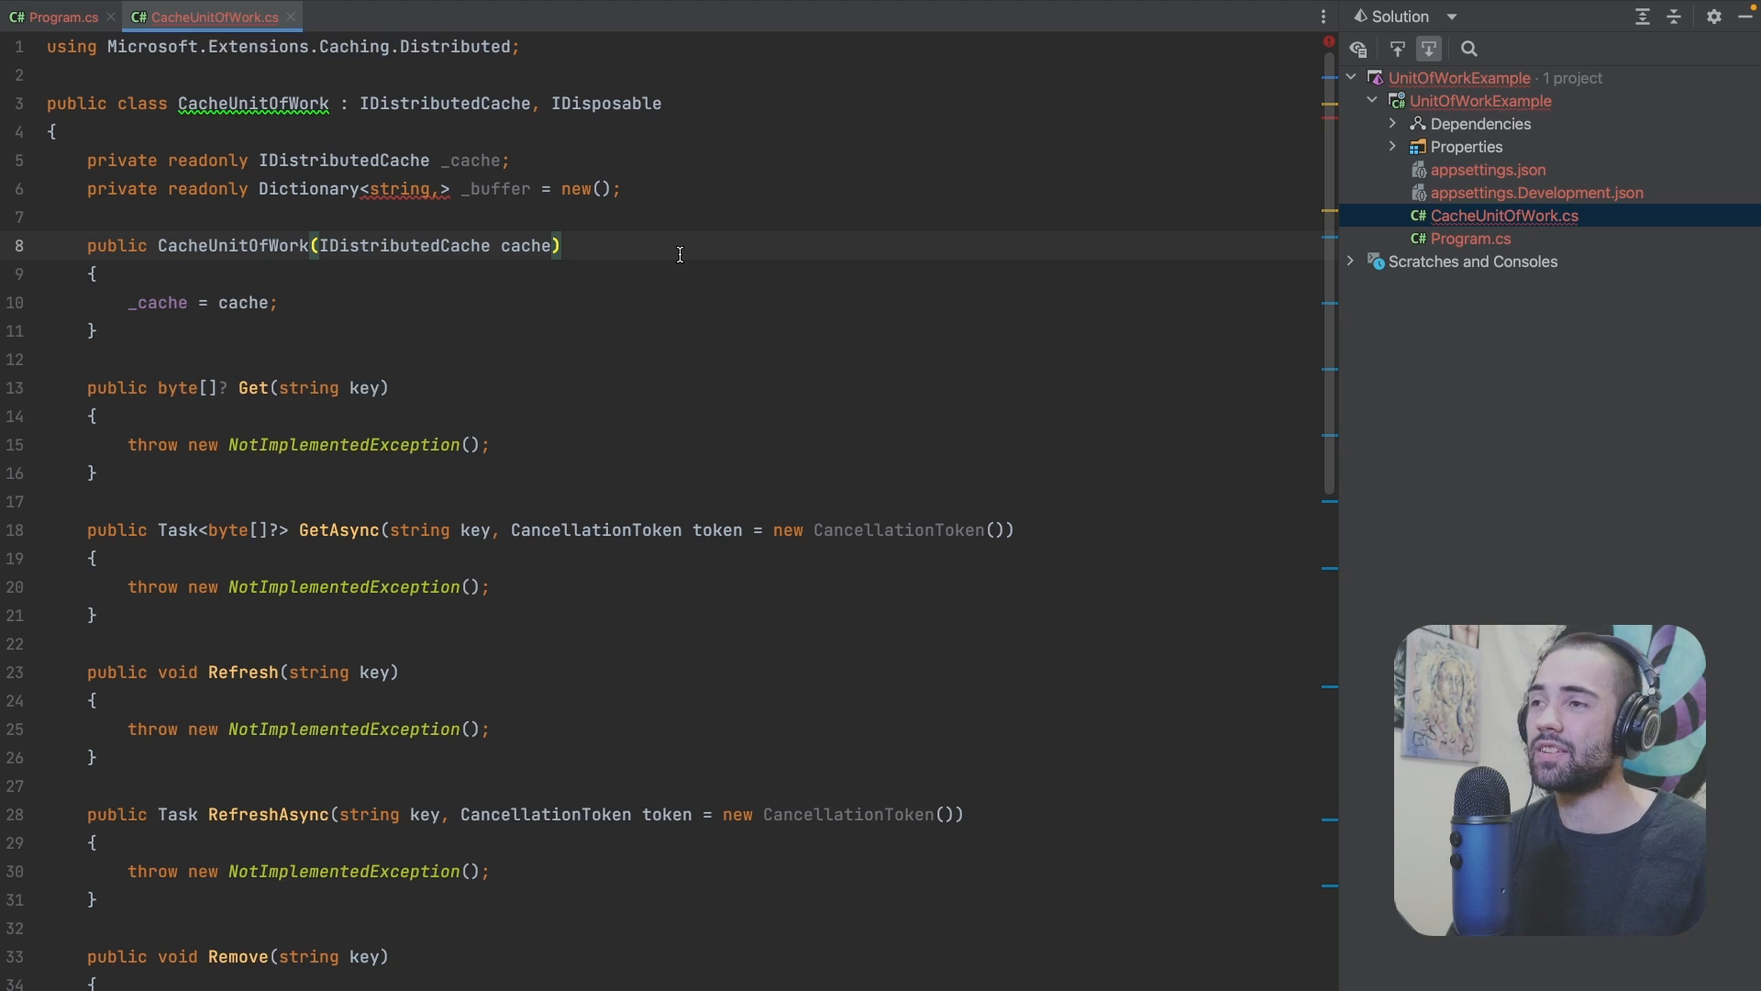
Step: Add public record Entry(byte[] Payload, bool Dirty) above the constructor
key("enter")
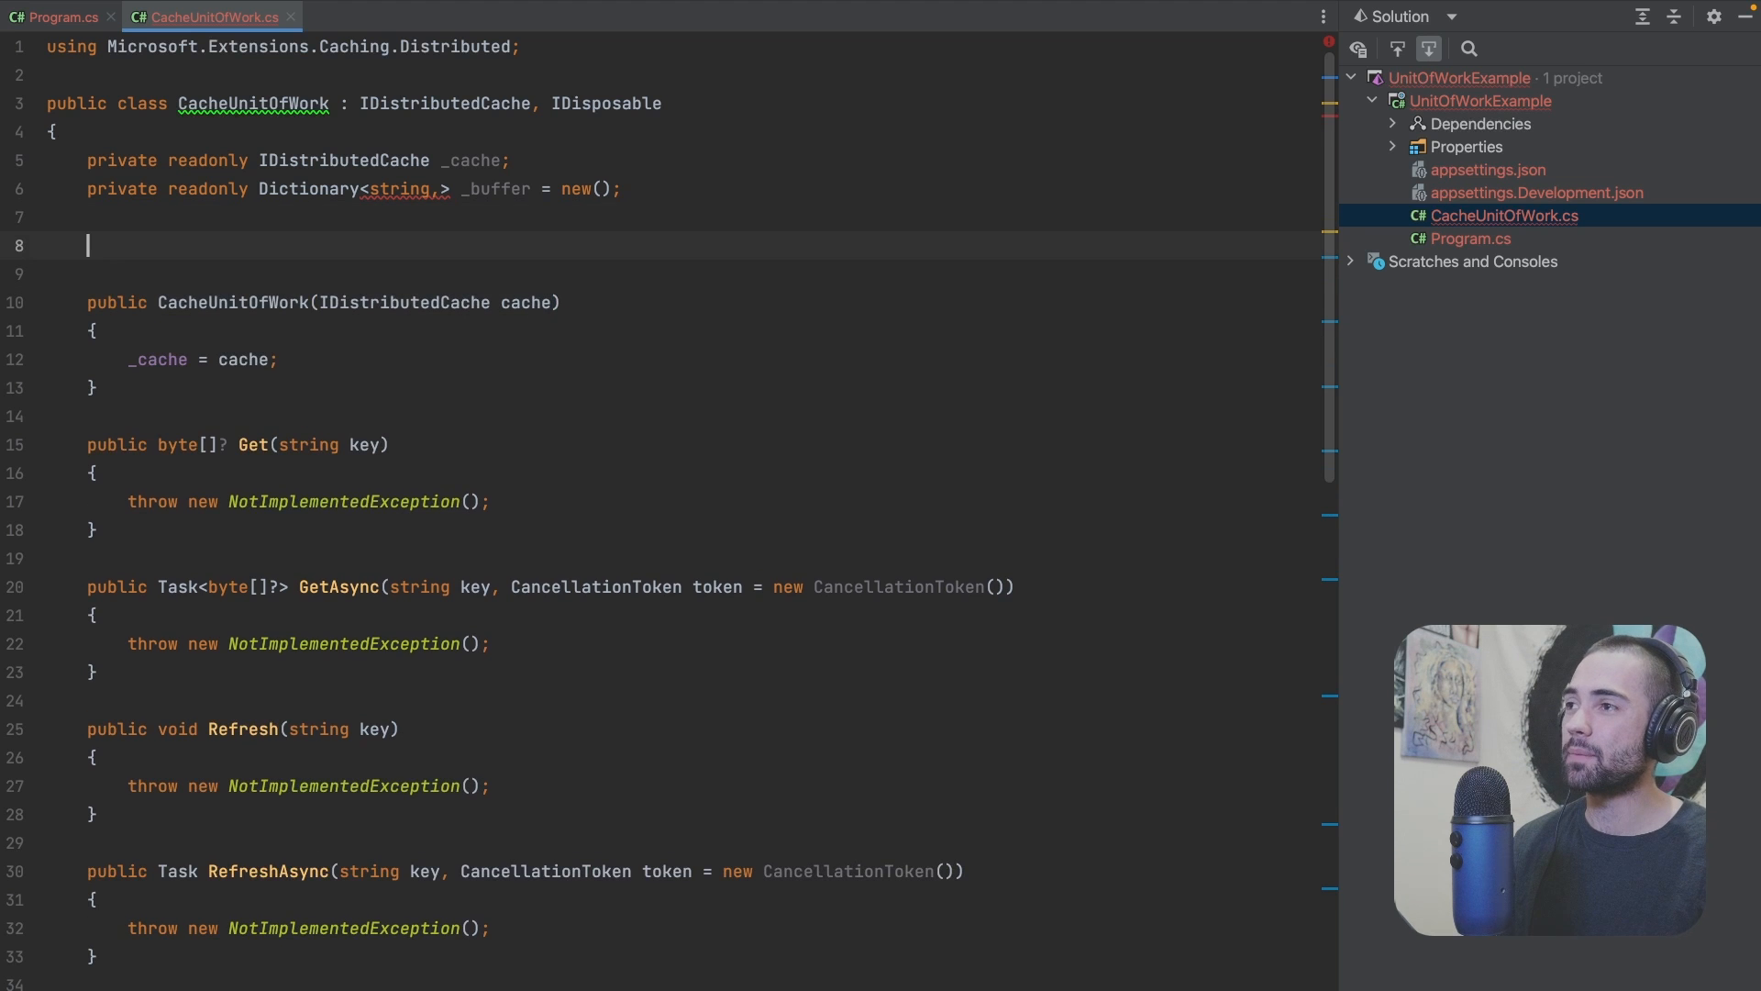
type("public record")
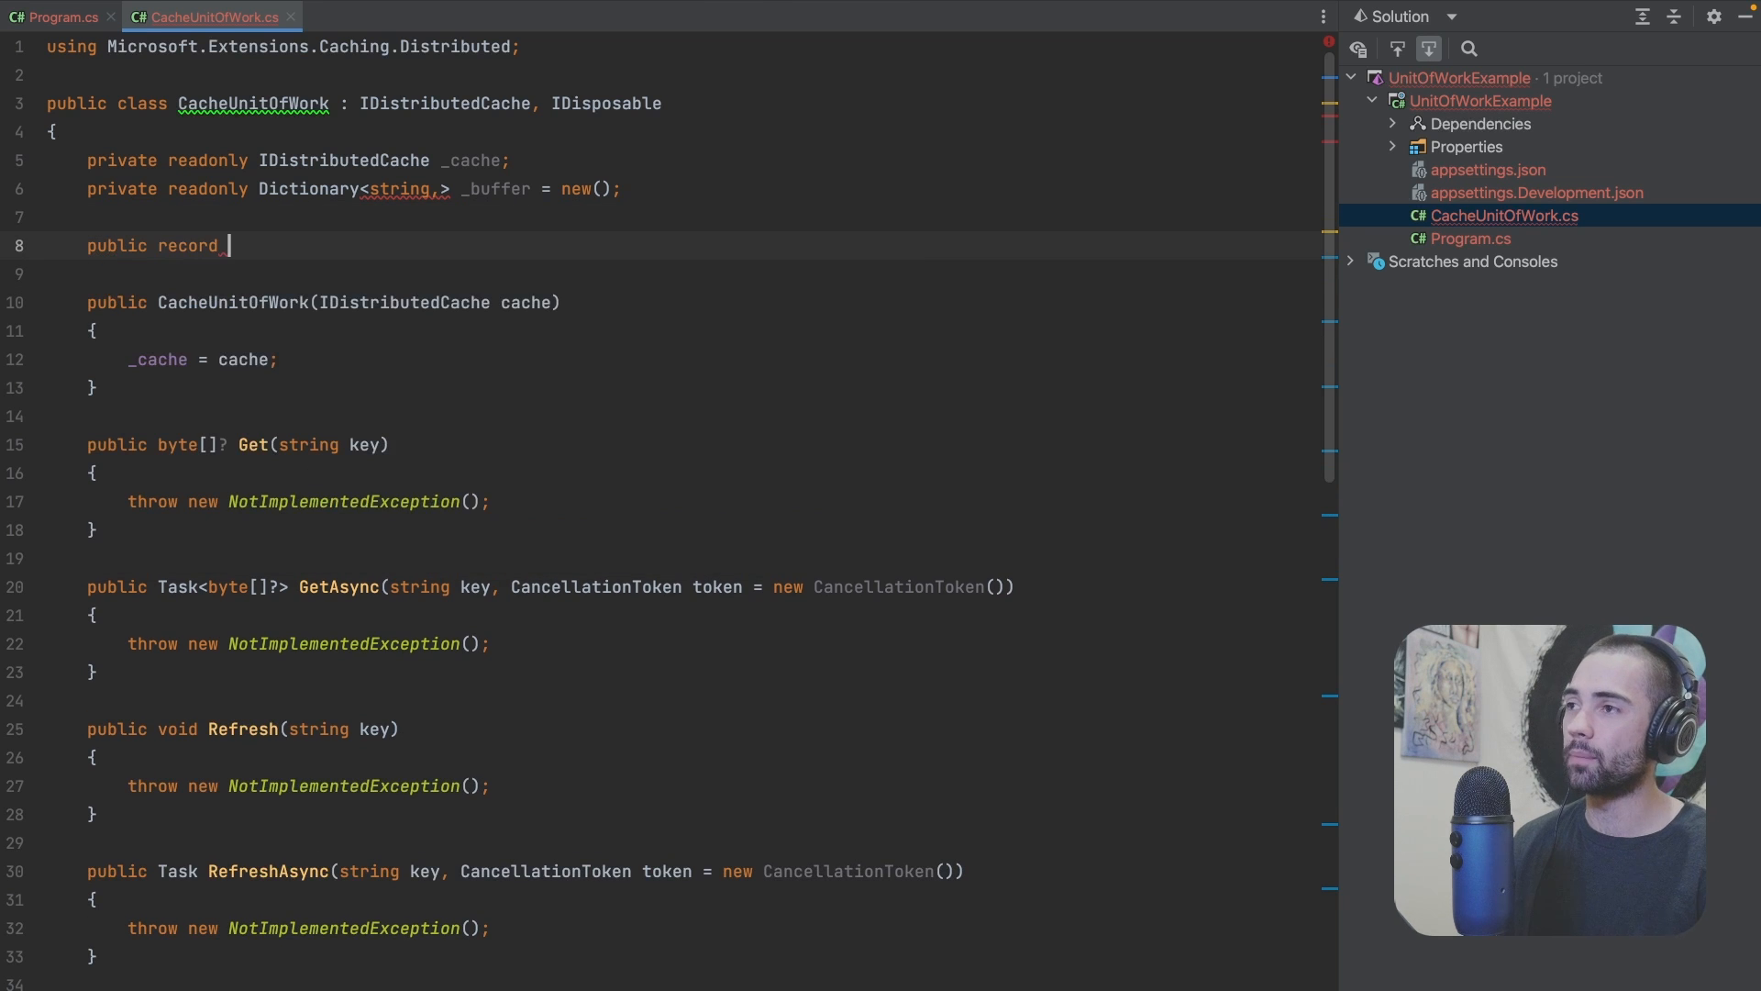
type("Entry(byte[] Payload, bool Dirty);")
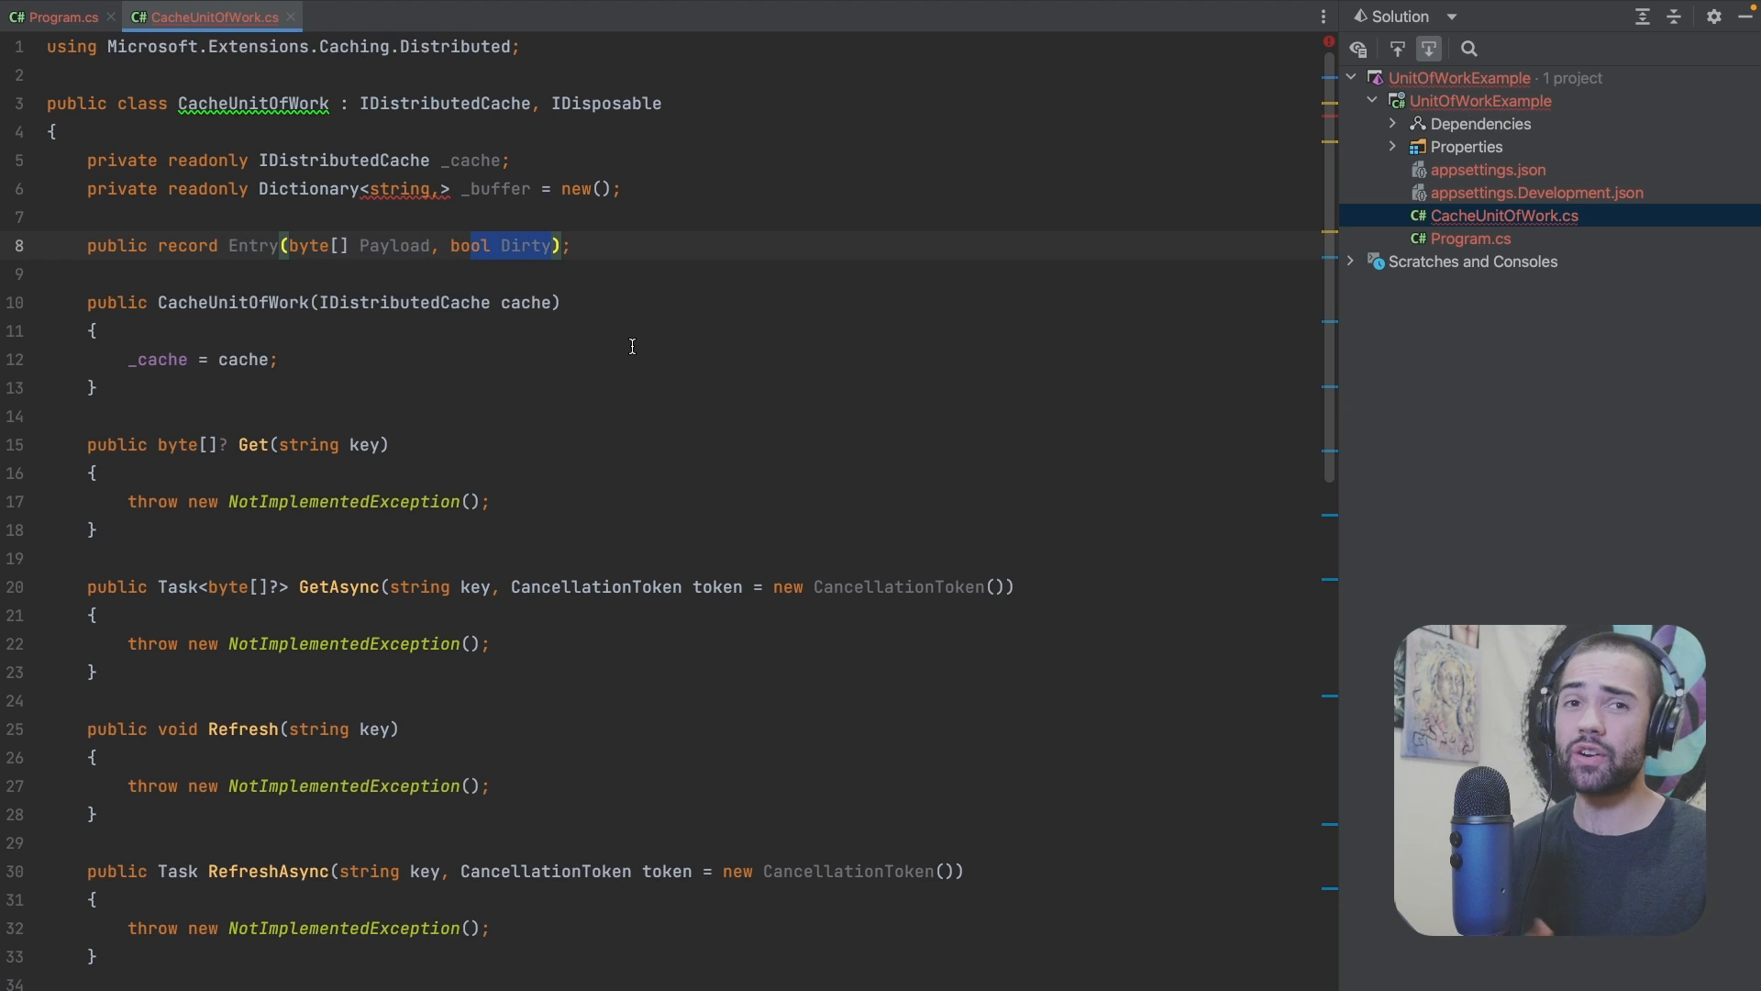
double_click(253, 245)
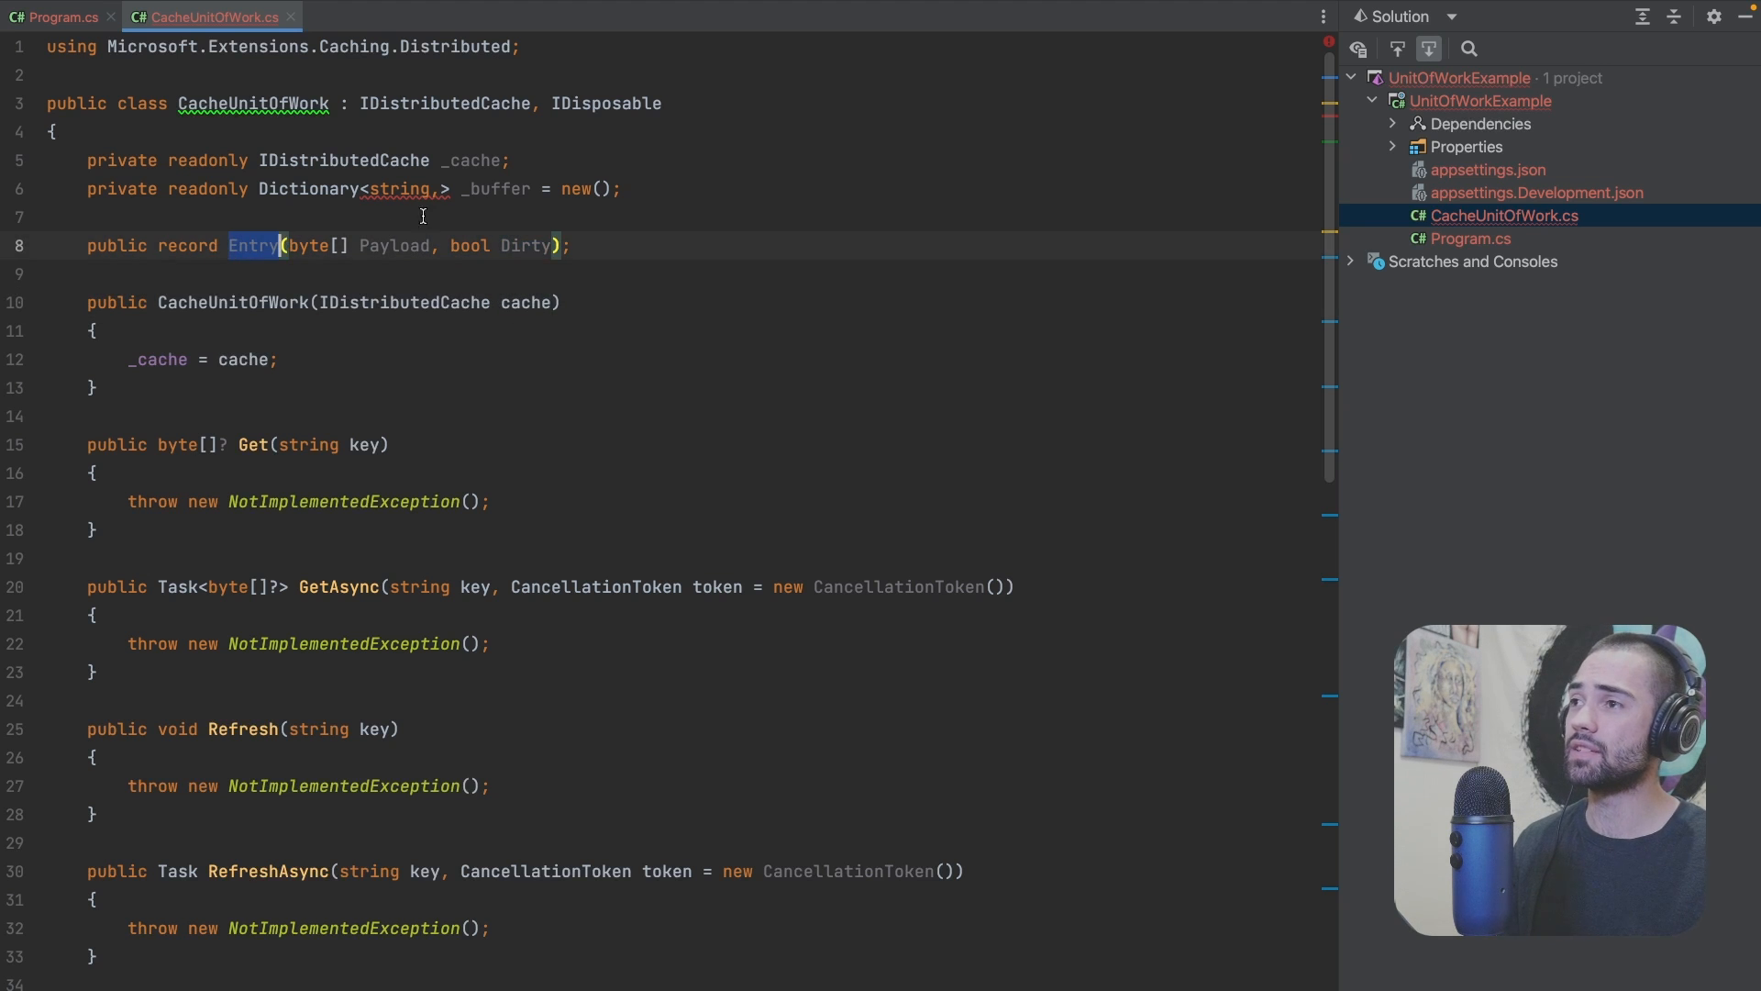
type("Entry")
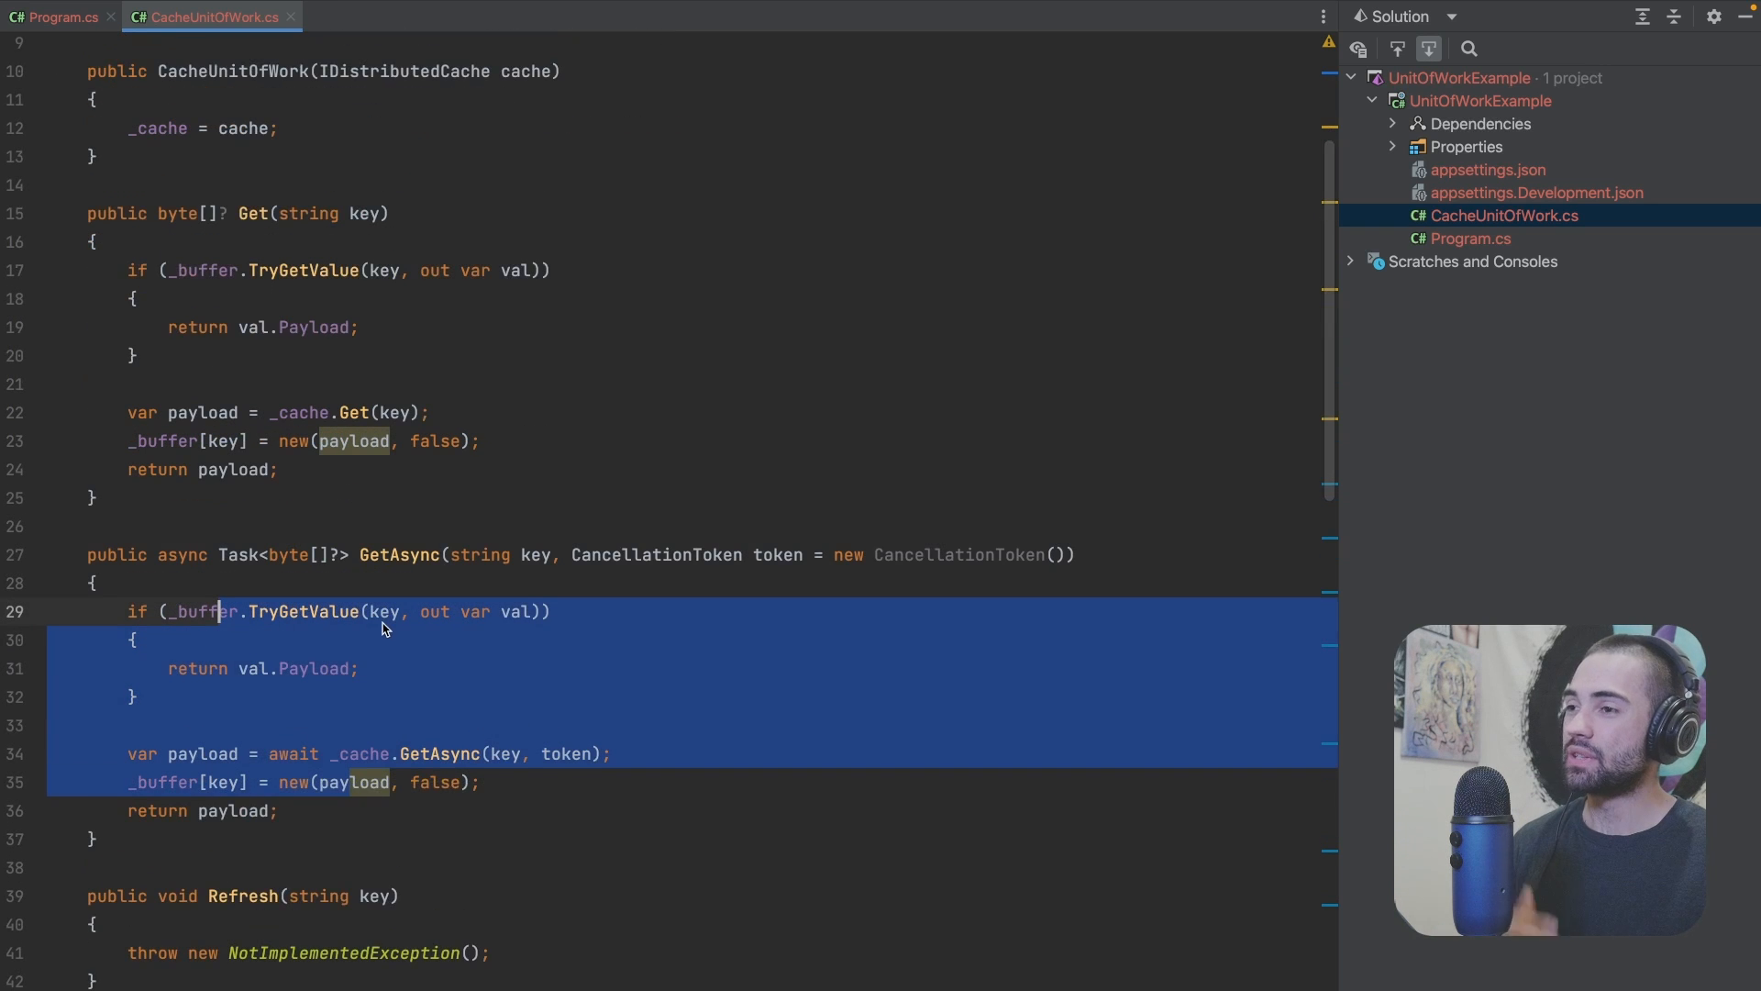
Step: Implement Get/GetAsync with _buffer.TryGetValue and _cache fallback; Refresh calls _cache.Refresh(key)
scroll("down", 3)
type(" => _cache.Refresh(")
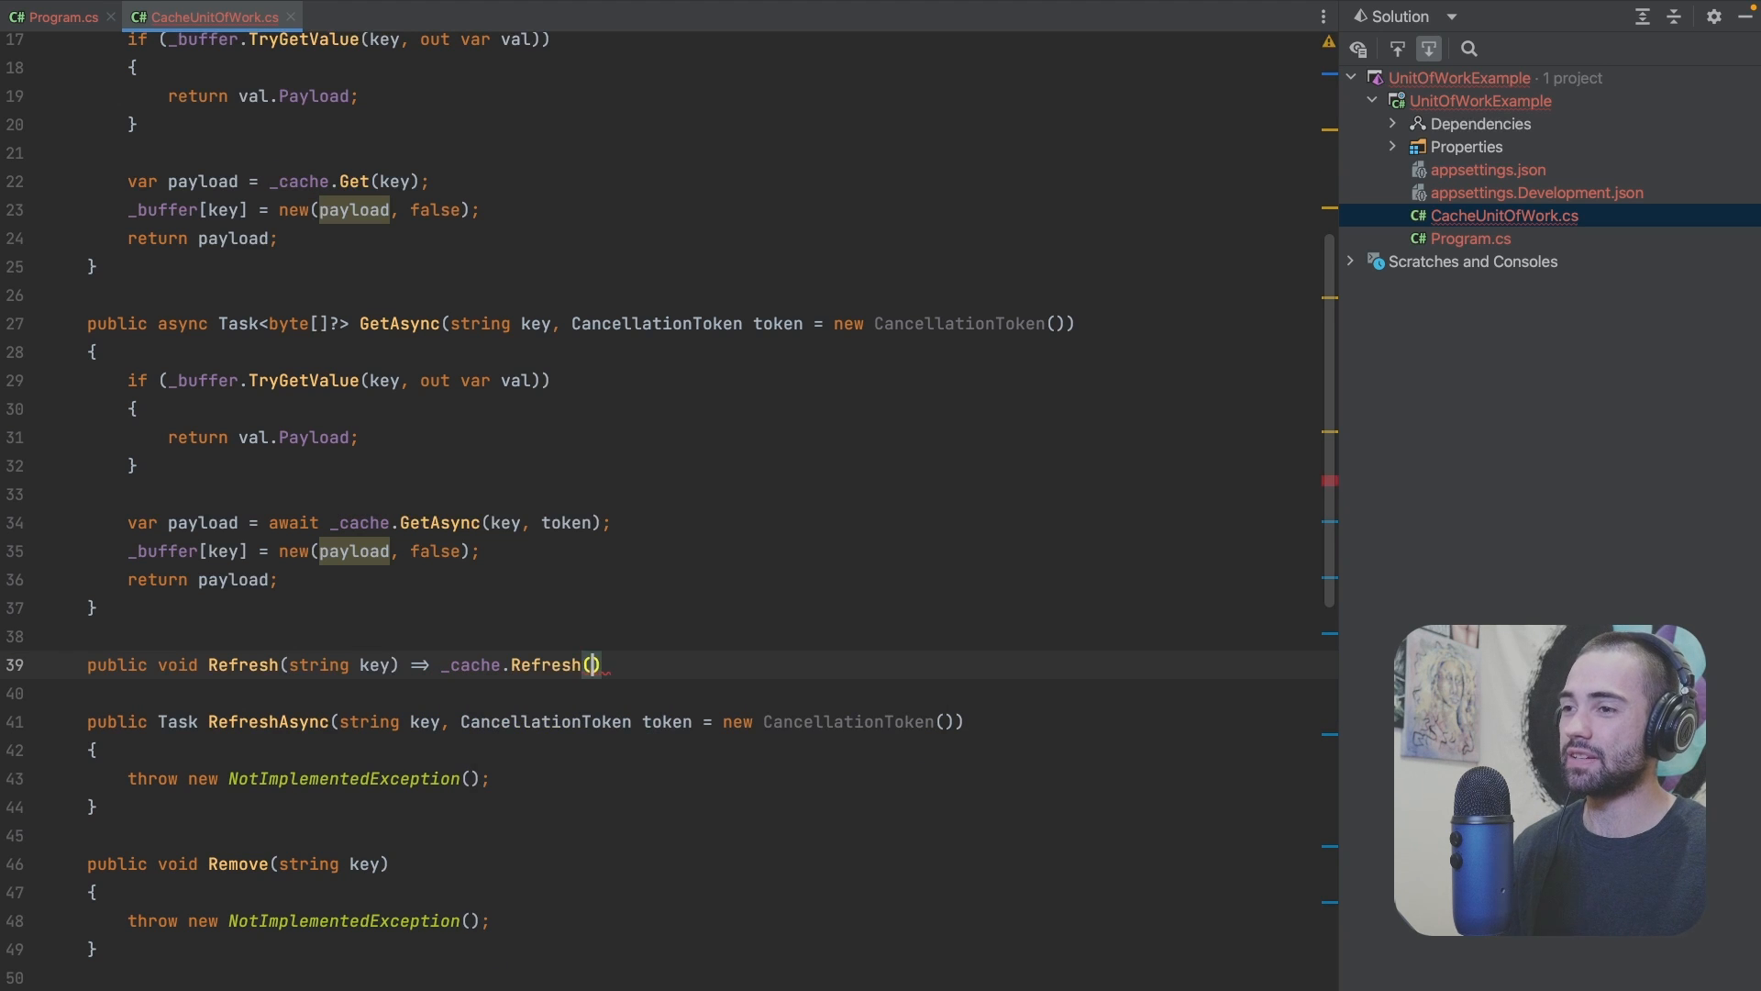
type(";")
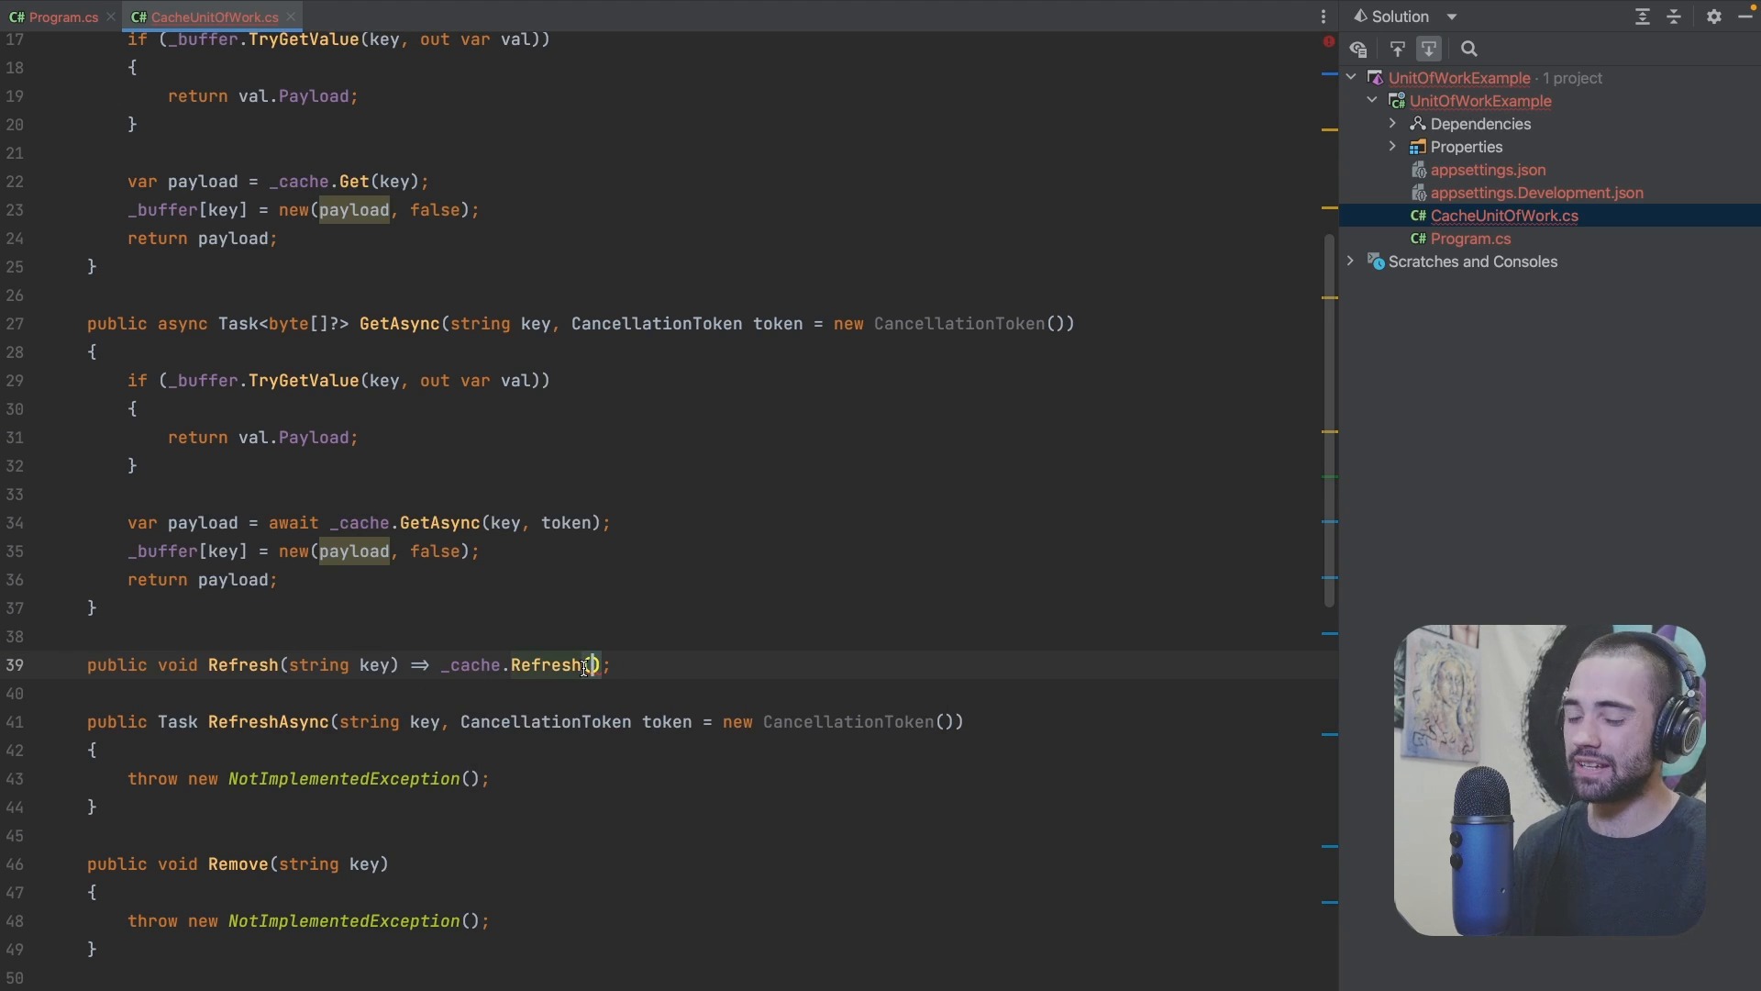
type("key")
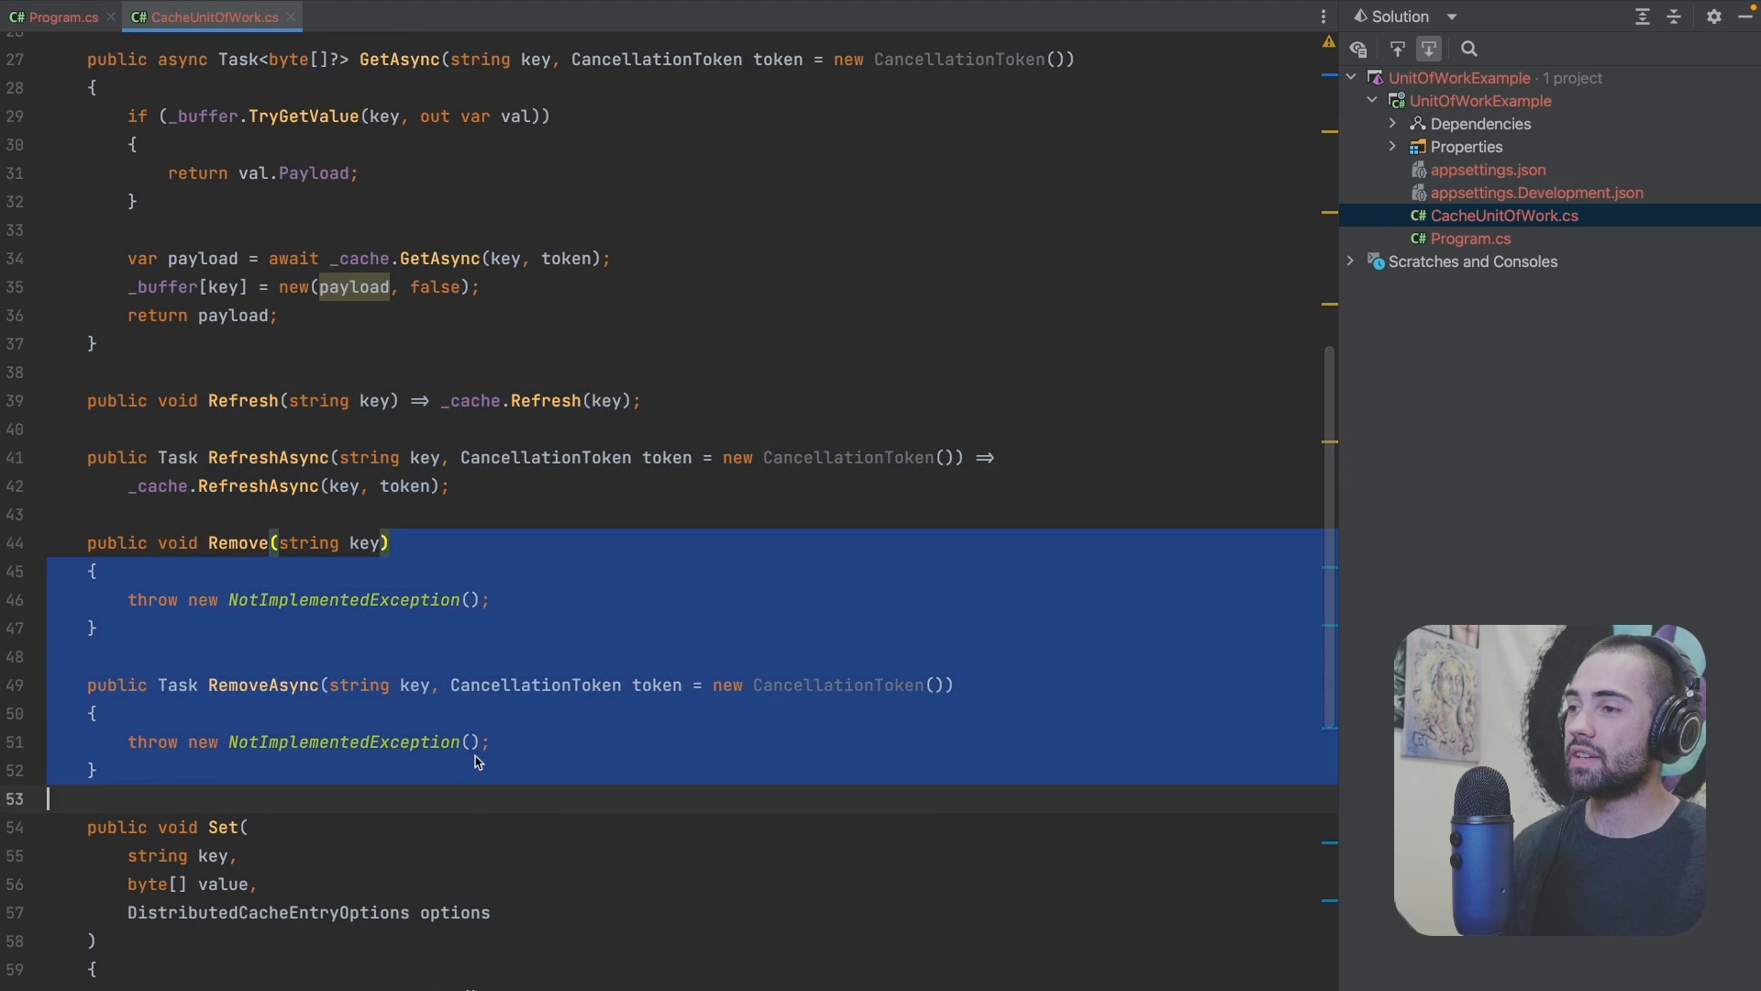
Step: Forward RefreshAsync to _cache; make Remove and Set variants buffer dirty entries, returning Task.CompletedTask
left_click(612, 259)
type("return")
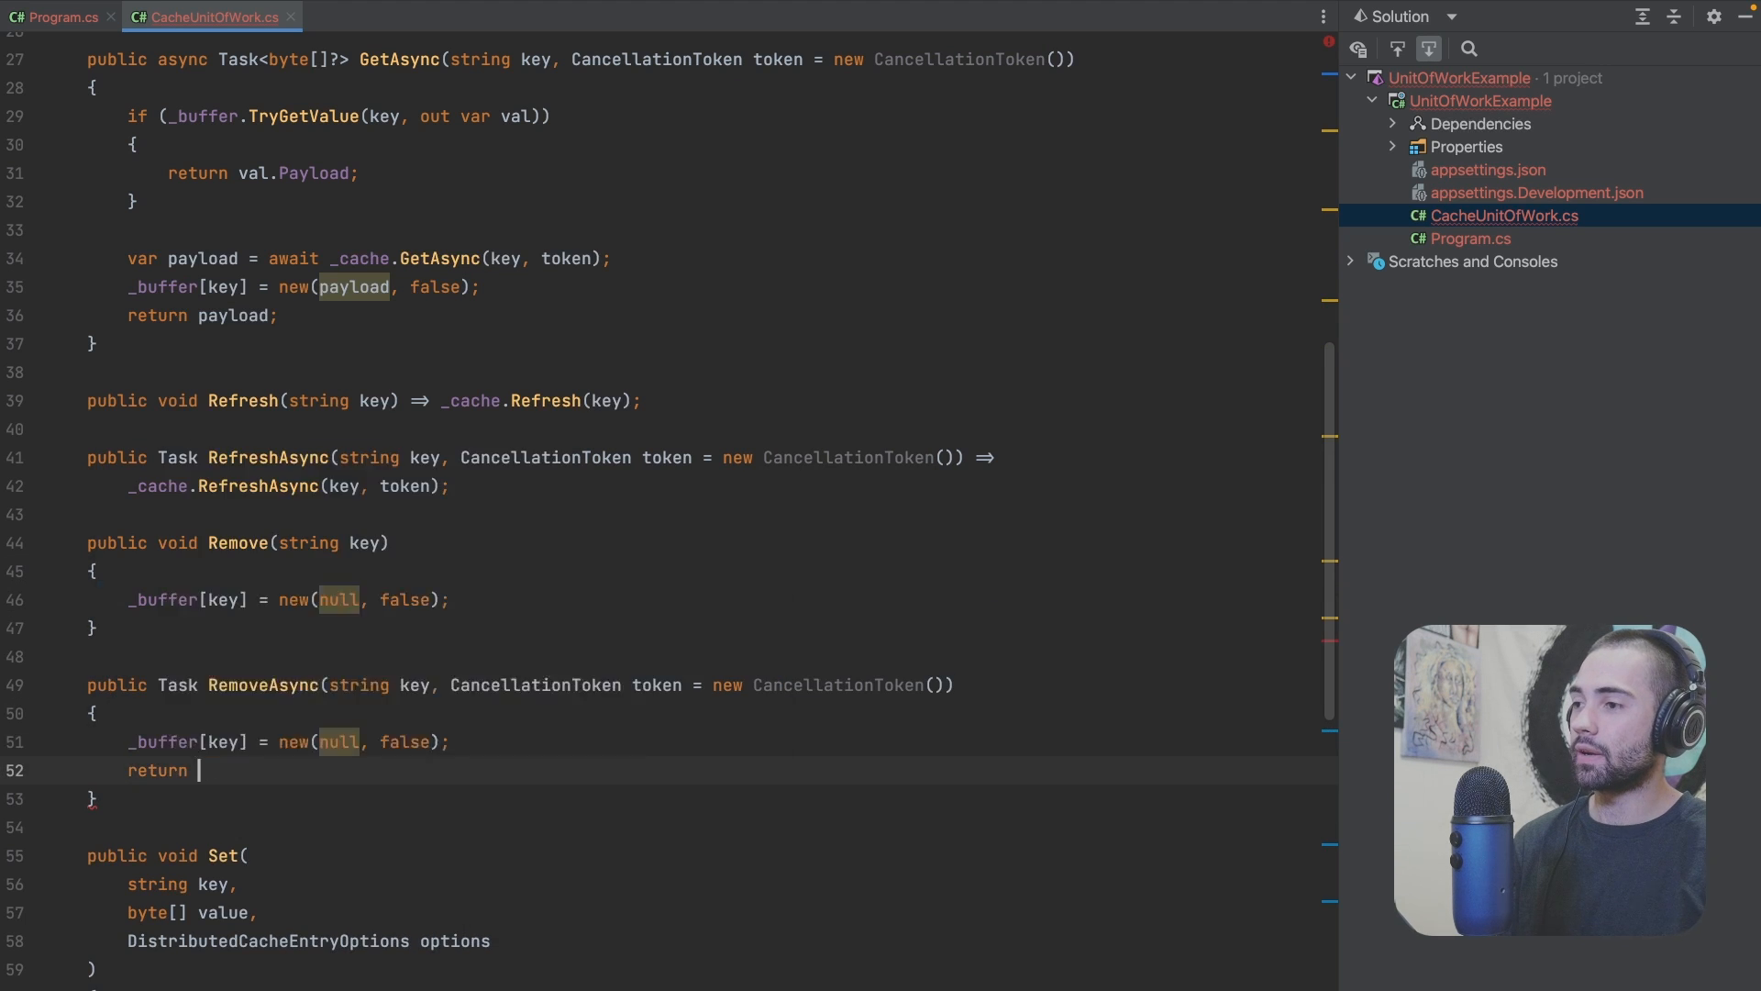
type("Task.CompletedTask")
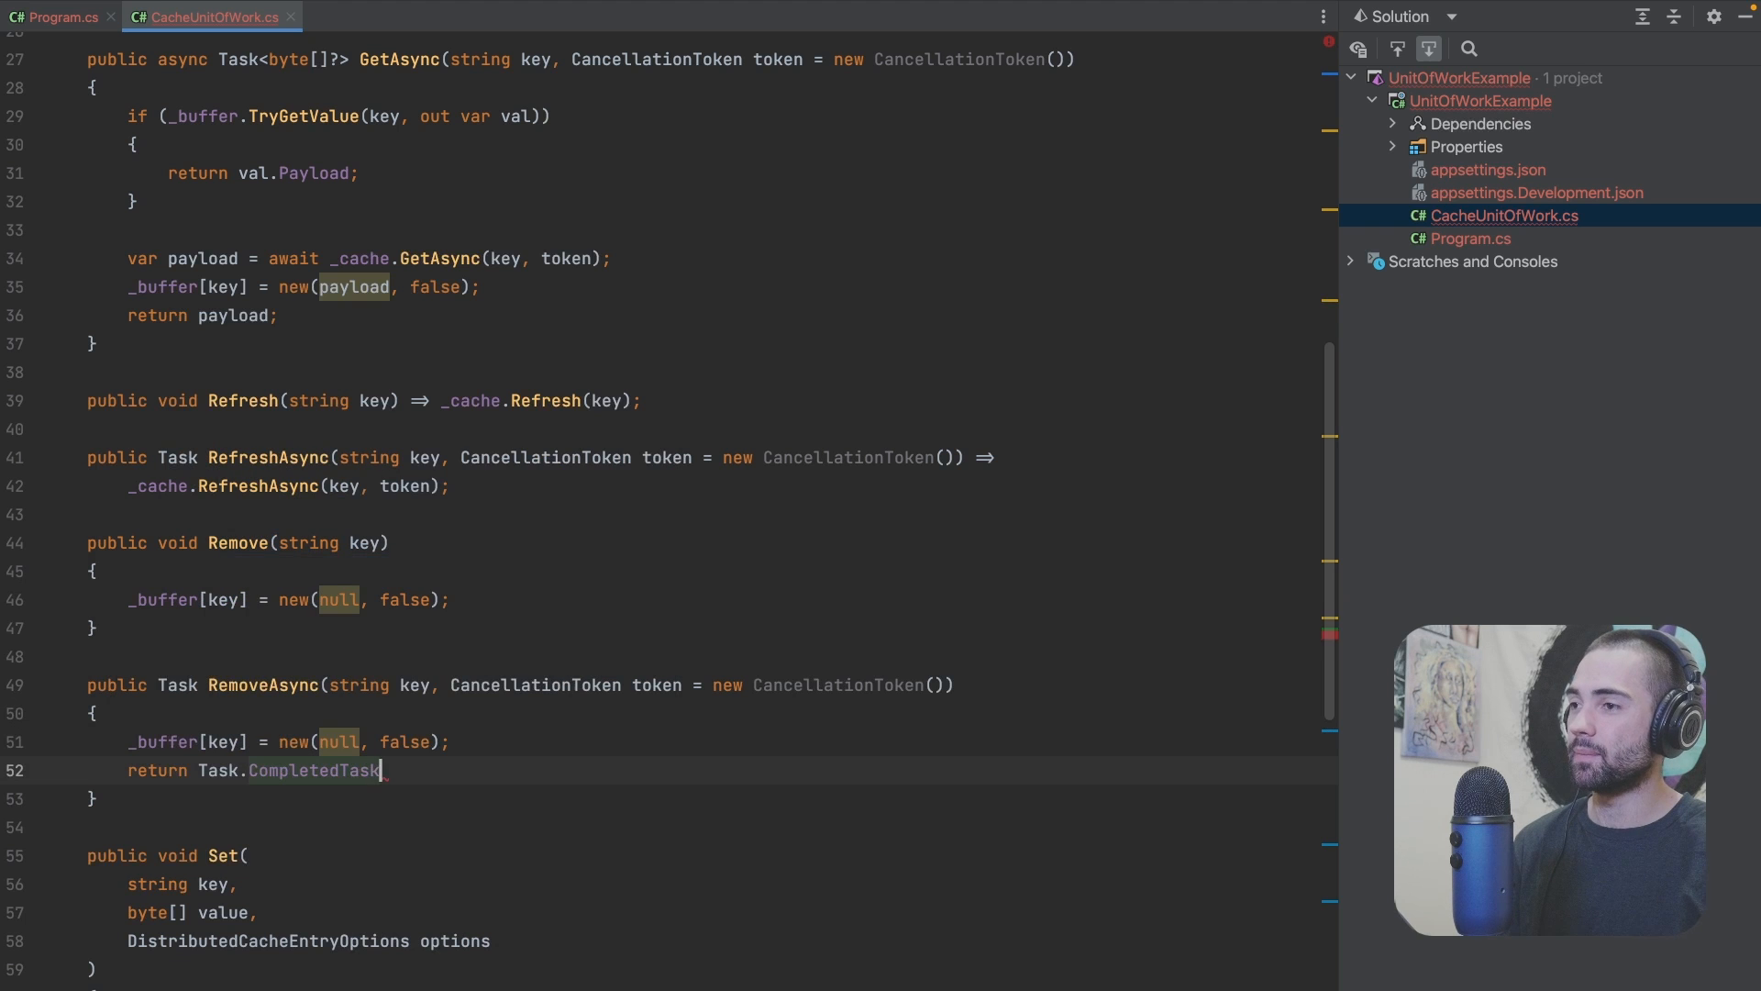
type("tru")
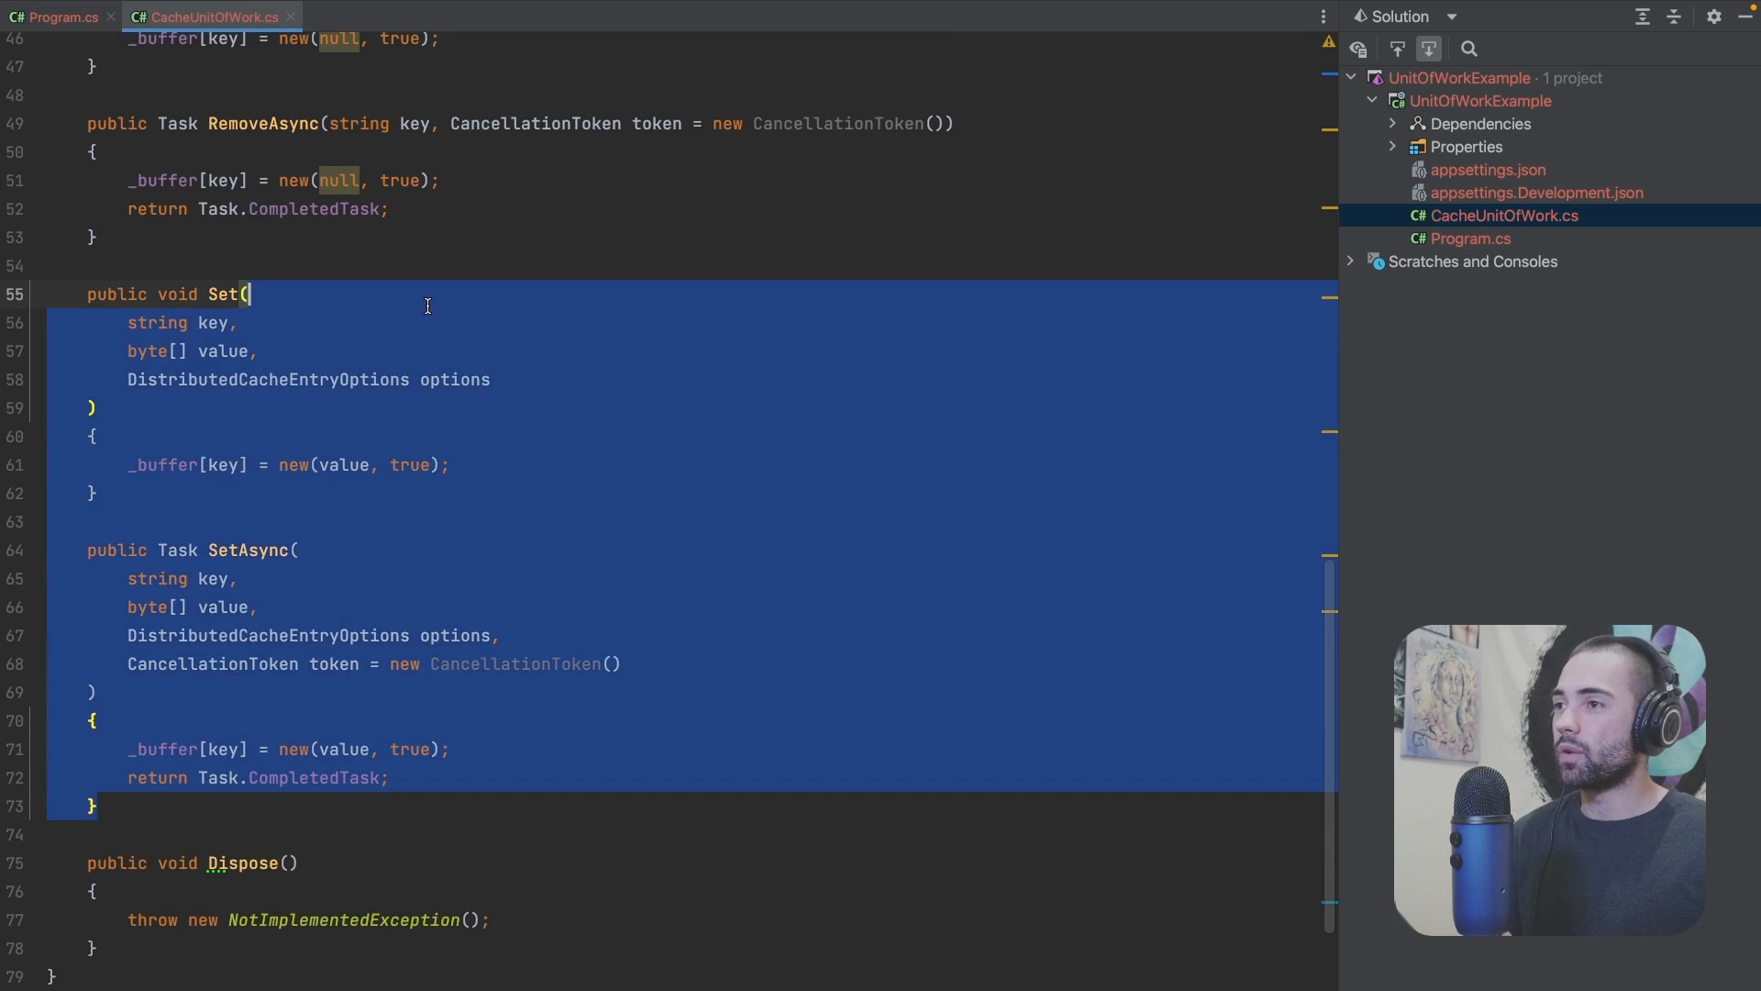
scroll("up", 3)
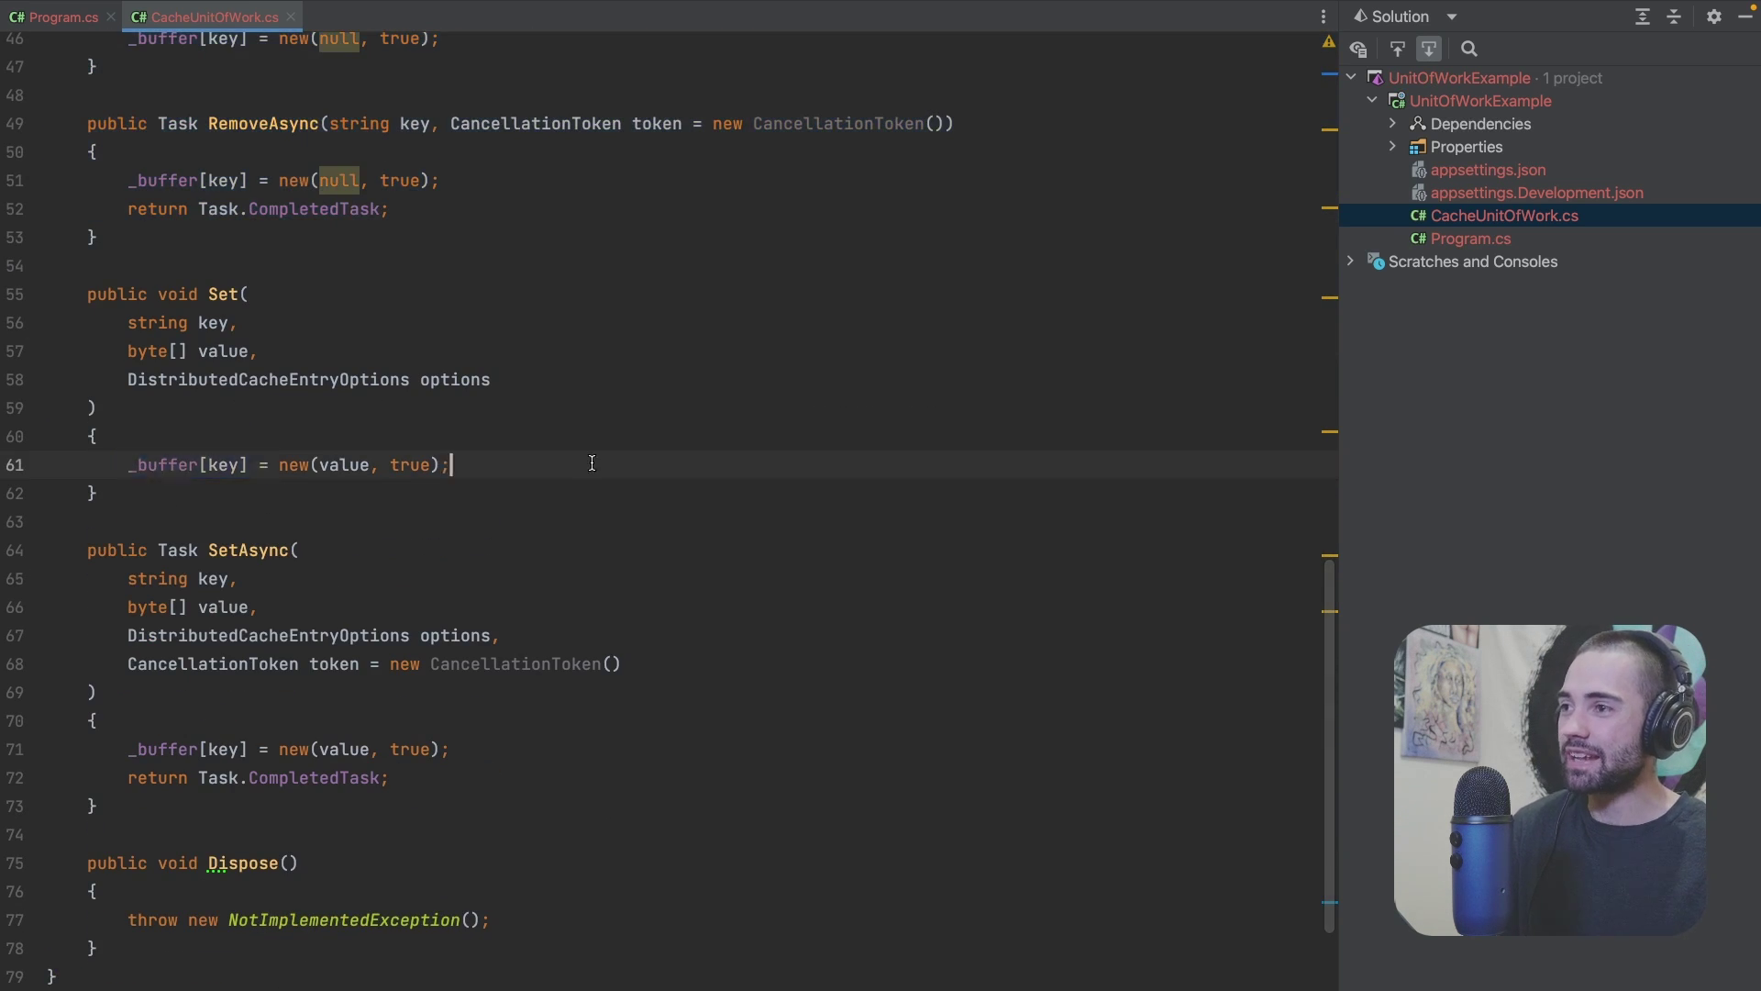
mouse_move(538, 473)
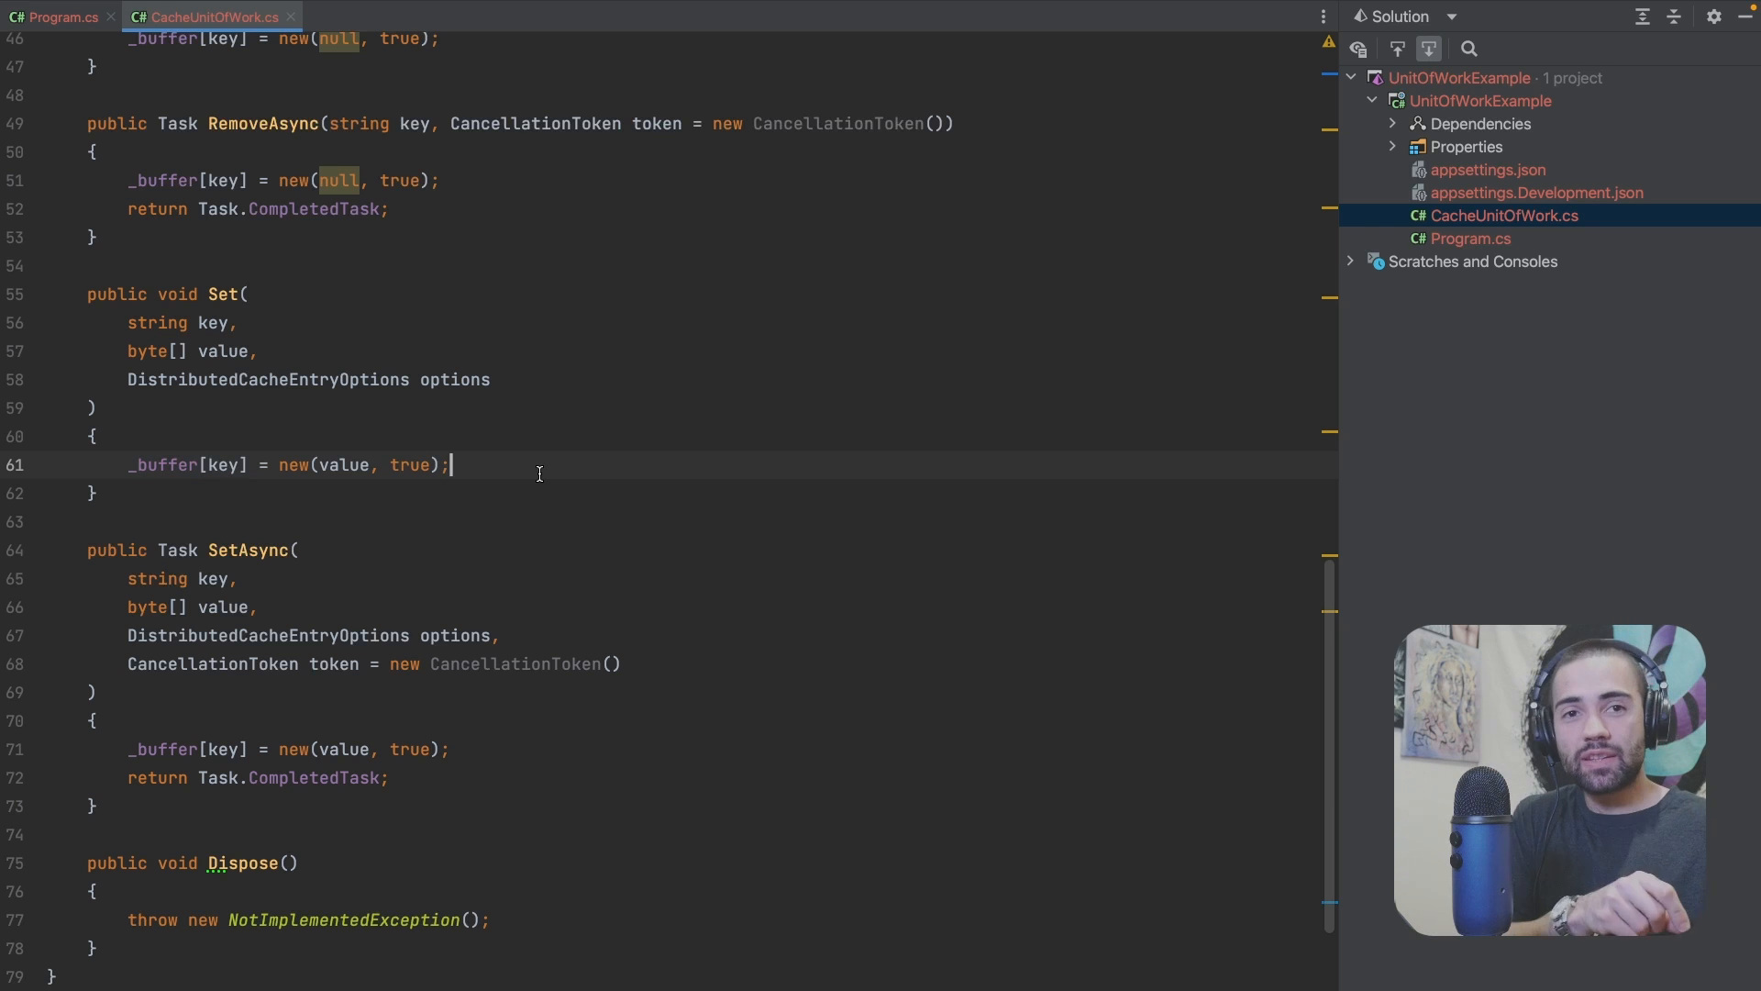
scroll("up", 3)
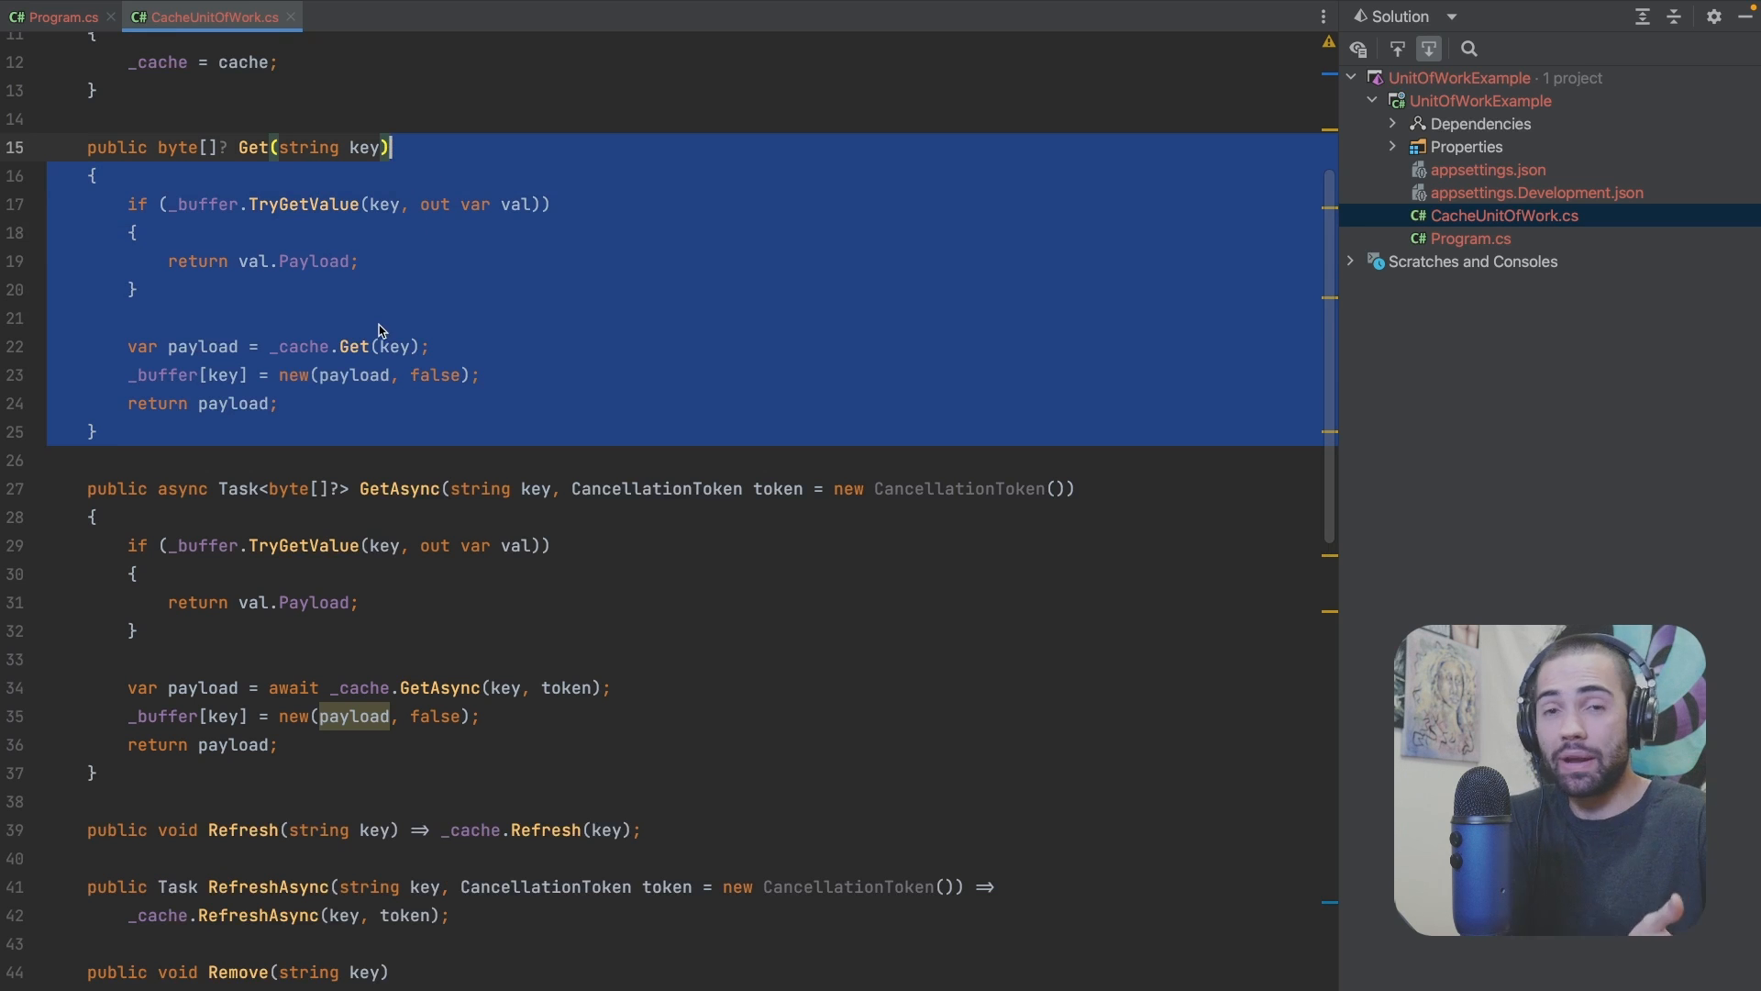
scroll("down", 3)
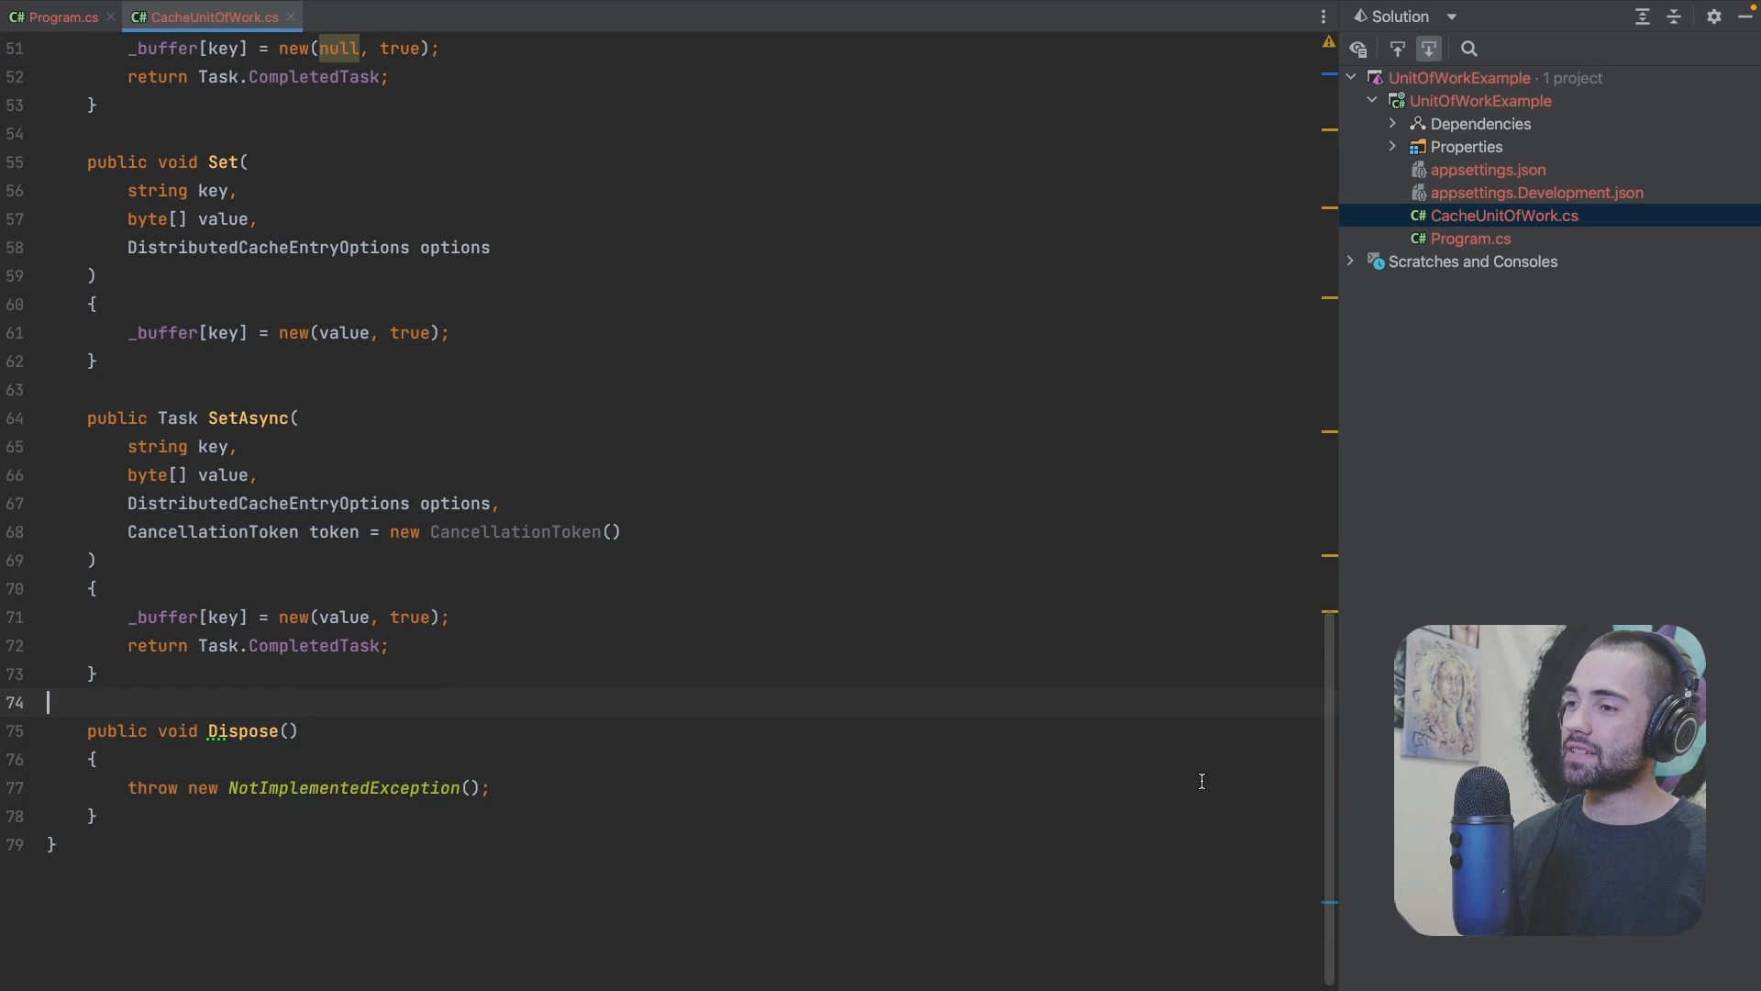
Step: Replace Dispose with async SaveChangesAsync awaiting _cache.SetAsync(key, value.Payload) for each dirty buffer entry
scroll("up", 3)
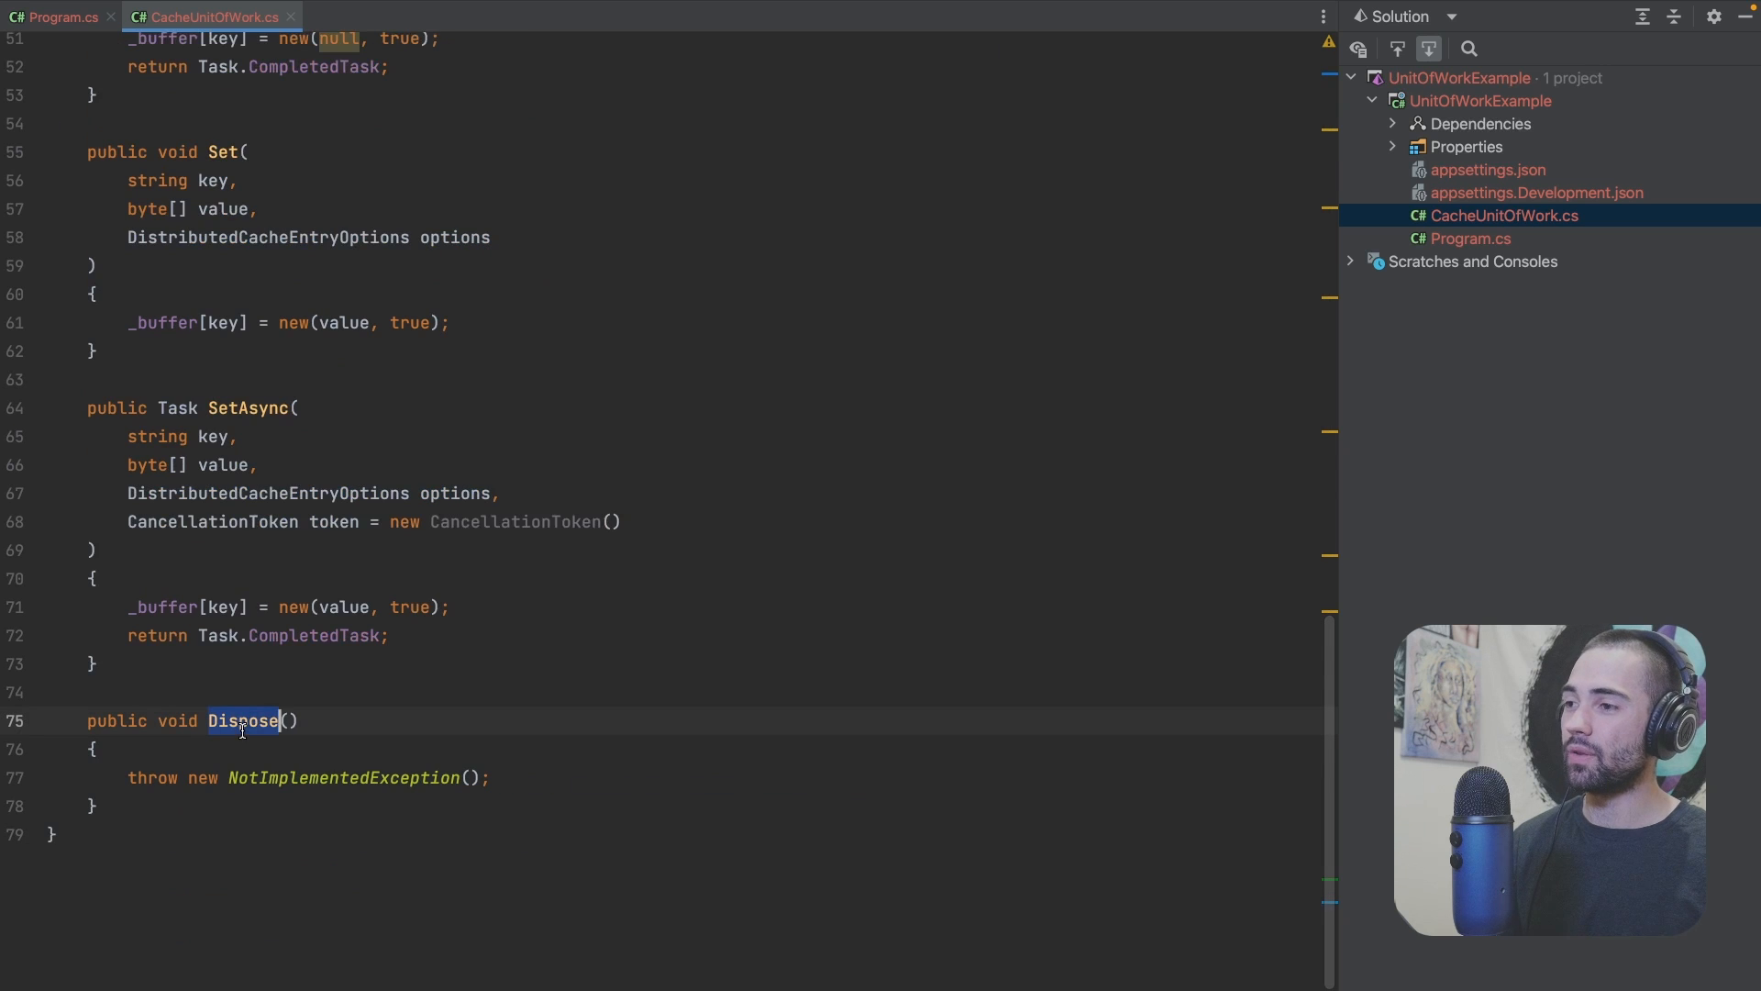
type("Task SaveChangesAsync")
left_click(309, 777)
type("foreach (var (key, value) in _buffer")
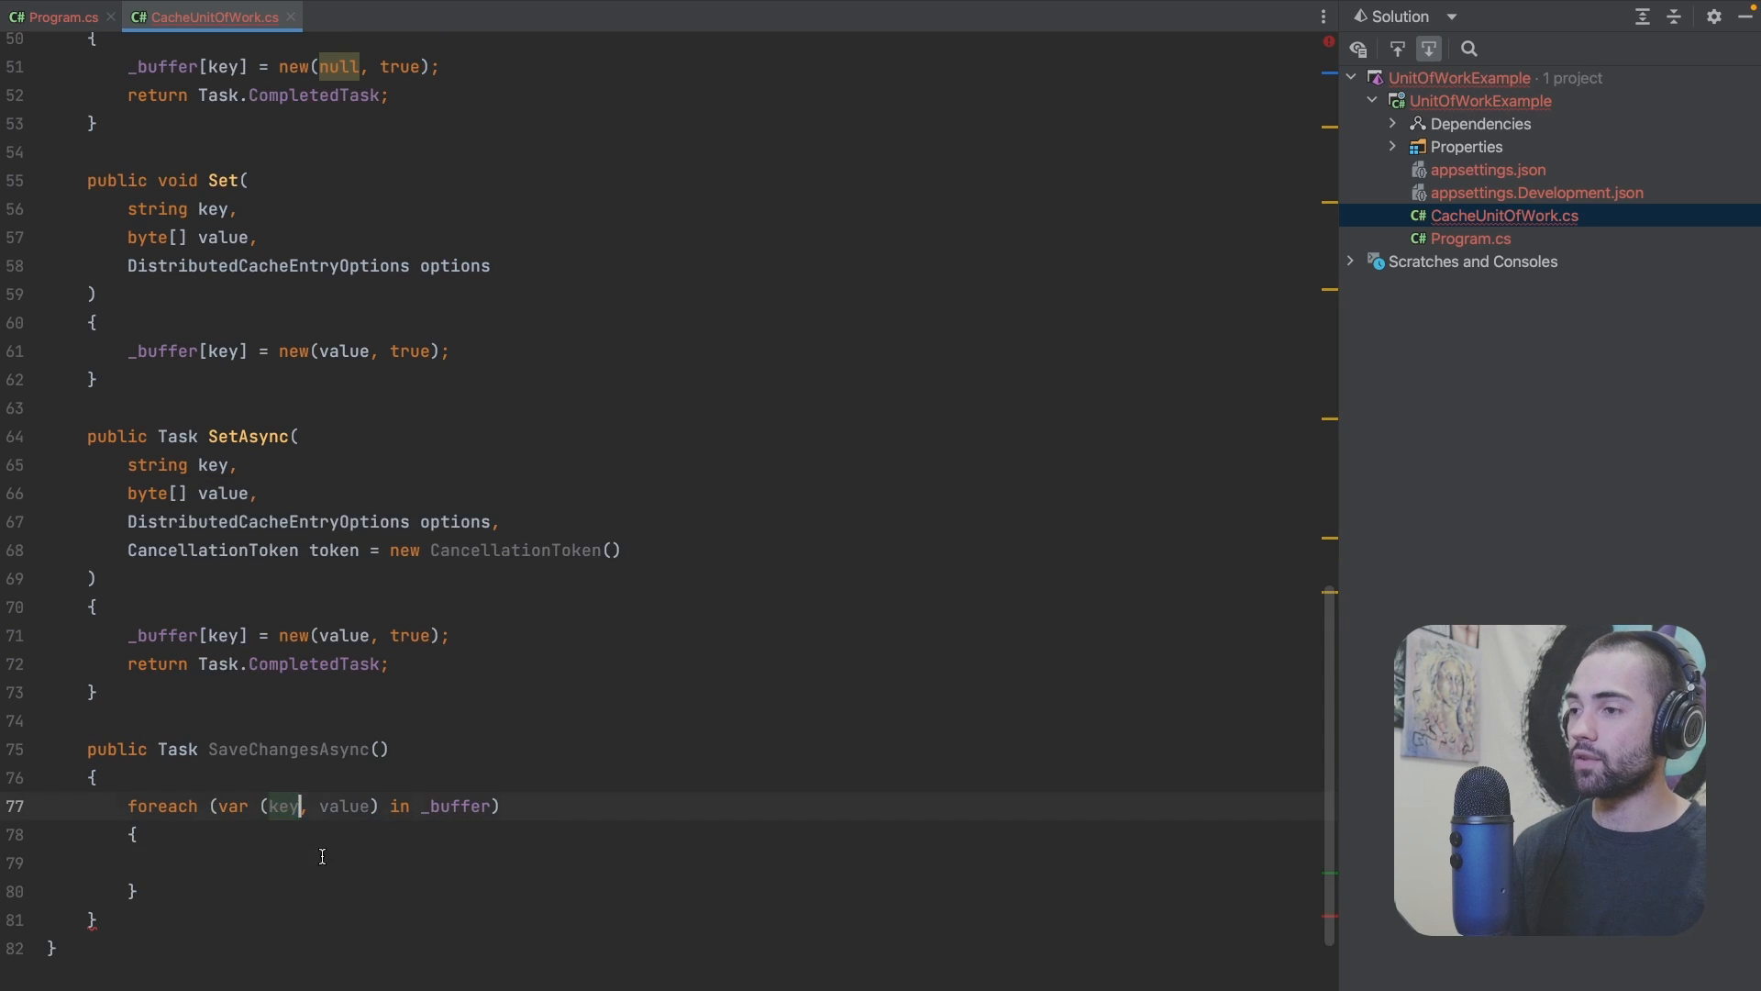
type("if(value.Dirty")
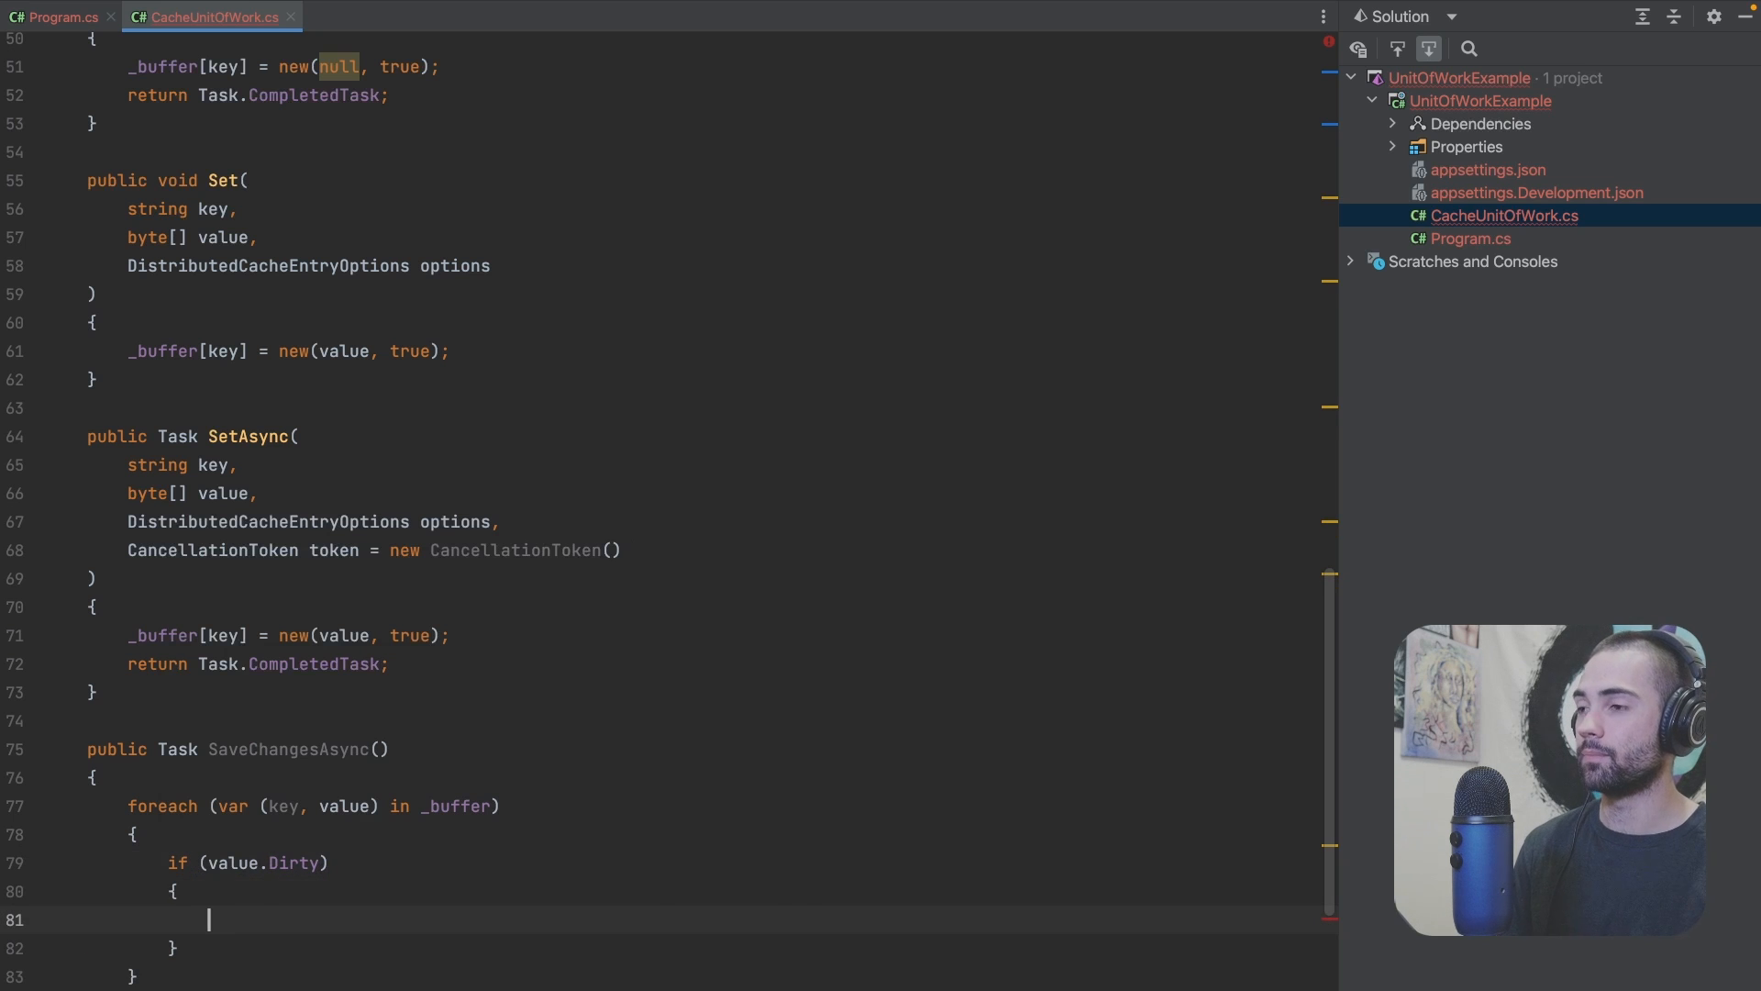
type("_cache.SetAsync(")
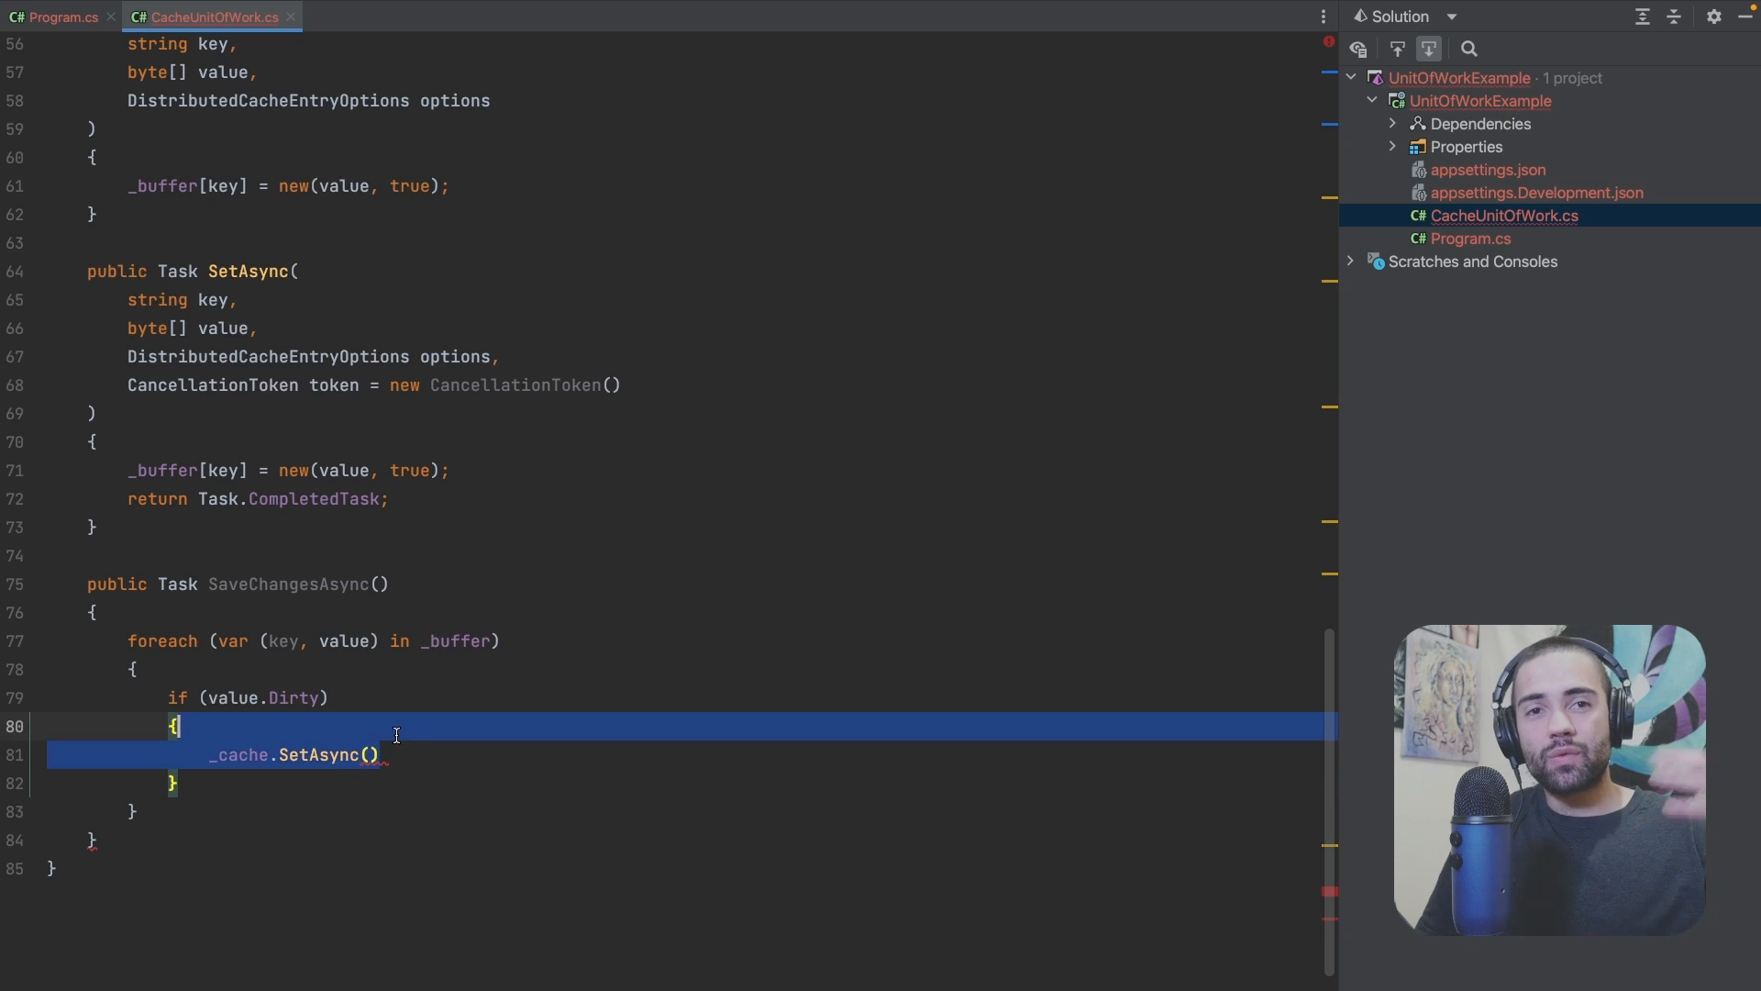
left_click(437, 741)
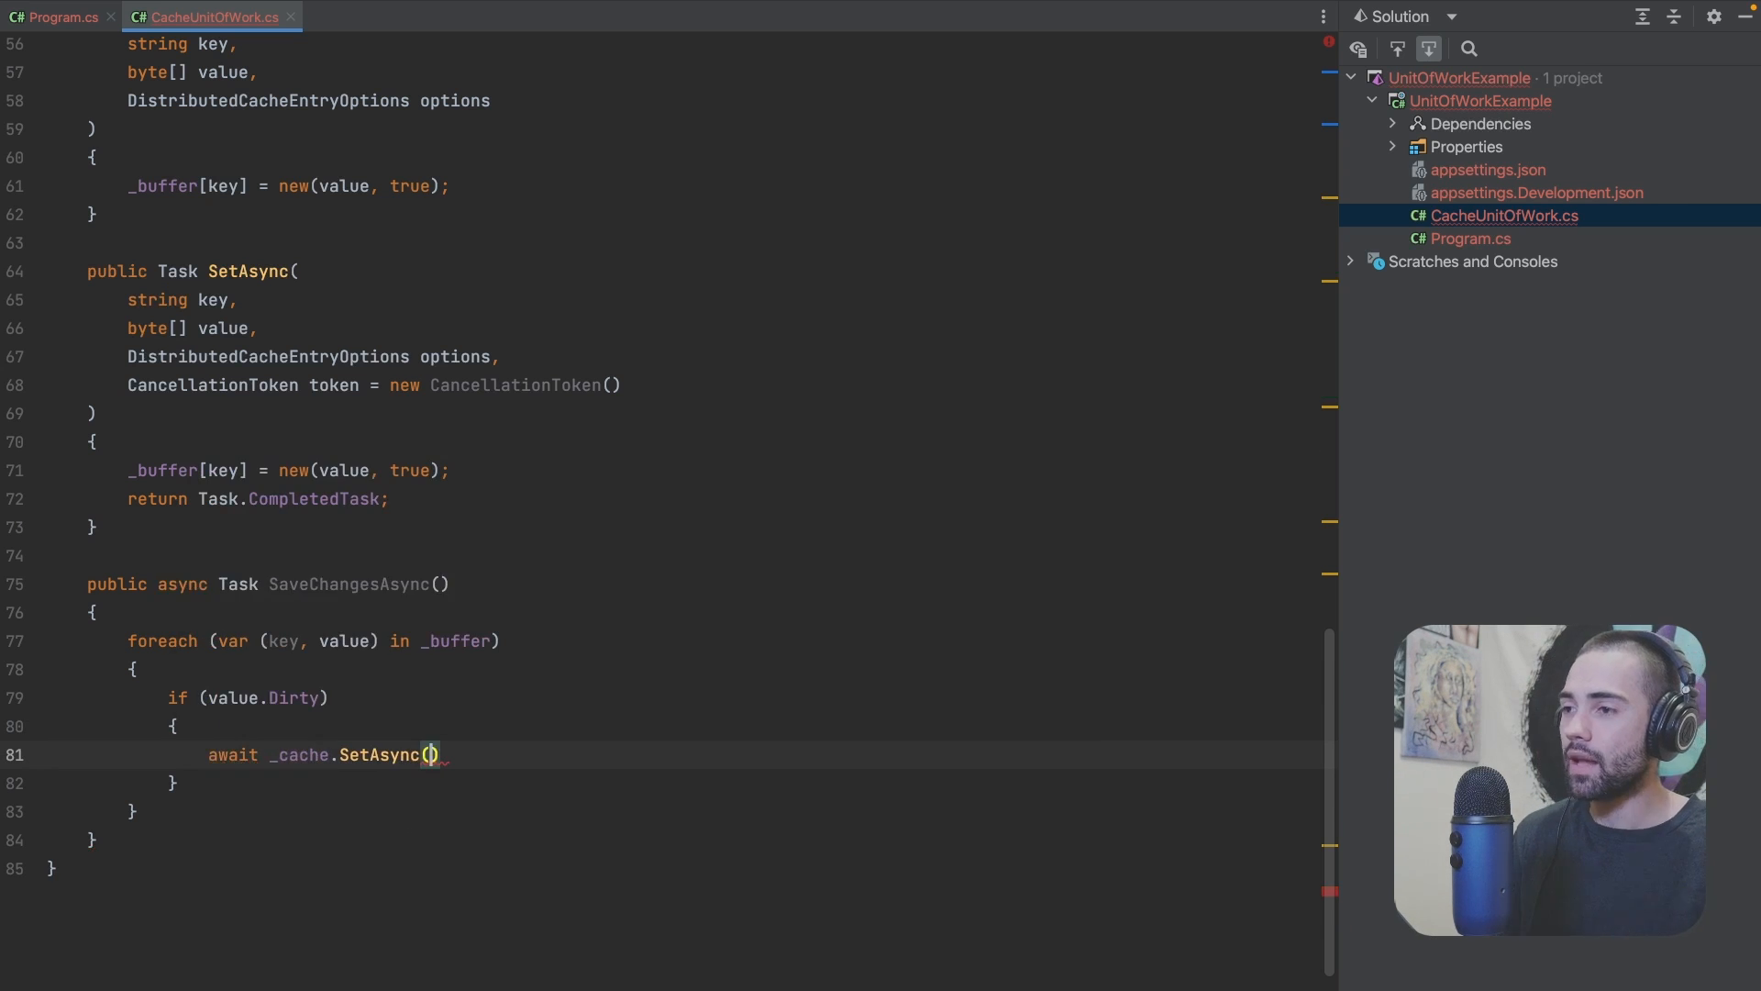
type("key, PA")
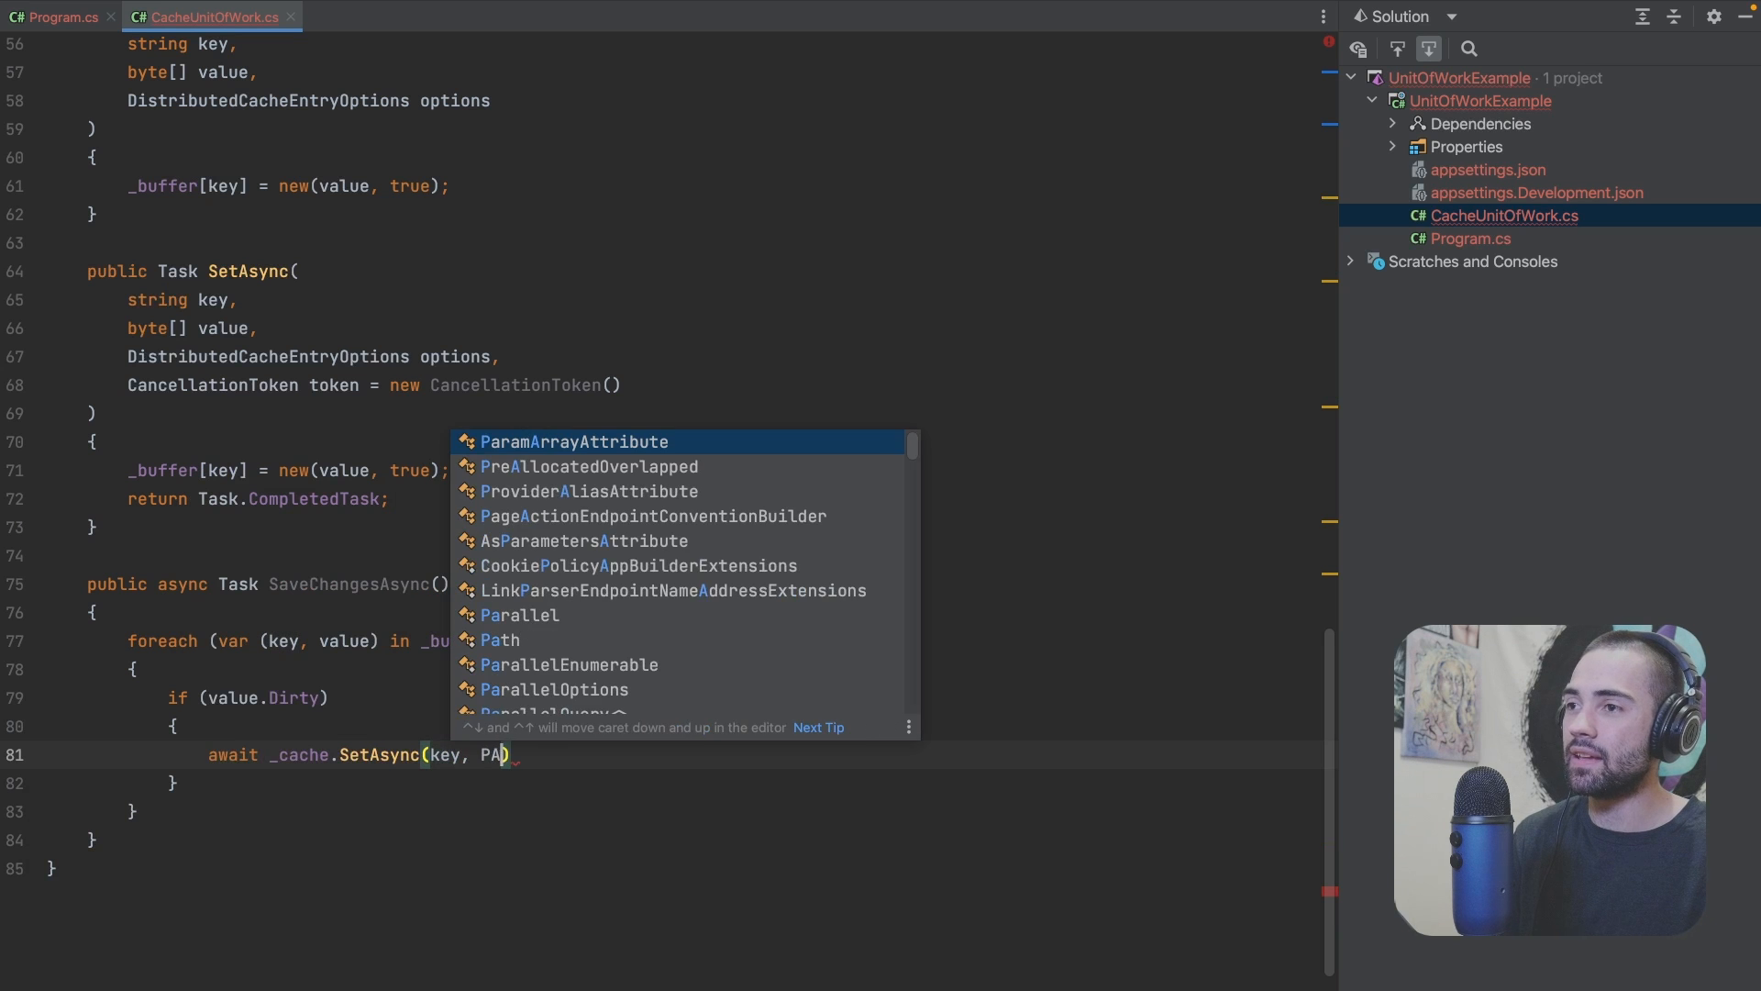
type("val")
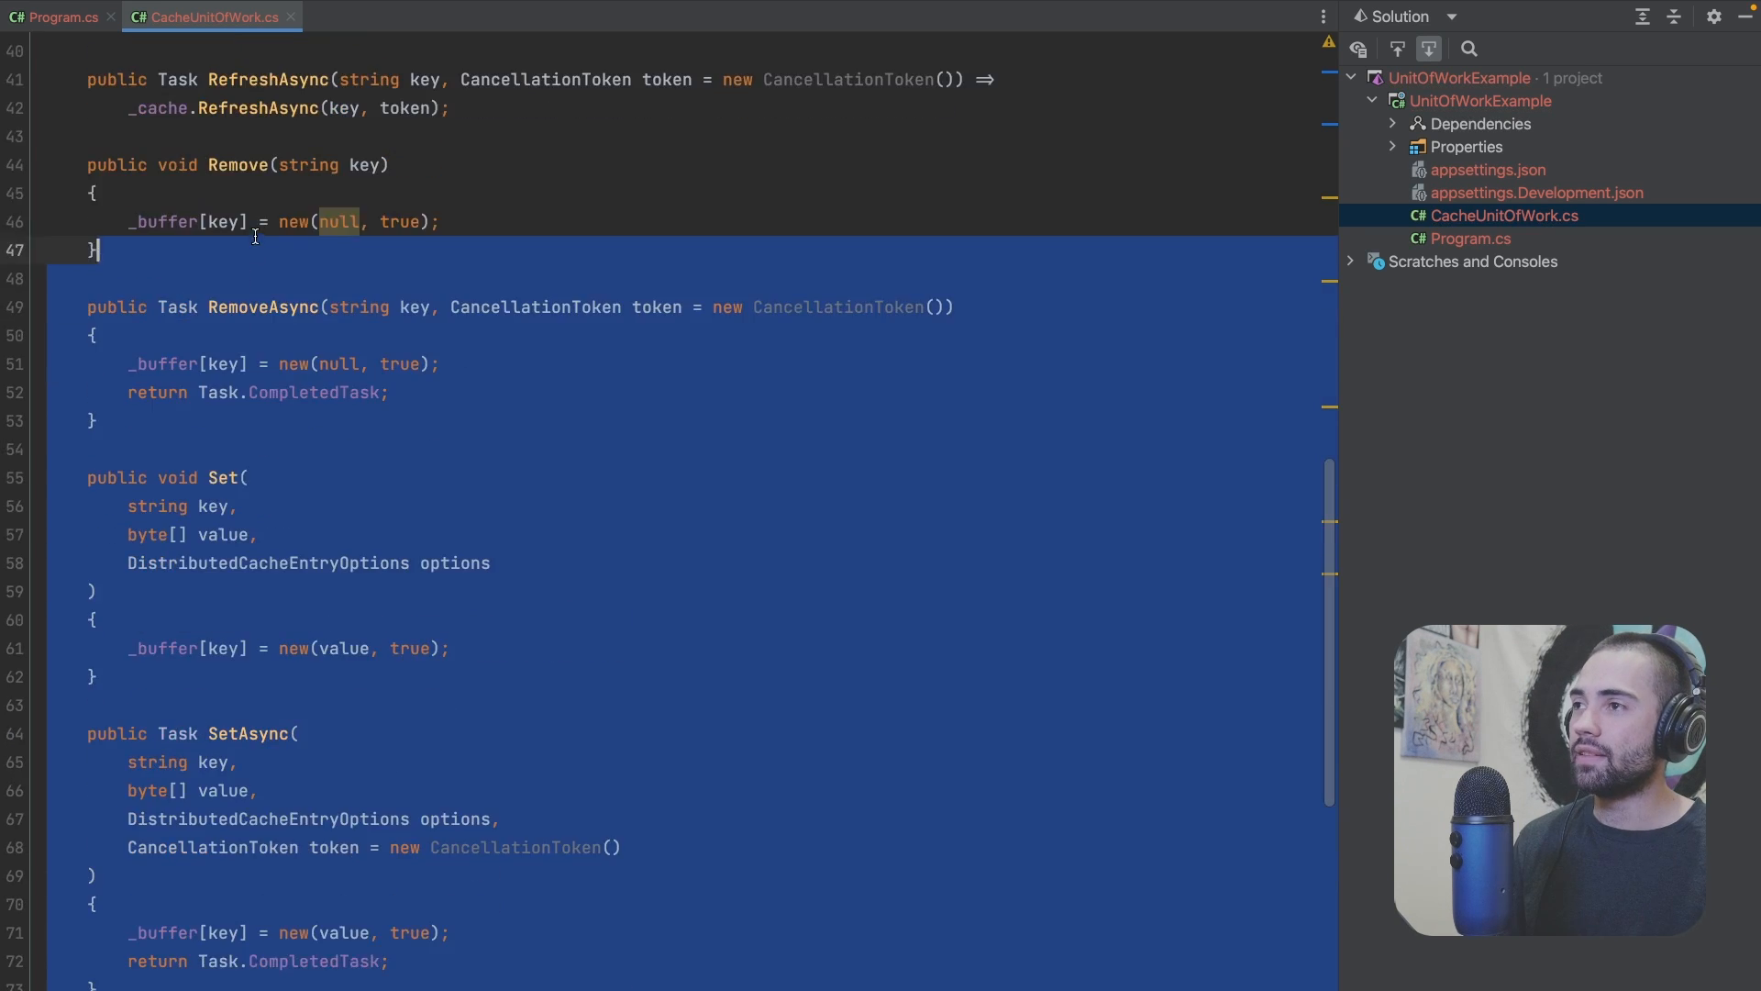
left_click(58, 16)
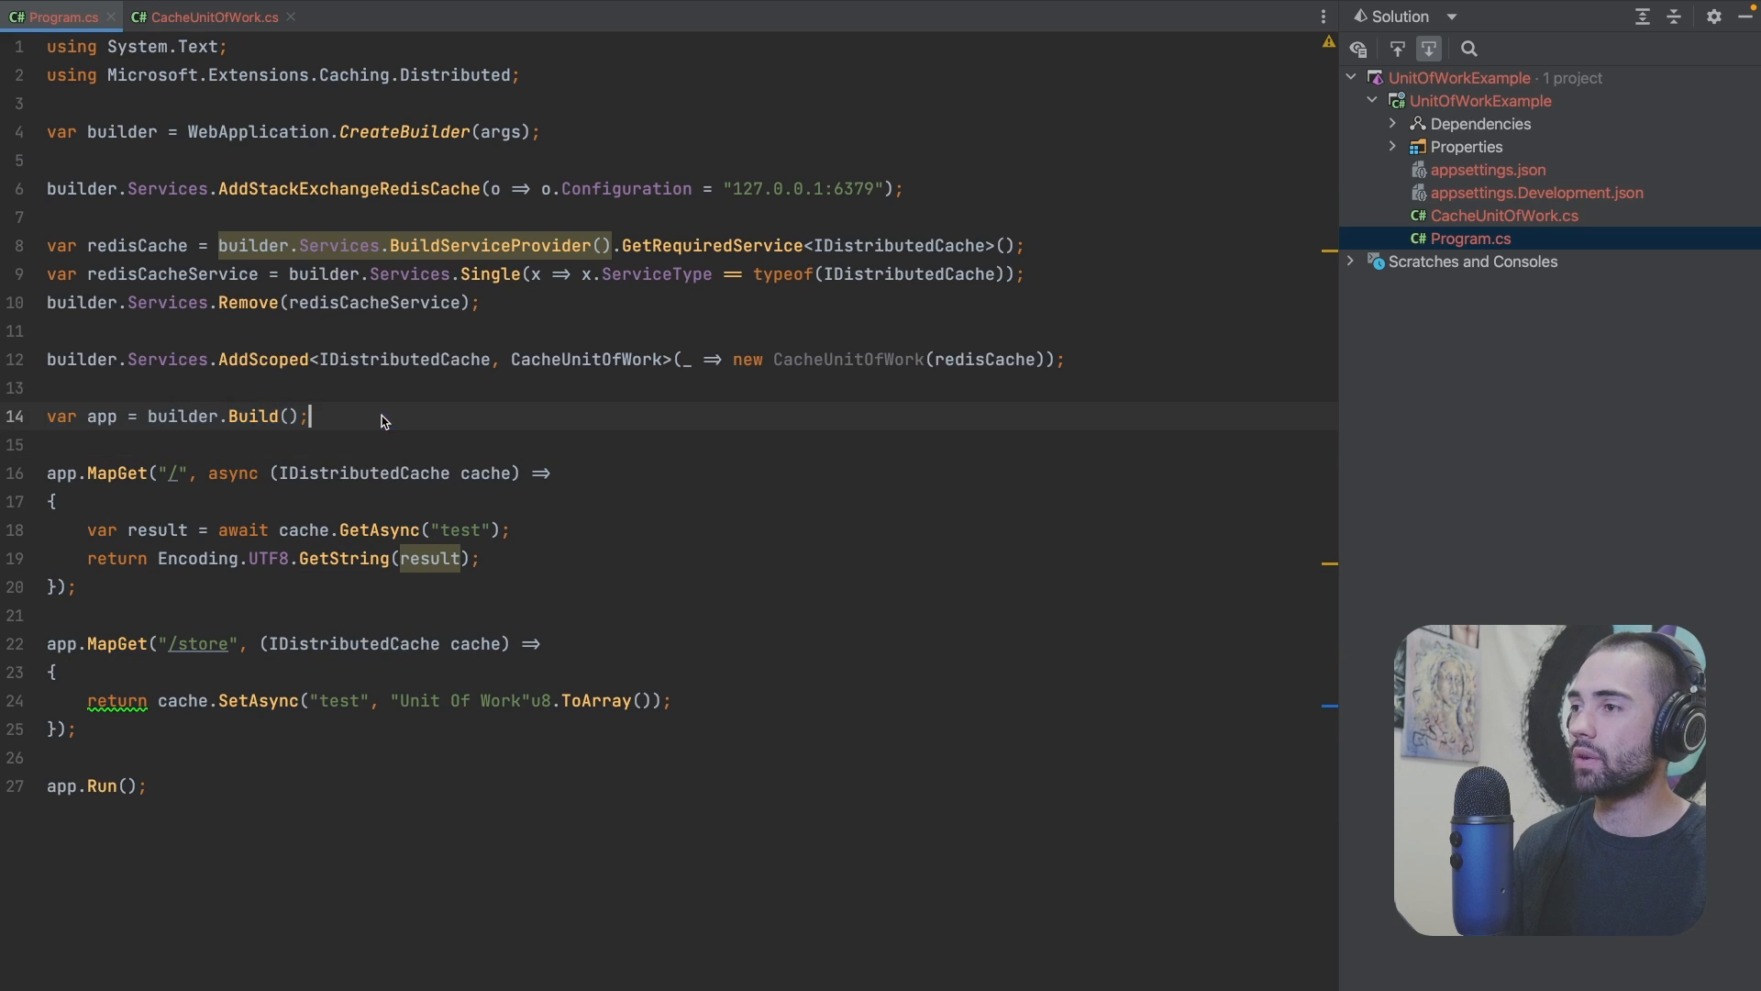
Step: Add app.Use middleware: await next(), cast the RequestServices IDistributedCache to CacheUnitOfWork, await SaveChangesAsync
type("app.Use((")
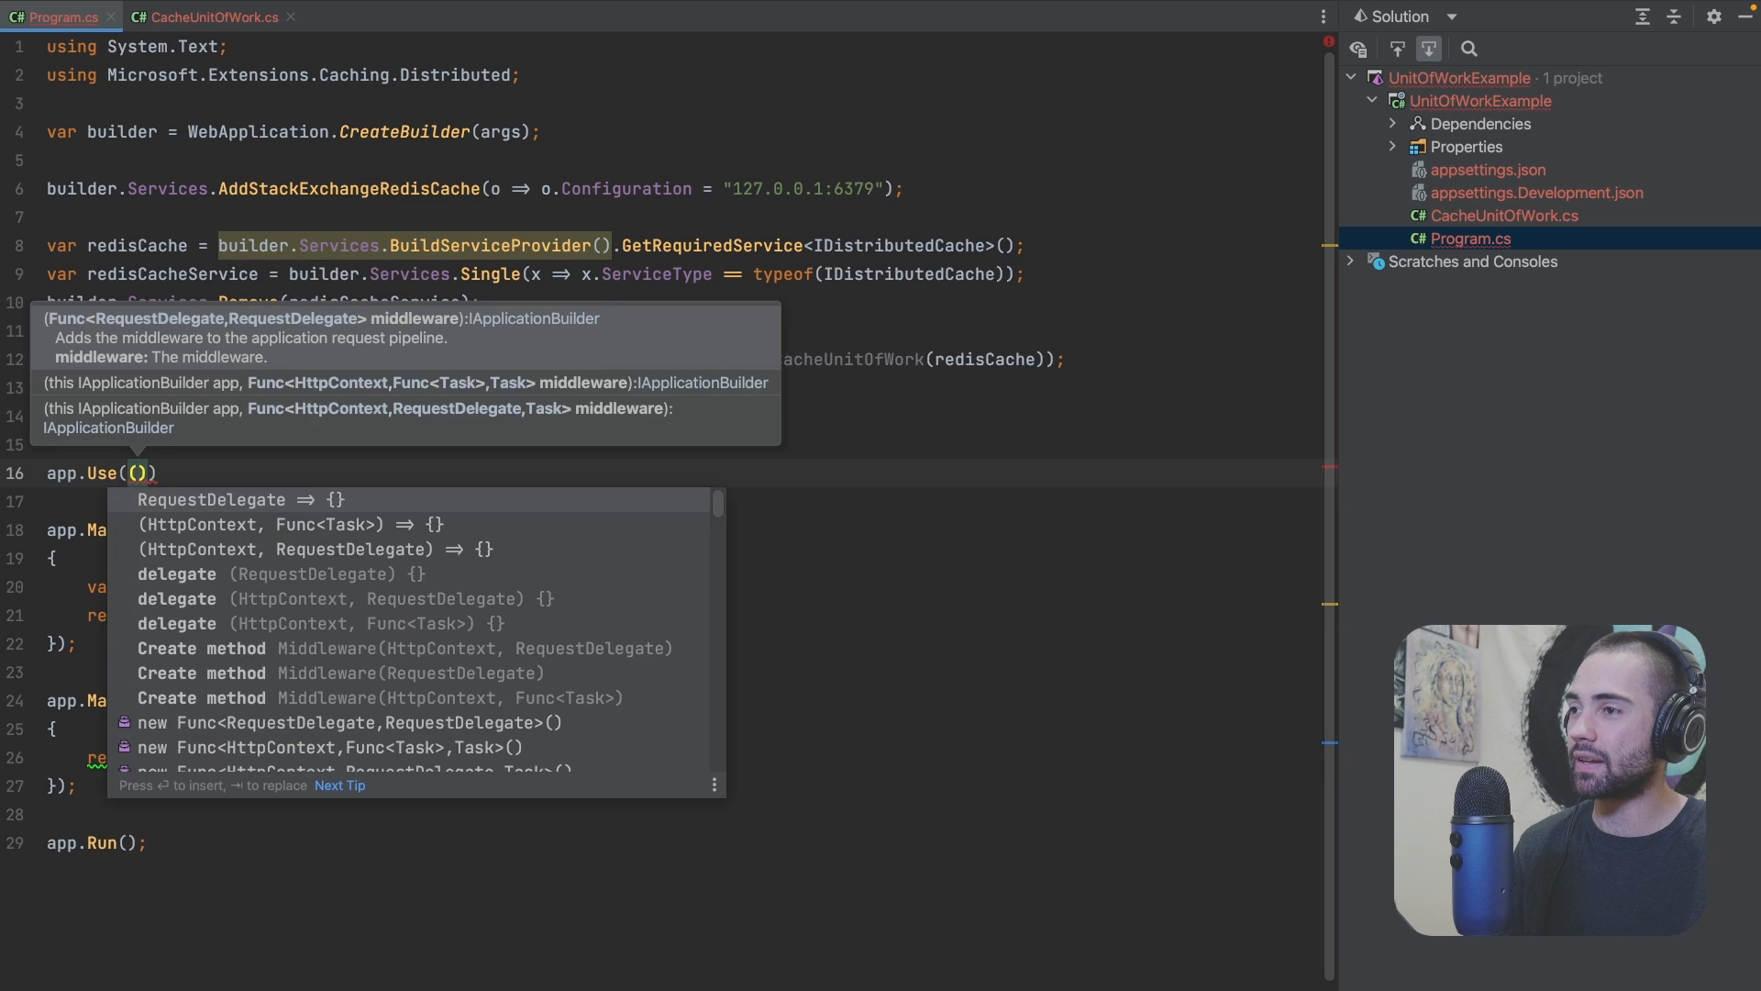
left_click(315, 549)
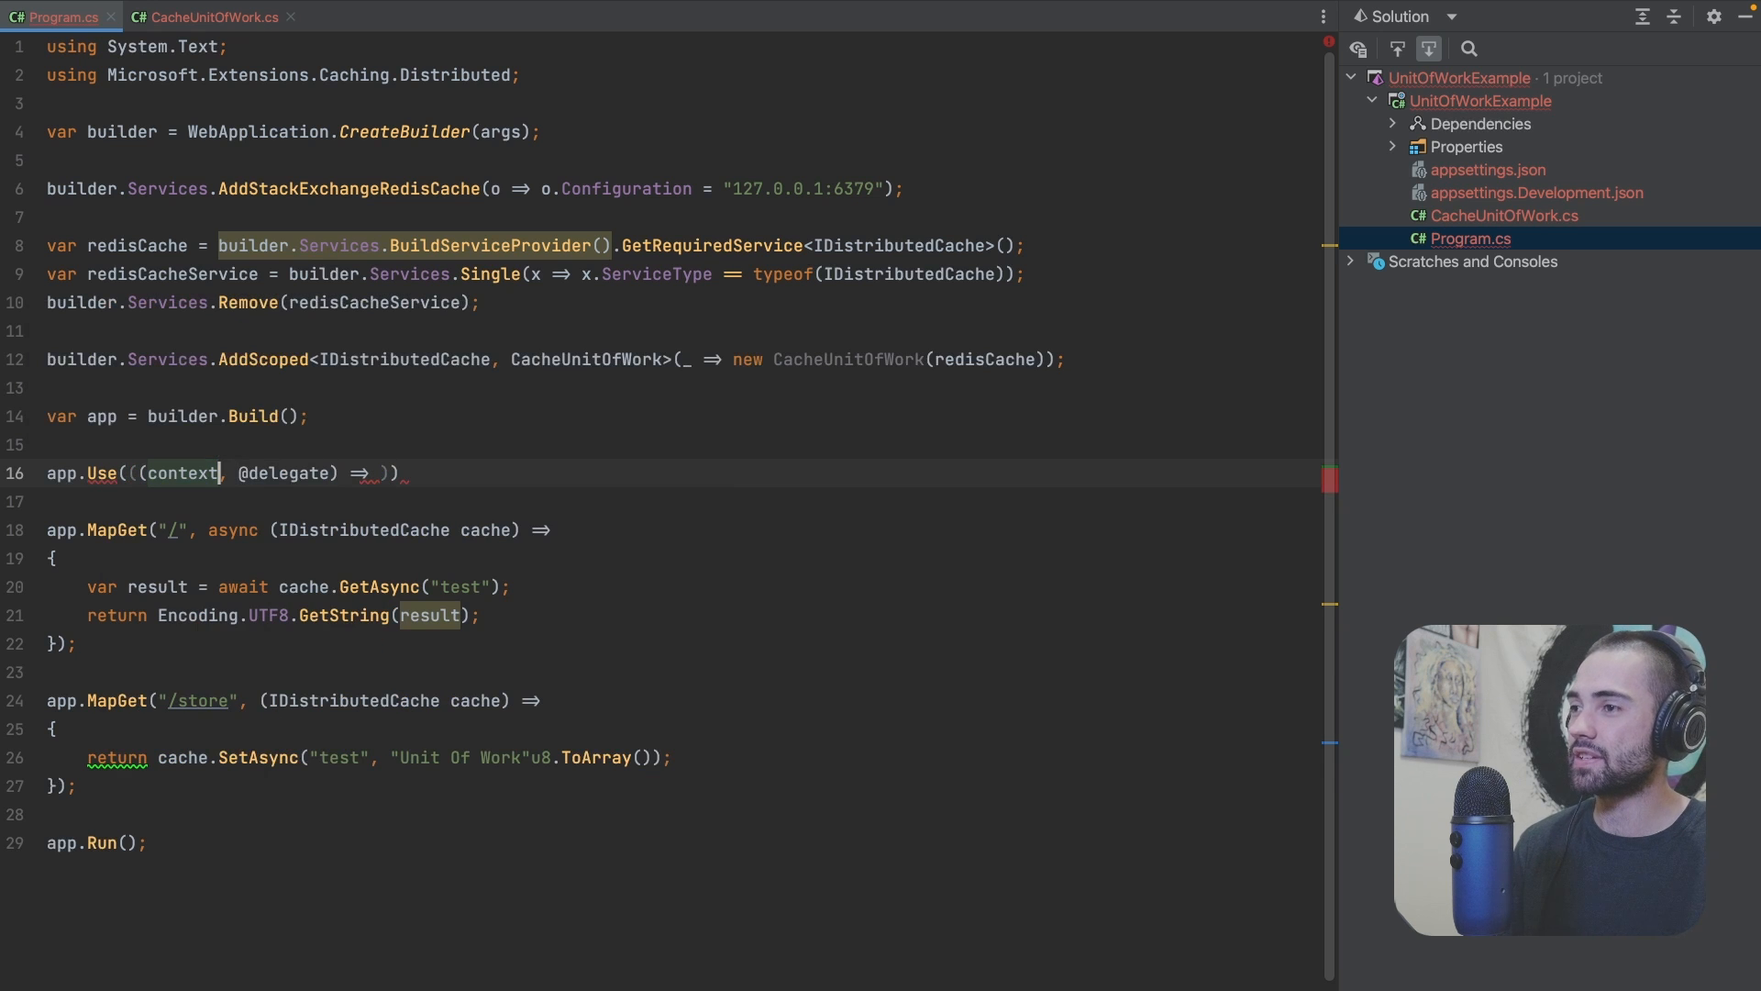
type("ctx")
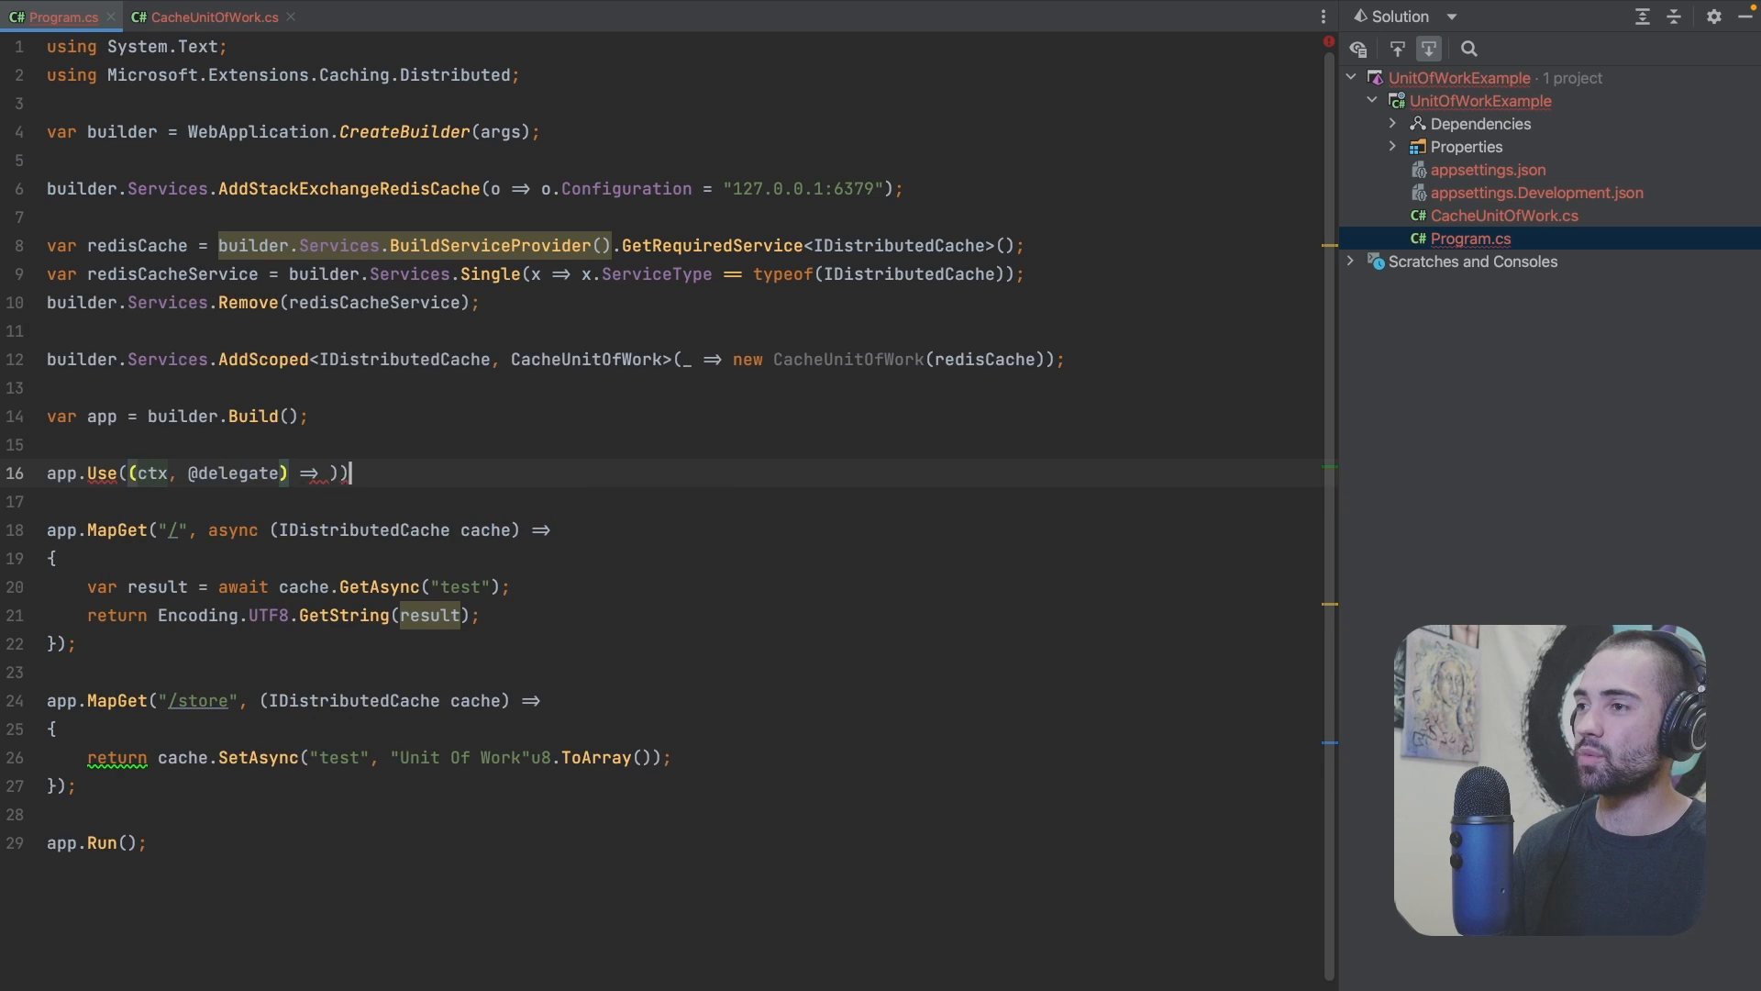
type("nex")
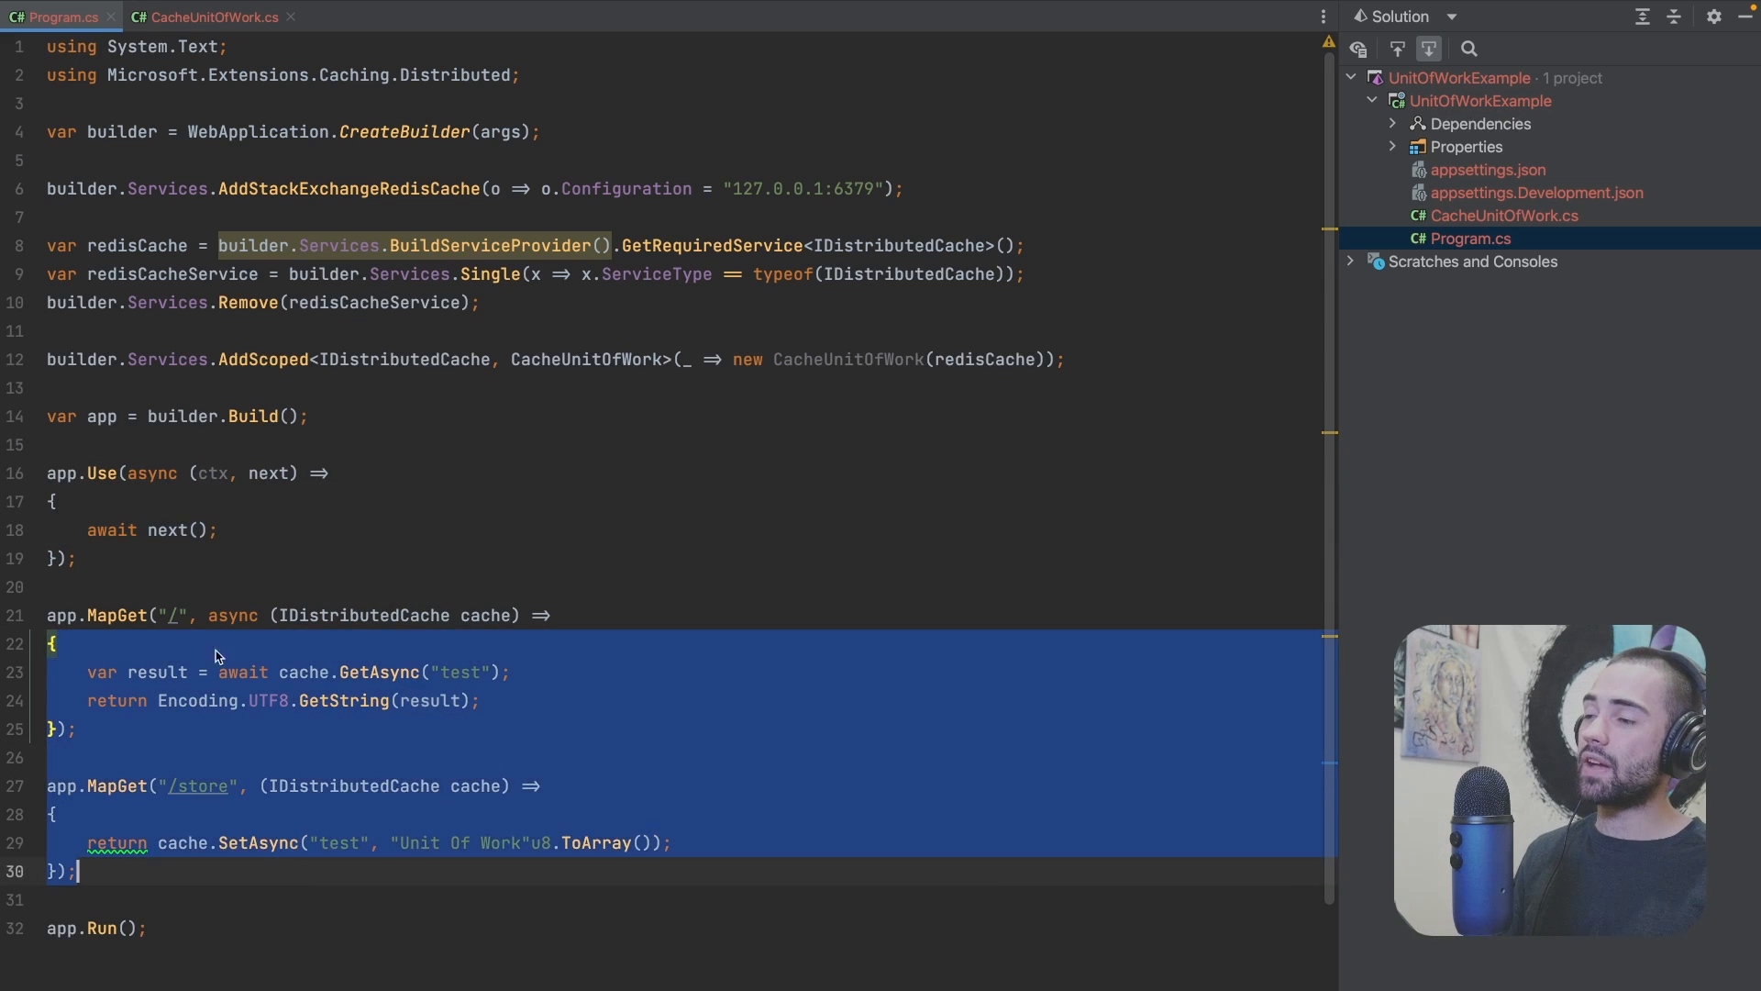
type("ctx.")
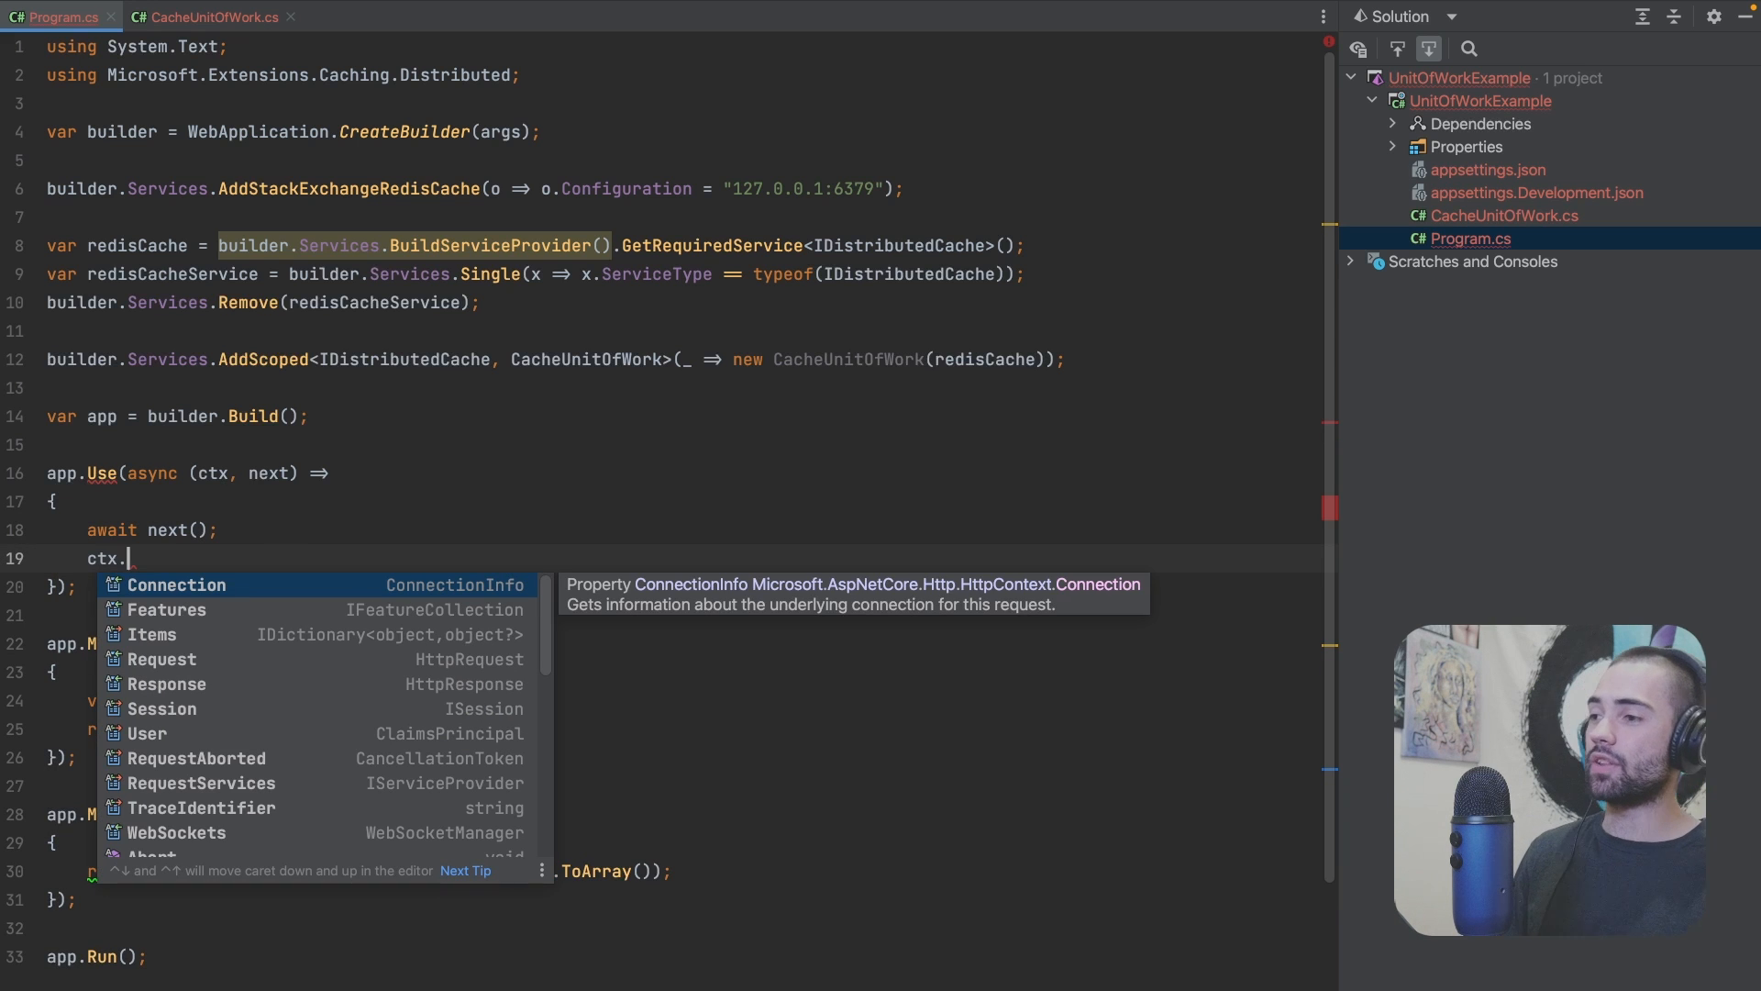
type("Req")
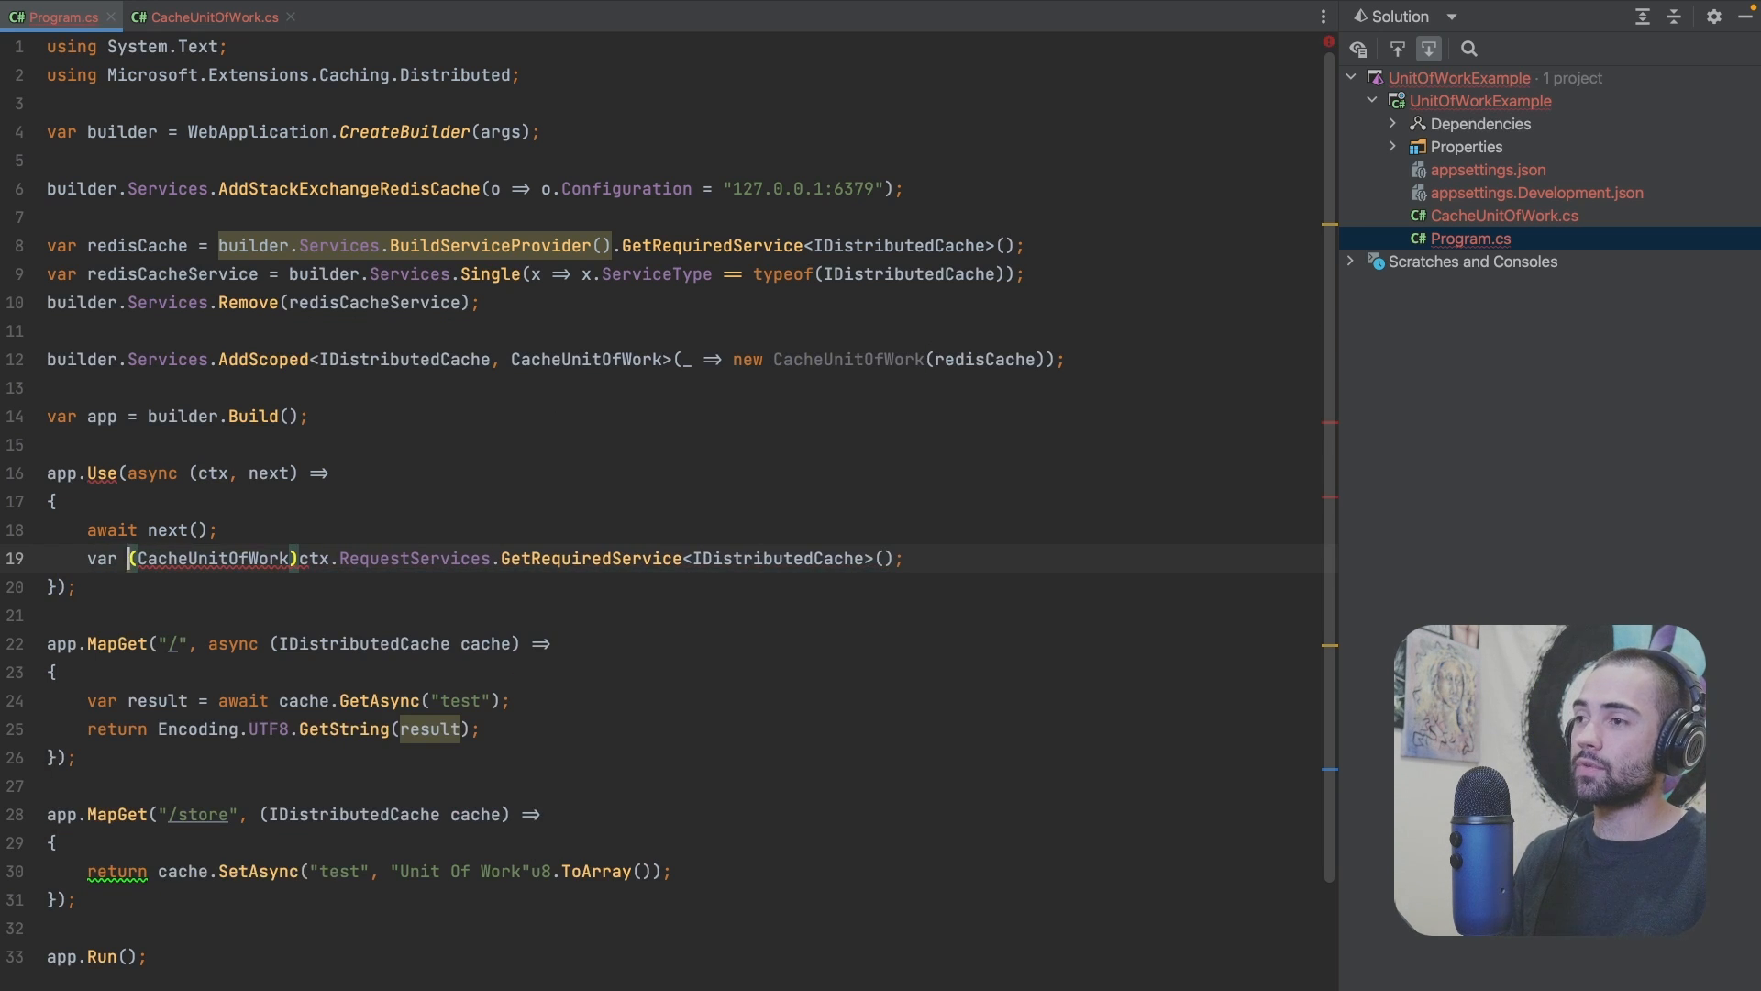
type("cuof")
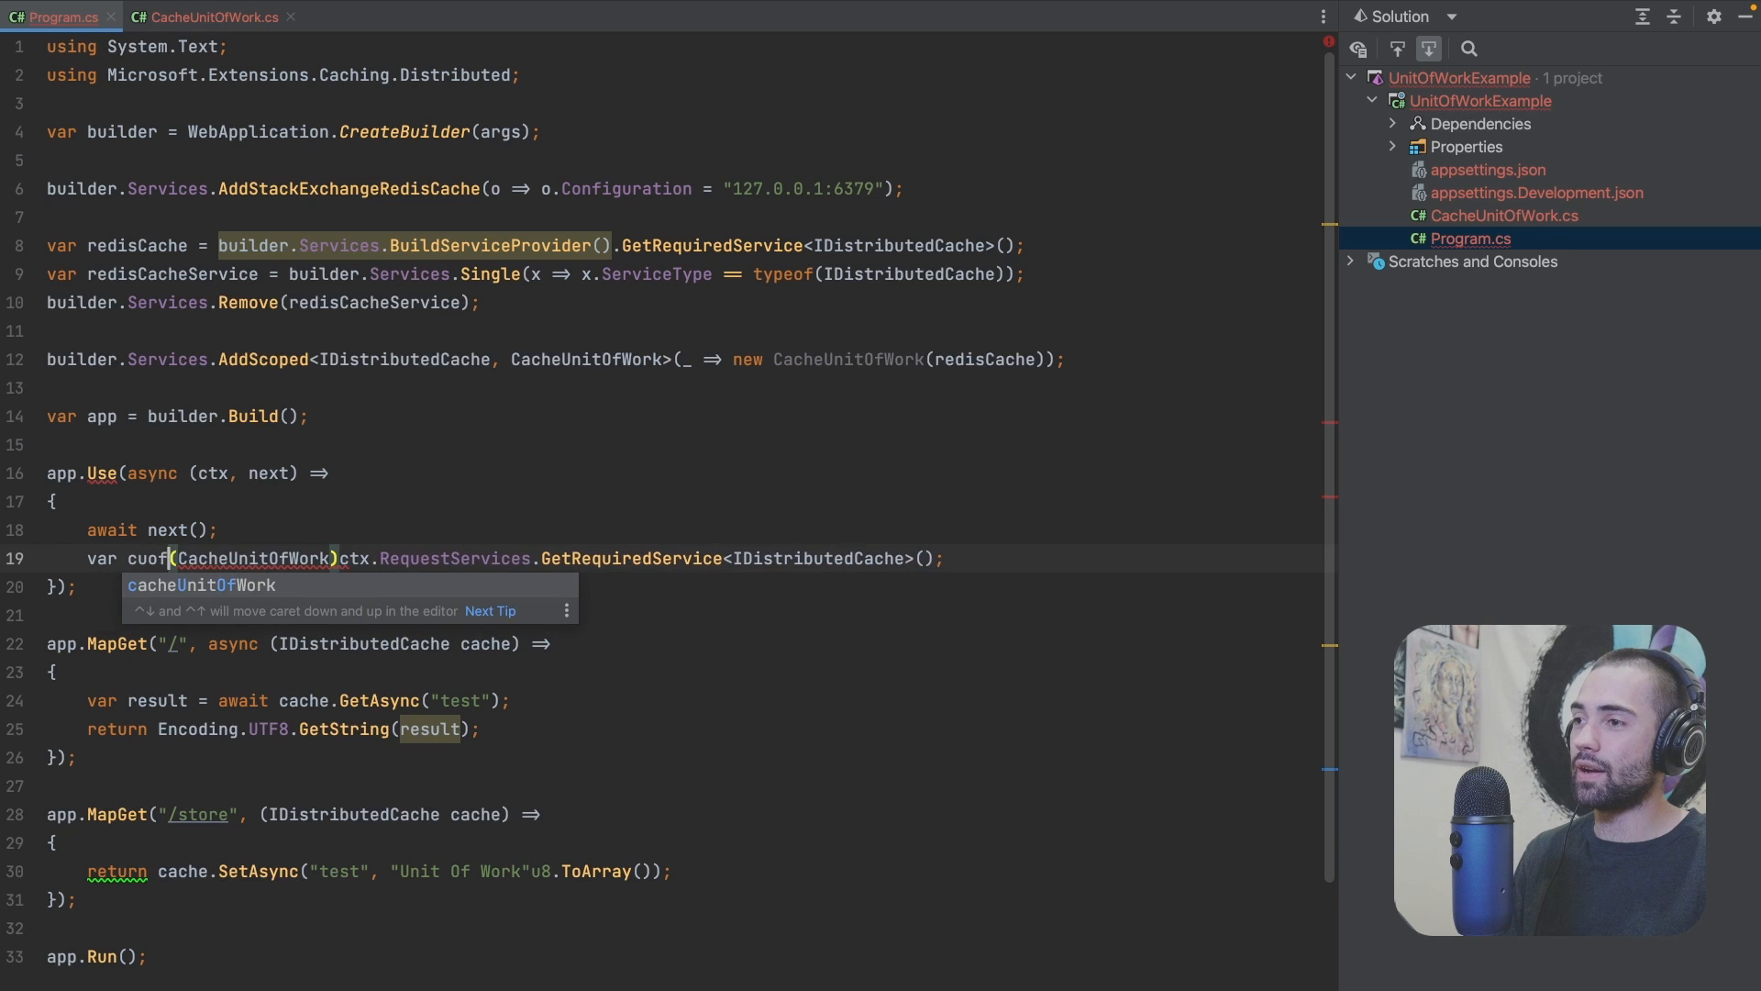
key("Escape")
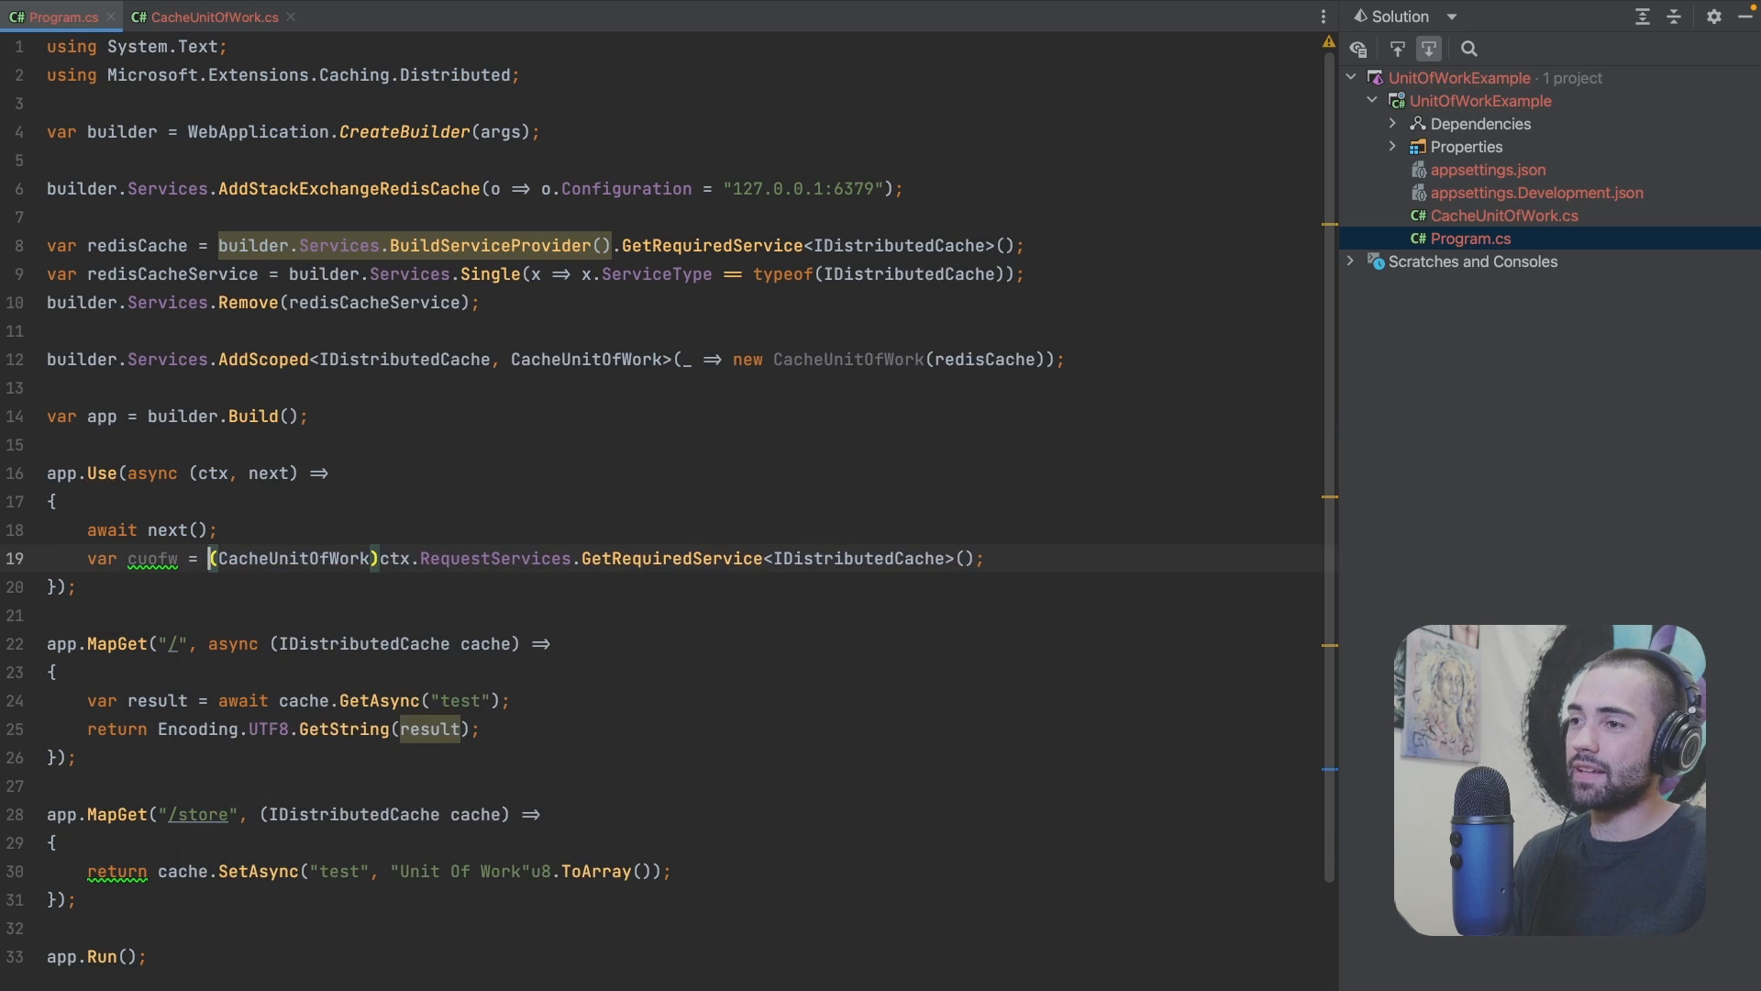
type("c")
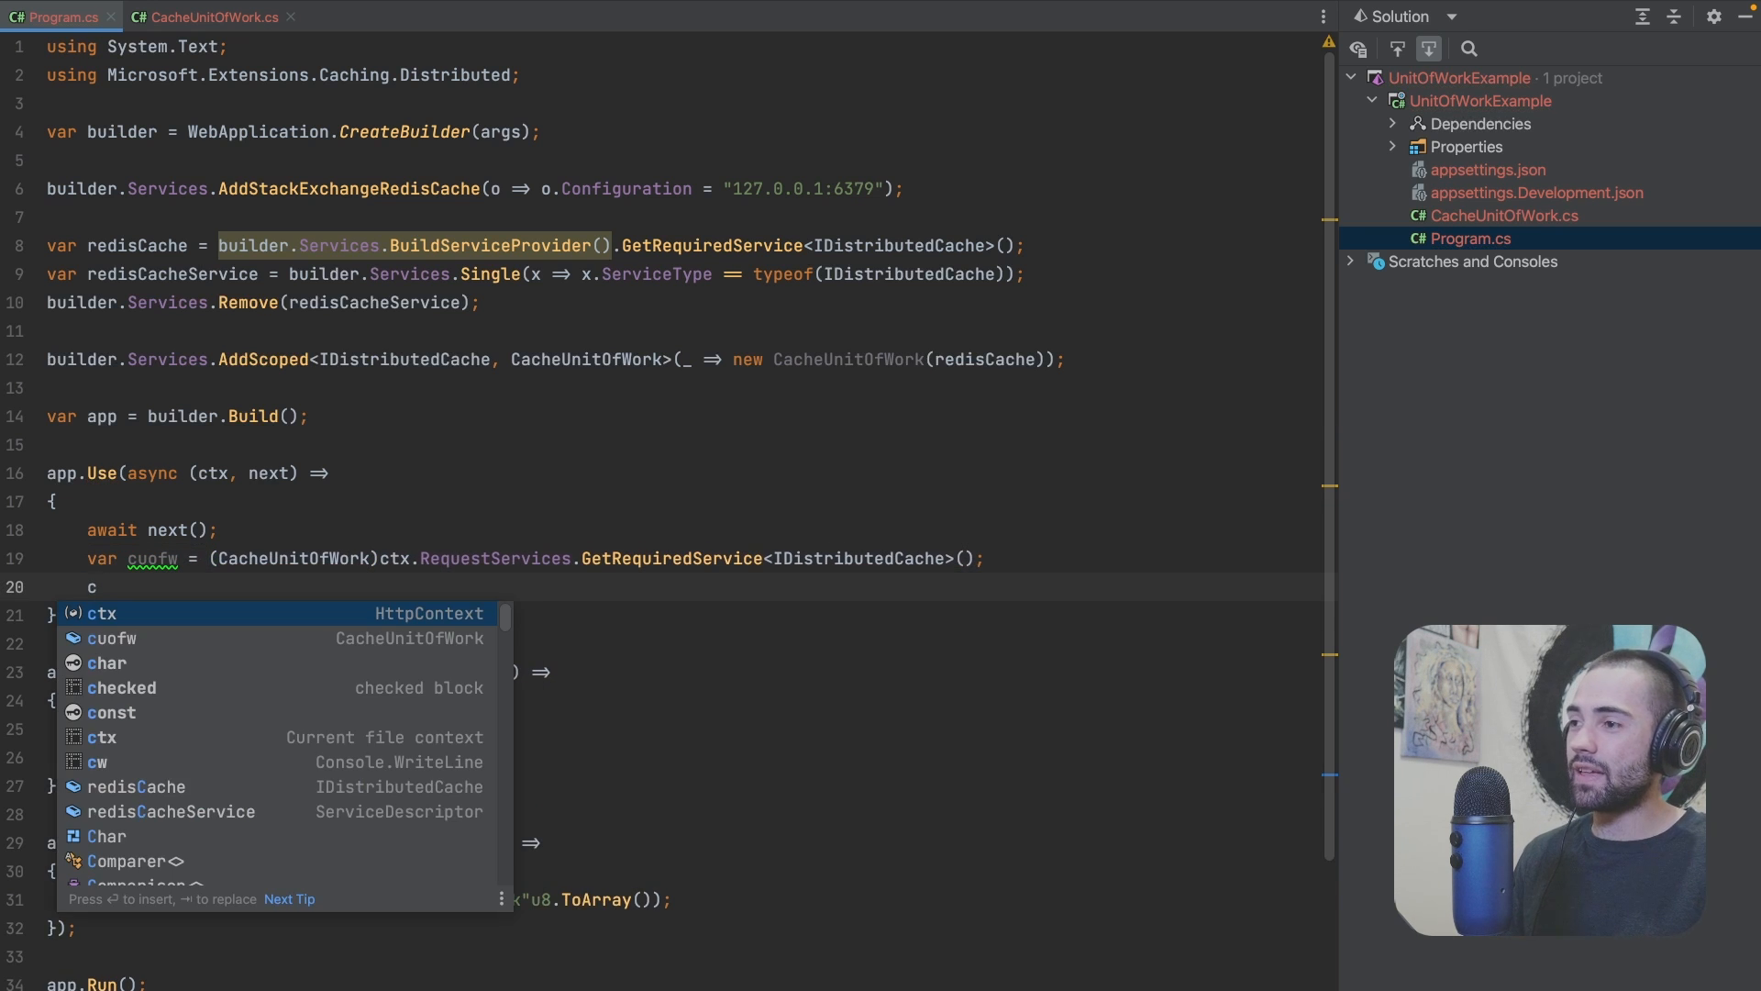
type("uofw.SaveChangesAsync();")
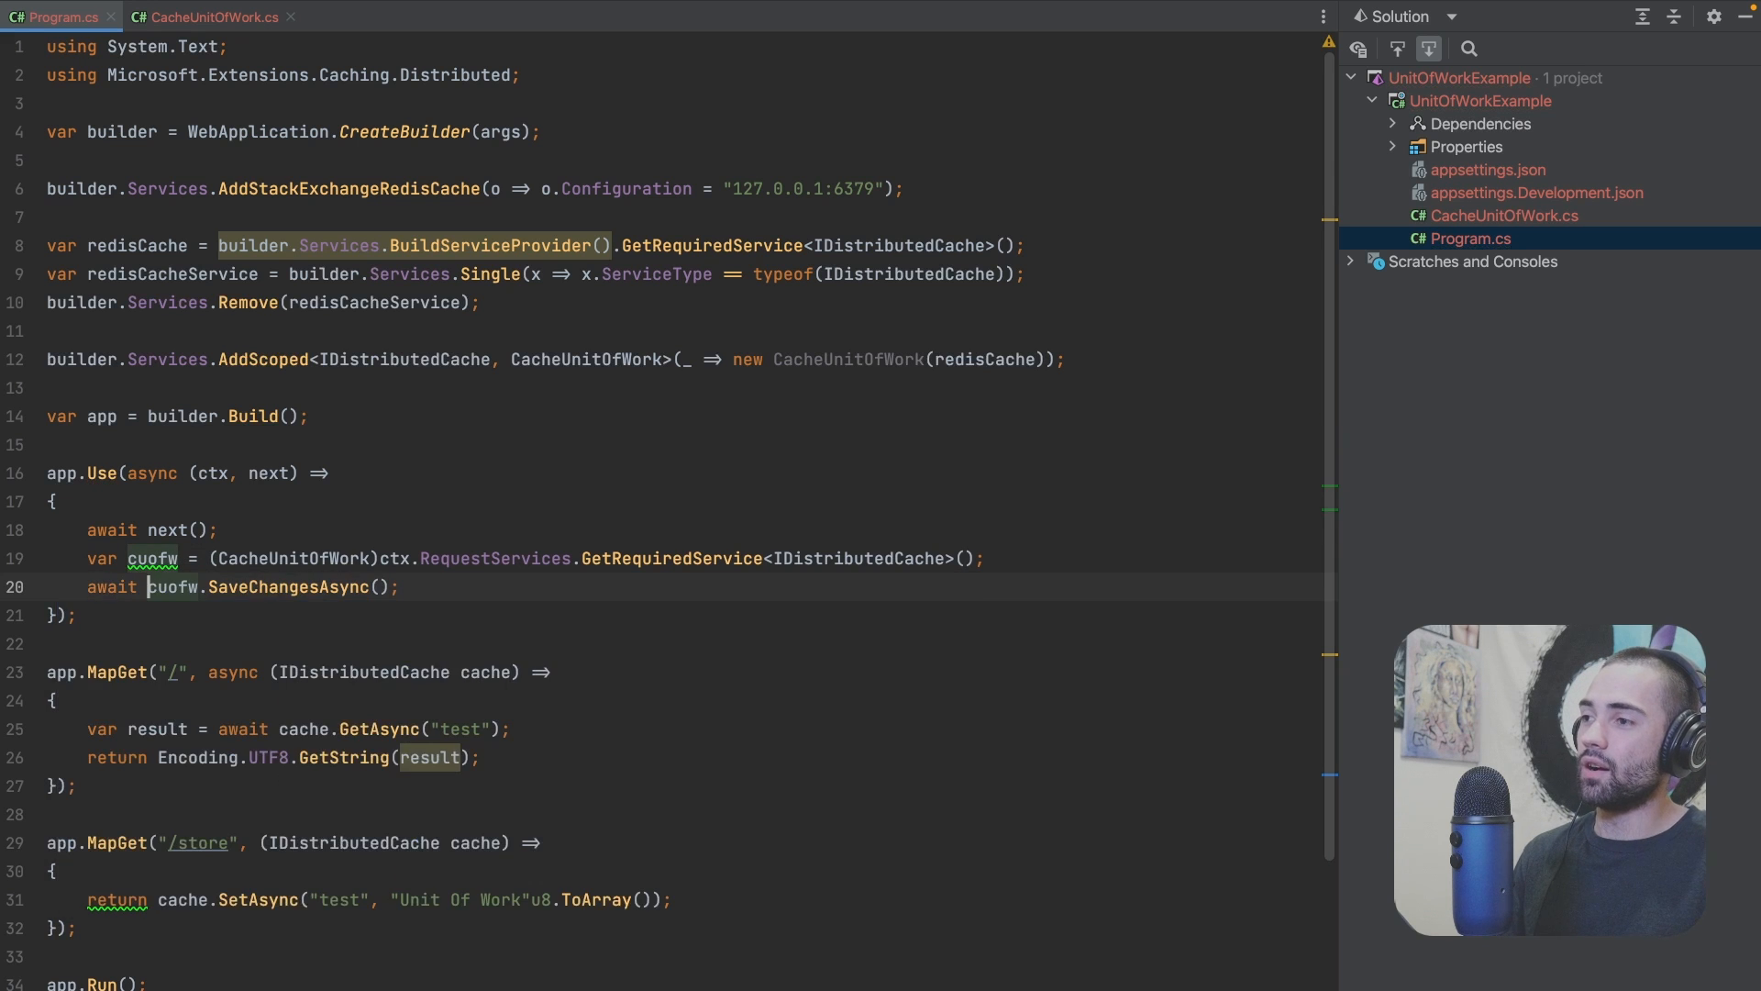
scroll("down", 3)
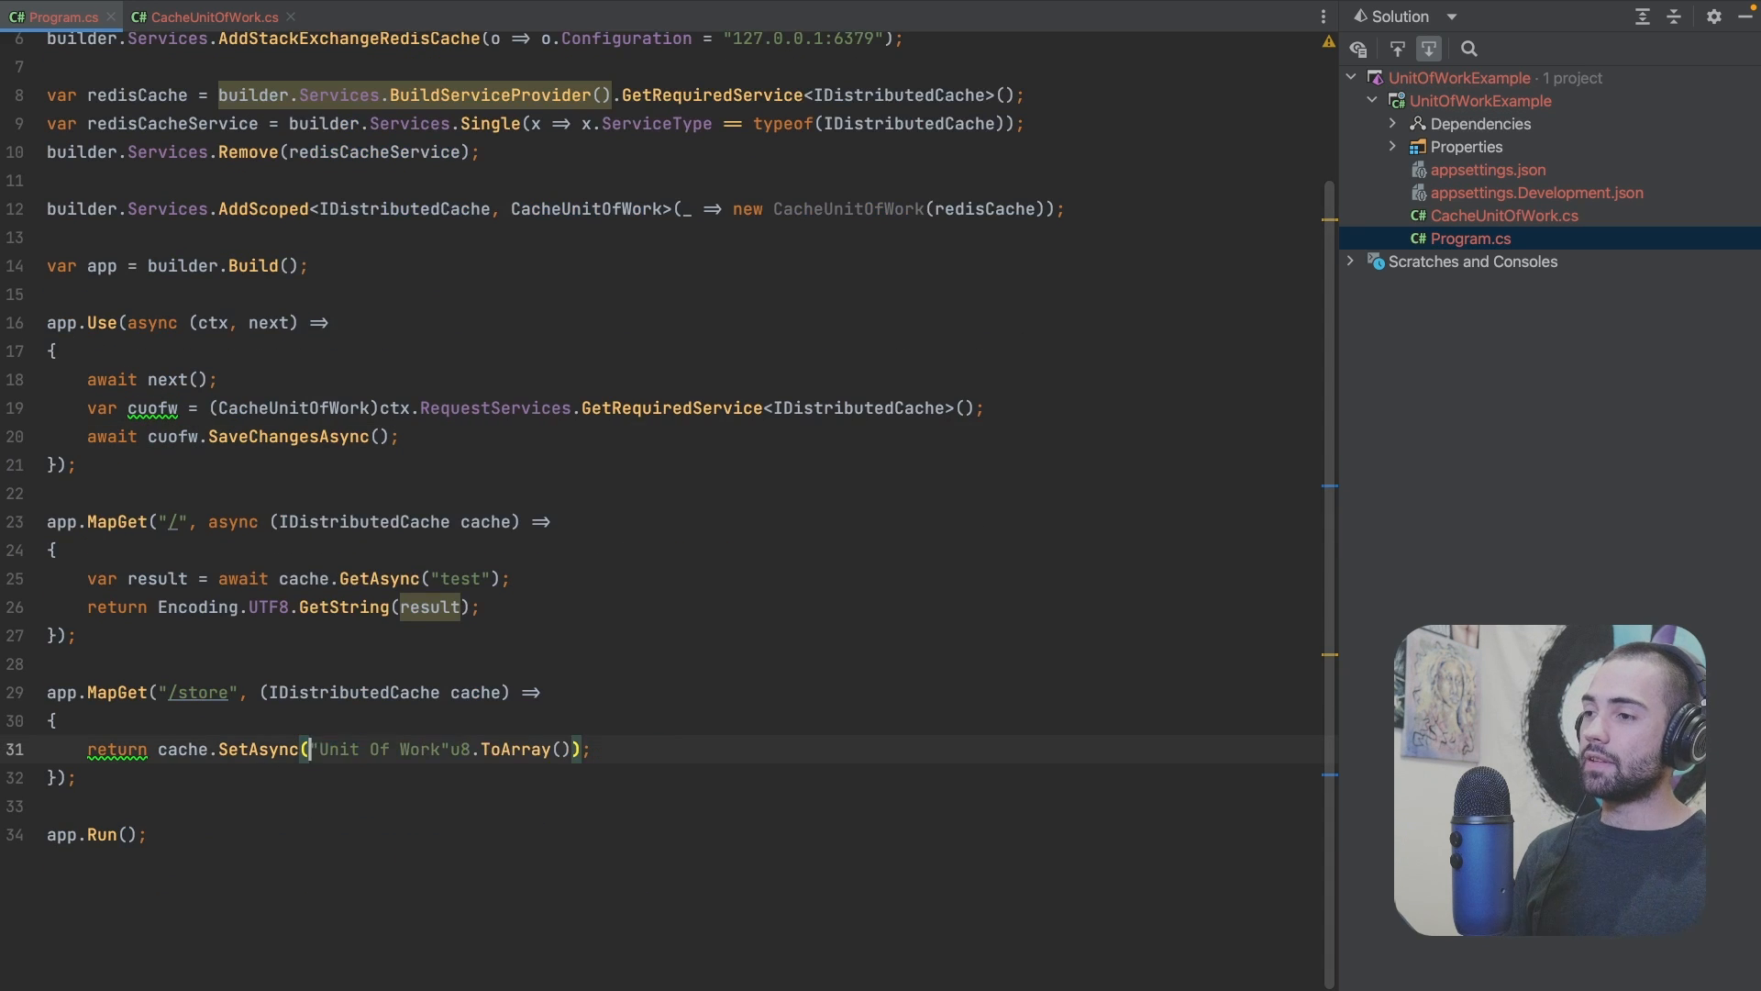
Step: Make the /store lambda async, awaiting four SetAsync writes keyed by Guid.NewGuid().ToString()
type("Guid.")
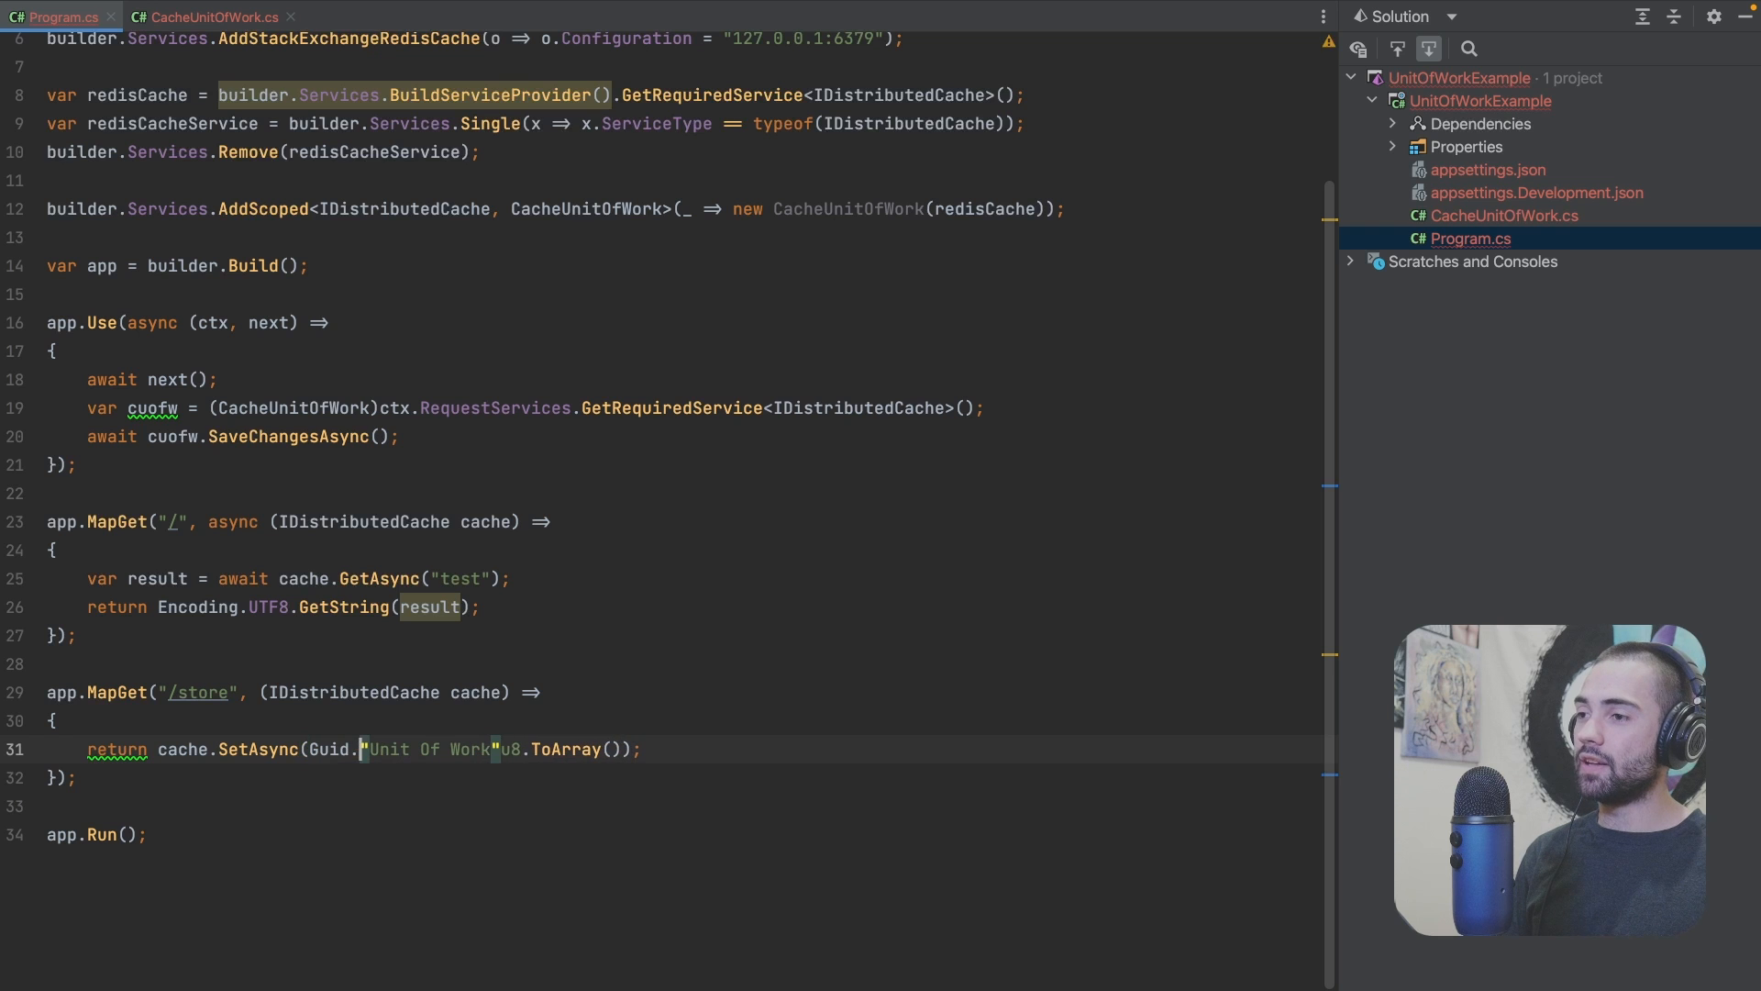
type("NewGuid()")
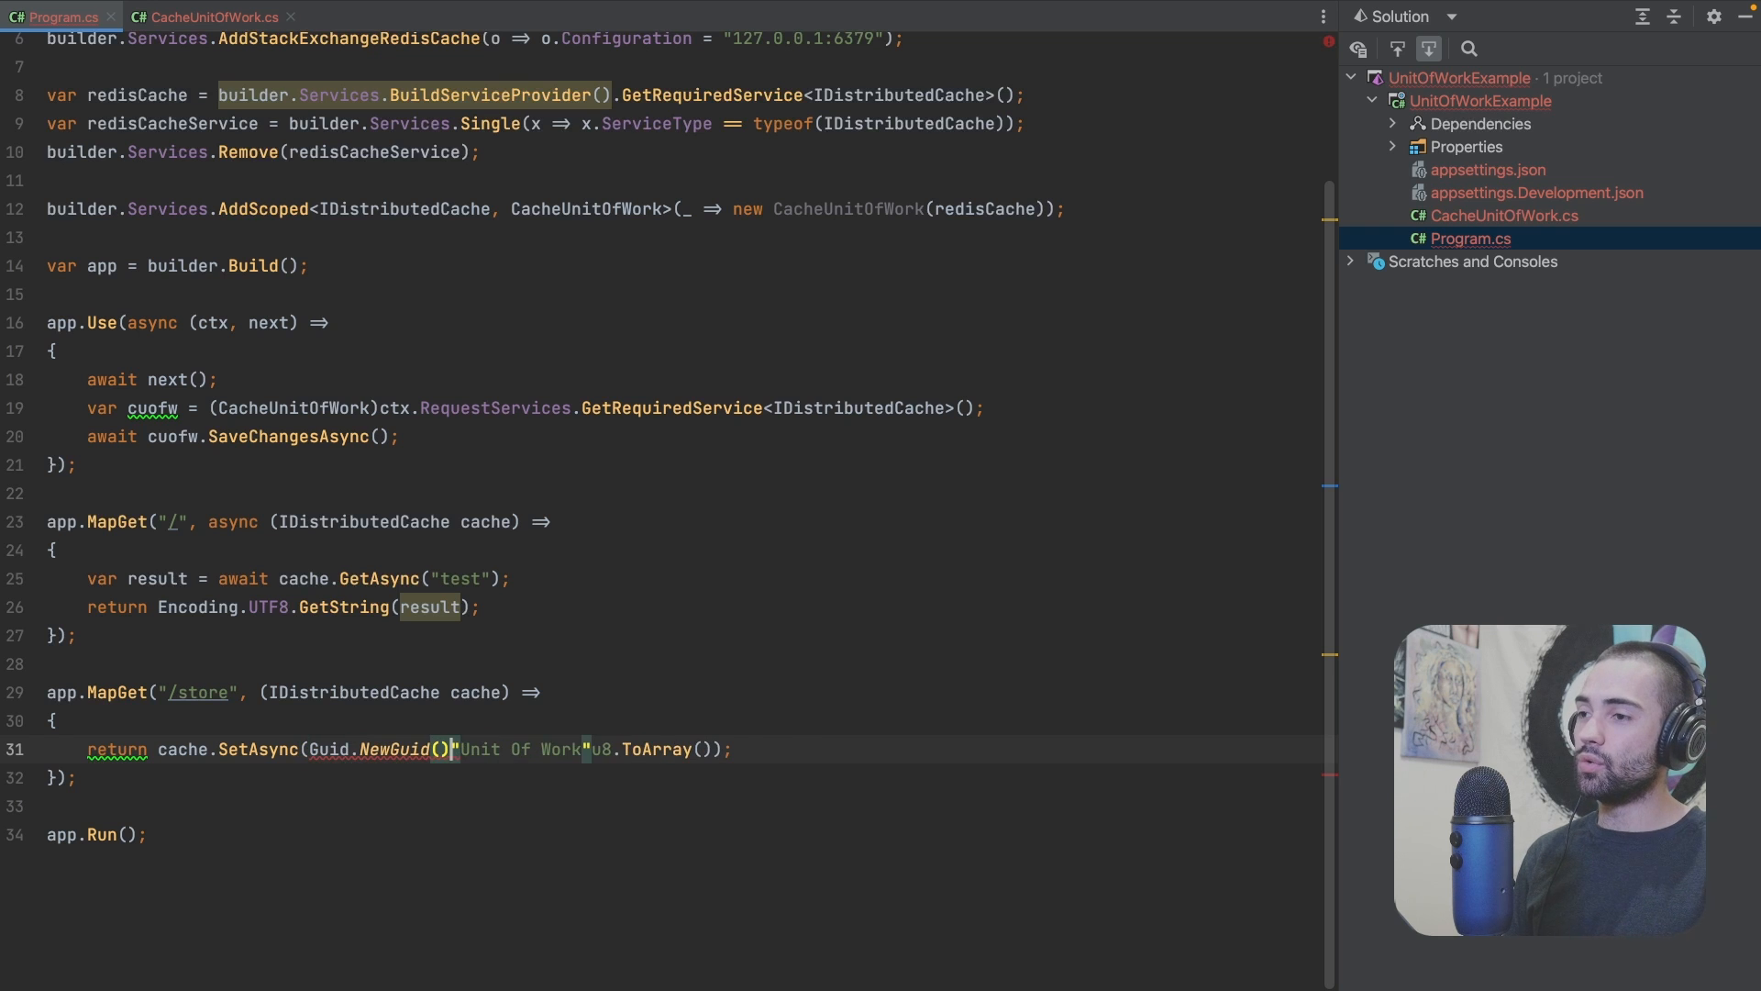
type(".ToString(")
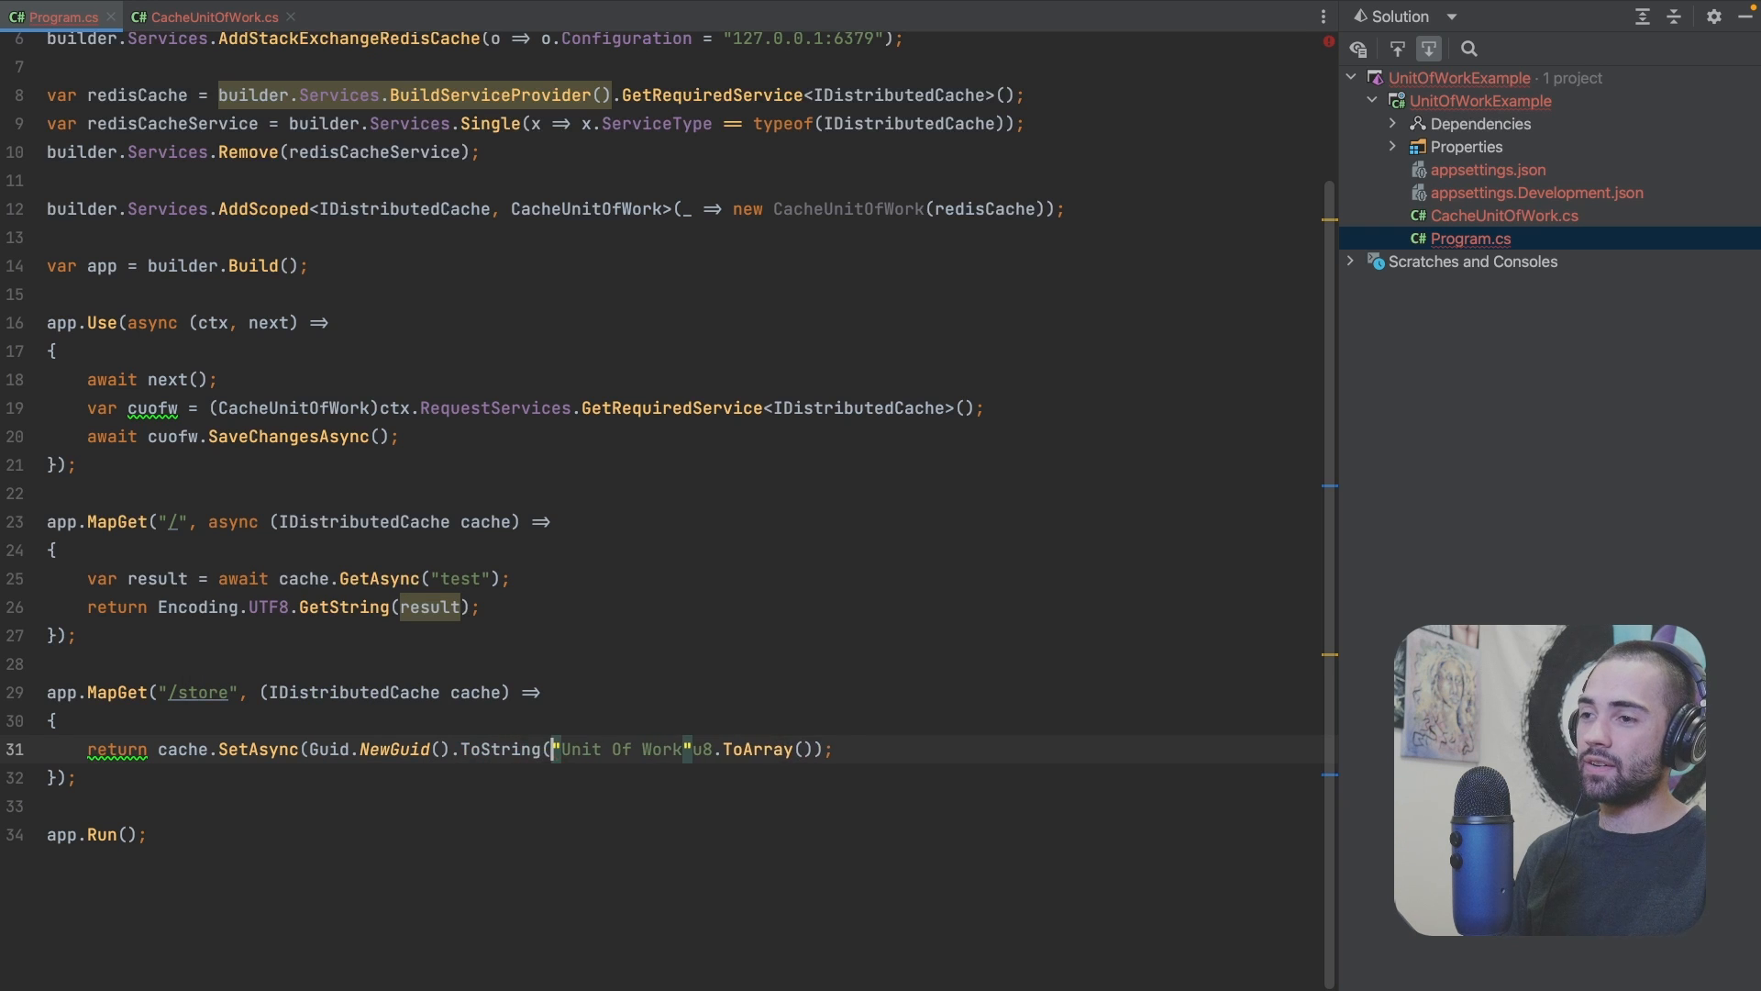
type(",")
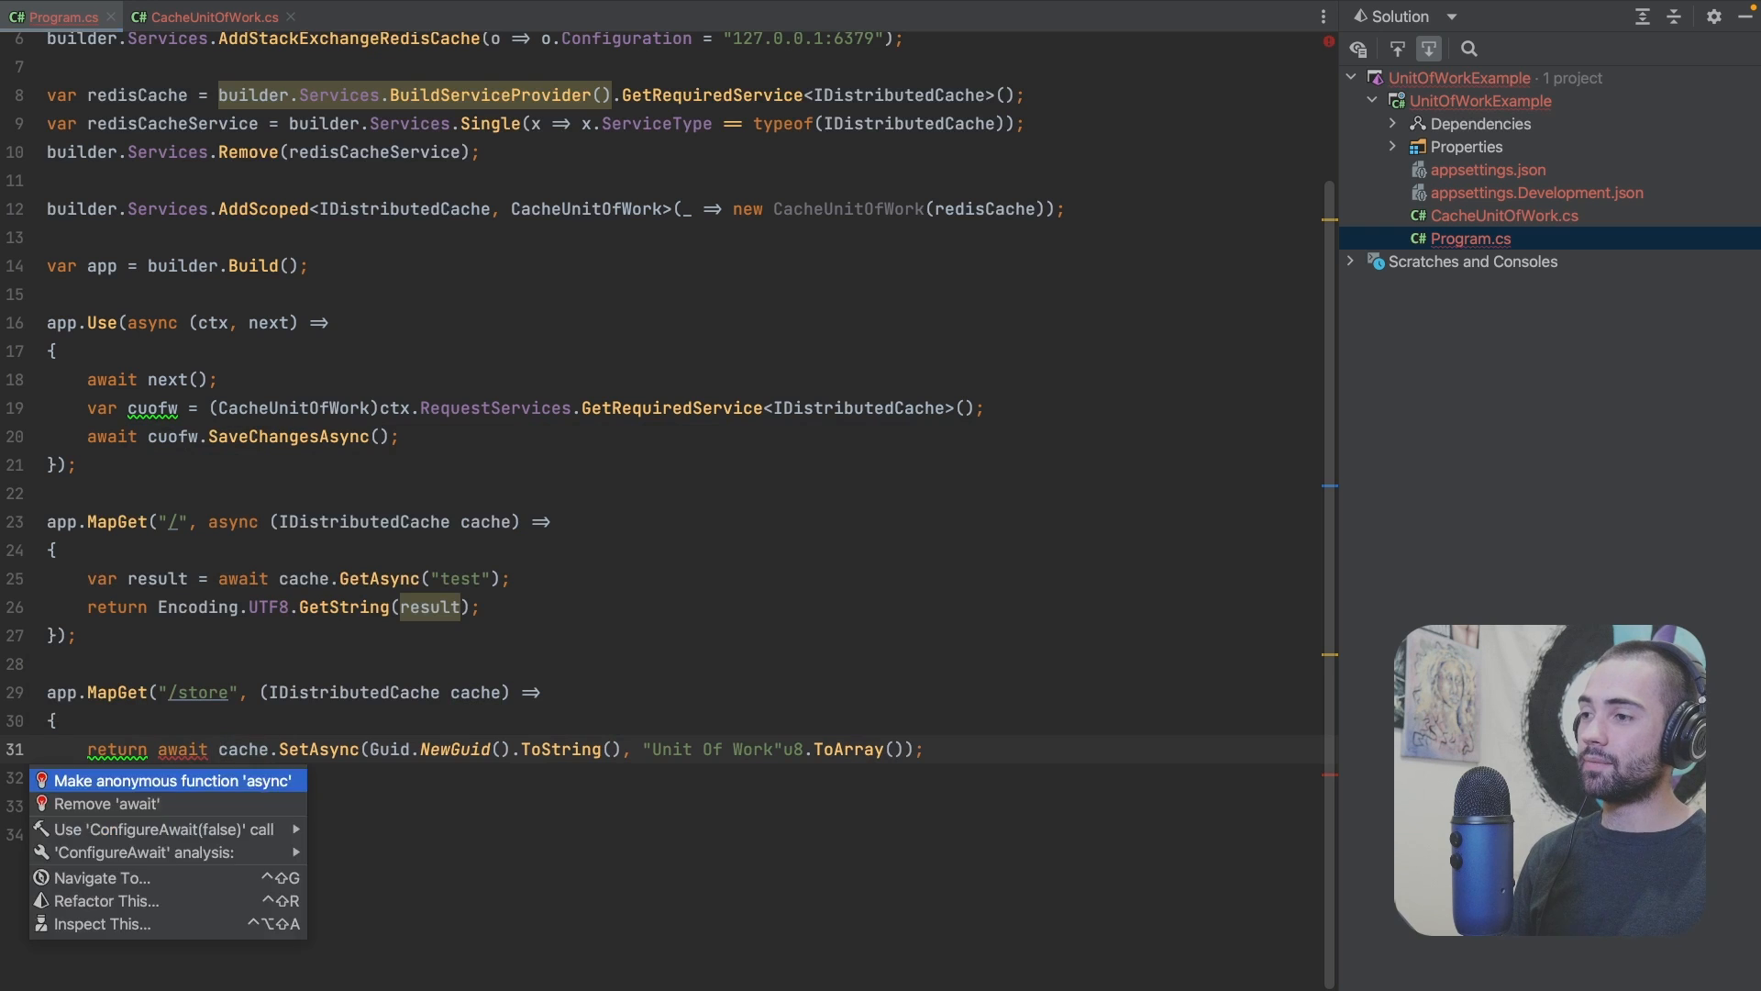
left_click(170, 780)
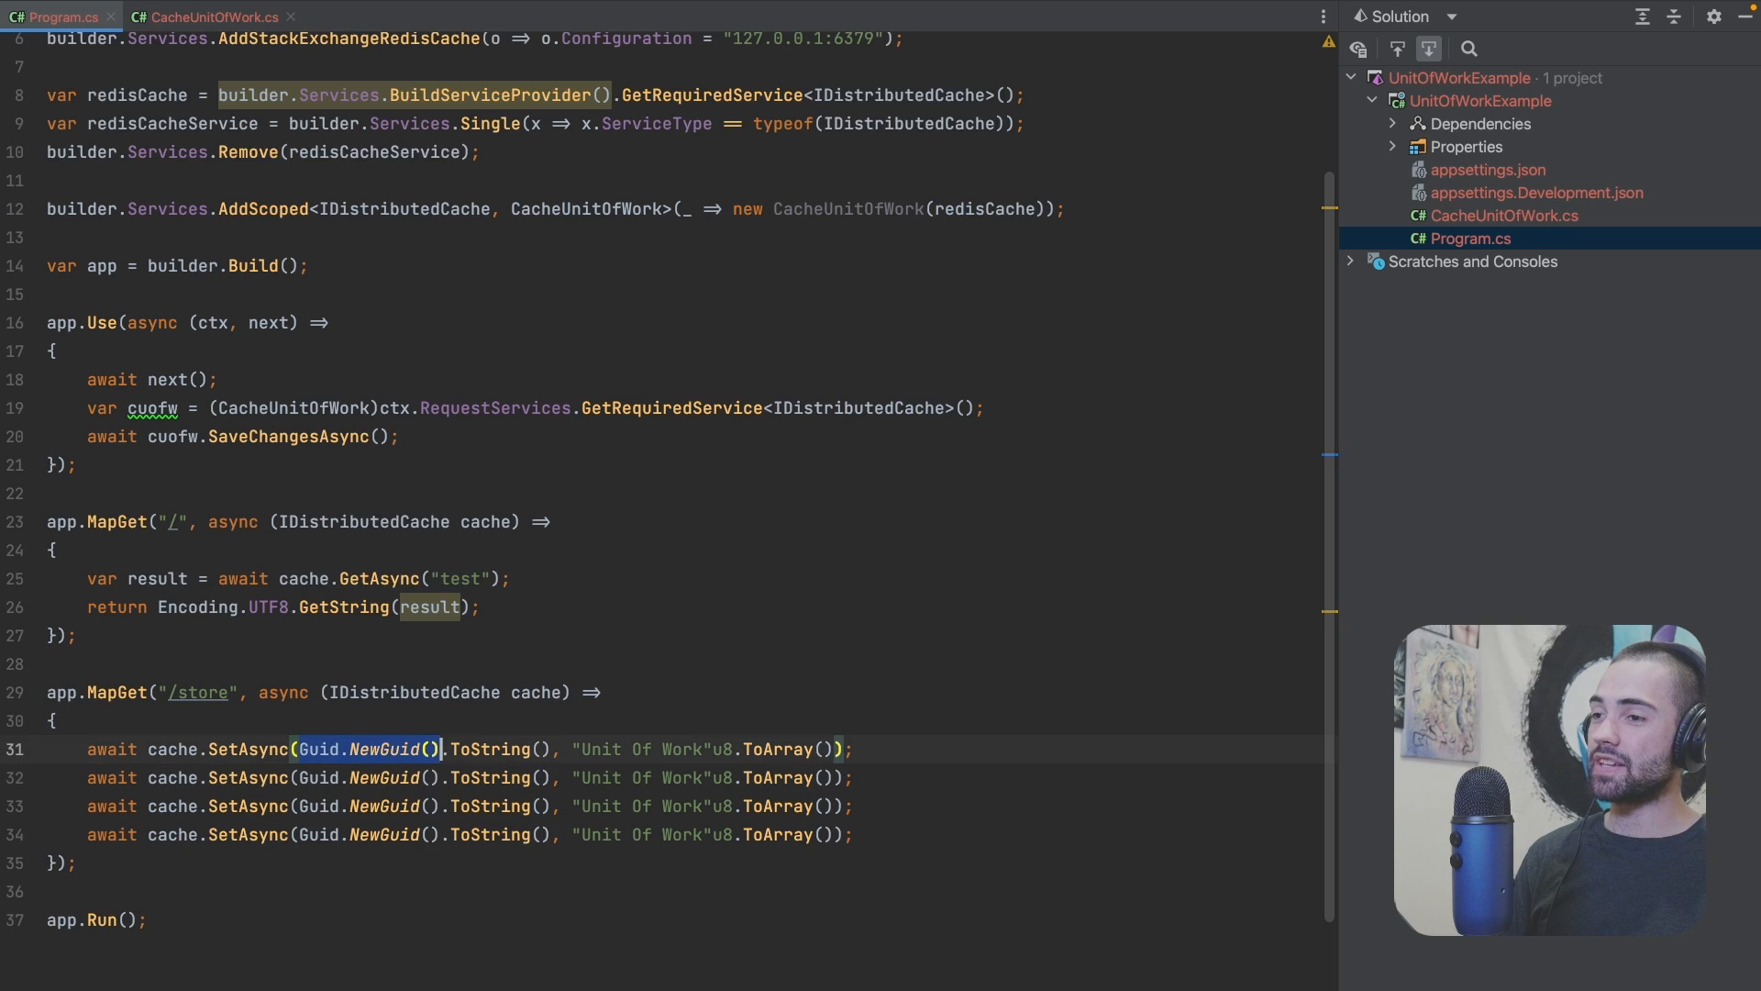
left_click(214, 16)
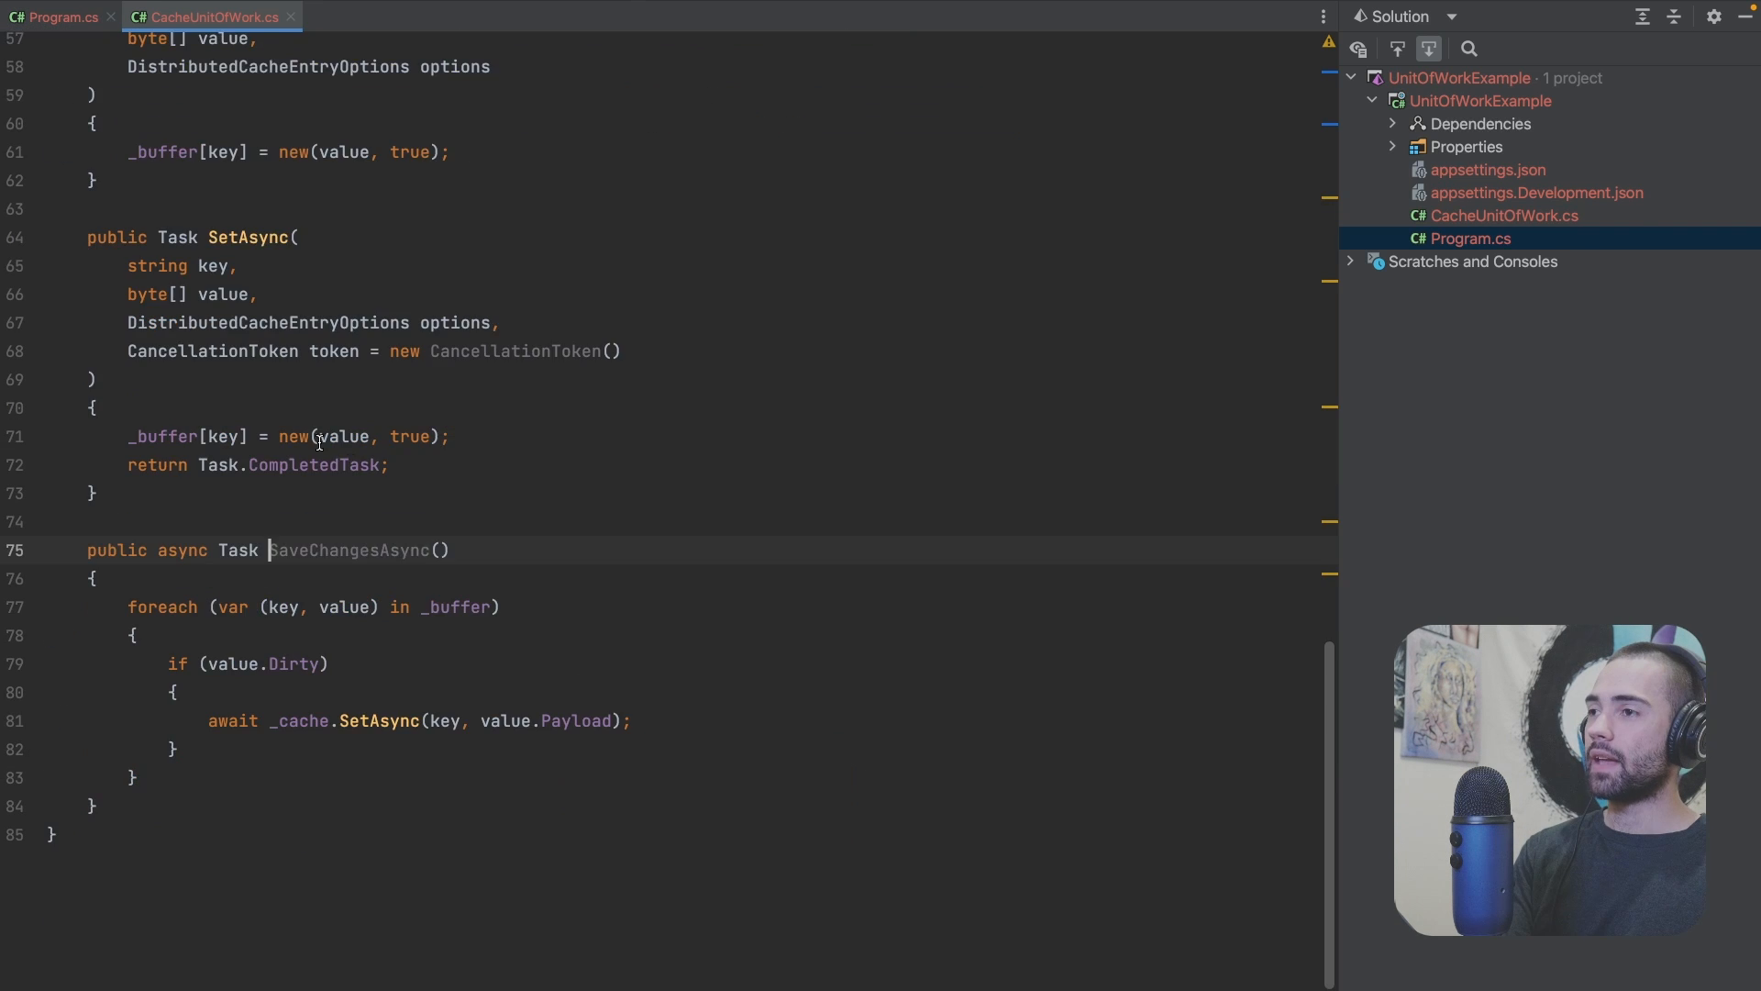
Step: Scroll through the SaveChangesAsync flush loop in CacheUnitOfWork.cs
scroll("up", 3)
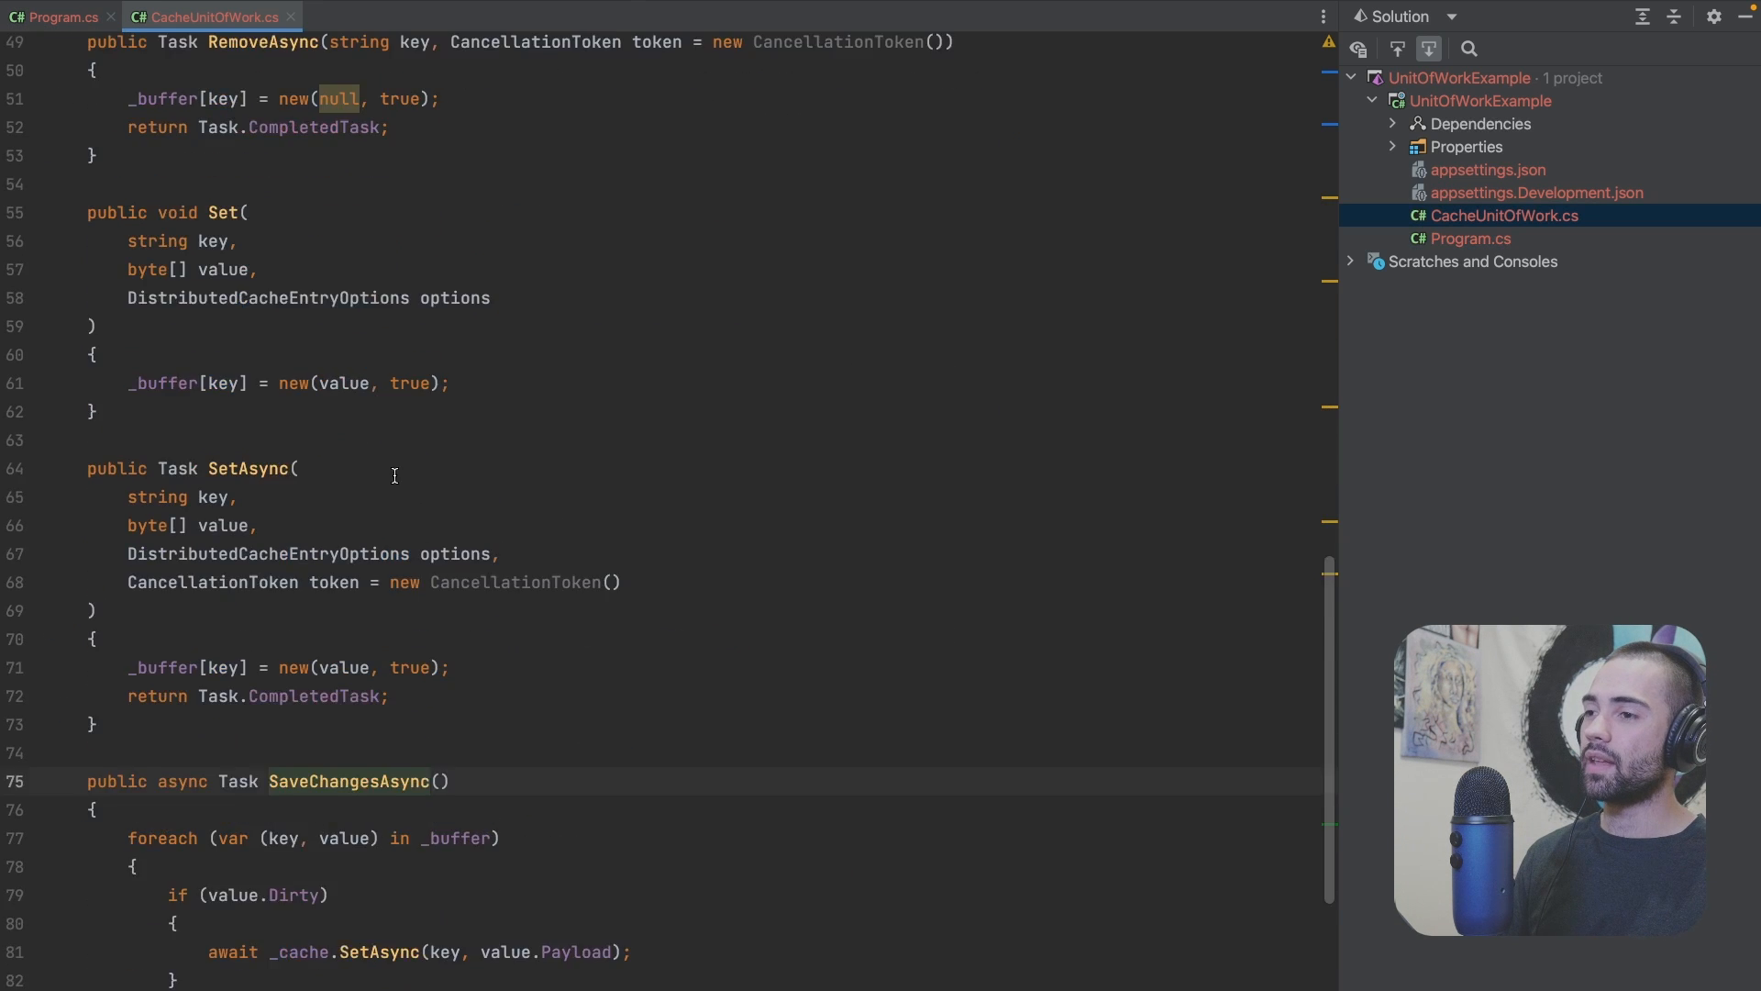
scroll("down", 3)
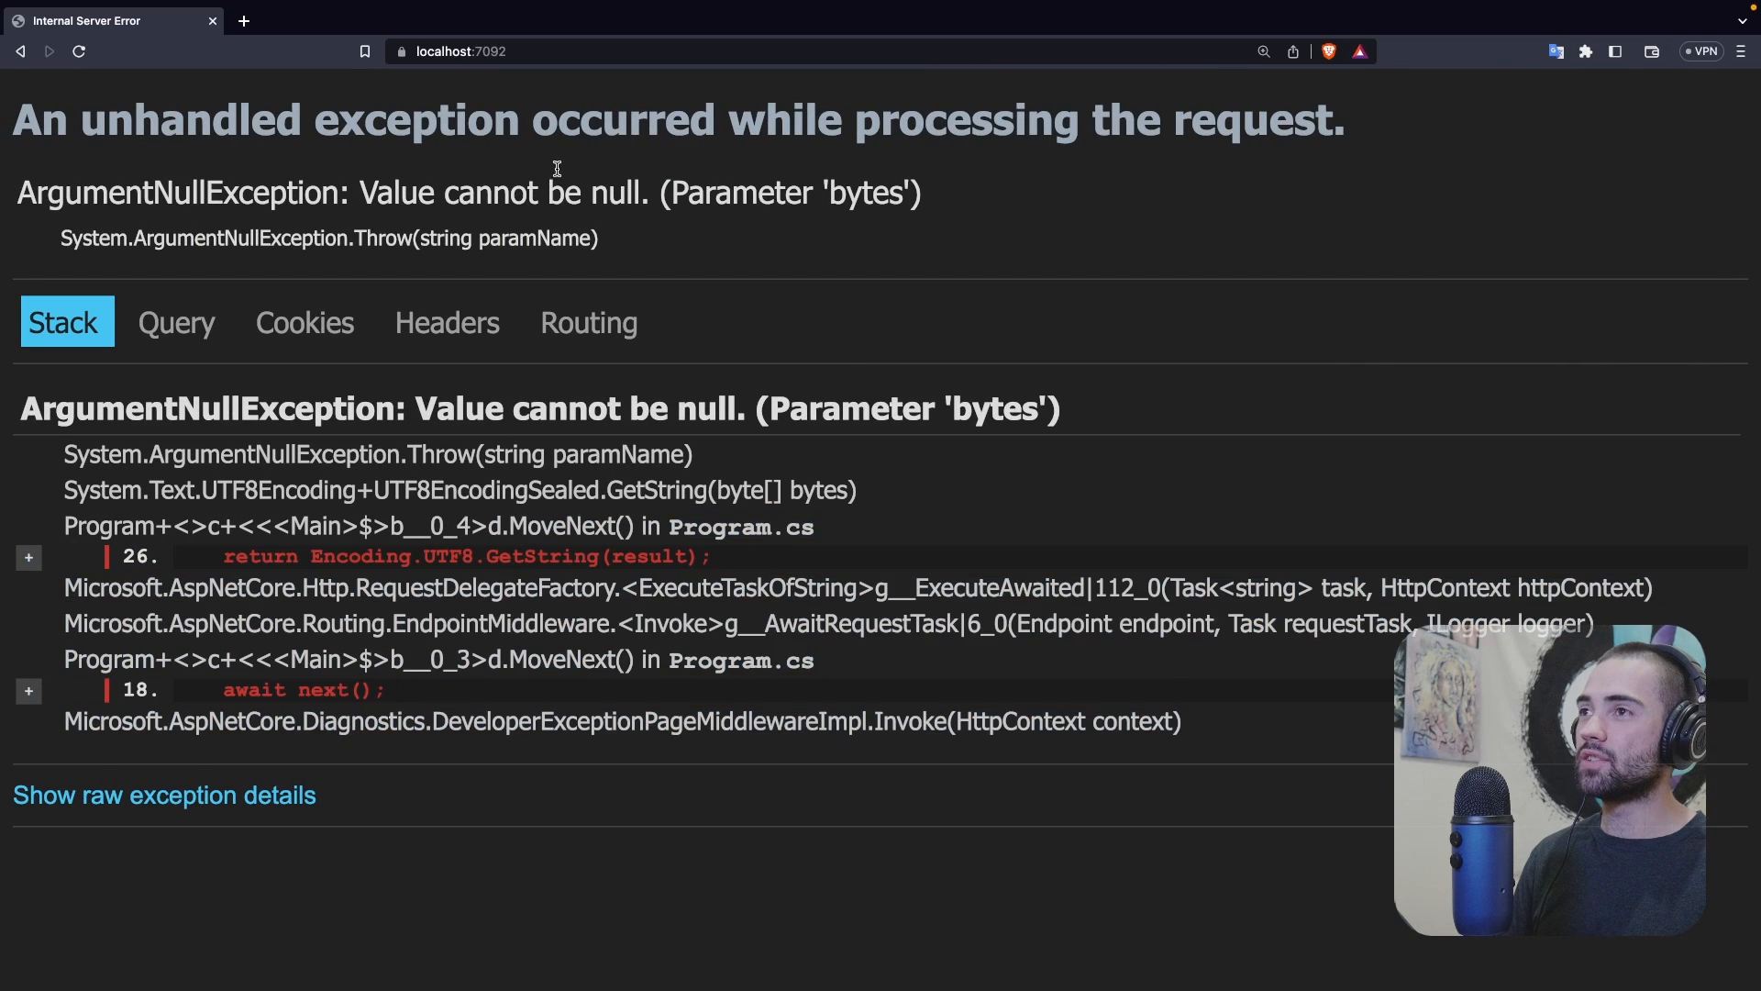
type("https://localhost:7092/store")
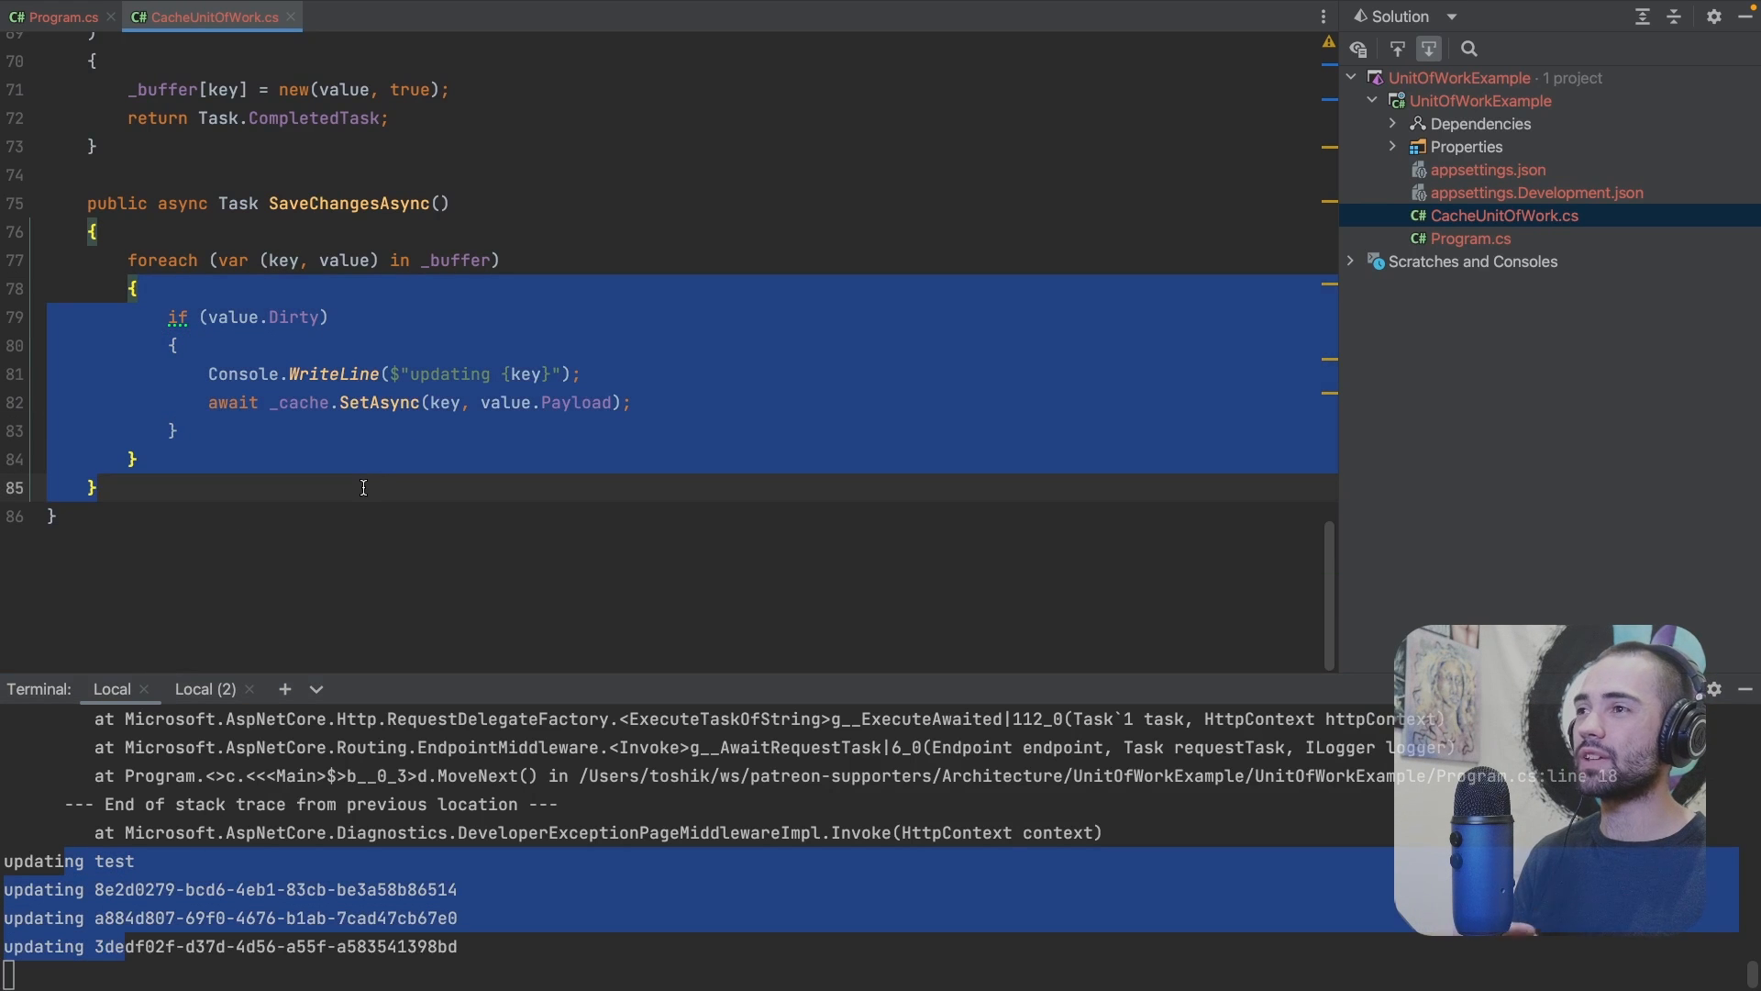
mouse_move(56, 16)
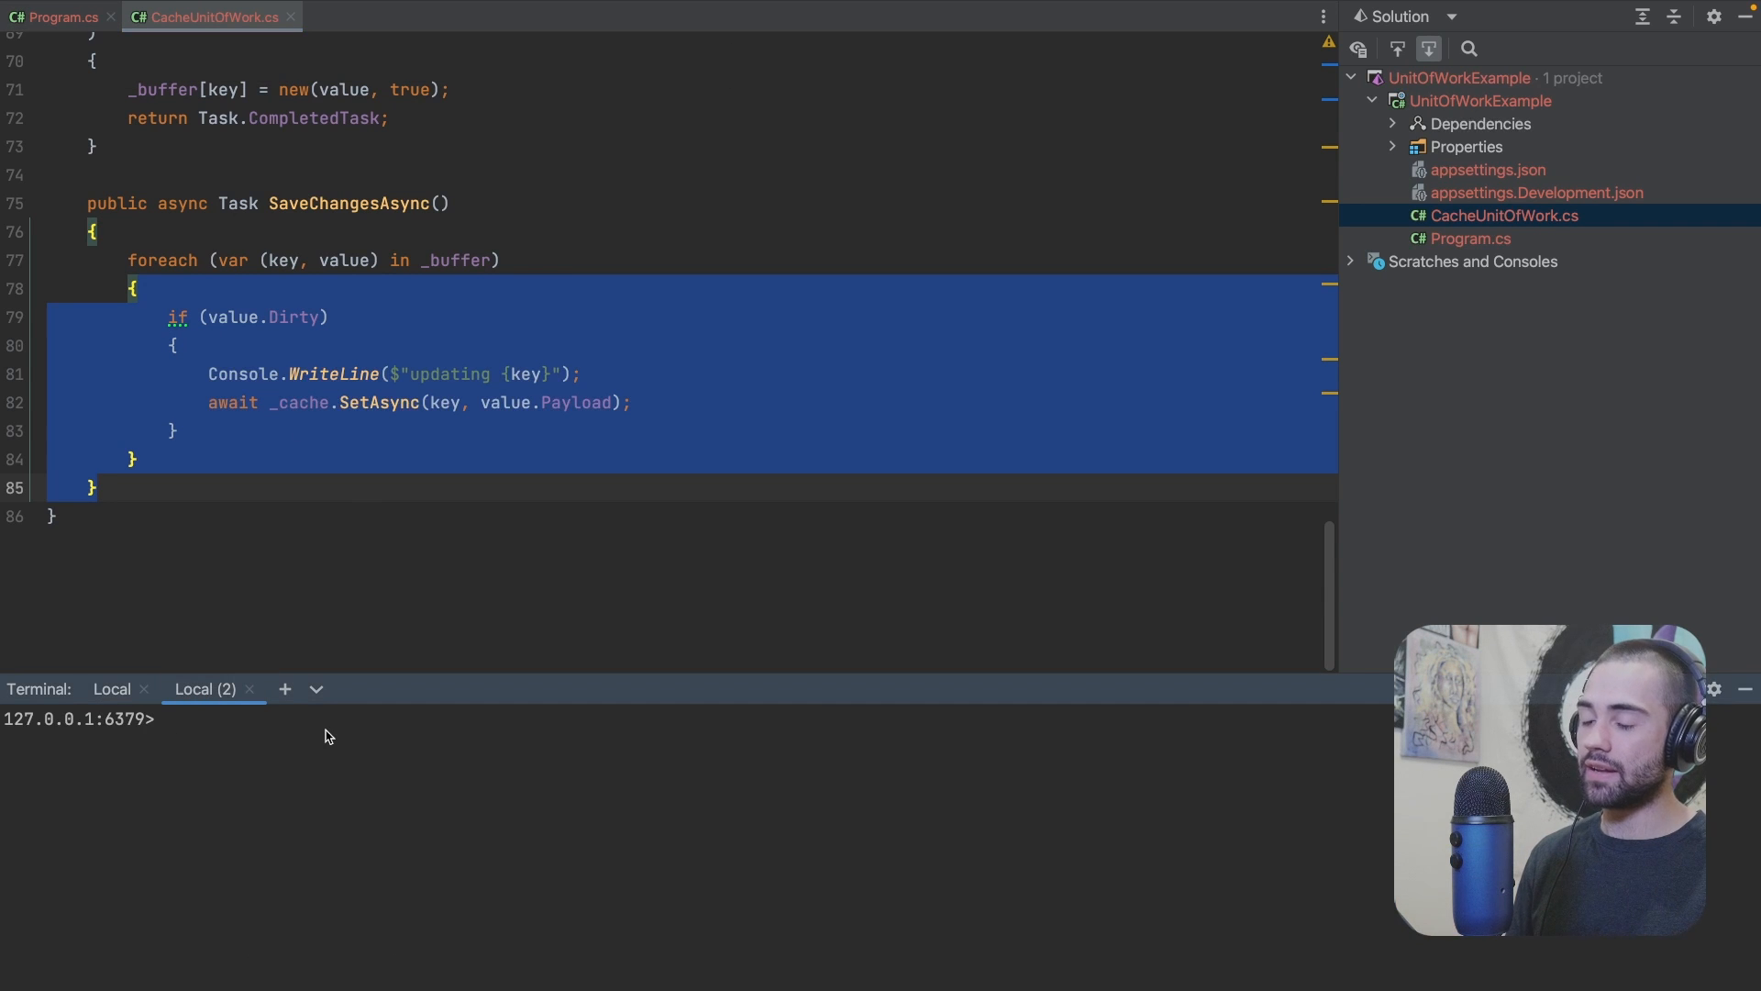
Step: Run 'keys *' in redis-cli to list the test key and three GUID keys
type("keys *")
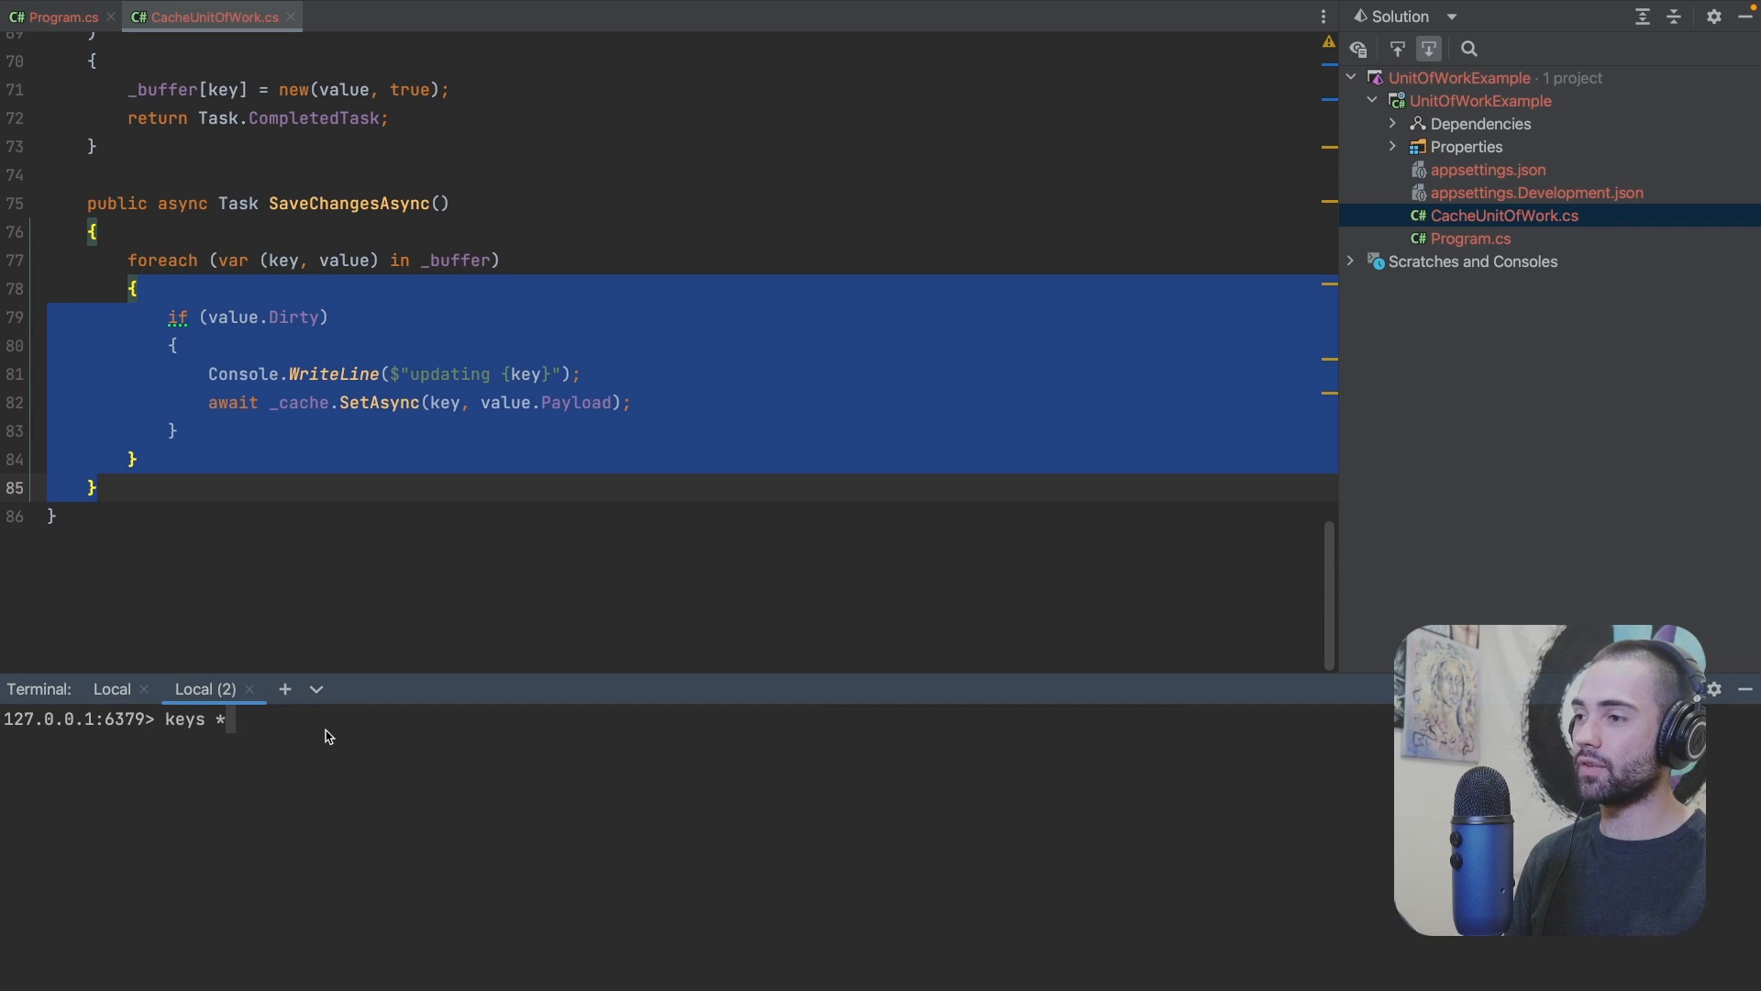
key("Return")
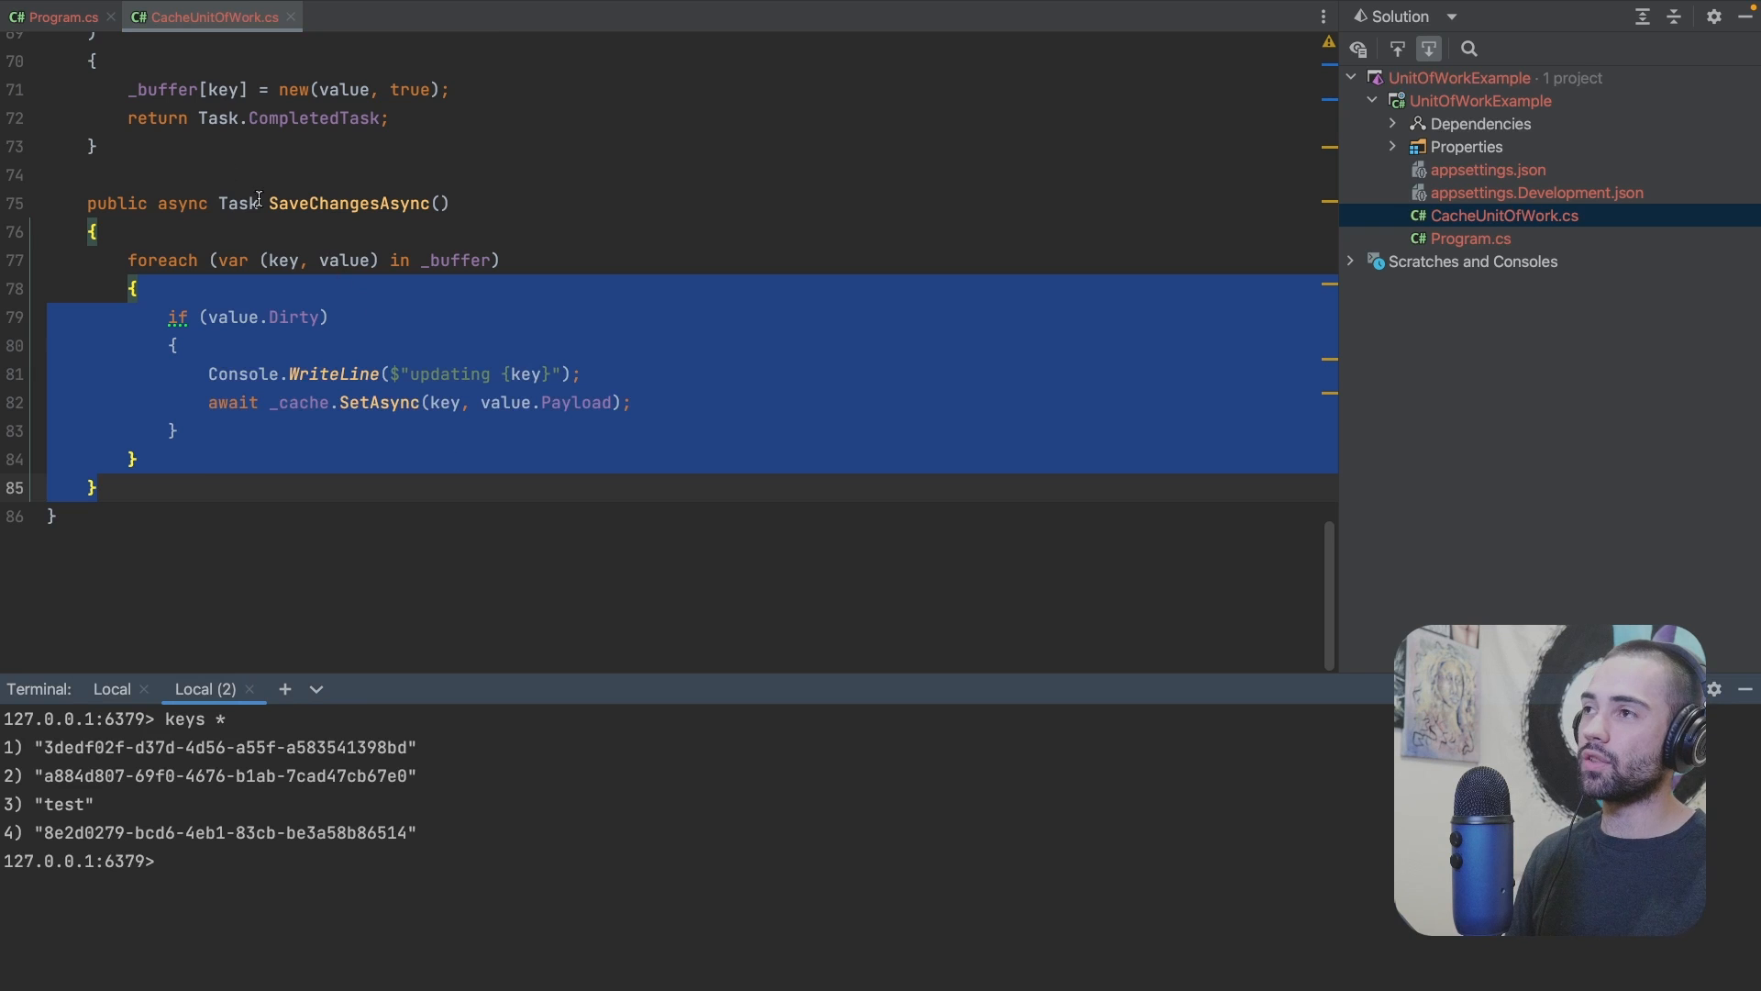
left_click(54, 16)
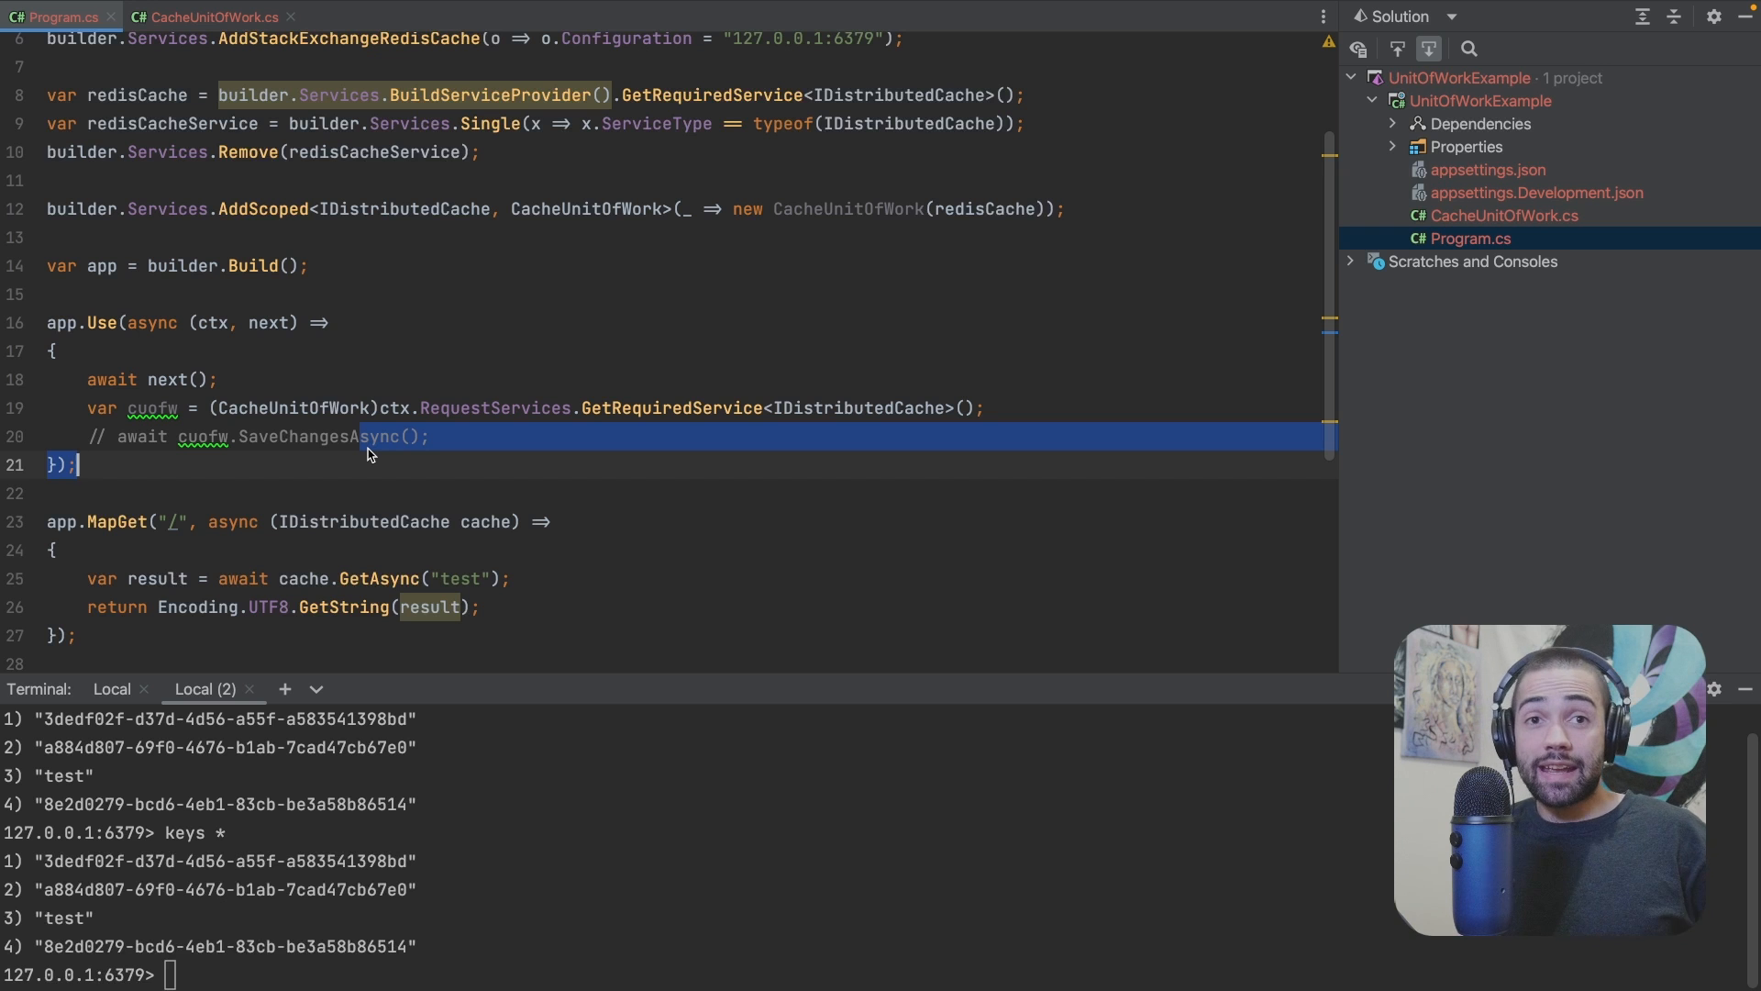
Step: Uncomment the SaveChangesAsync call and declare public classes A and B holding IDistributedCache
left_click(371, 436)
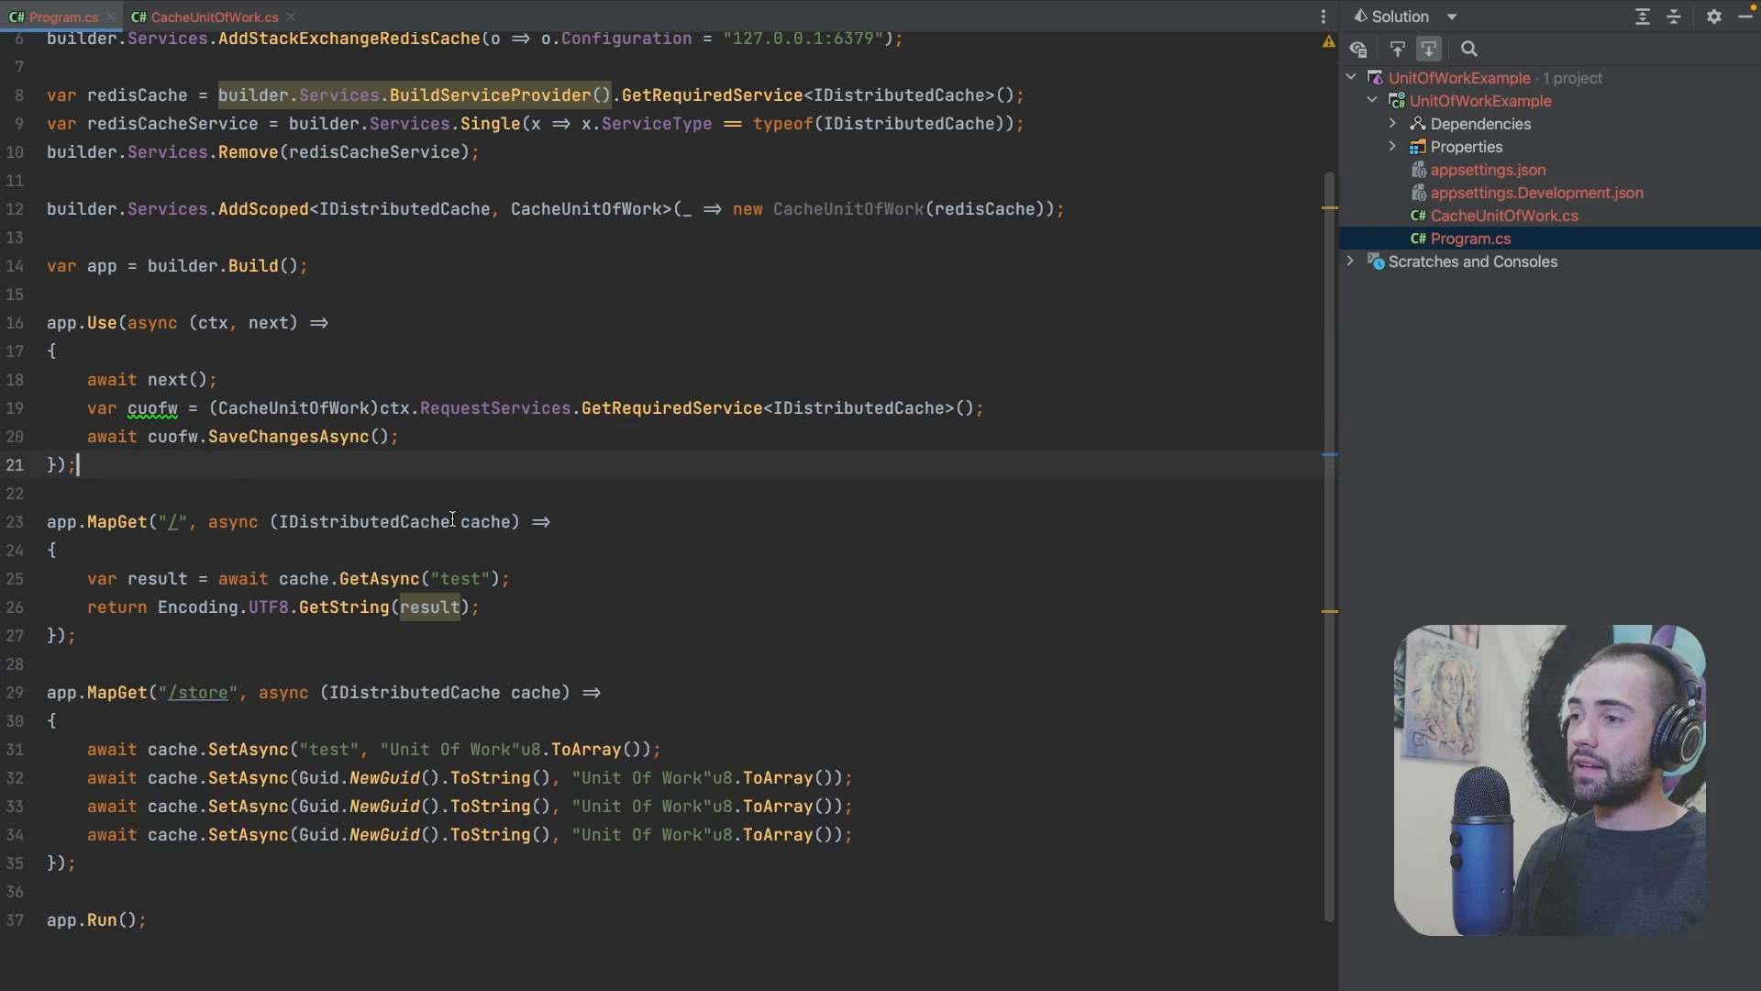
type("public A(IDistributedCache cache")
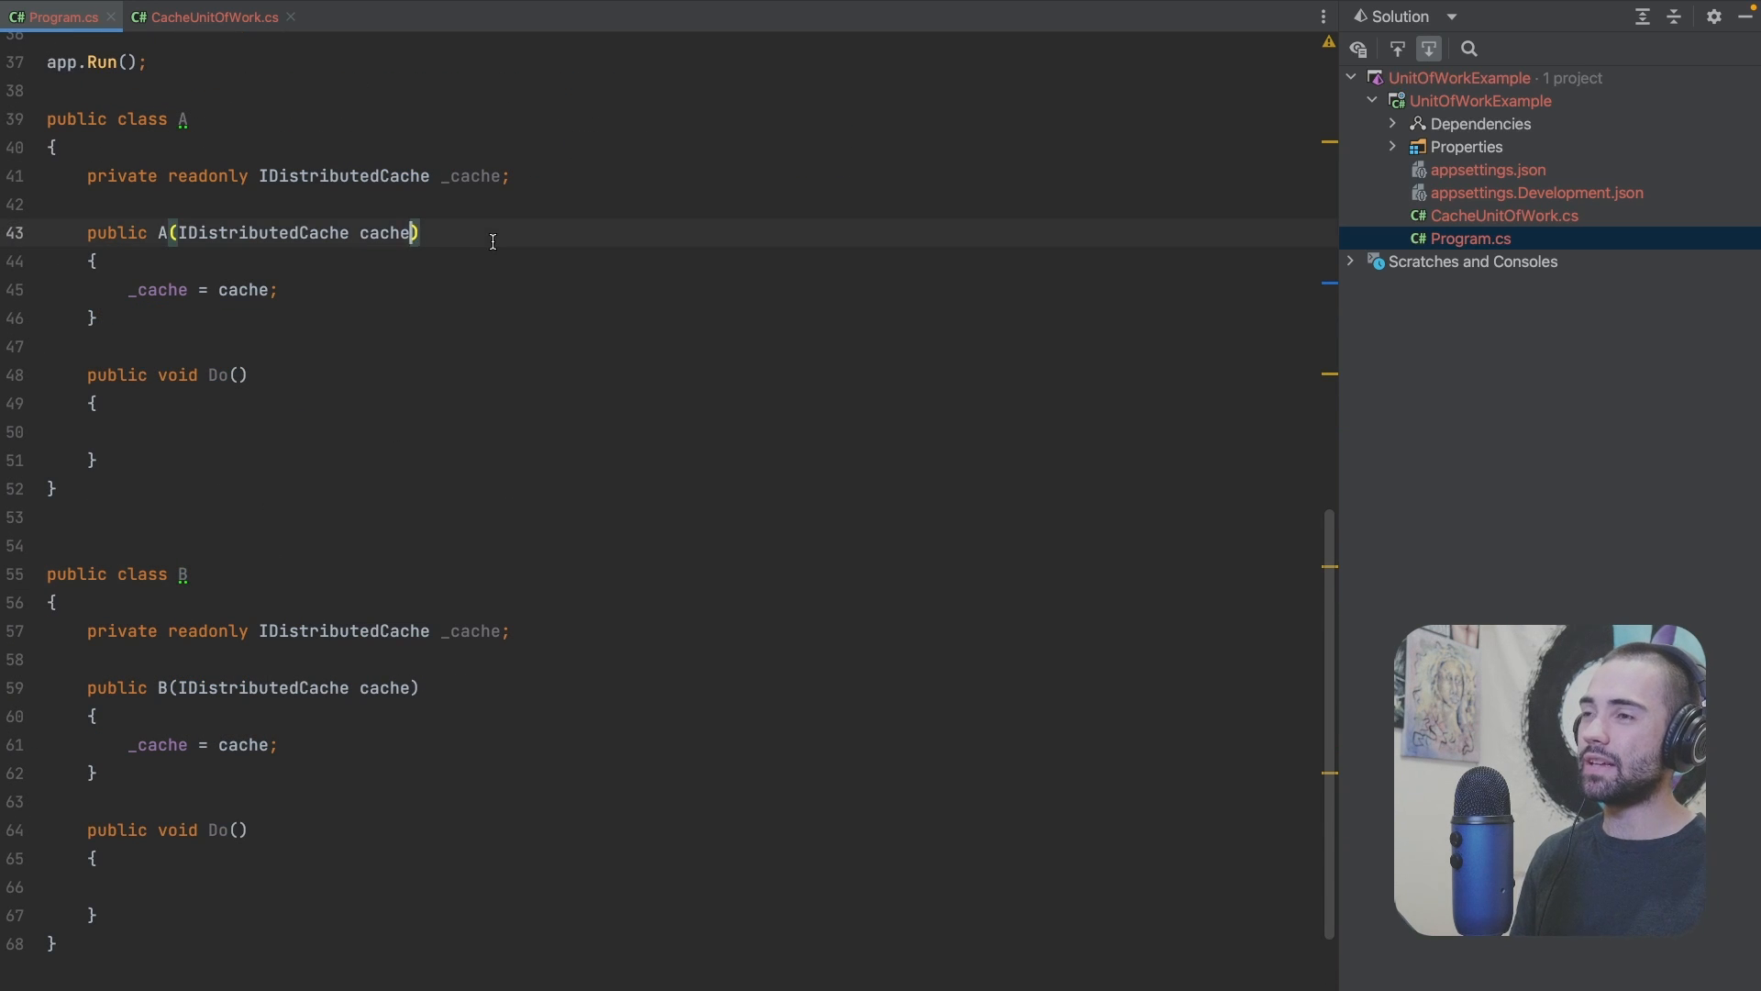
Step: Inject B into A; A.Do caches "a" and calls _b.Do(), B.Do caches a GUID key
type(", B b")
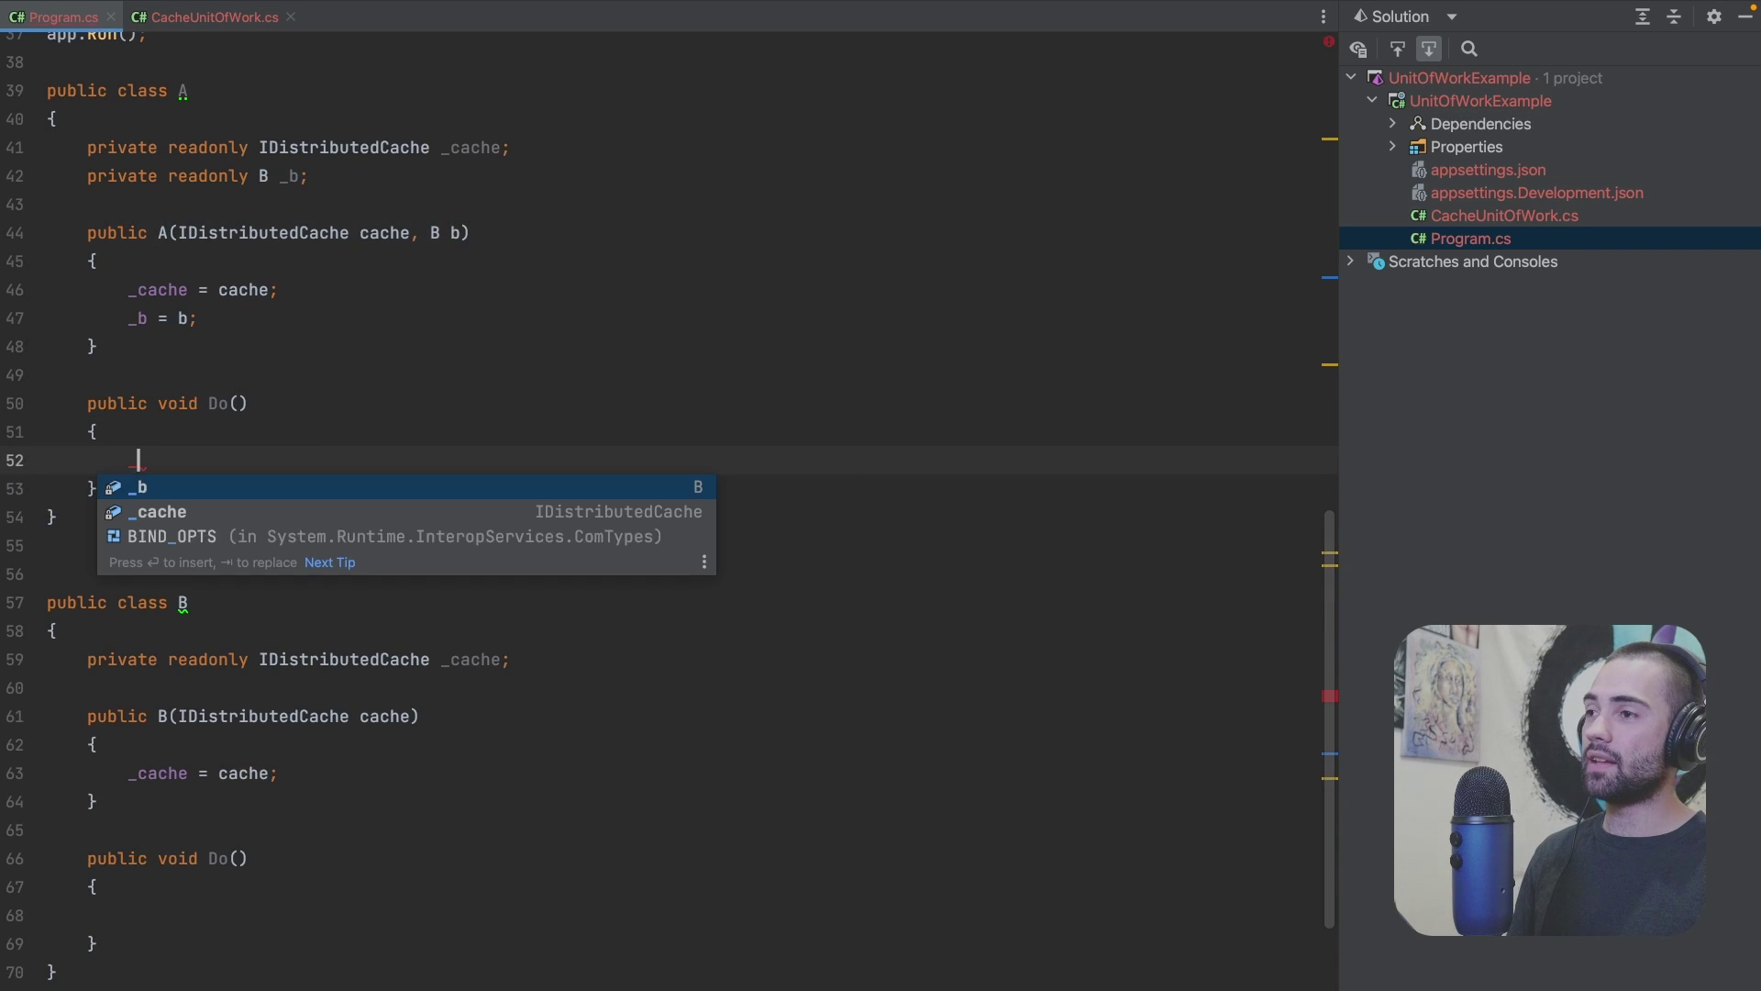
type("_cache.Set();")
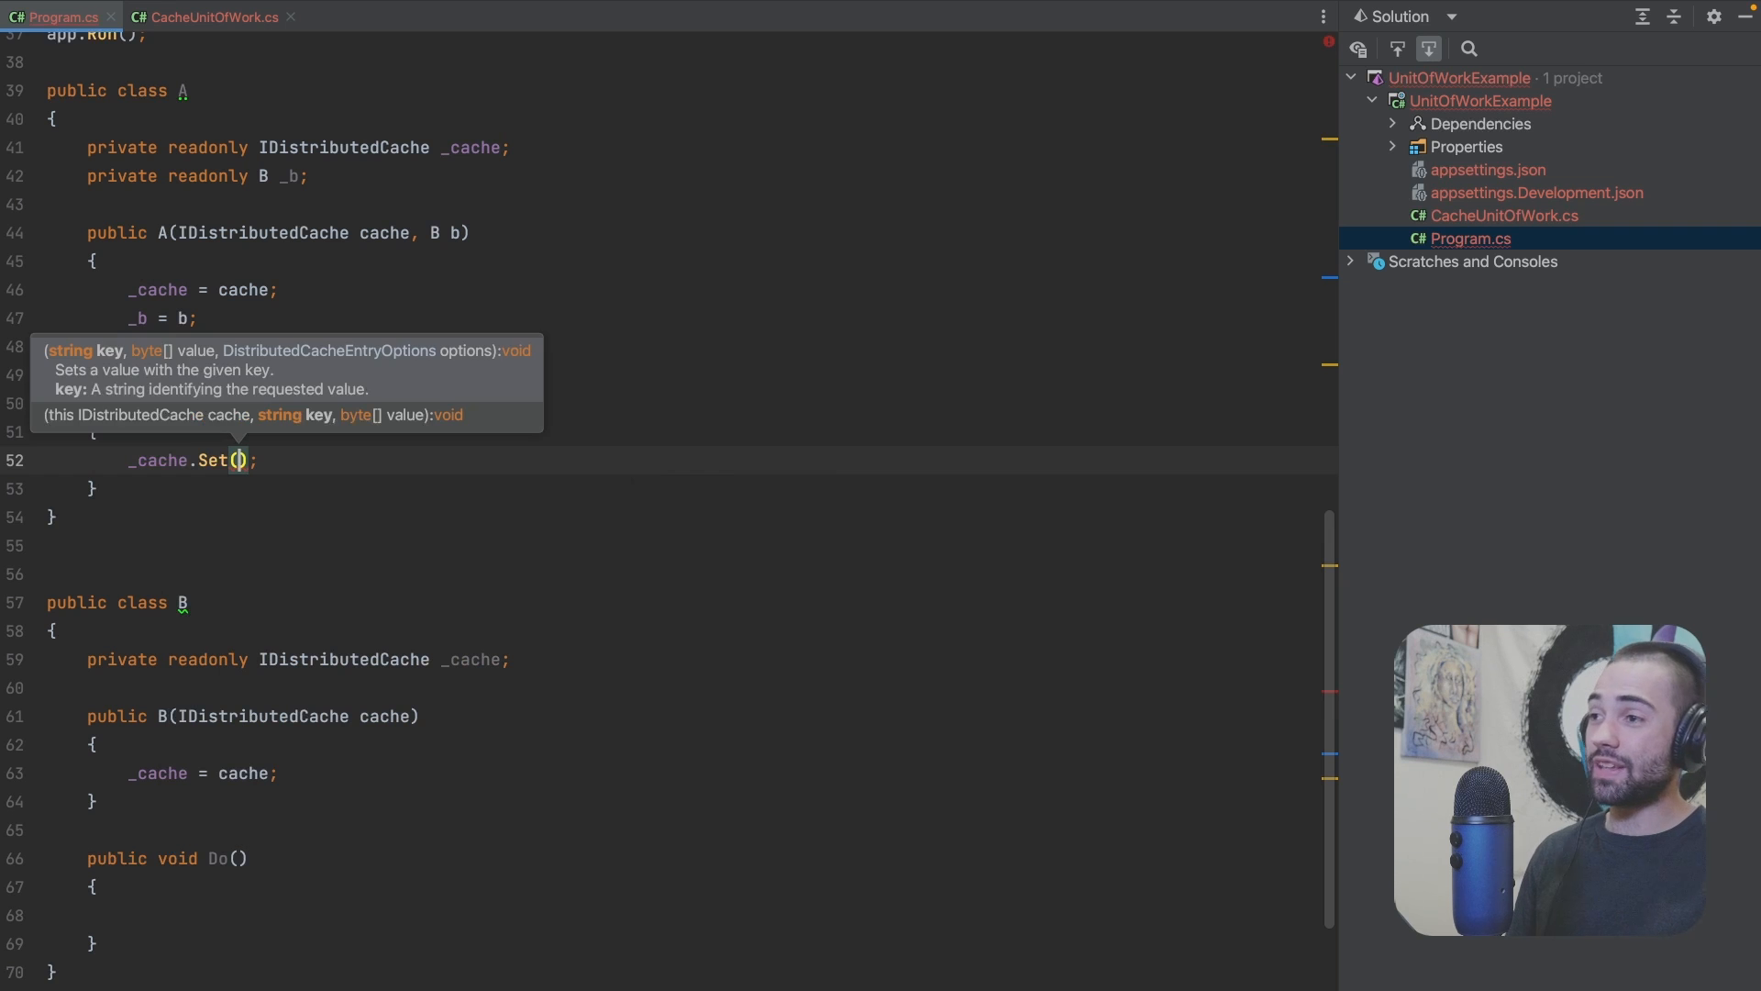
type("\"a\"")
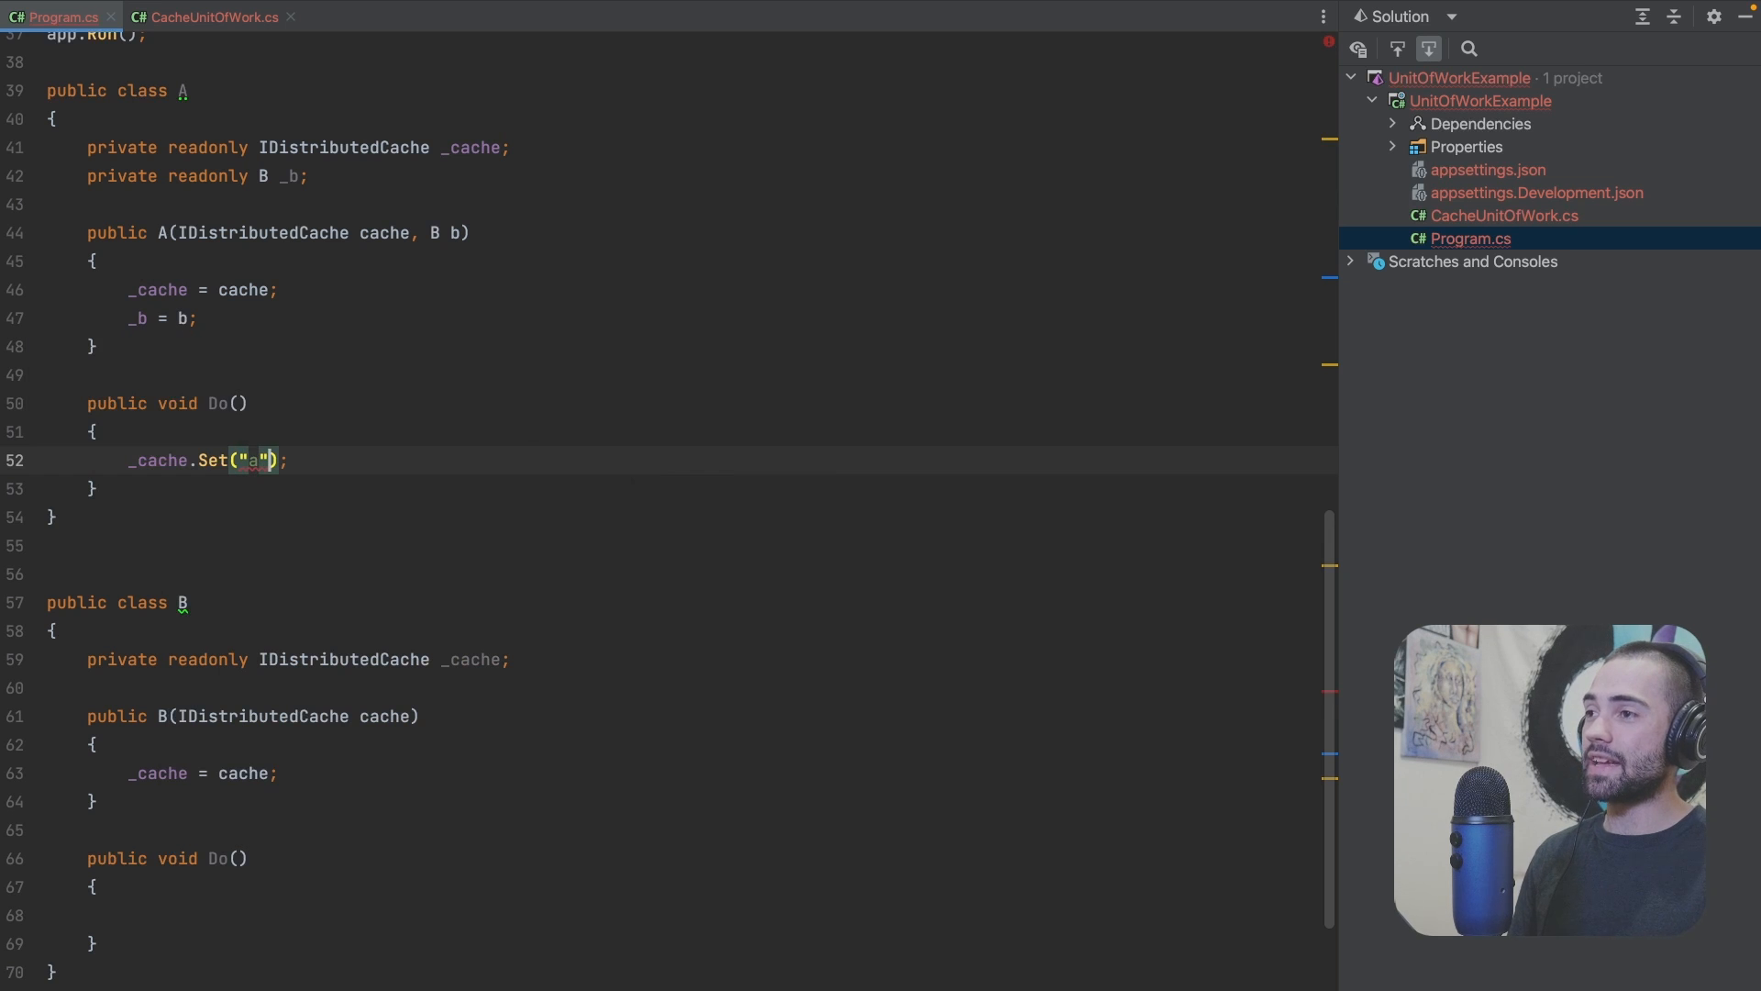
type(", \"test\".")
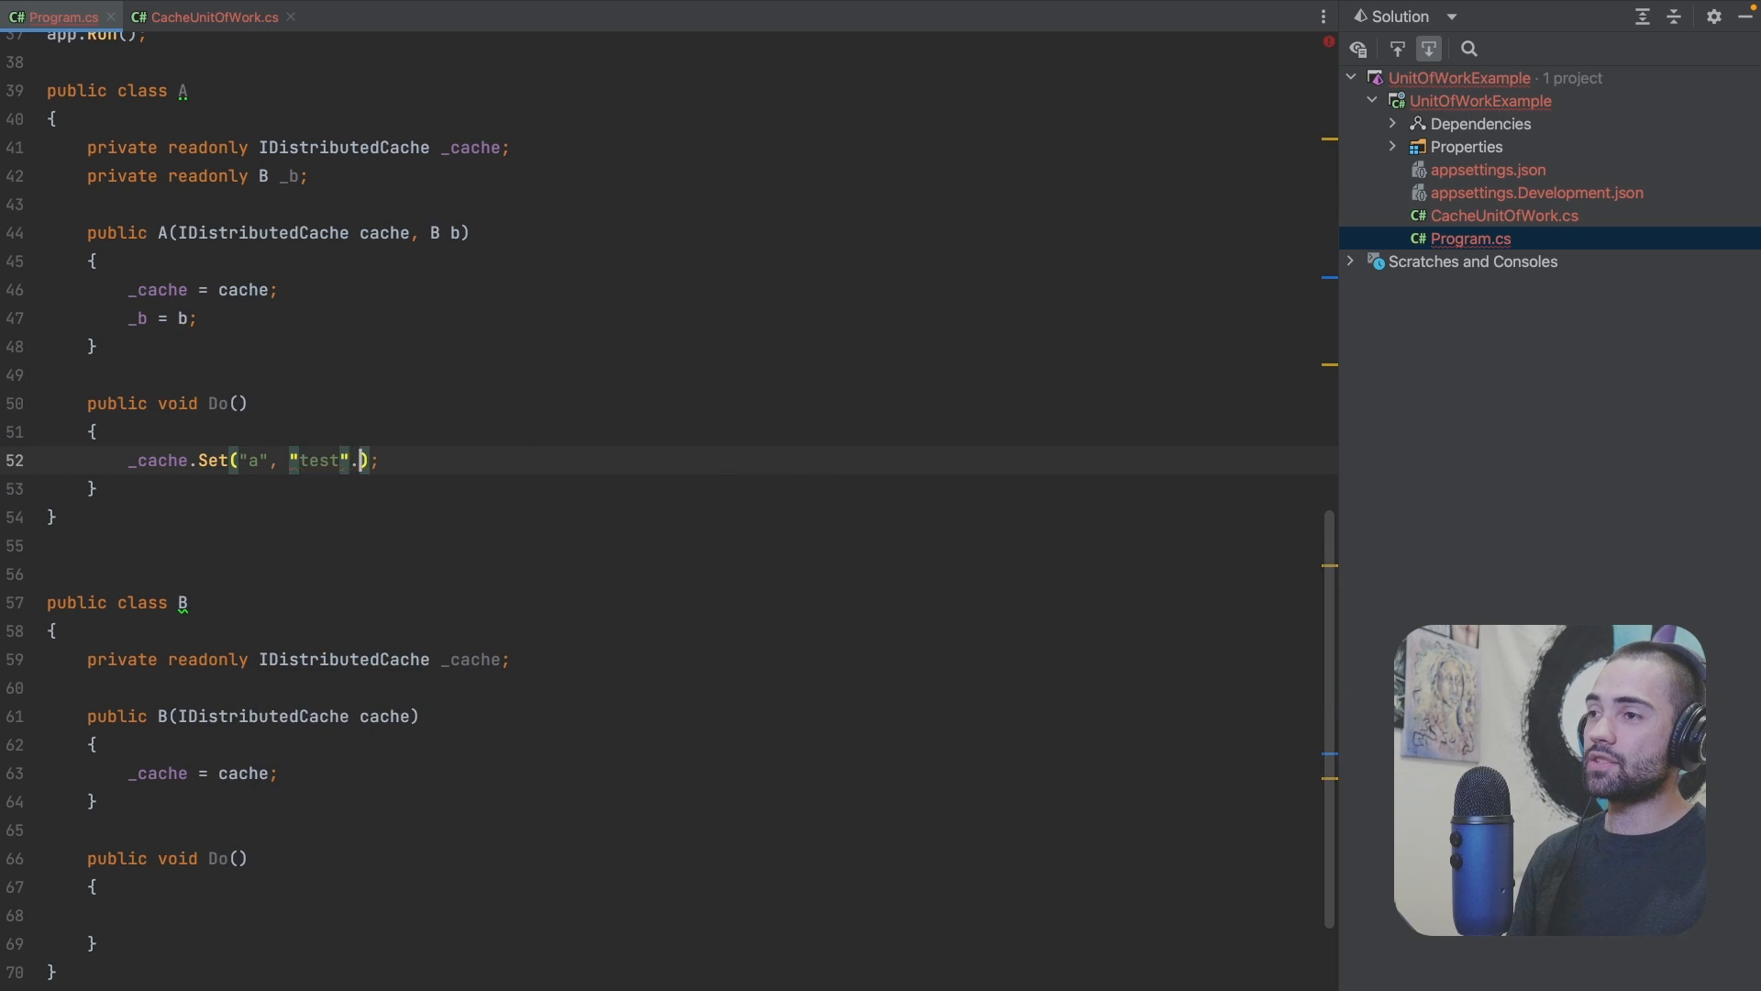
type("ToArray()")
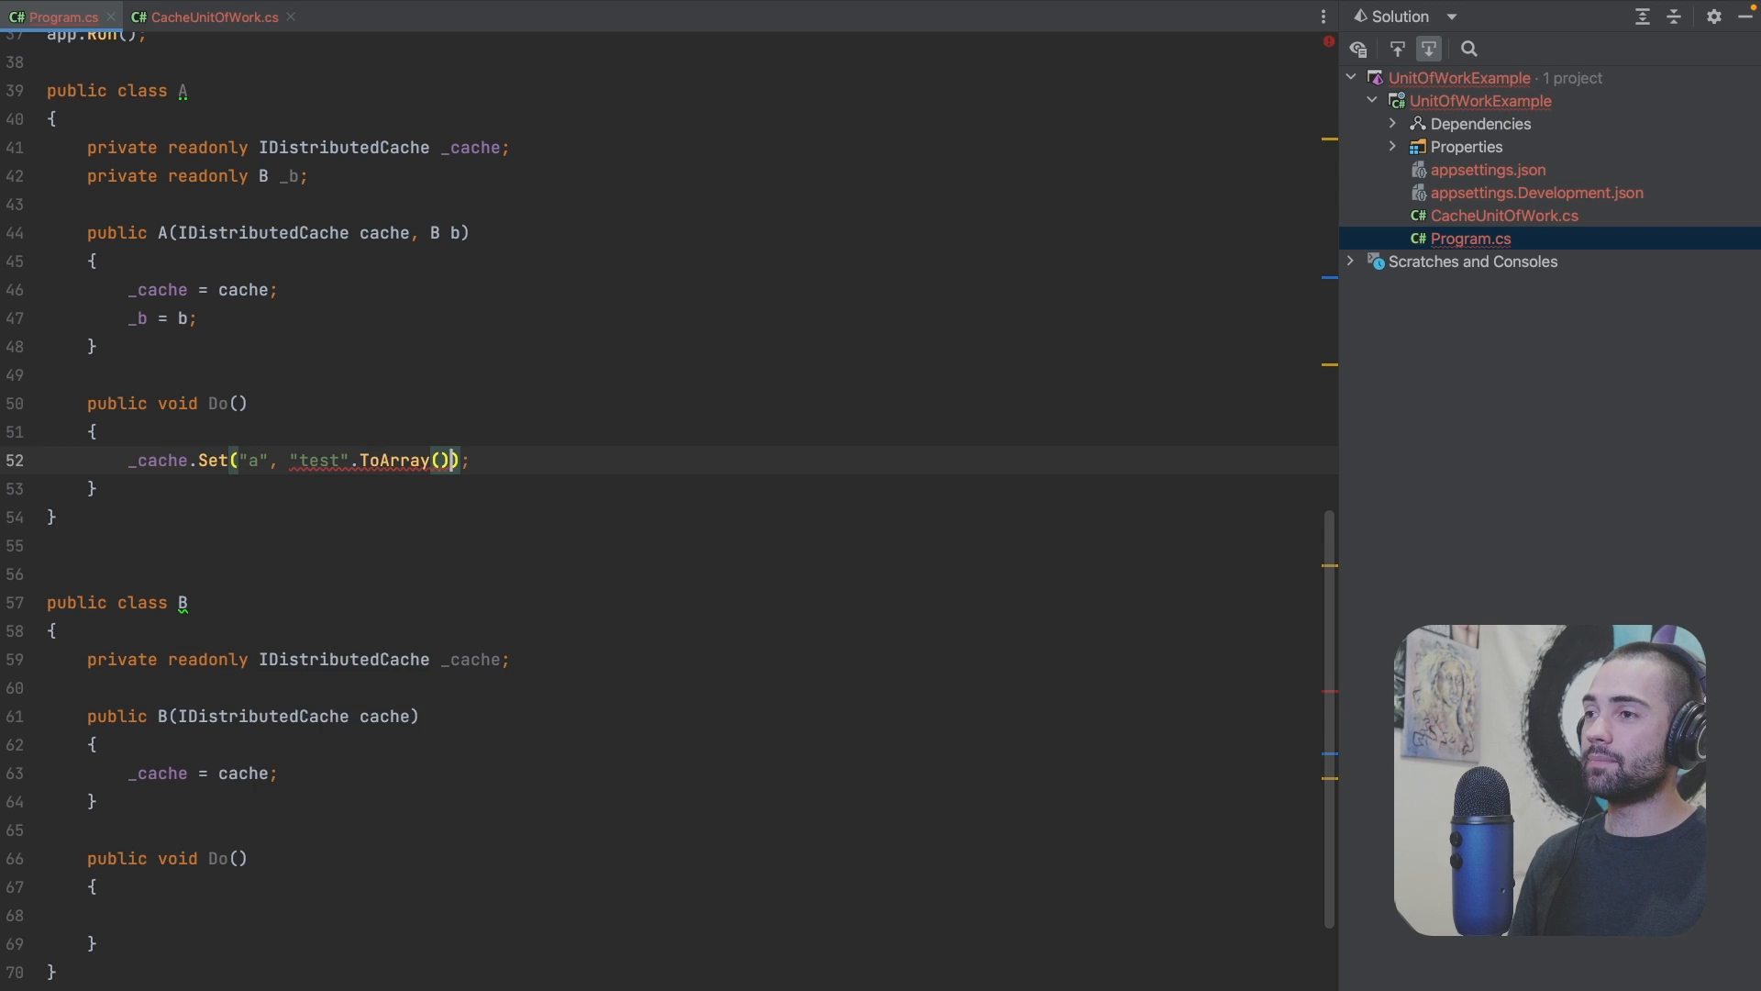
type("u8")
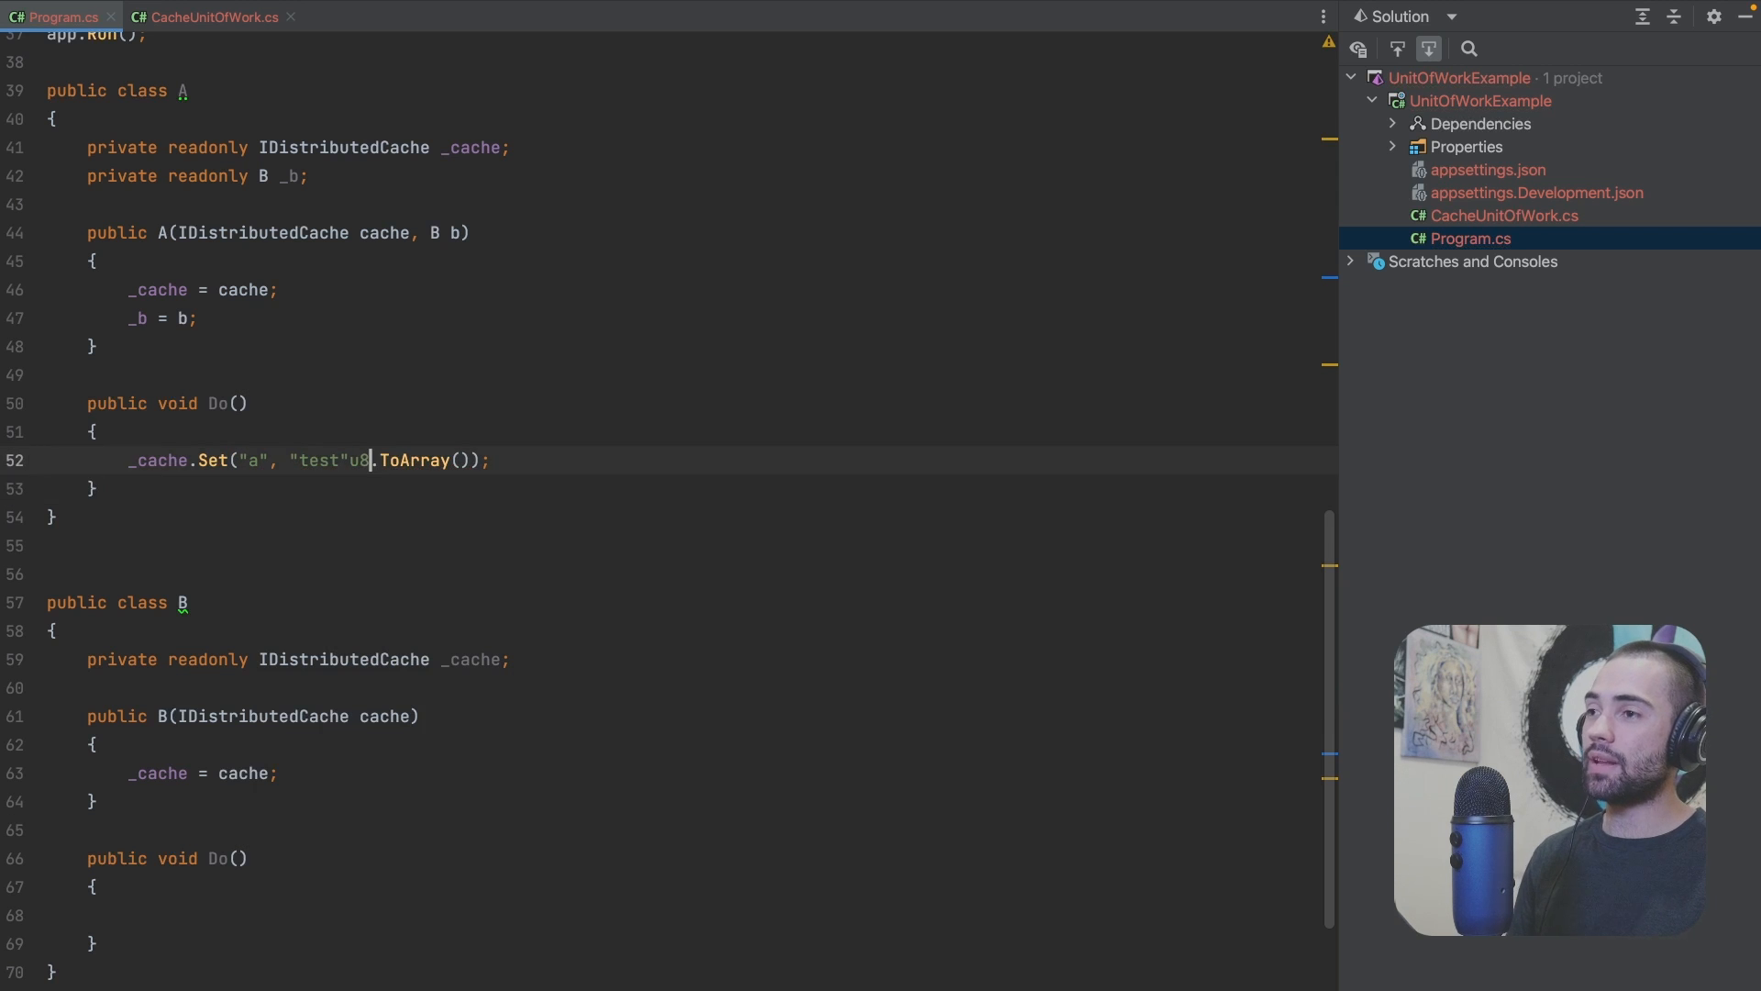
type("_b.Do();")
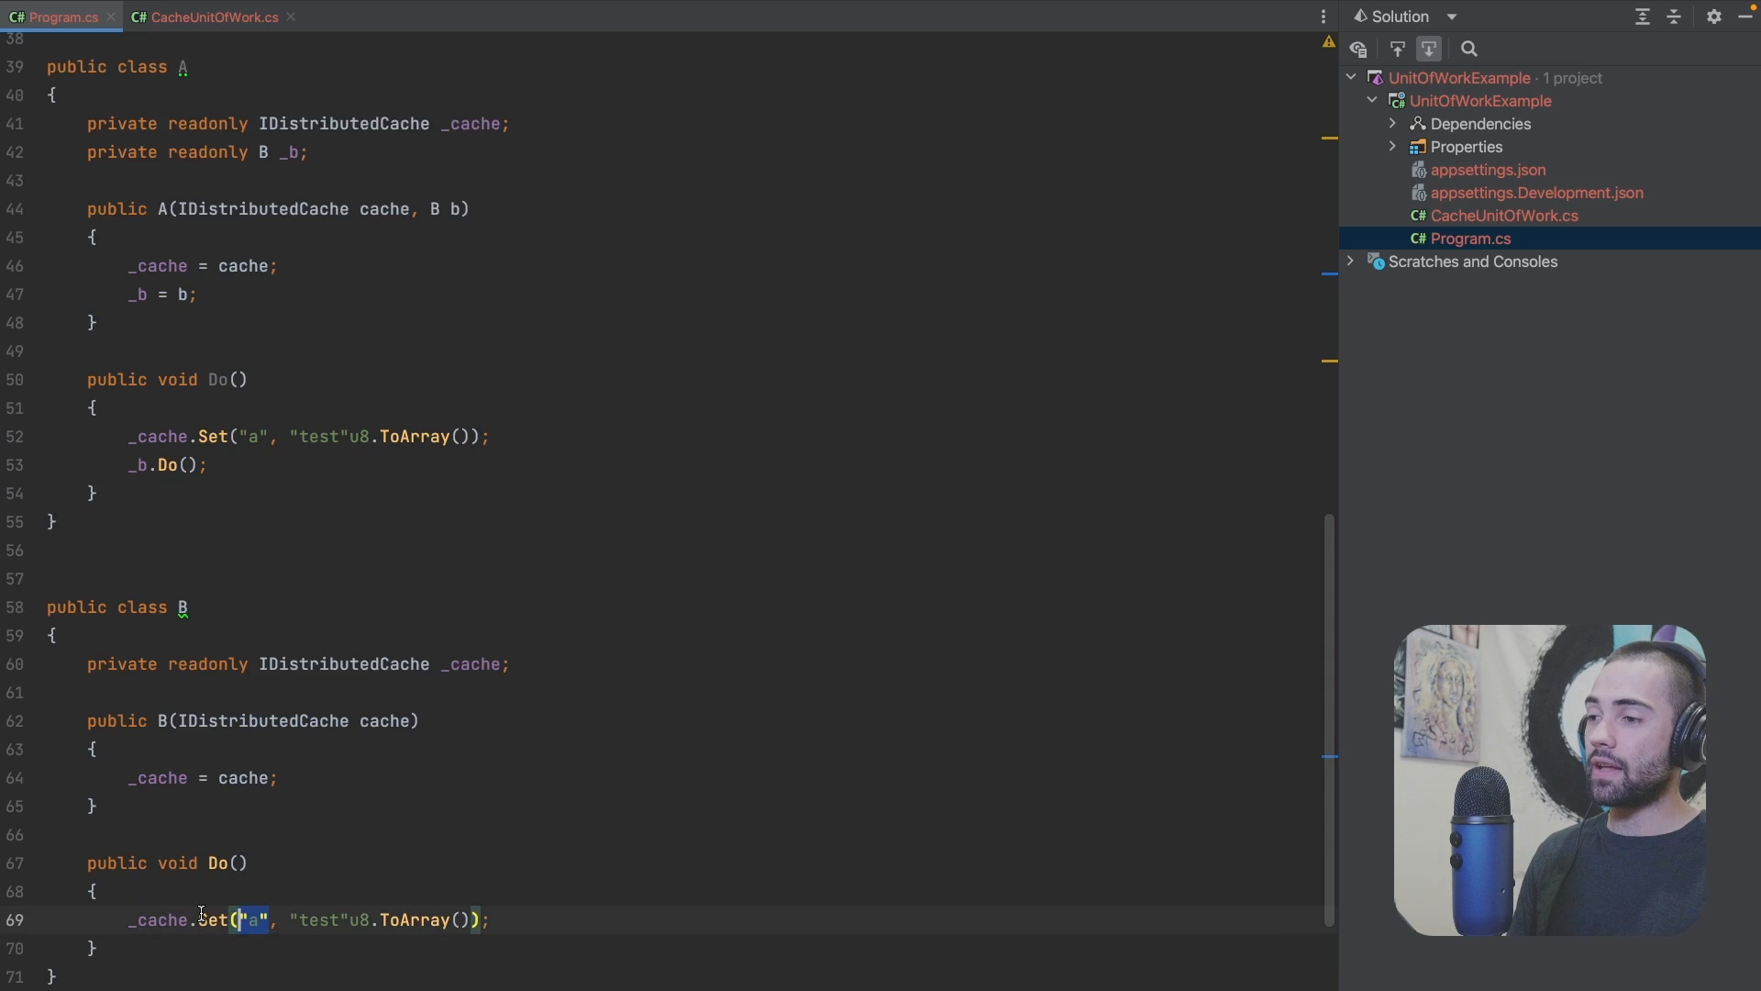
type("Guid.NewGuid().ToString(), \"Unit Of Work\"u8.ToArray());")
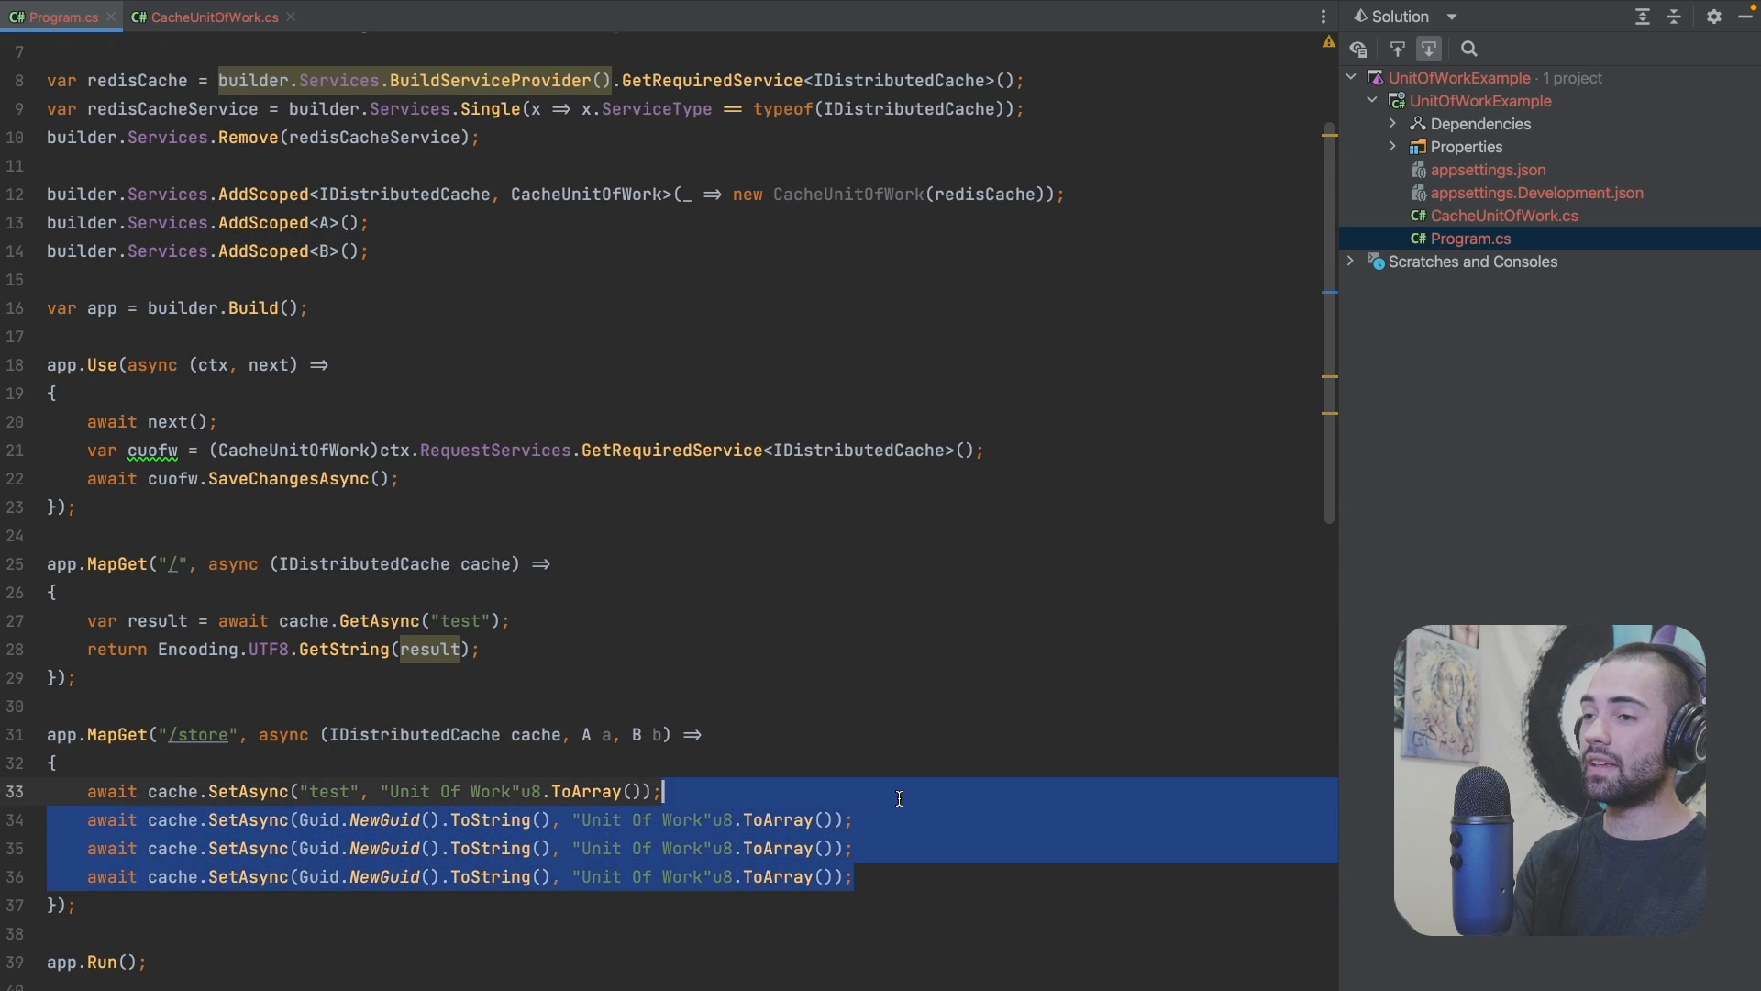
Step: Replace the three GUID writes in /store with a.Do() and b.Do() calls
type("a.Do();")
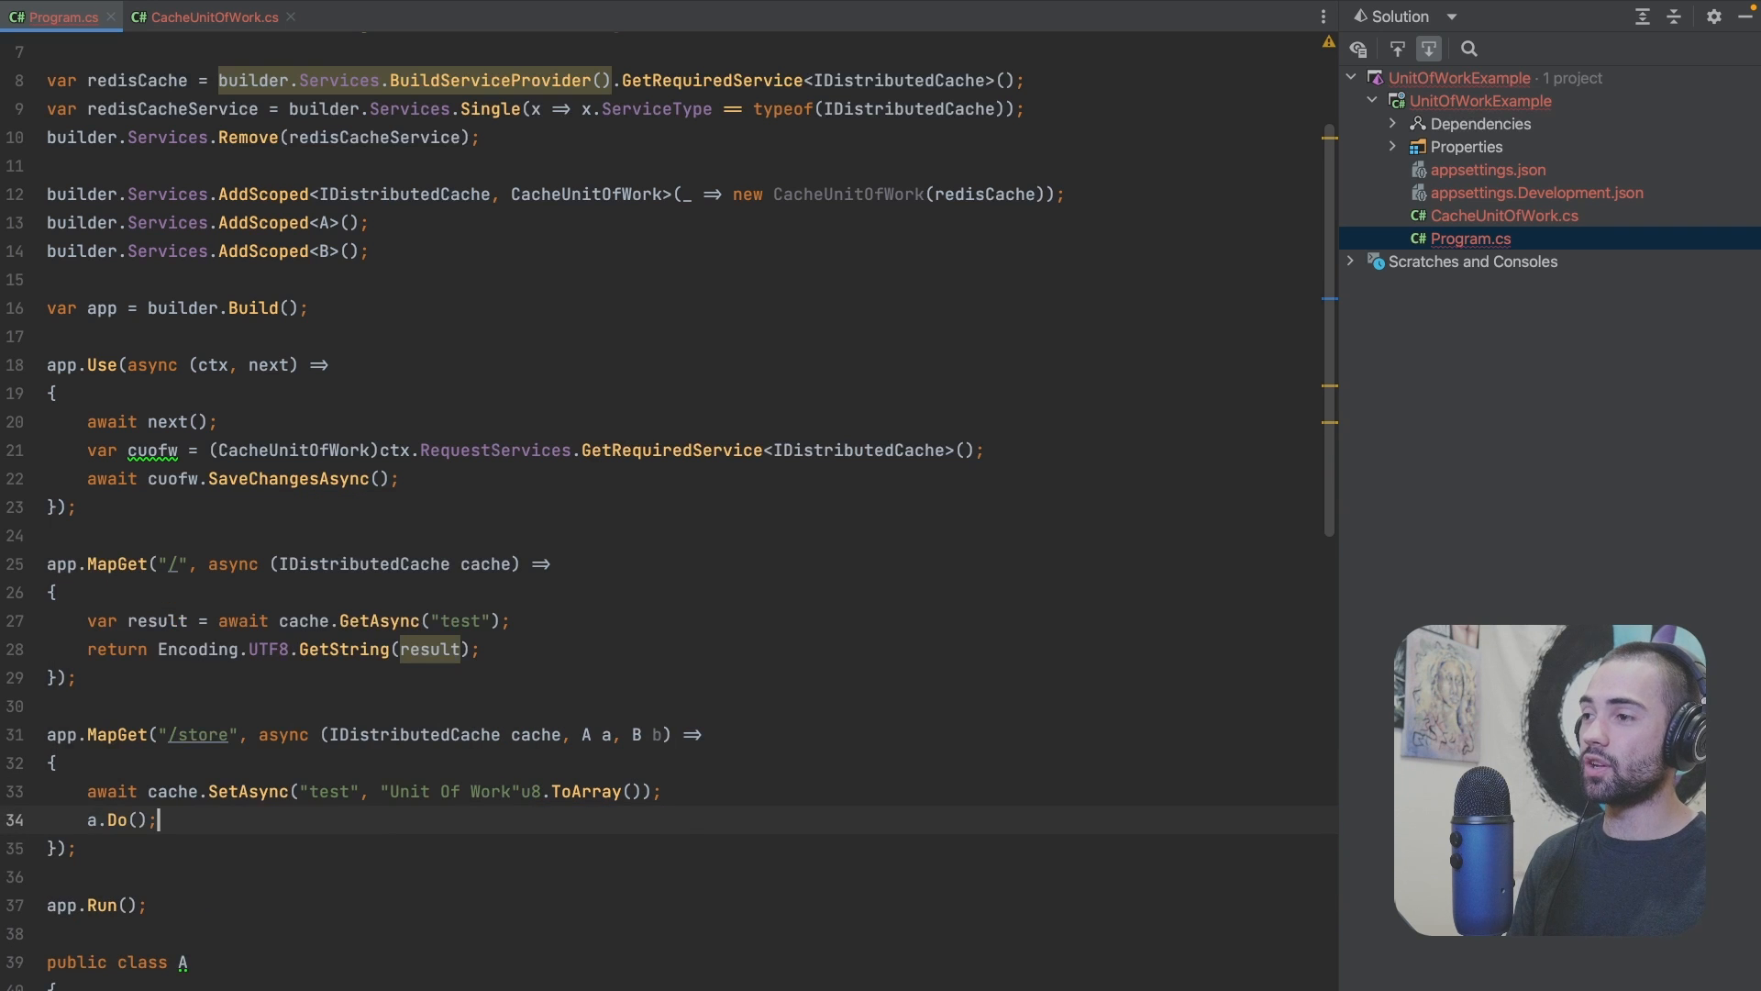
type("b.Do();")
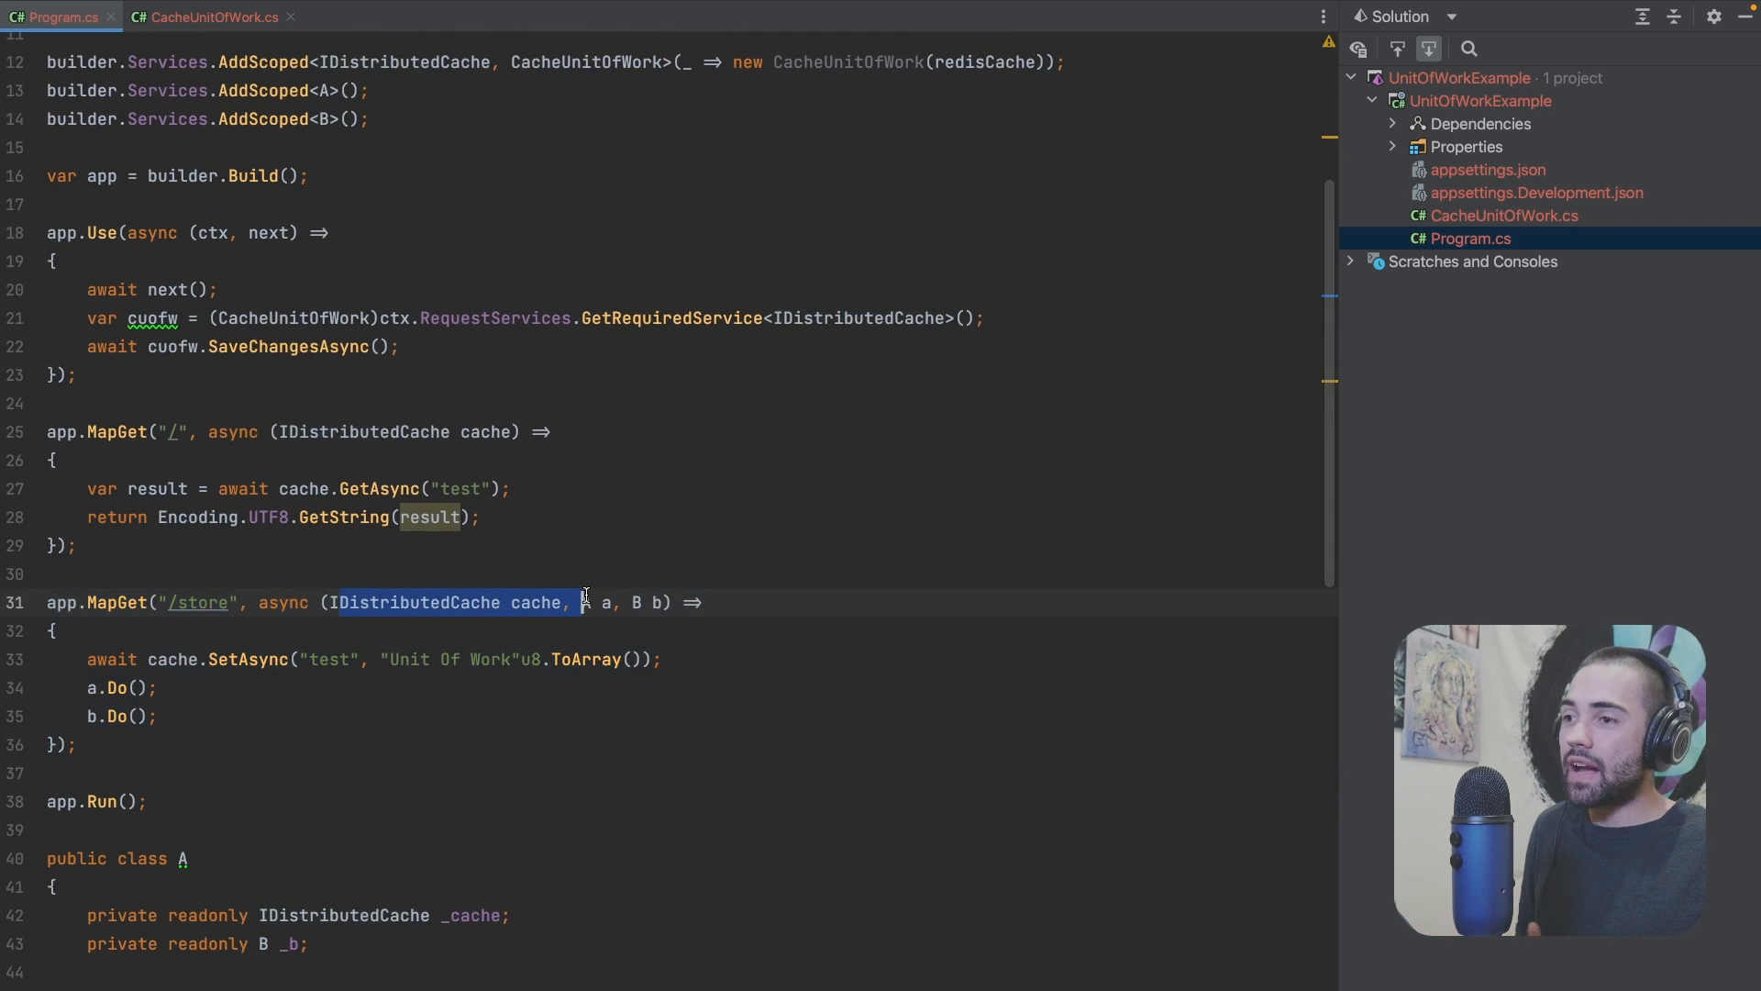
scroll("down", 3)
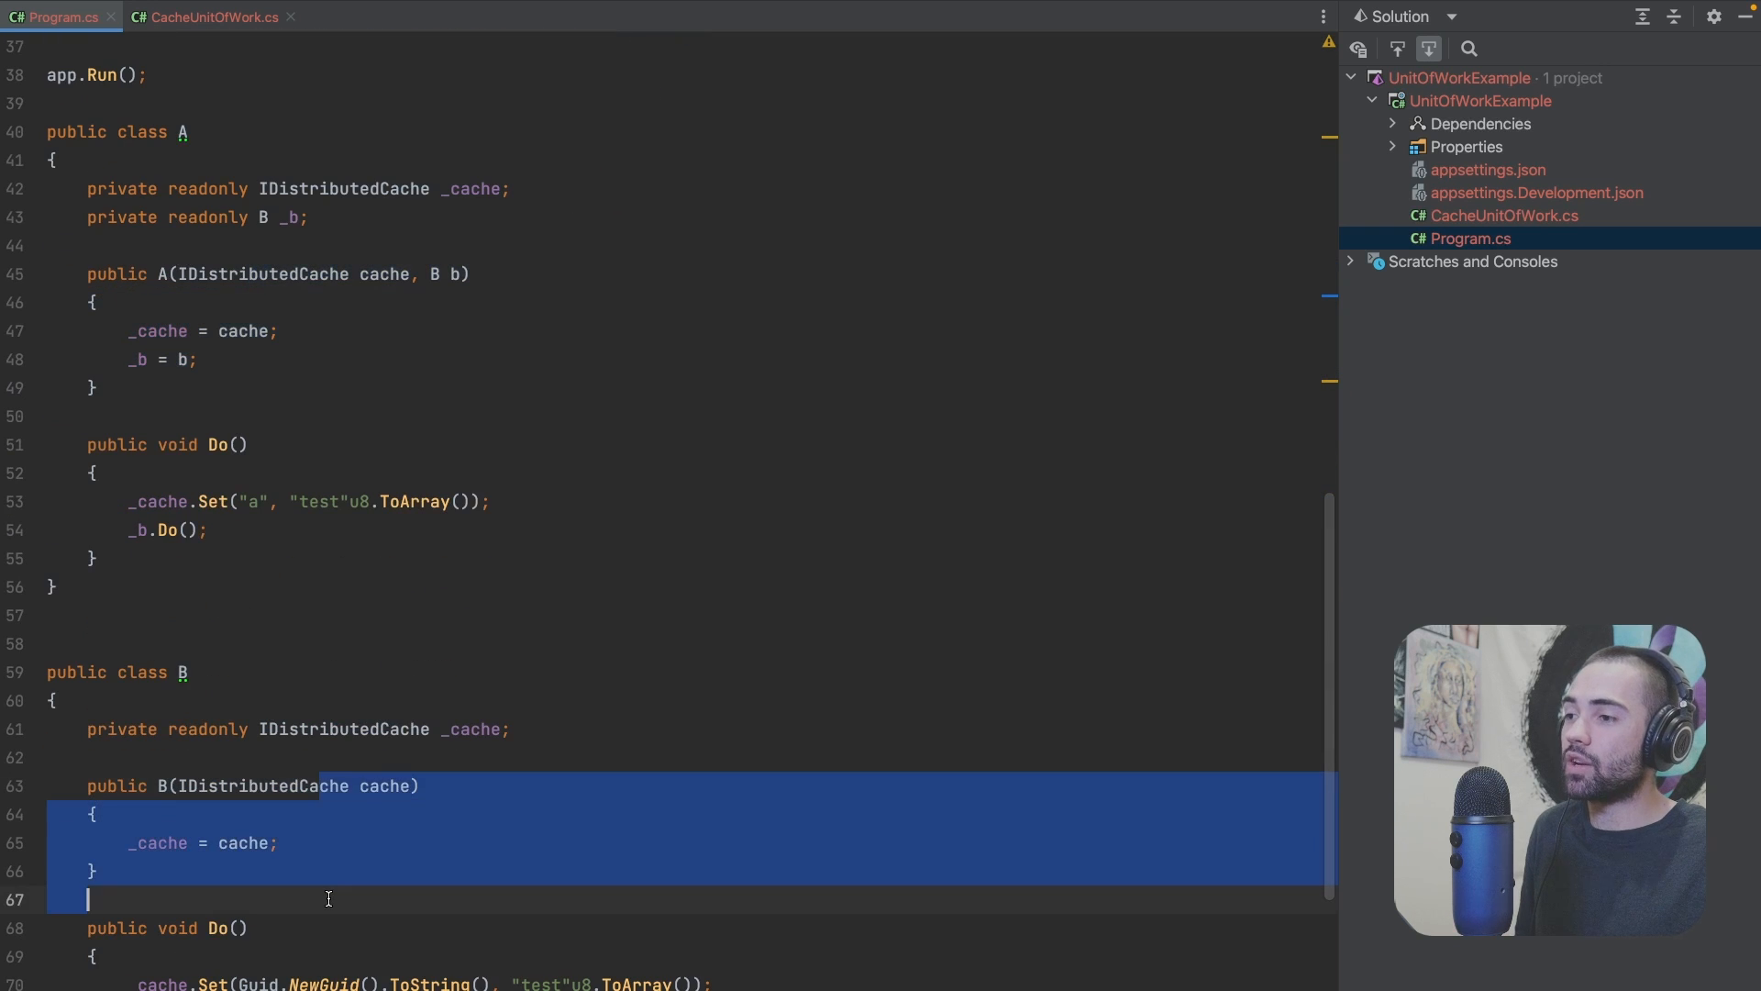
left_click(321, 898)
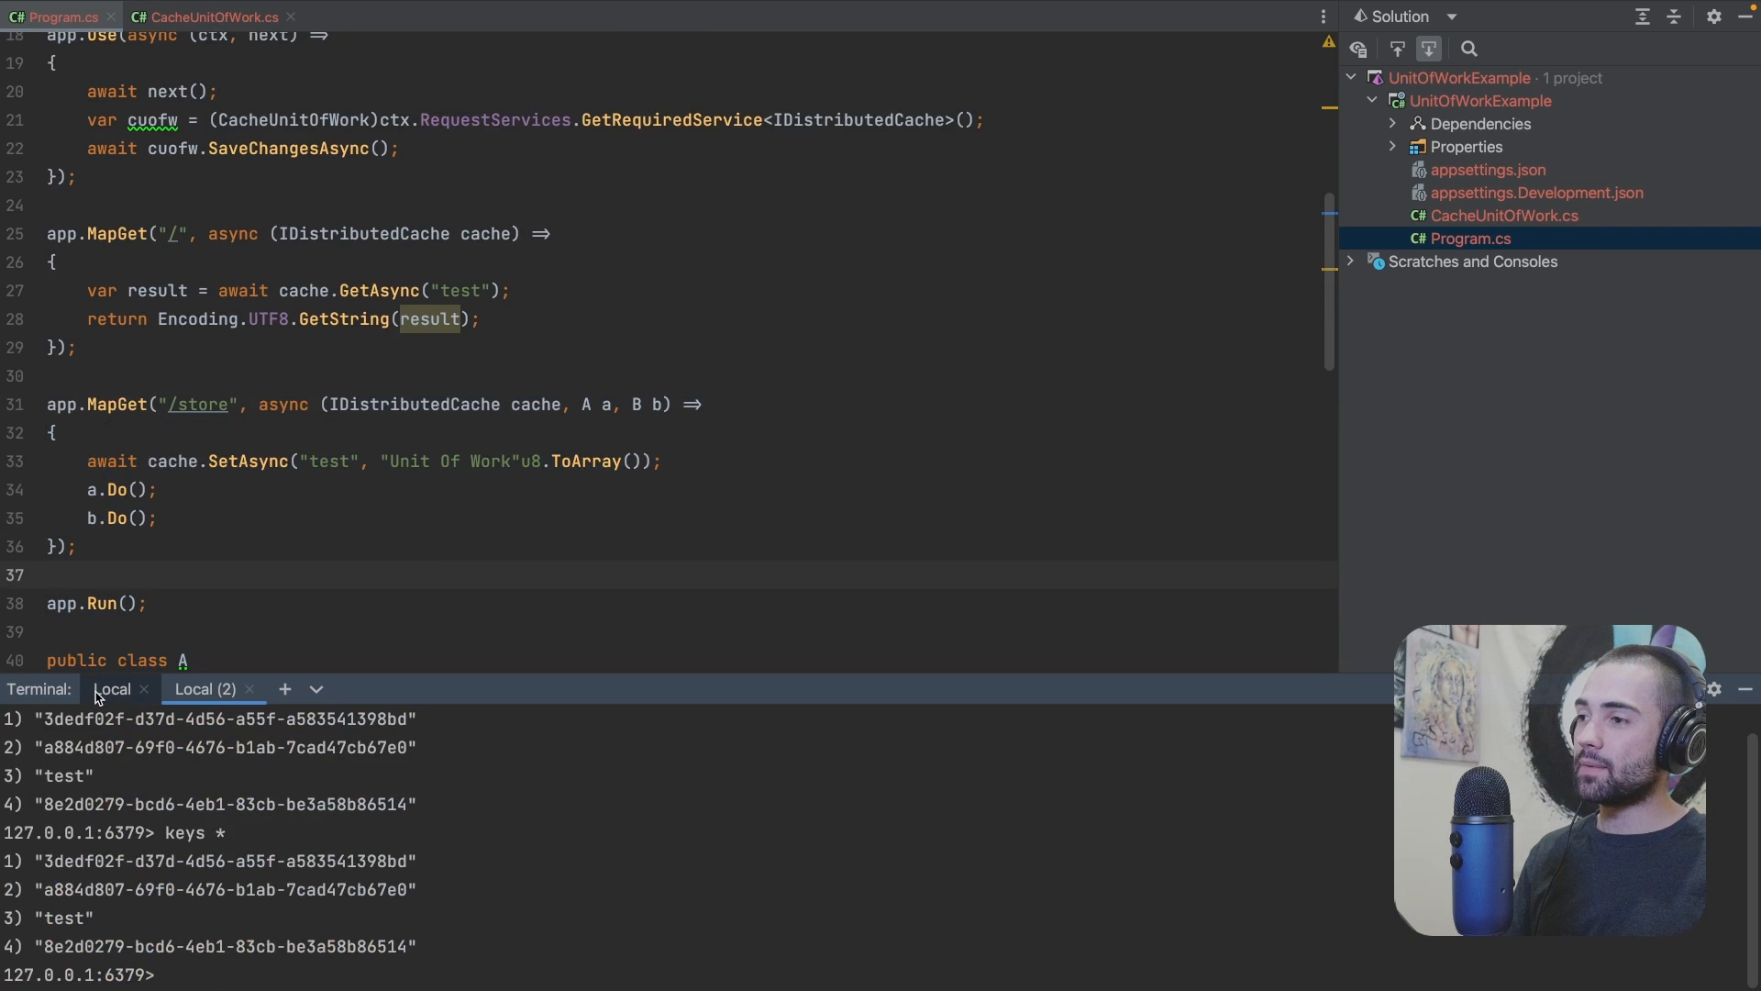
Step: Flush Redis, rerun the app, request /store, then load the root page showing 'Unit Of Work'
type("flushall")
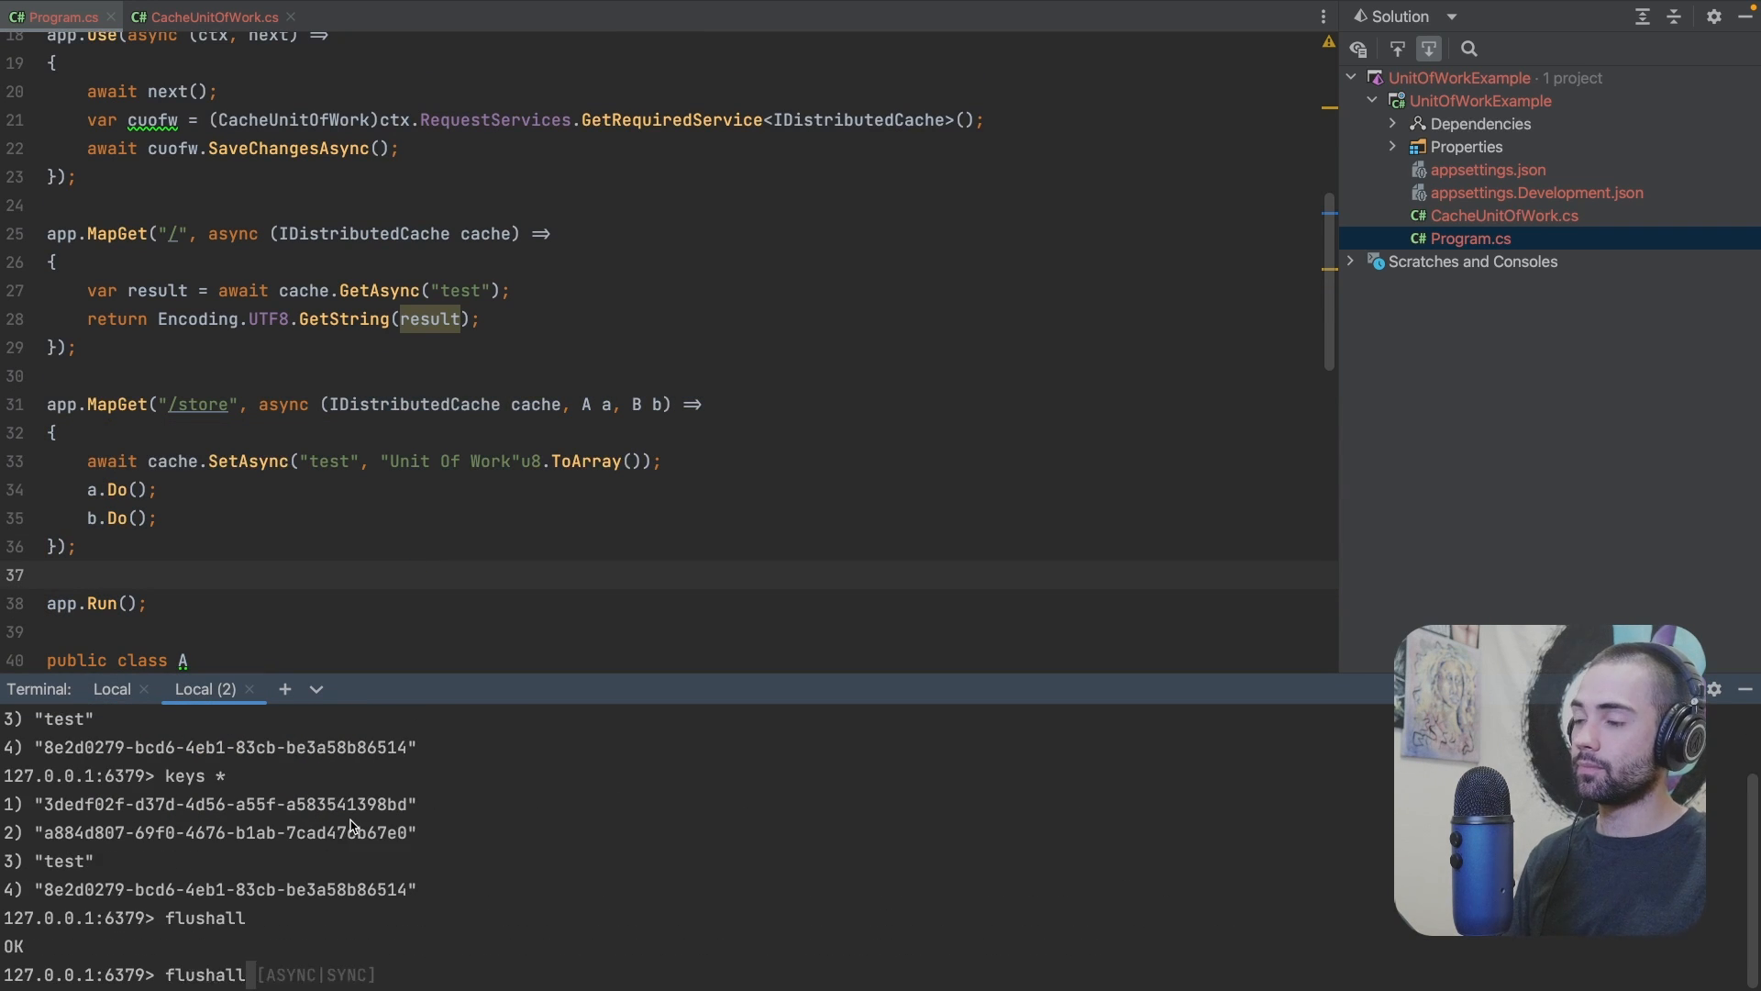
left_click(111, 689)
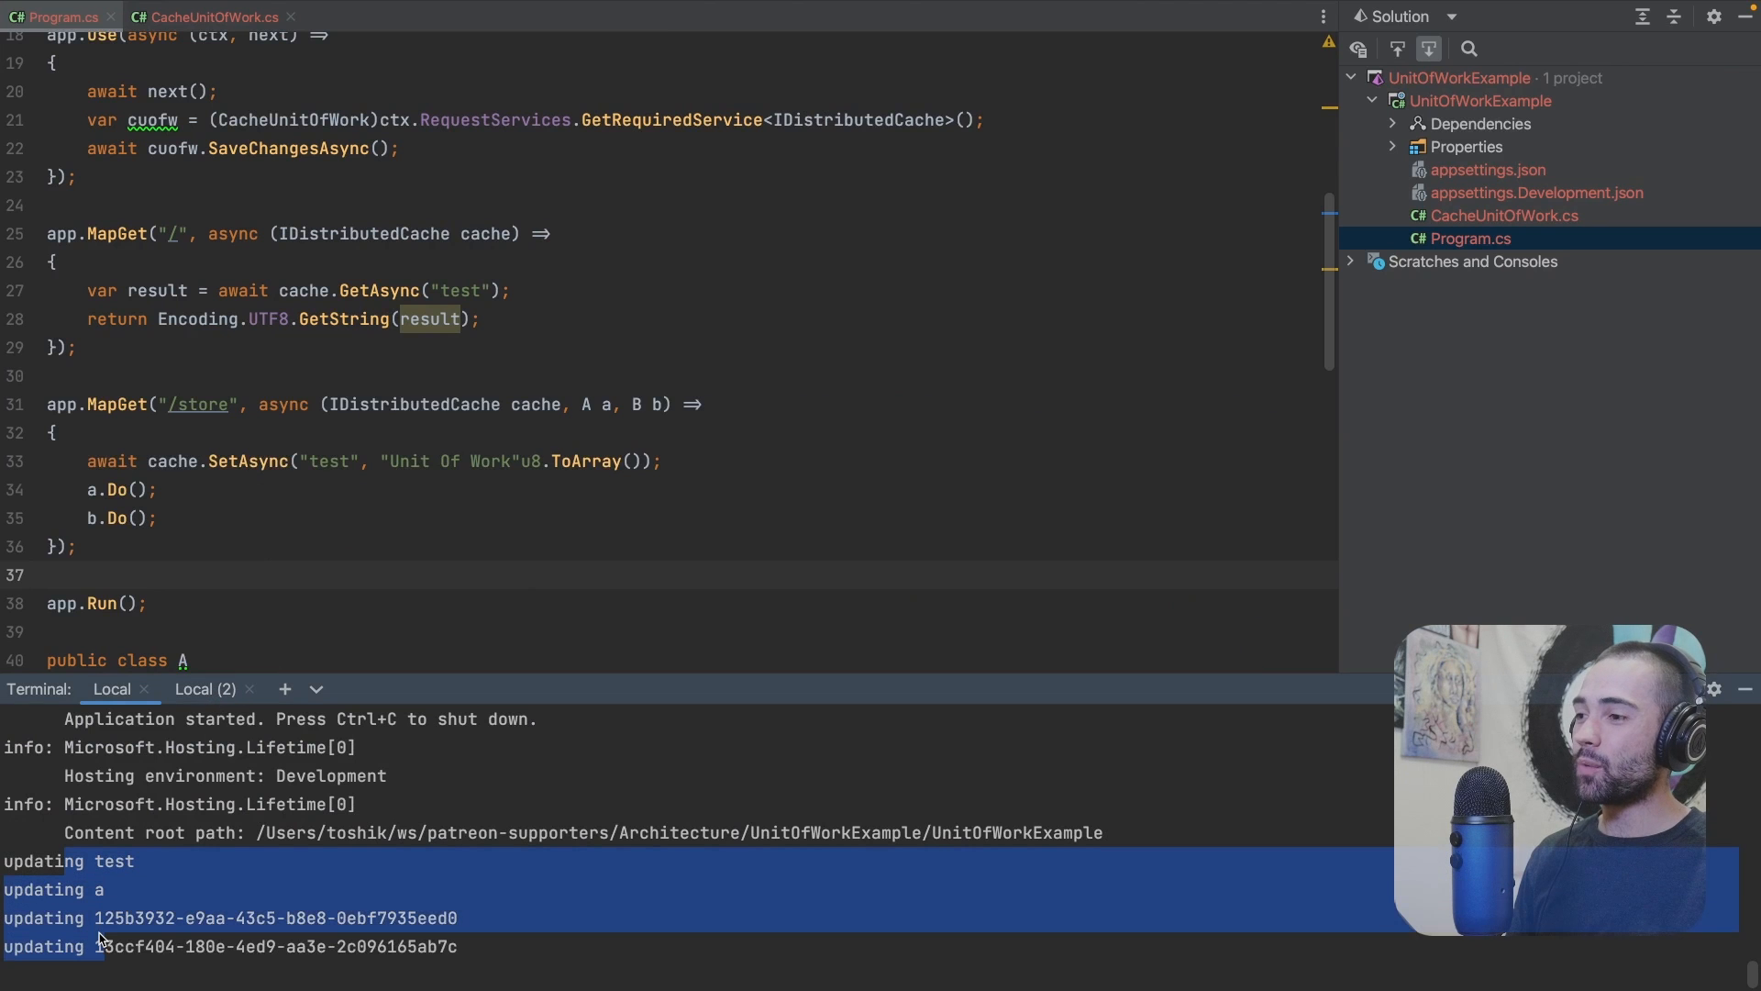
left_click(204, 688)
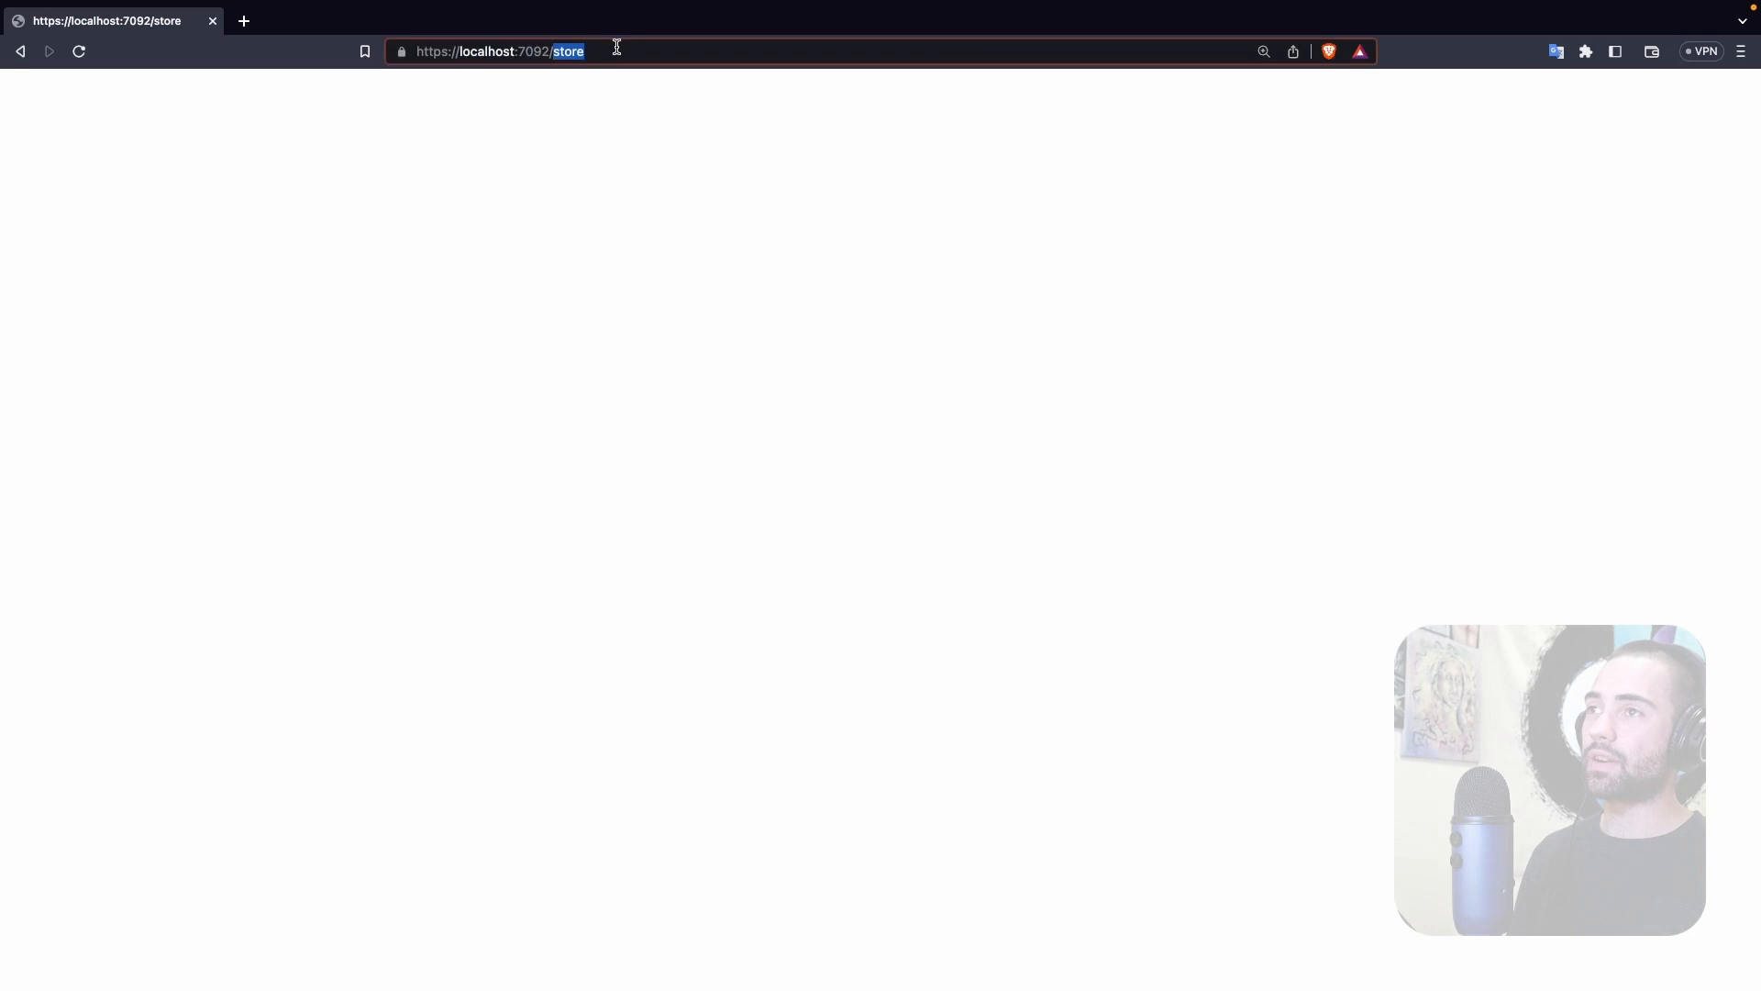
key("Return")
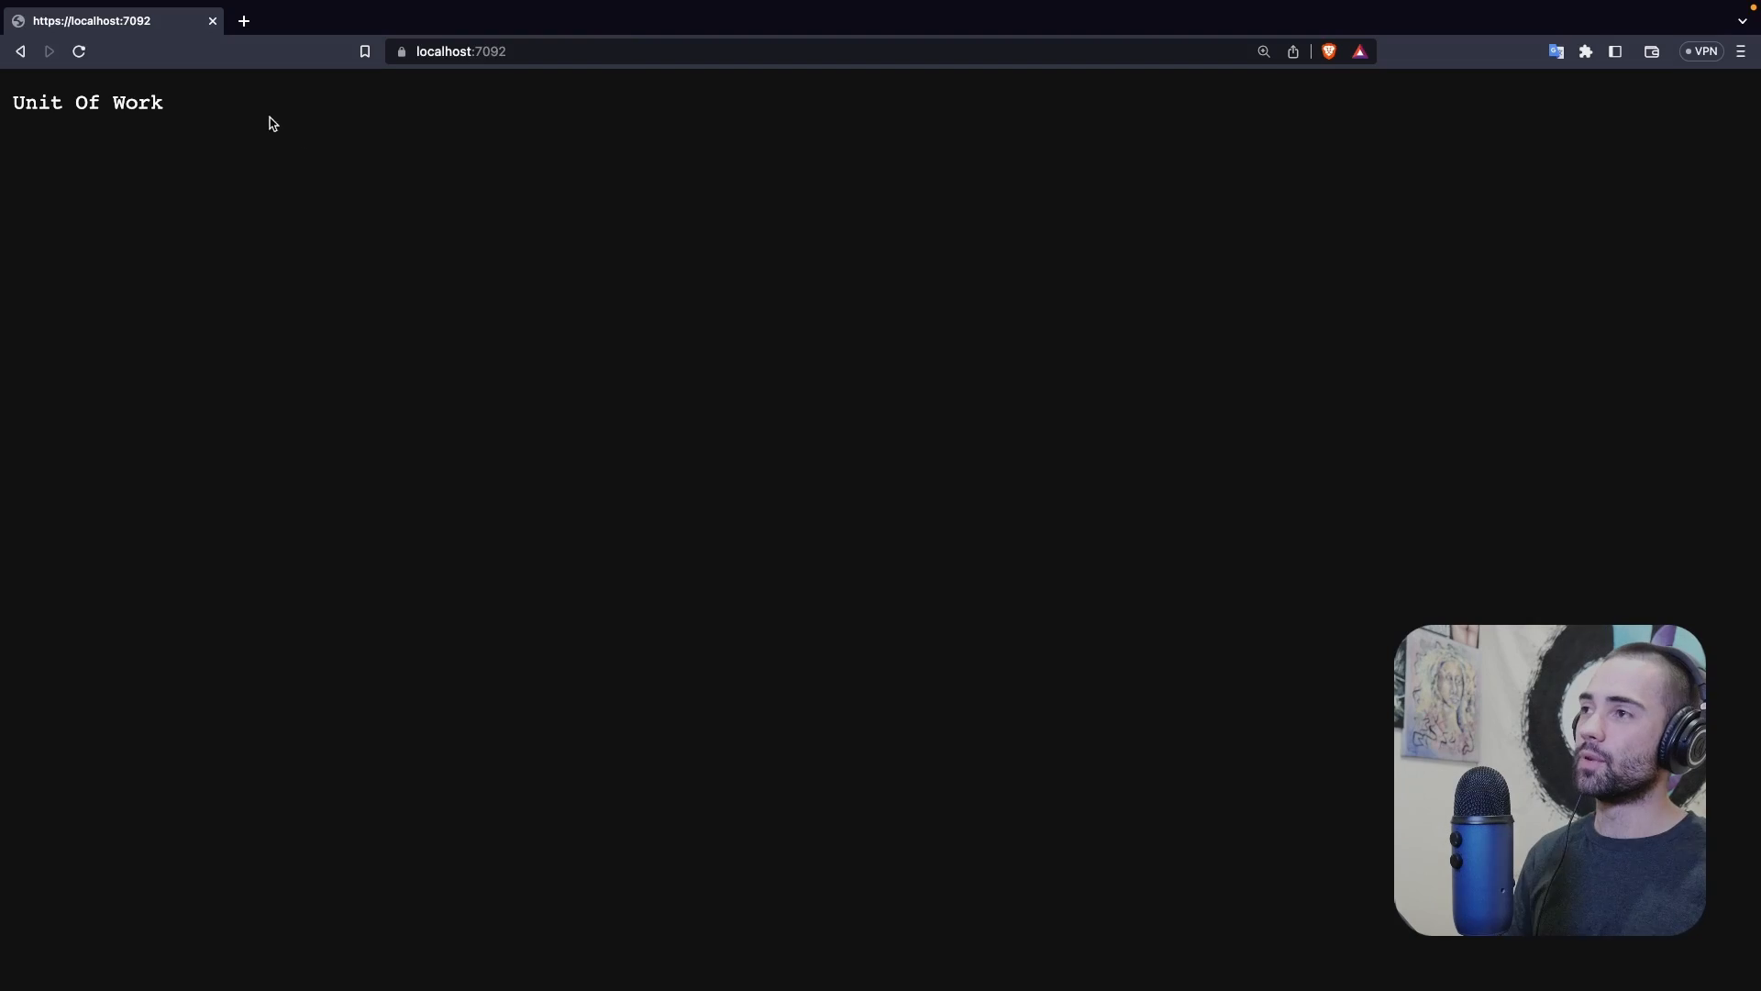